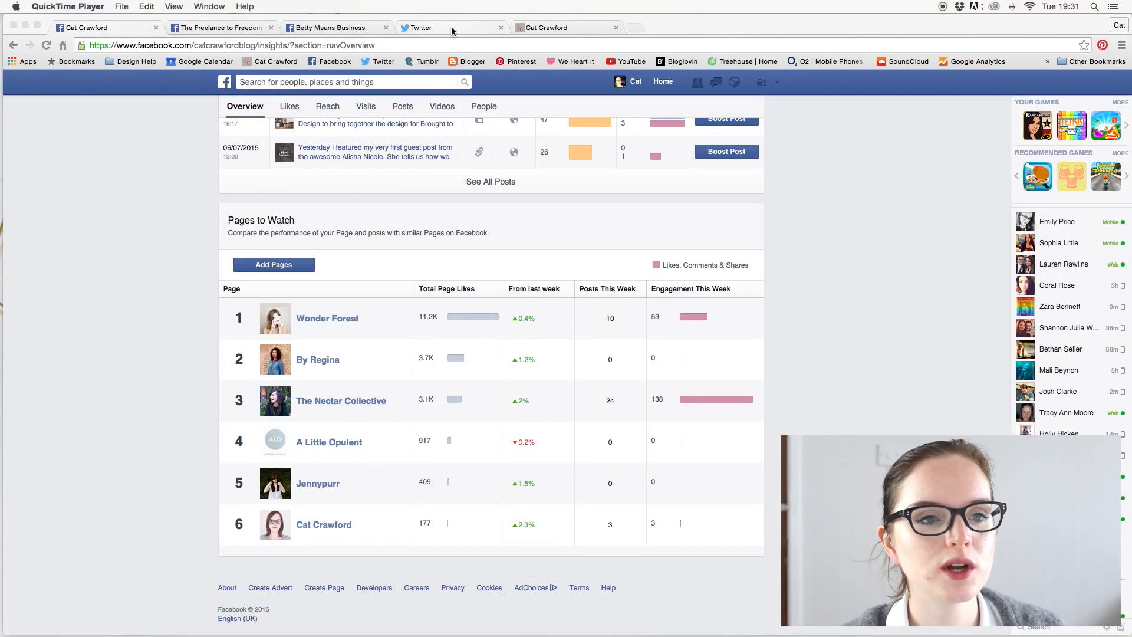
# - Switch to the Twitter home feed and bring up the profile and settings menu
pyautogui.click(422, 28)
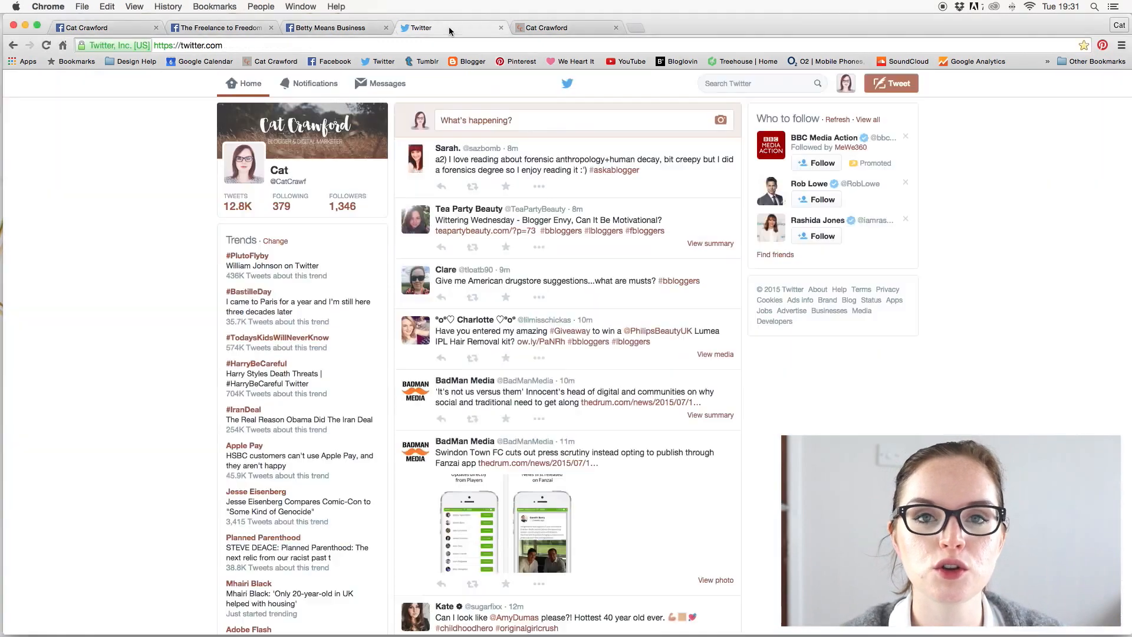
pyautogui.moveTo(449, 30)
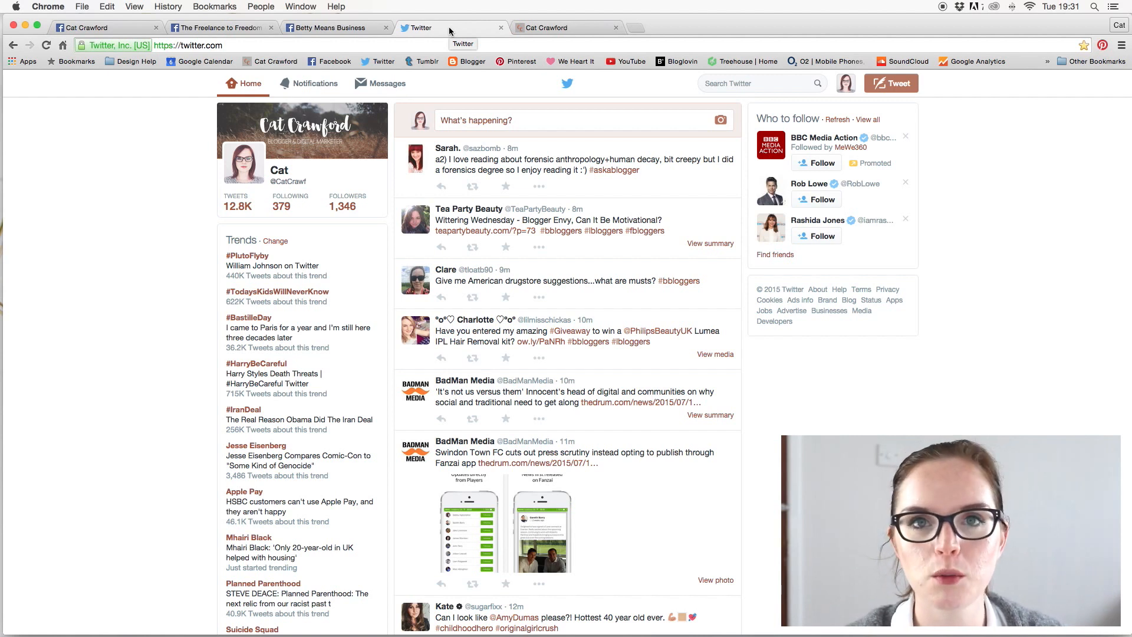
pyautogui.moveTo(537, 87)
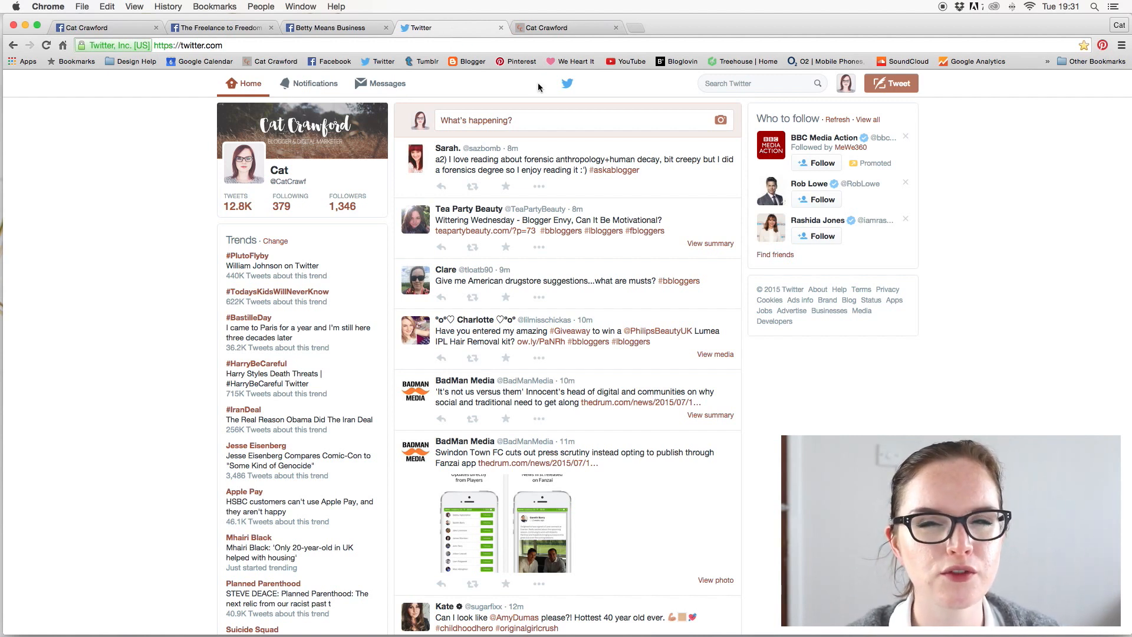
pyautogui.moveTo(962, 105)
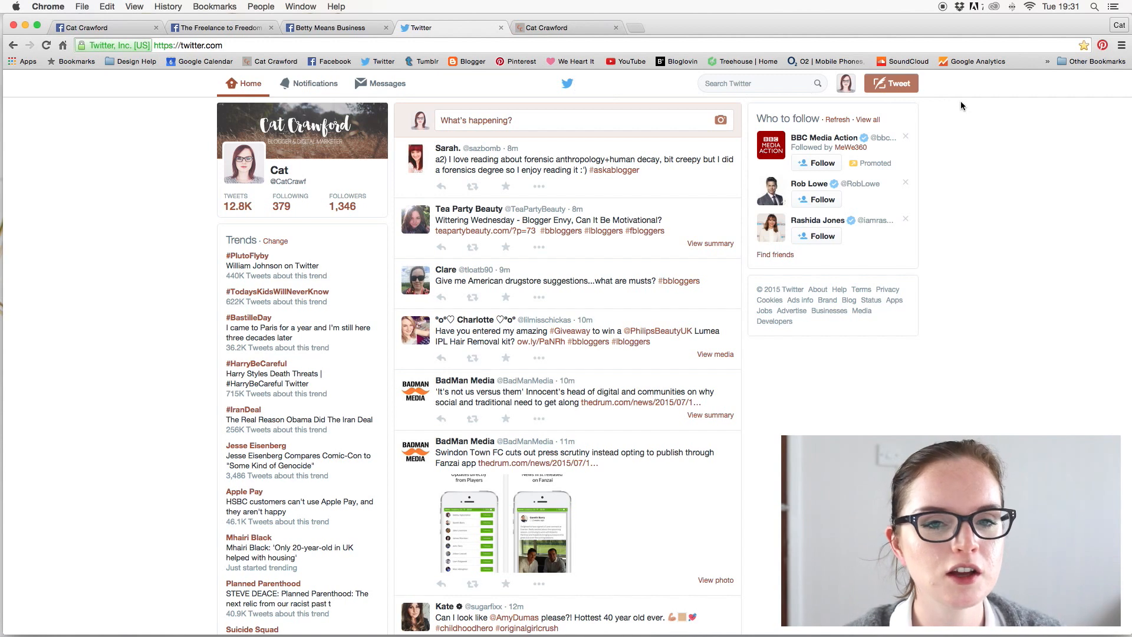
pyautogui.moveTo(816, 101)
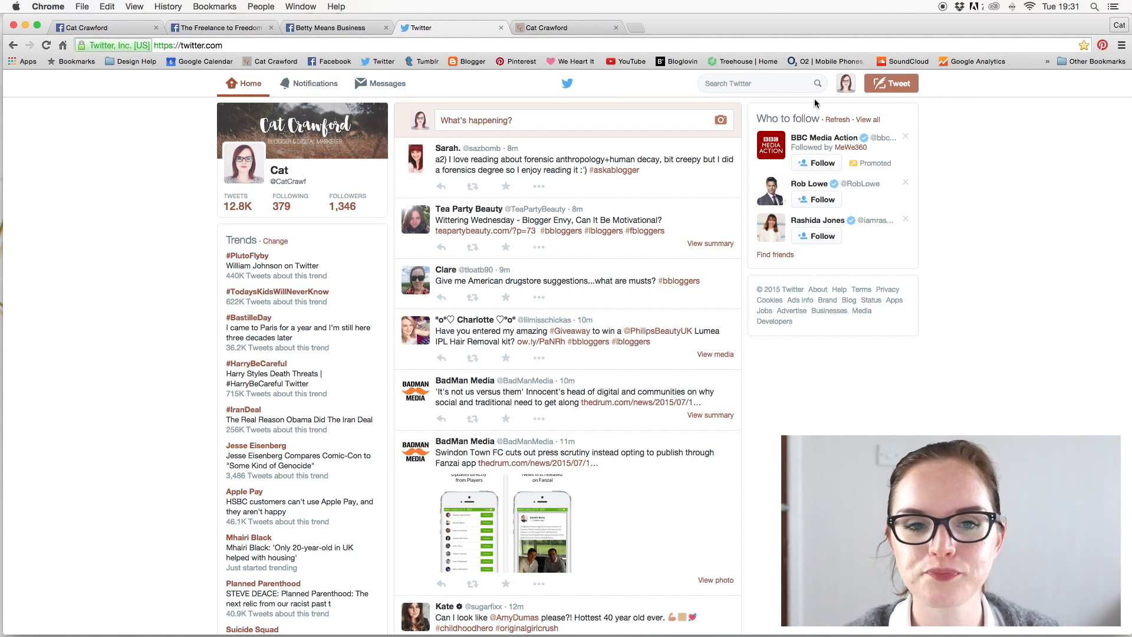
pyautogui.moveTo(942, 193)
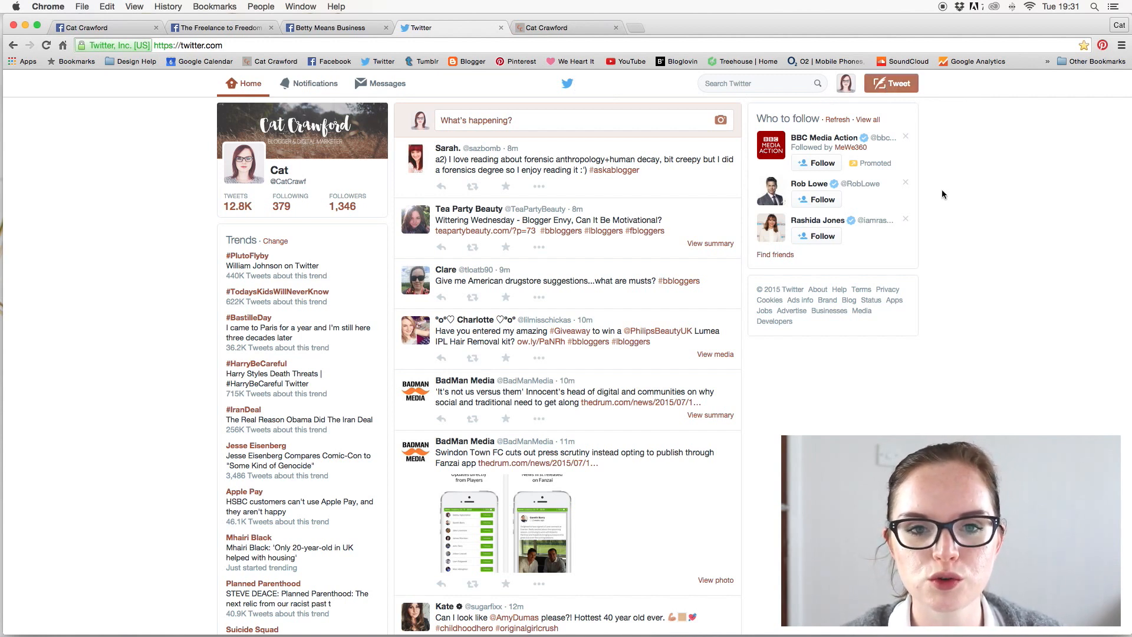
pyautogui.moveTo(845, 83)
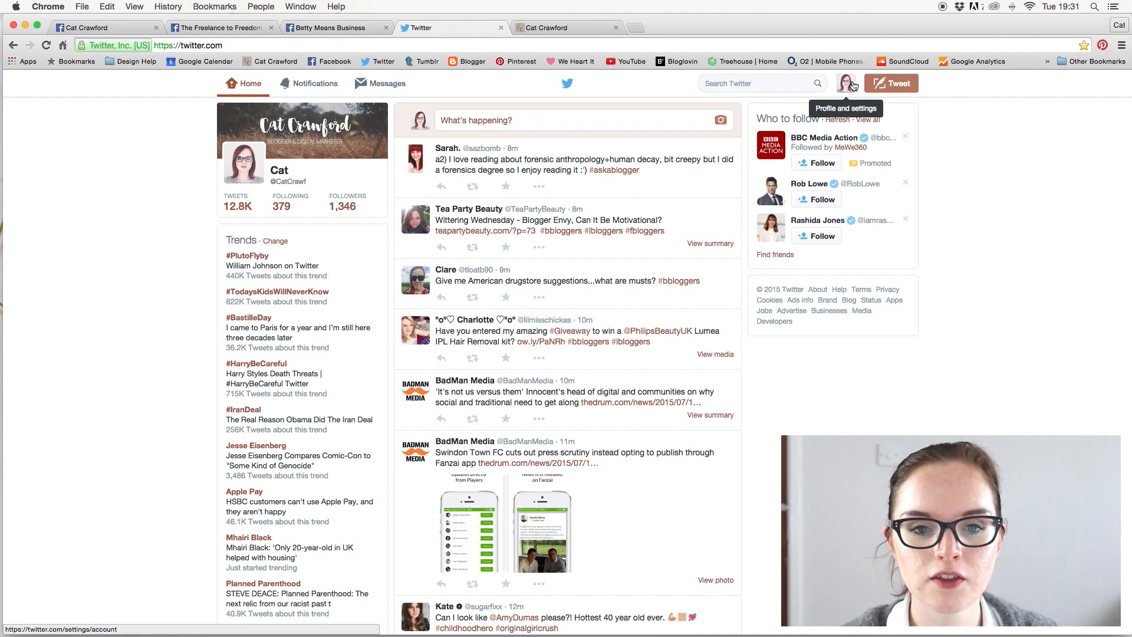
pyautogui.click(845, 84)
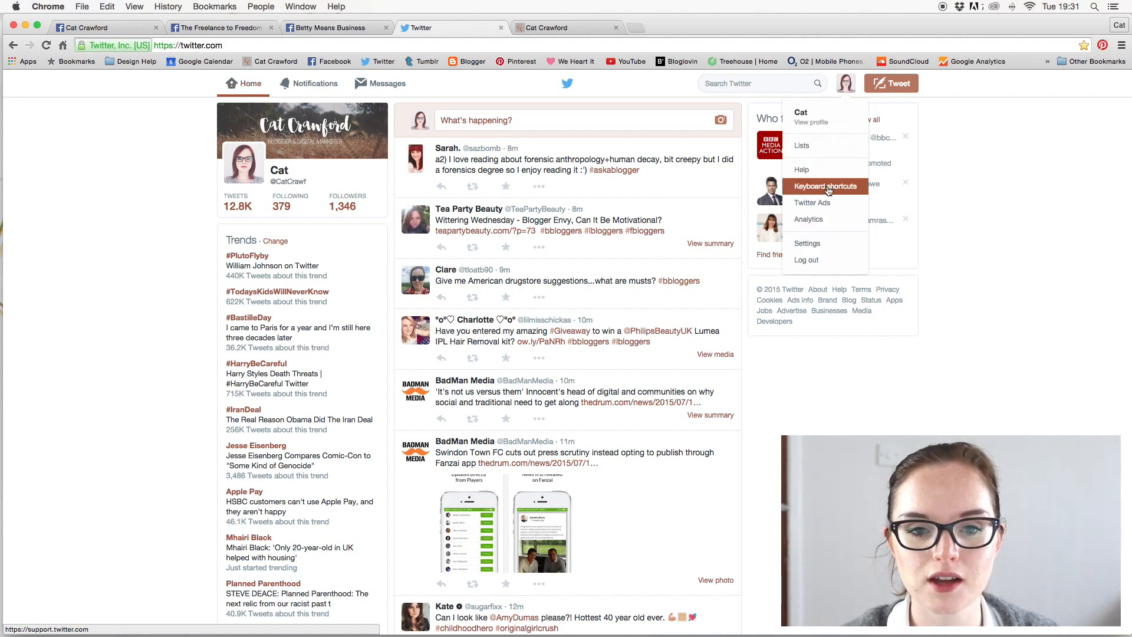
pyautogui.moveTo(811, 203)
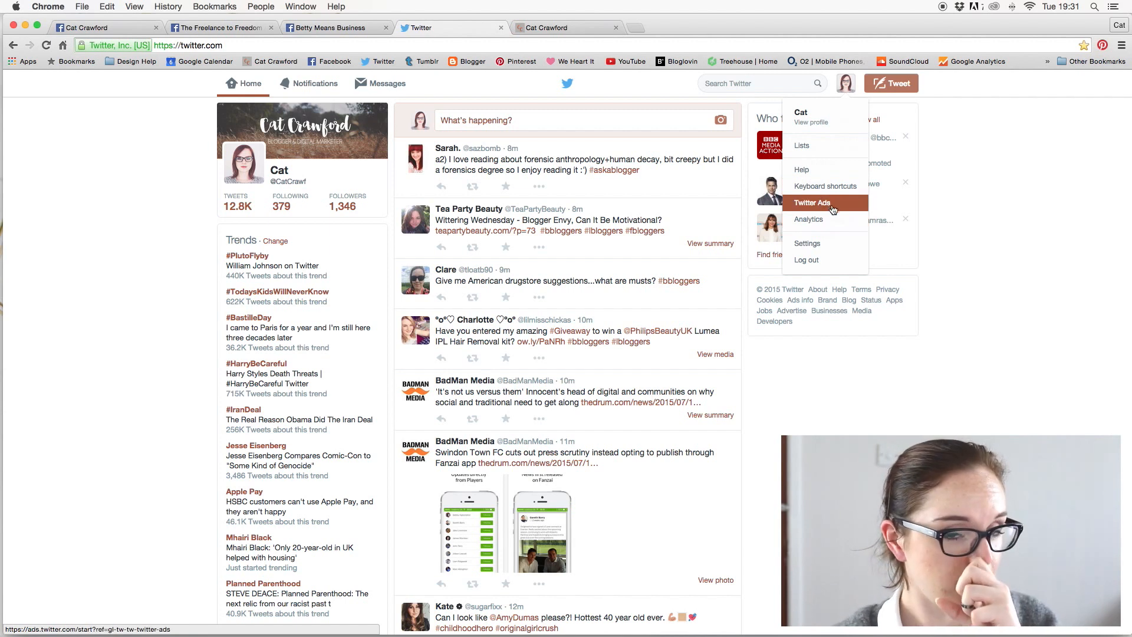
# - Go to Twitter Ads and briefly check the ad account's billing and settings dropdown
pyautogui.click(811, 202)
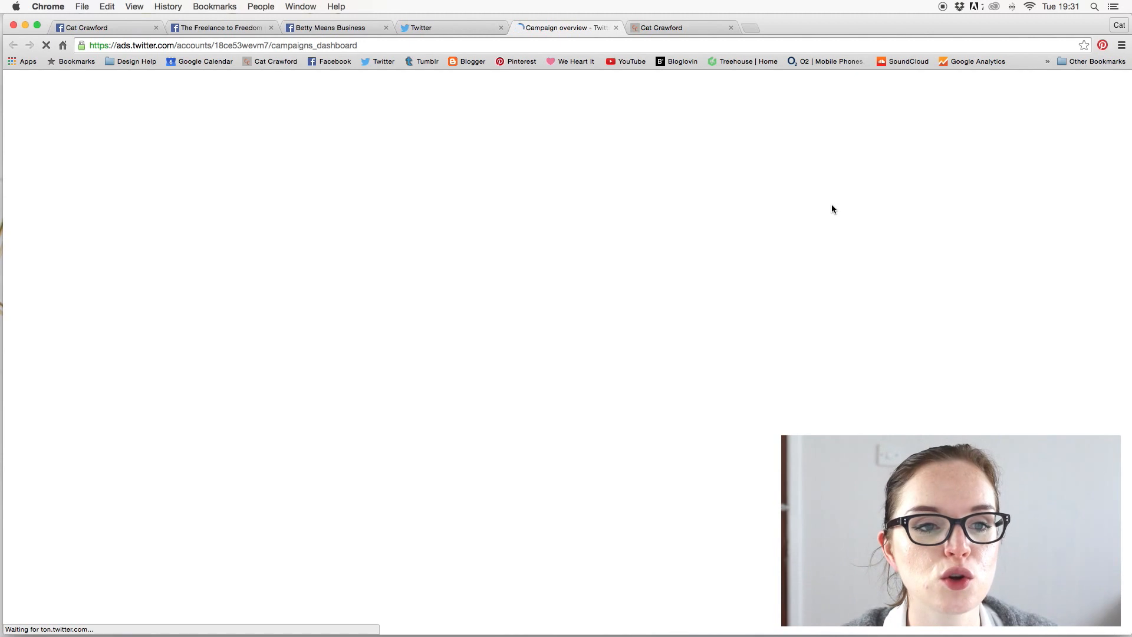
pyautogui.moveTo(613, 174)
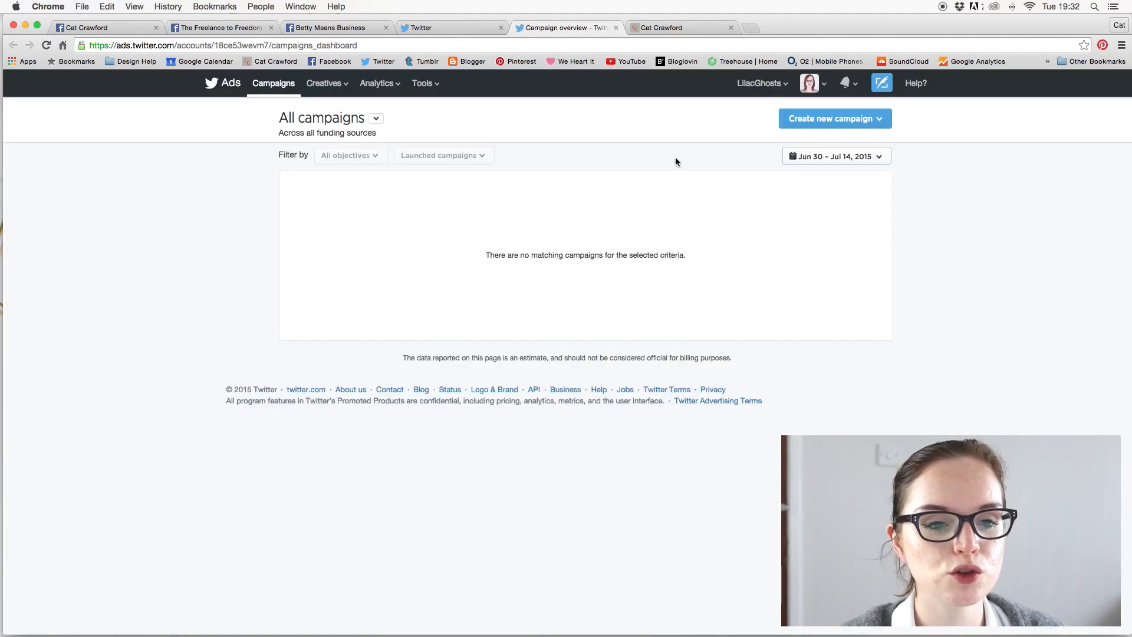
pyautogui.moveTo(635, 168)
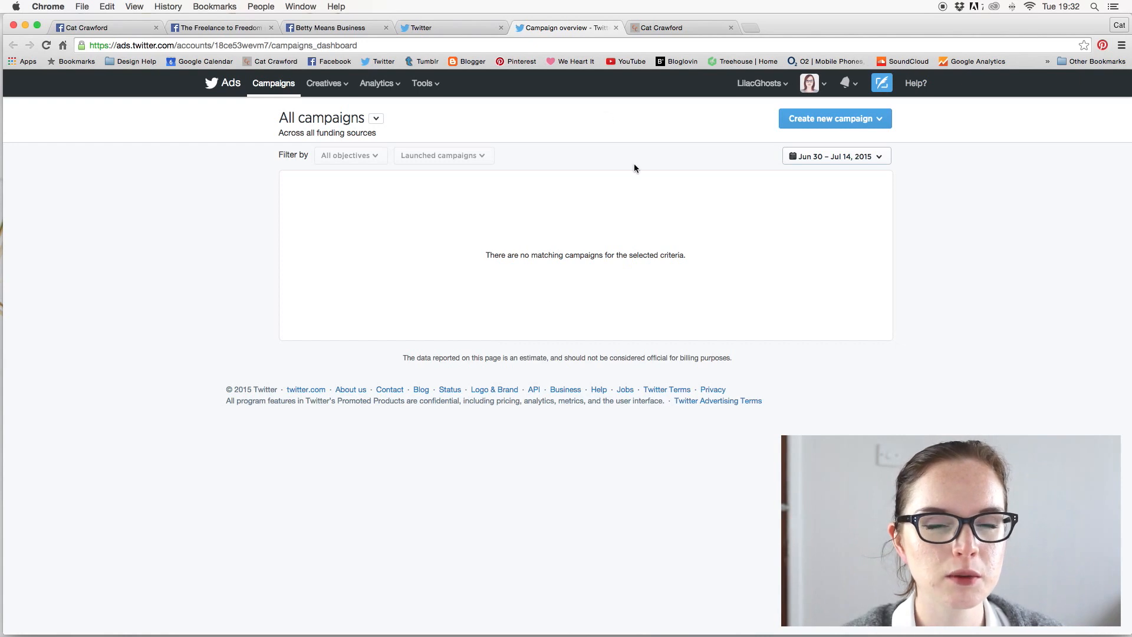
pyautogui.moveTo(559, 167)
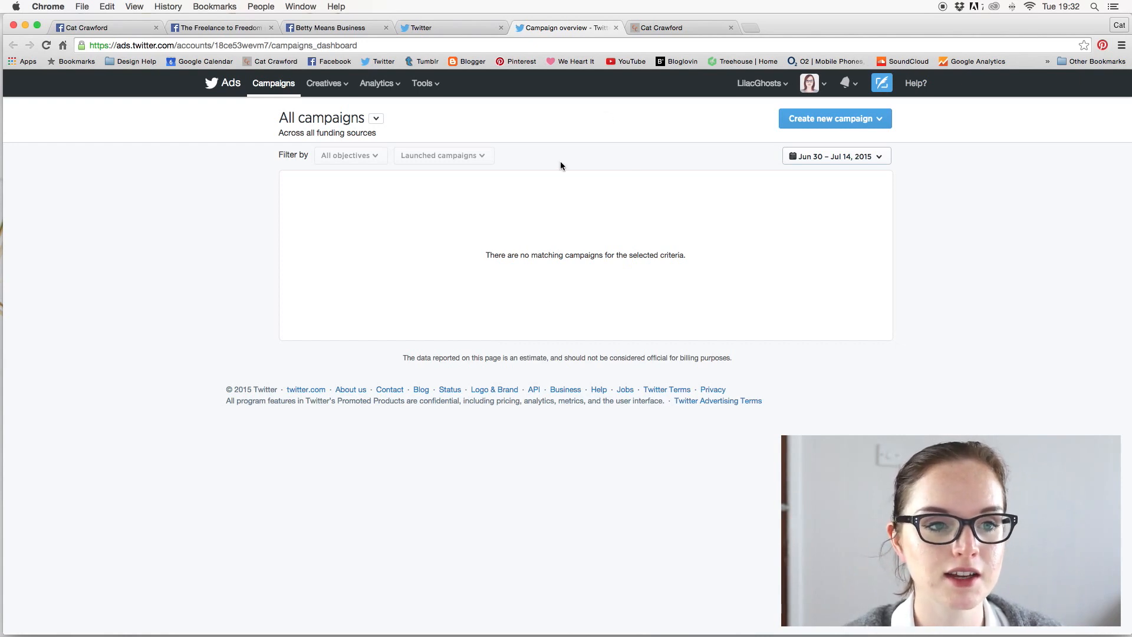
pyautogui.moveTo(377, 83)
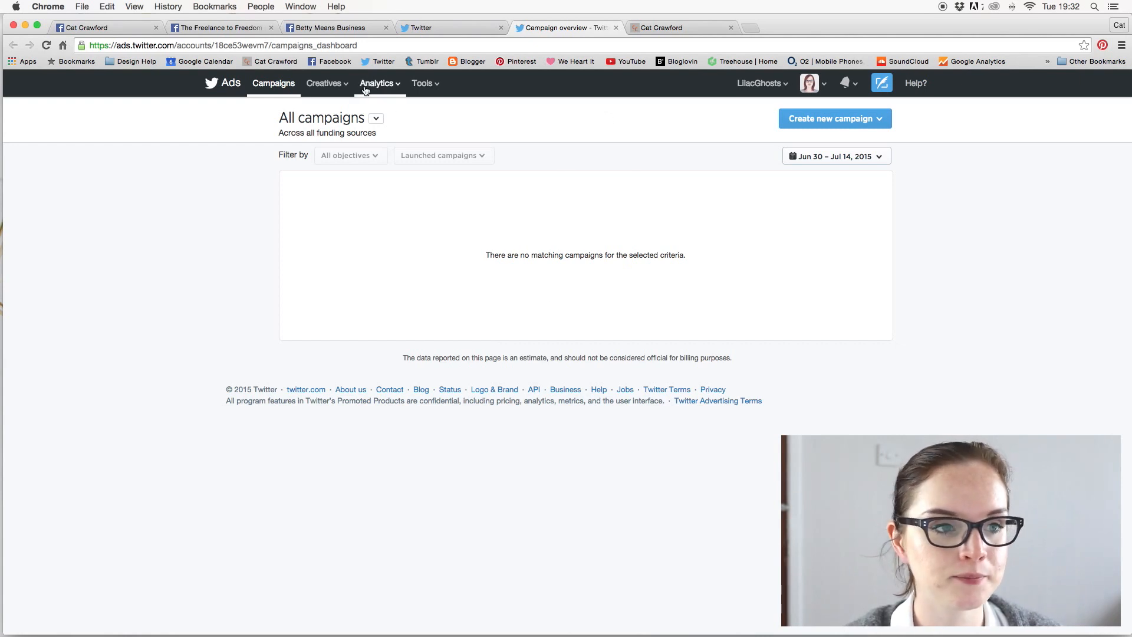
pyautogui.moveTo(504, 136)
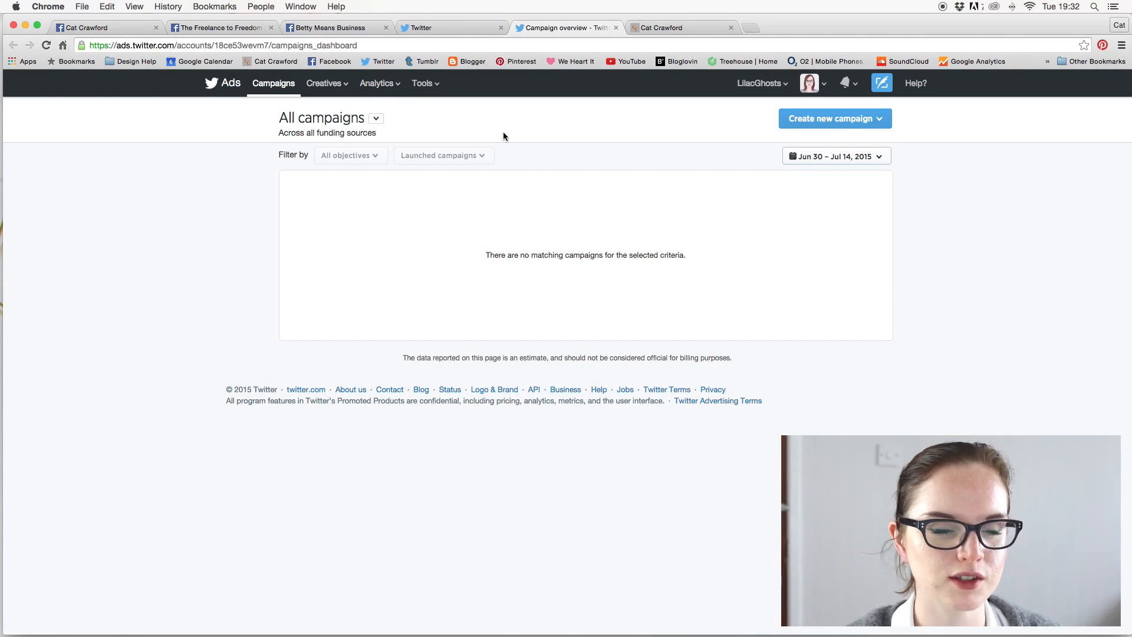
pyautogui.moveTo(598, 173)
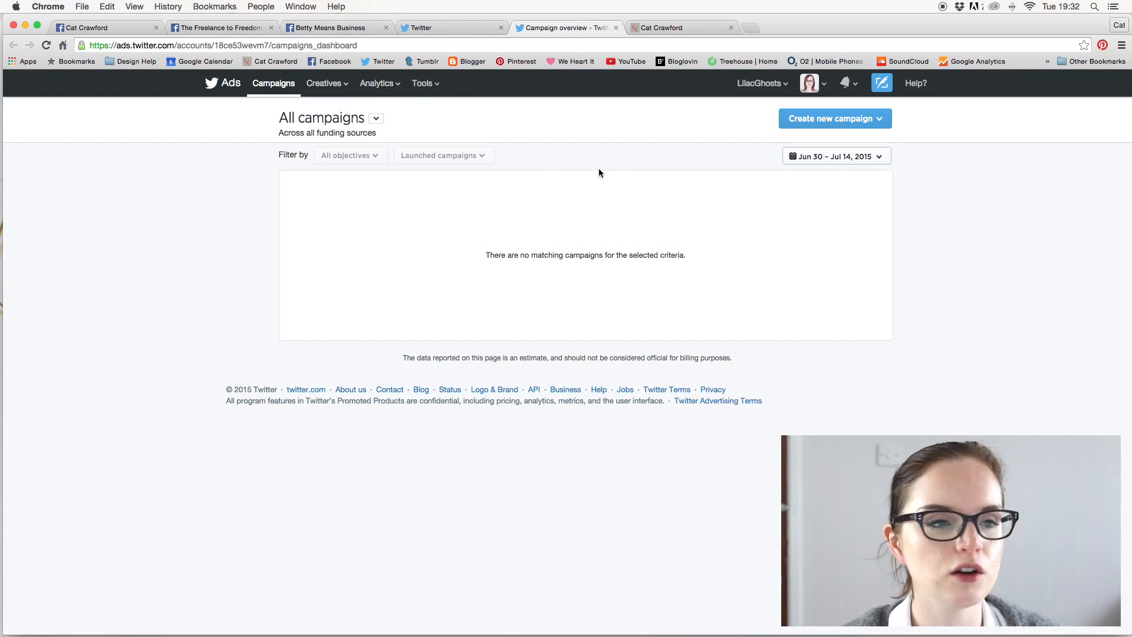
pyautogui.moveTo(758, 84)
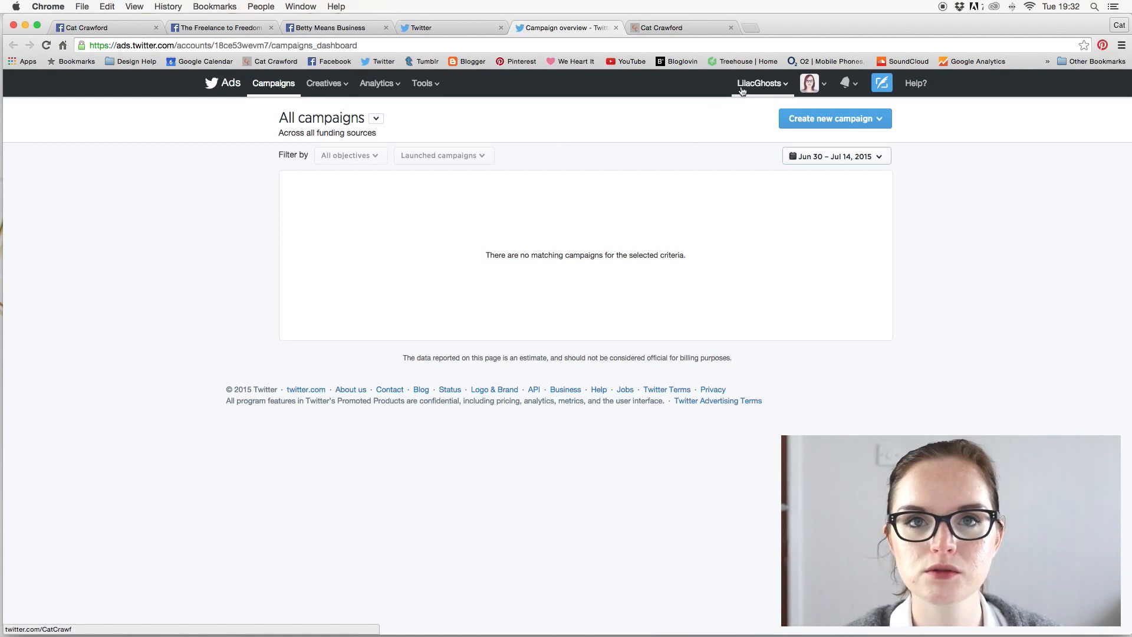
pyautogui.moveTo(630, 198)
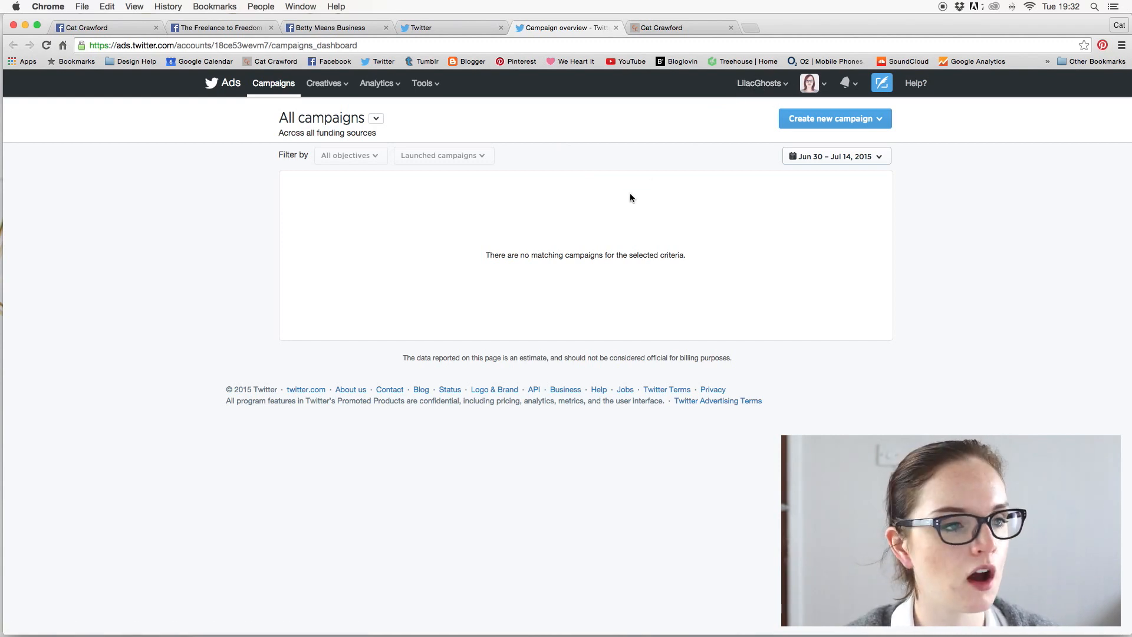
pyautogui.moveTo(758, 83)
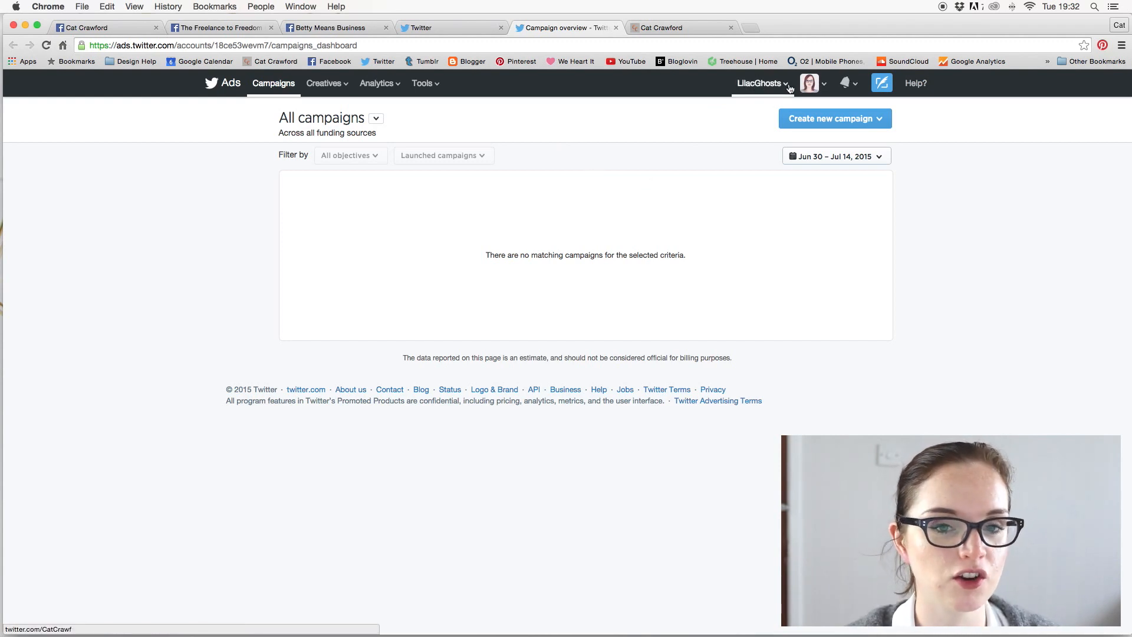
pyautogui.click(761, 83)
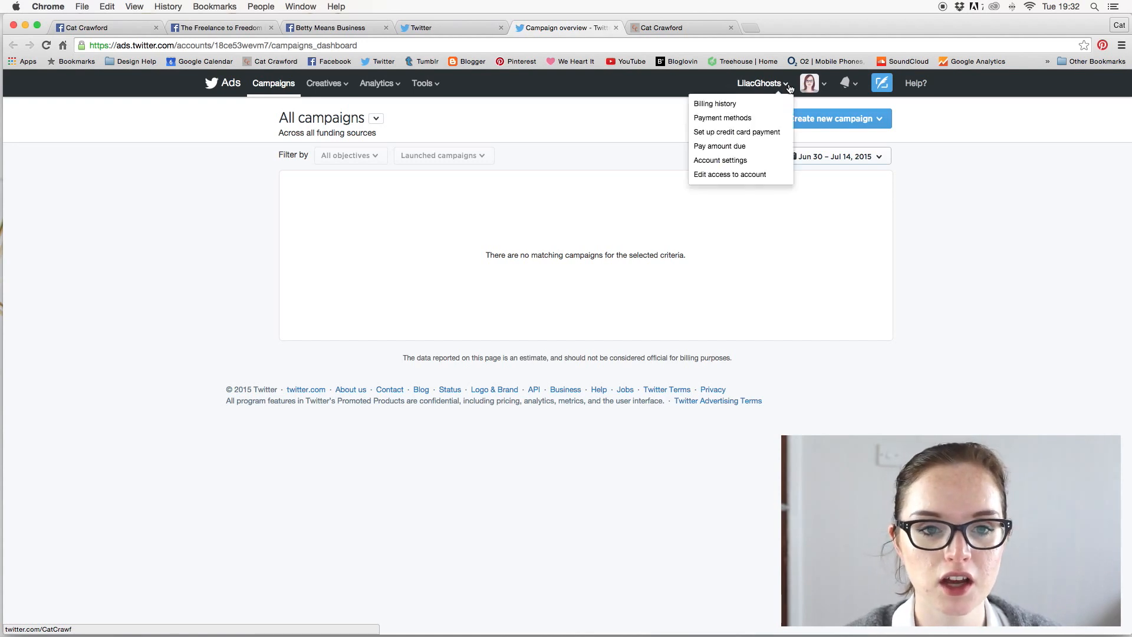
pyautogui.moveTo(774, 91)
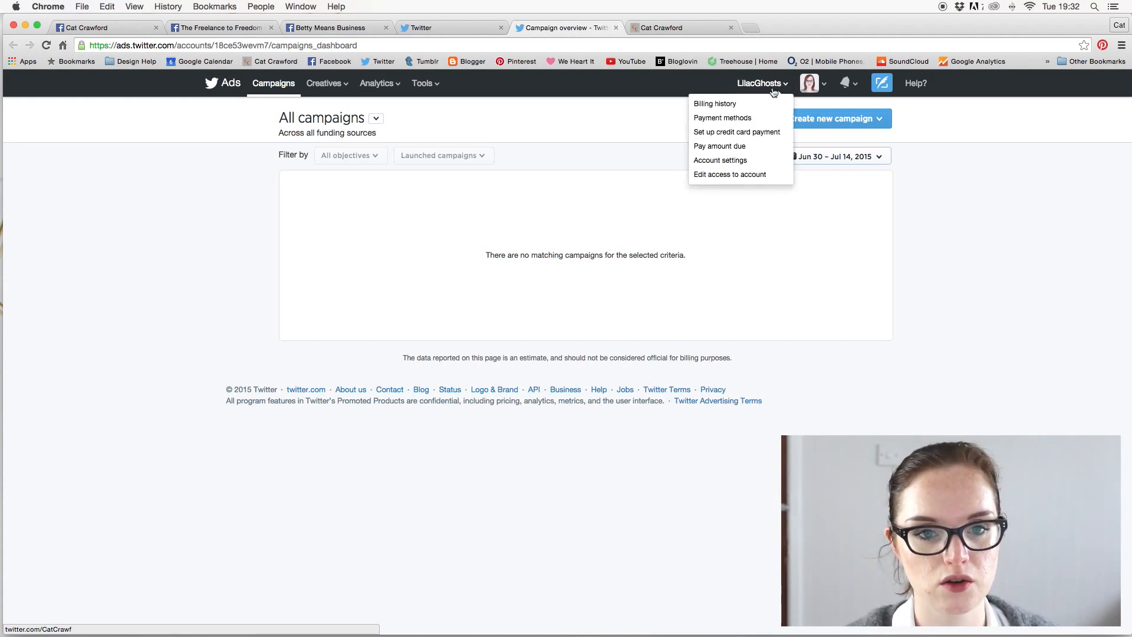
pyautogui.click(539, 157)
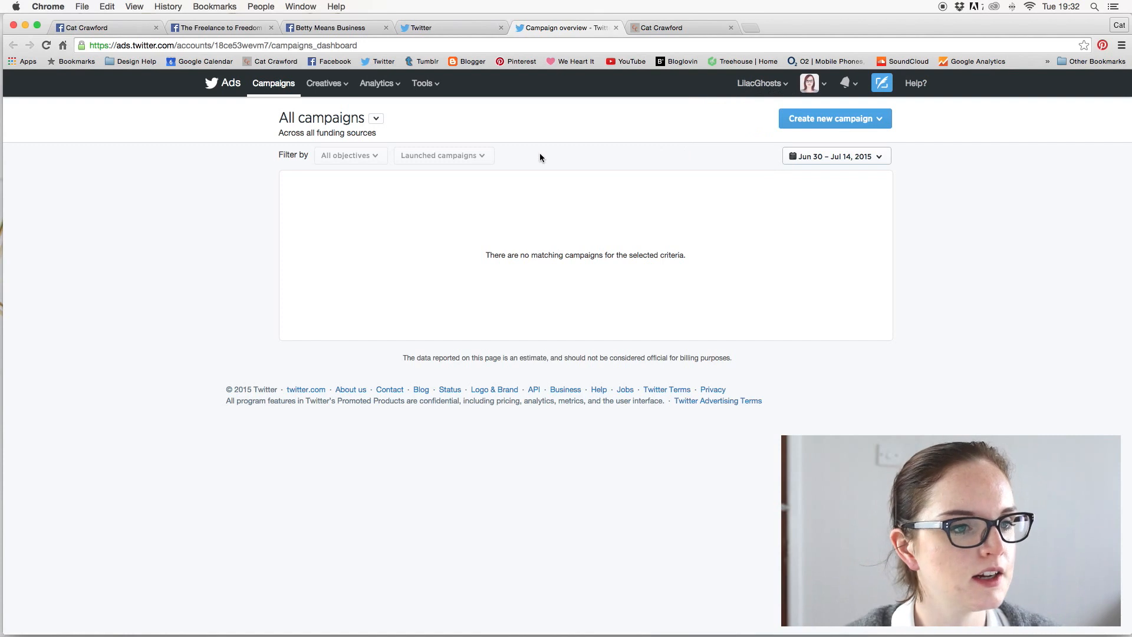
pyautogui.moveTo(678, 152)
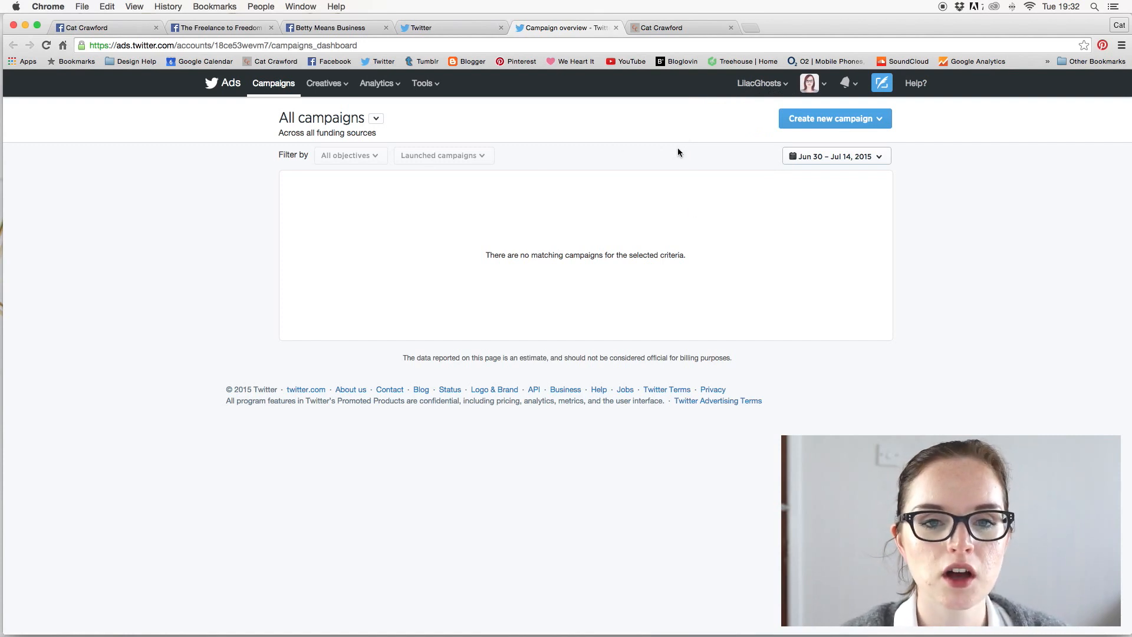
# - List the available objectives for a new campaign from the Create campaign dropdown
pyautogui.click(834, 118)
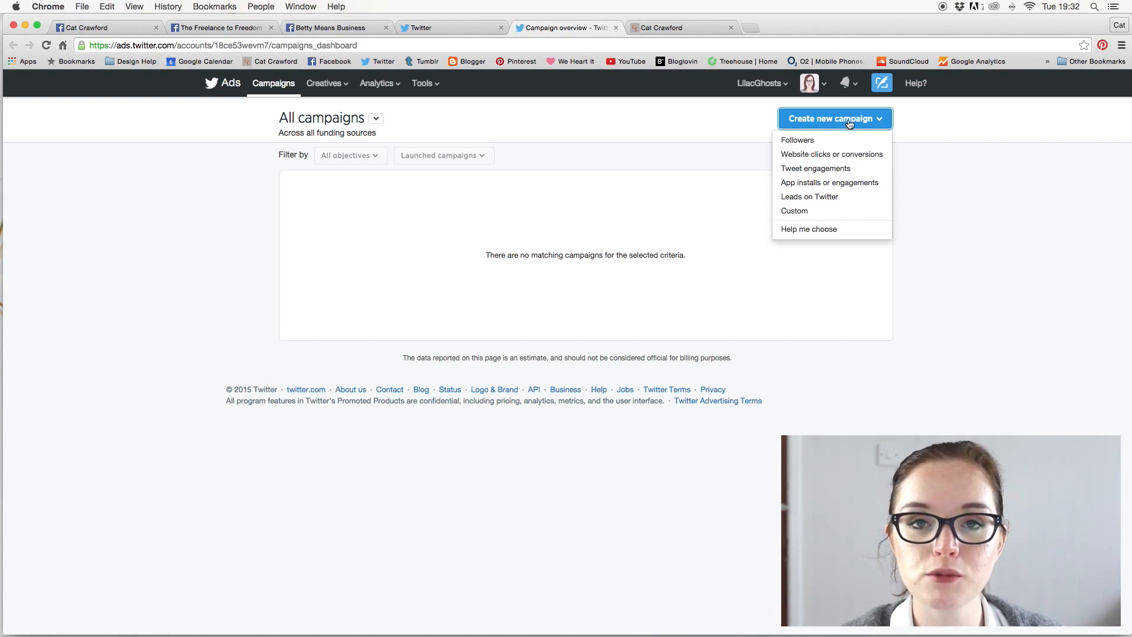
pyautogui.moveTo(848, 129)
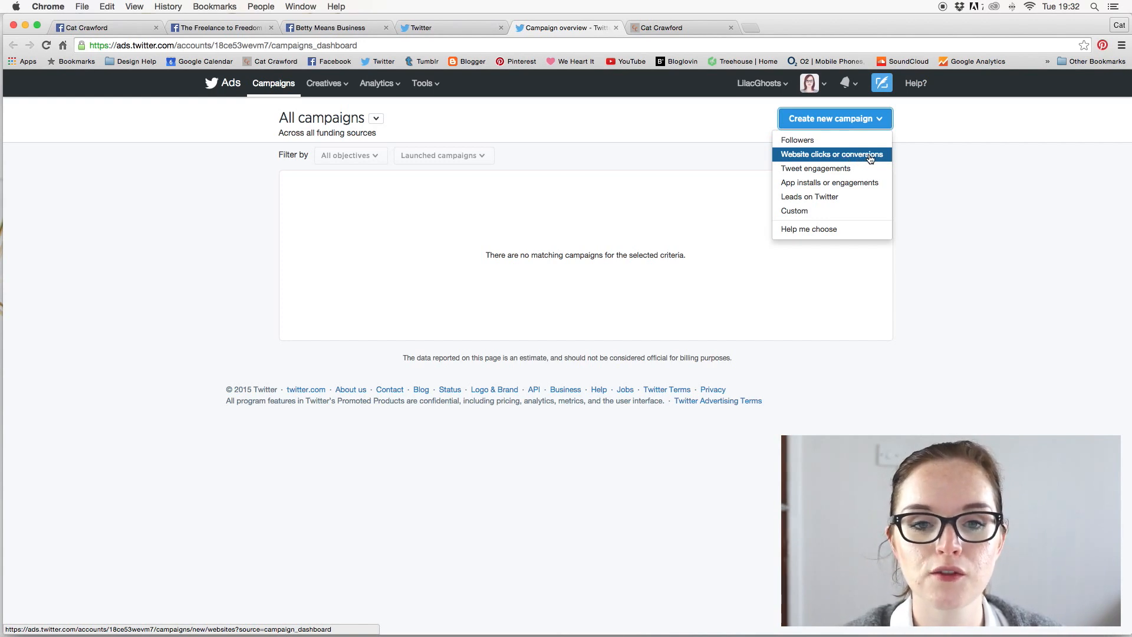
pyautogui.moveTo(829, 139)
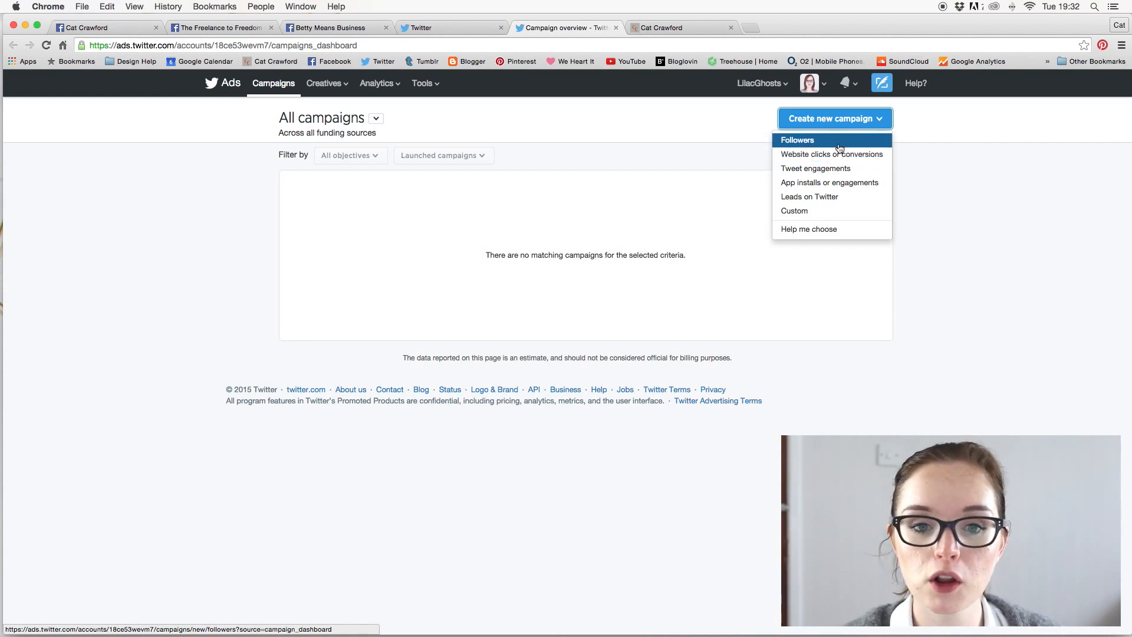
pyautogui.moveTo(814, 168)
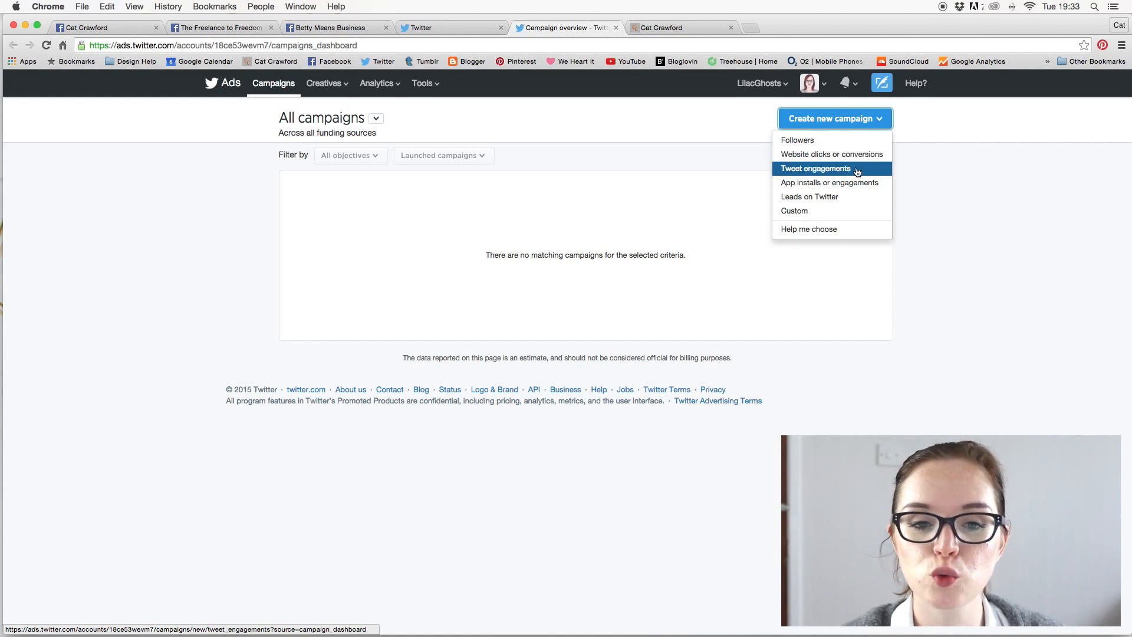
pyautogui.moveTo(830, 182)
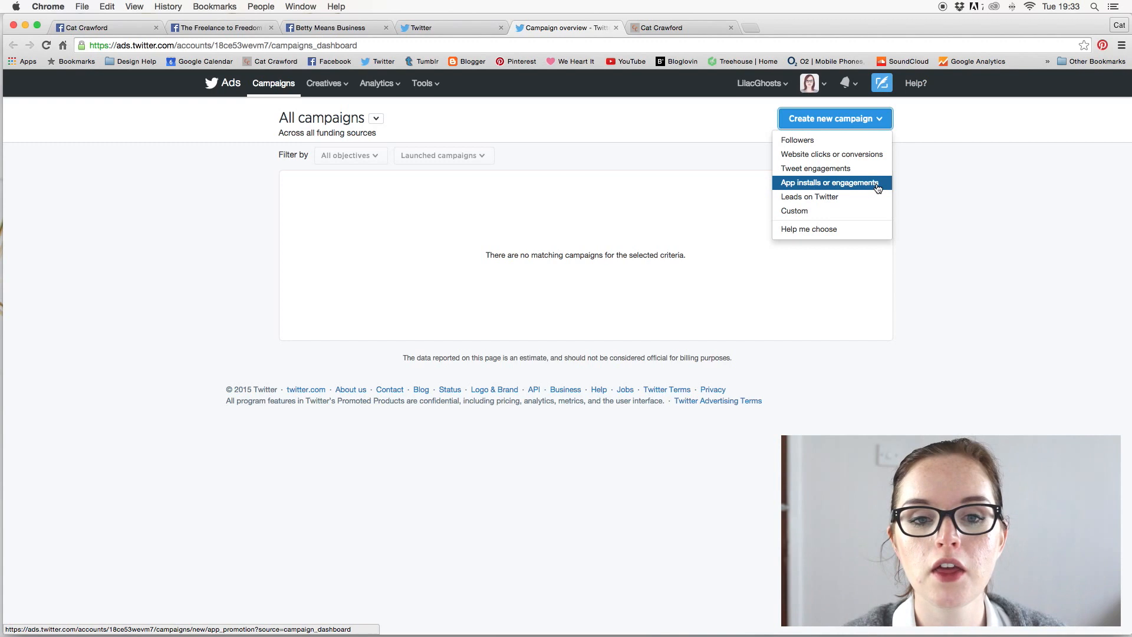
pyautogui.moveTo(859, 188)
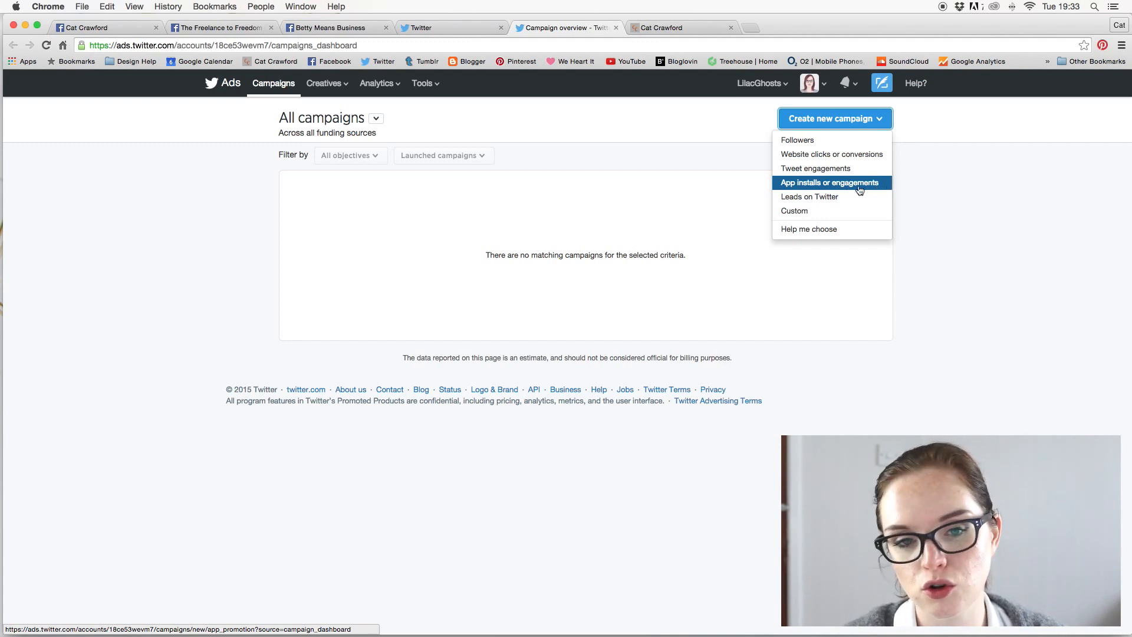
pyautogui.moveTo(809, 196)
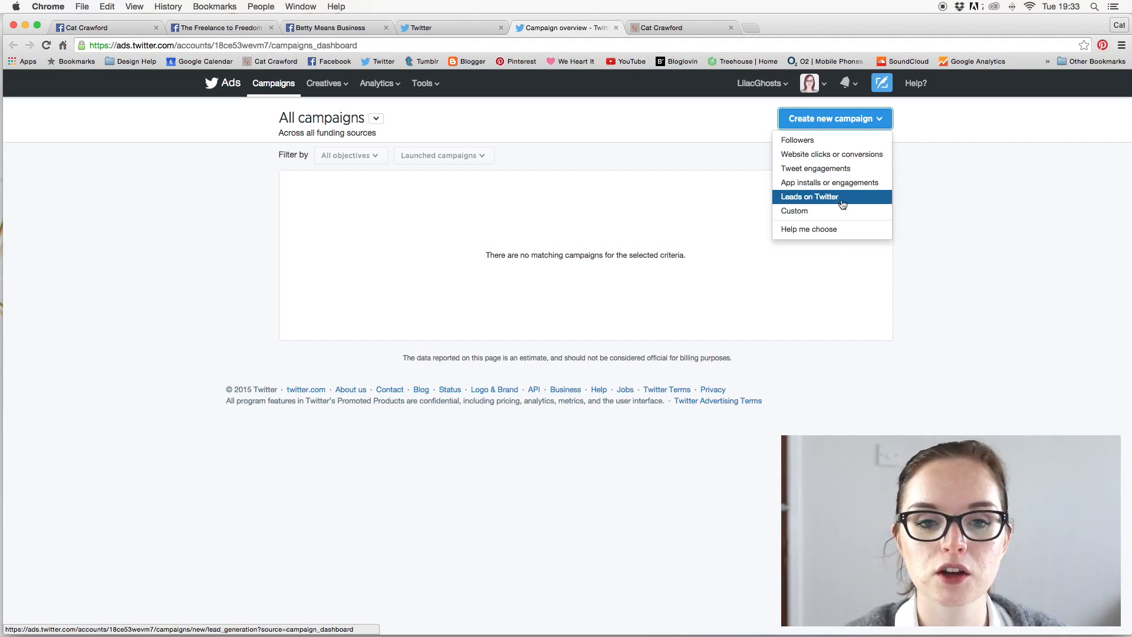
pyautogui.moveTo(825, 229)
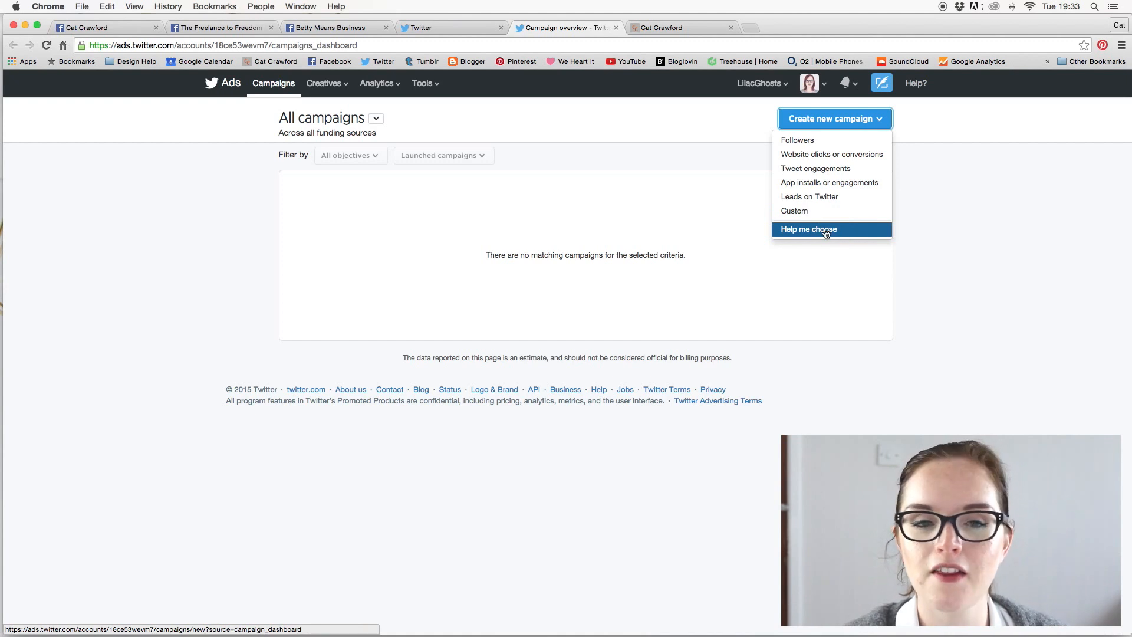
pyautogui.moveTo(808, 196)
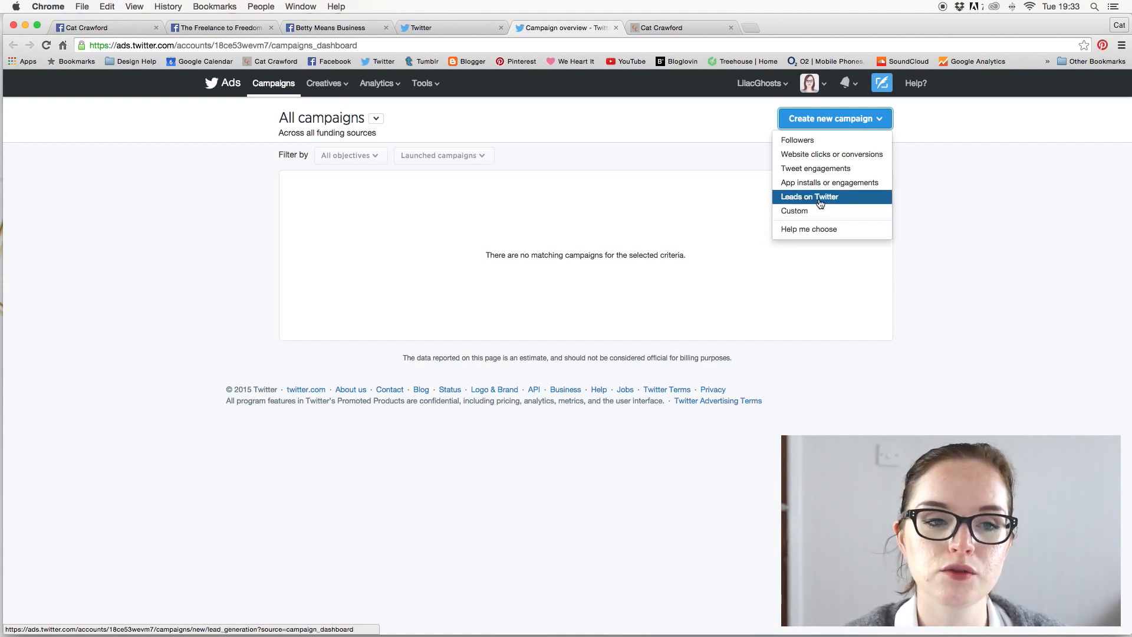
pyautogui.moveTo(797, 141)
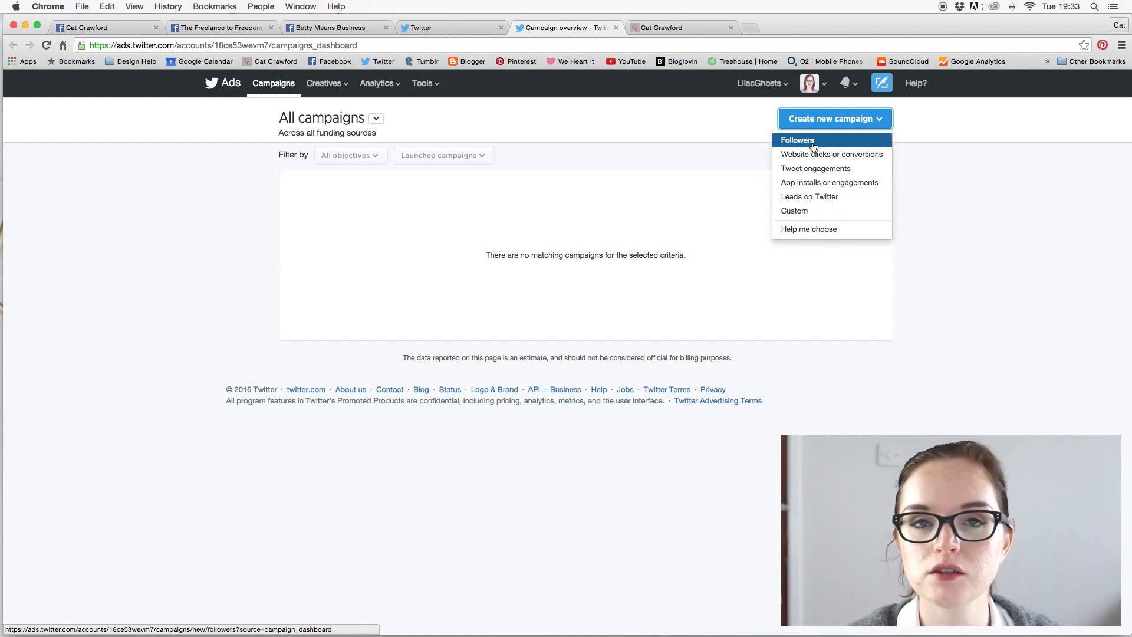
pyautogui.moveTo(830, 154)
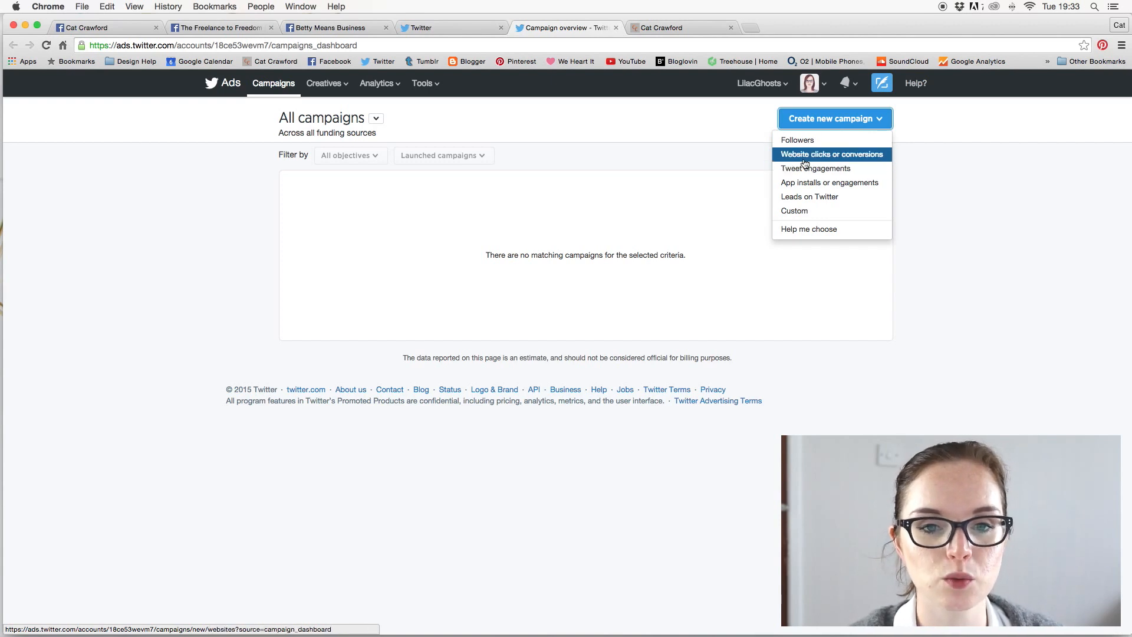
pyautogui.moveTo(836, 157)
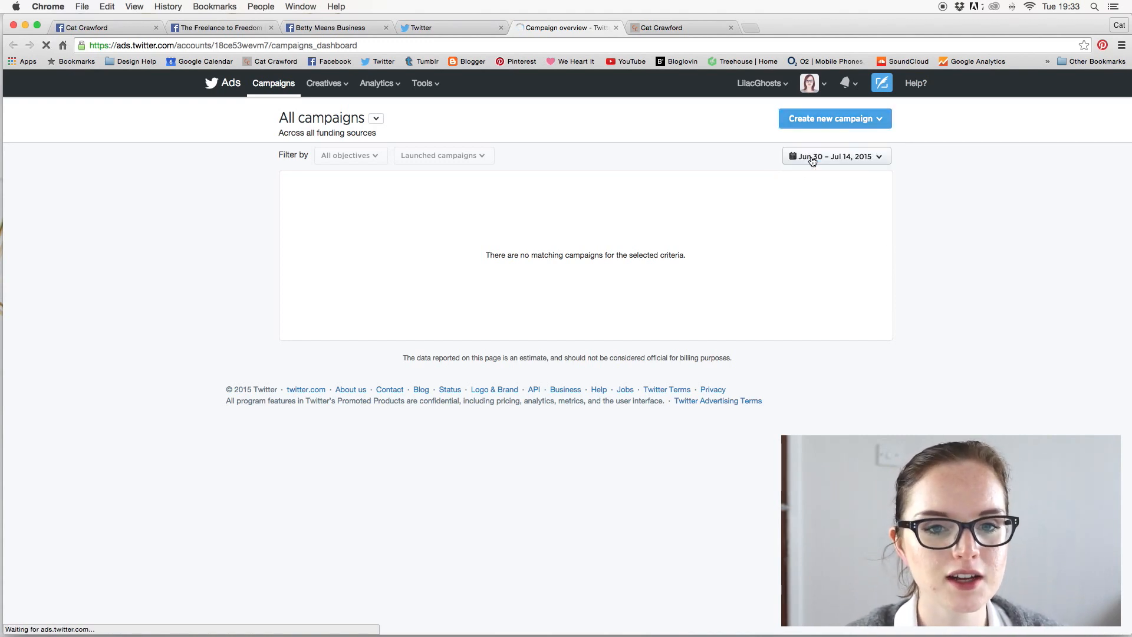
# - Load the untitled Website clicks campaign form and review its Creative and Website Card section
pyautogui.click(829, 118)
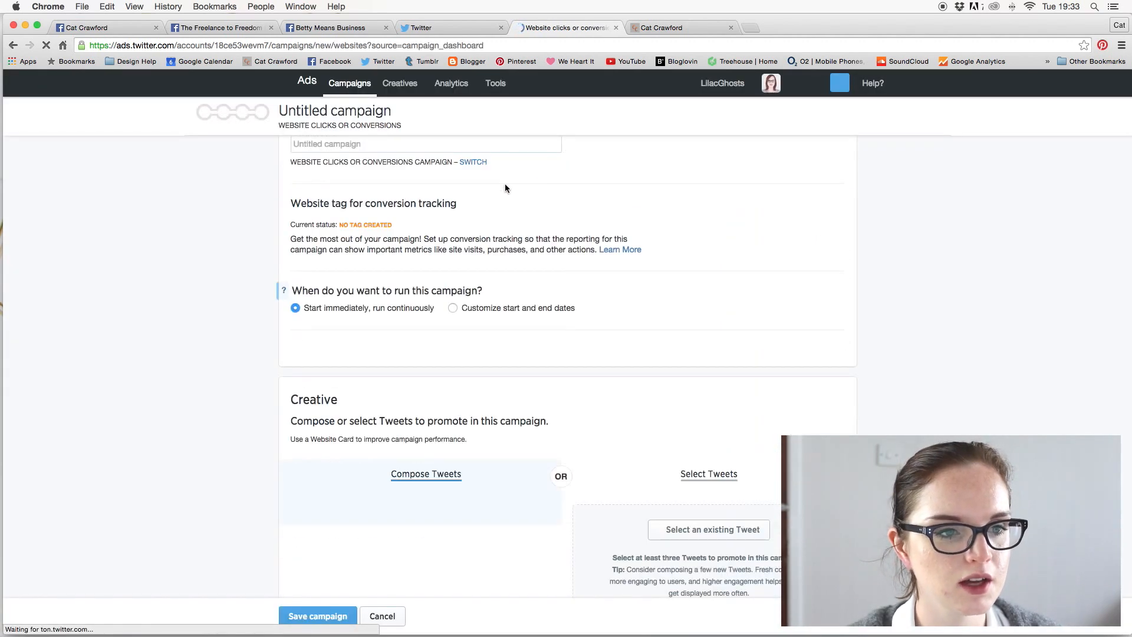
pyautogui.moveTo(600, 193)
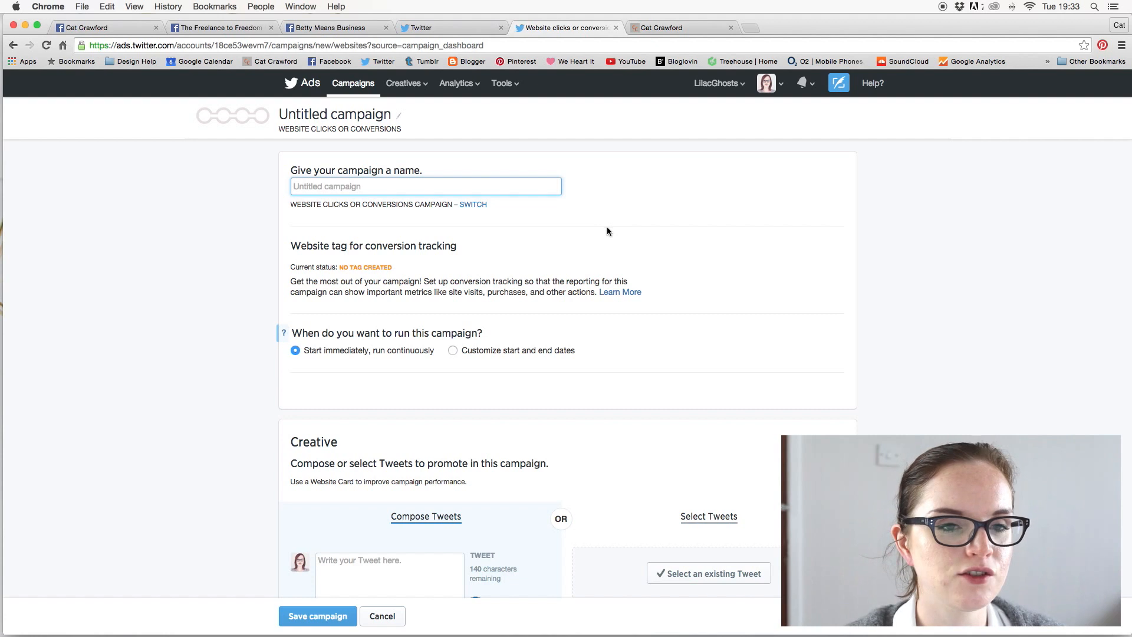
pyautogui.scroll(-3)
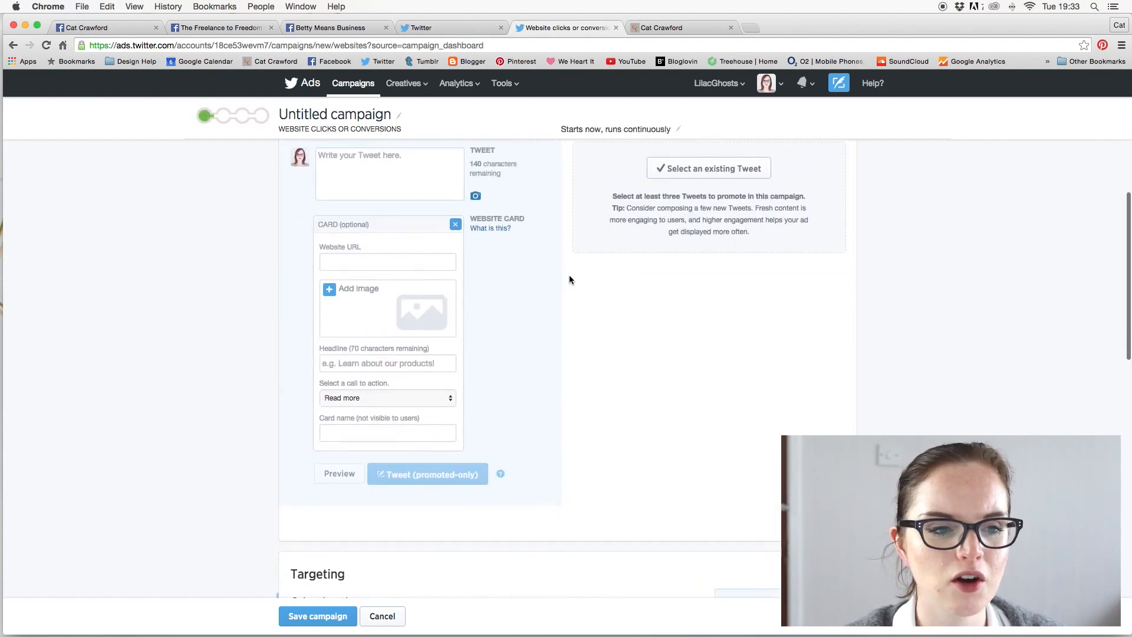
pyautogui.scroll(3)
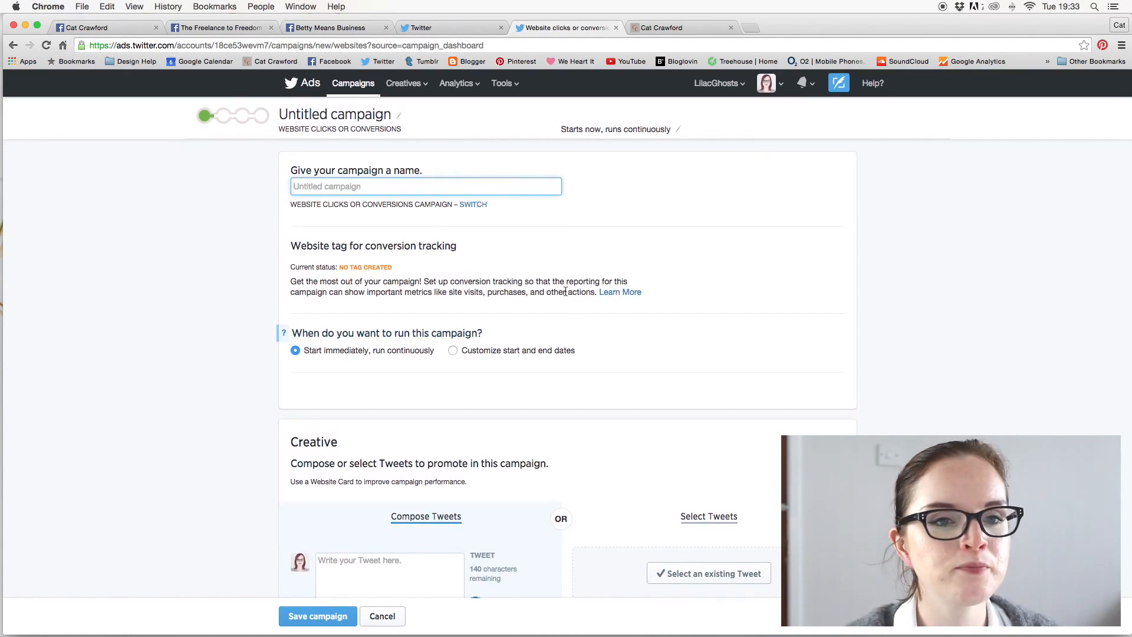
# - Open the post 'How to Measure the Success of Your Social Media Campaigns' on the blog
pyautogui.click(659, 28)
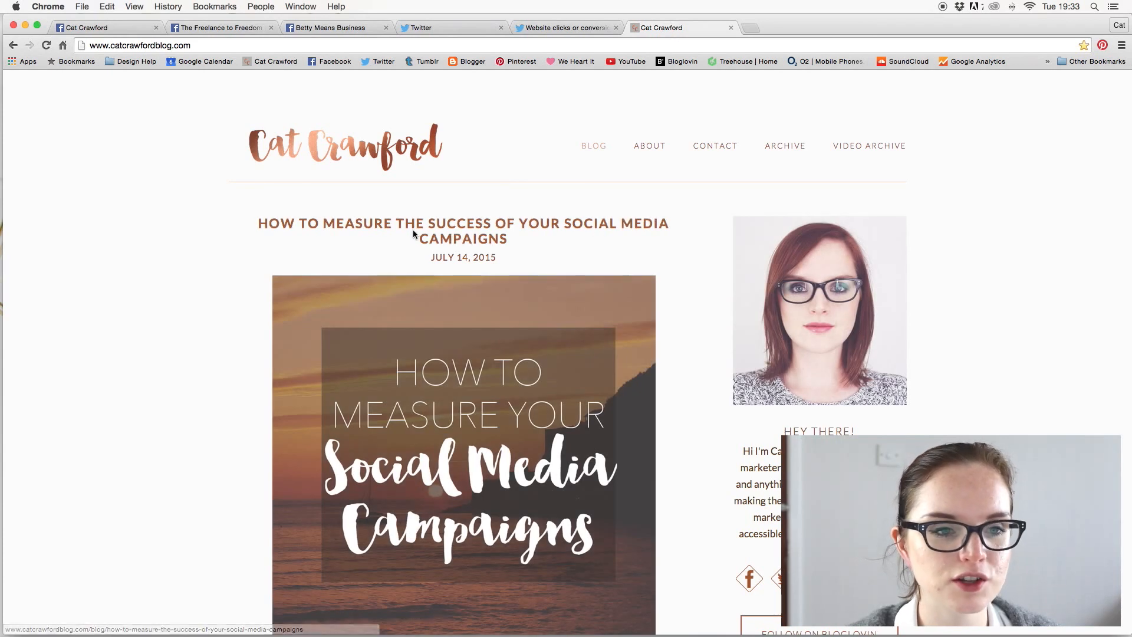
pyautogui.moveTo(518, 235)
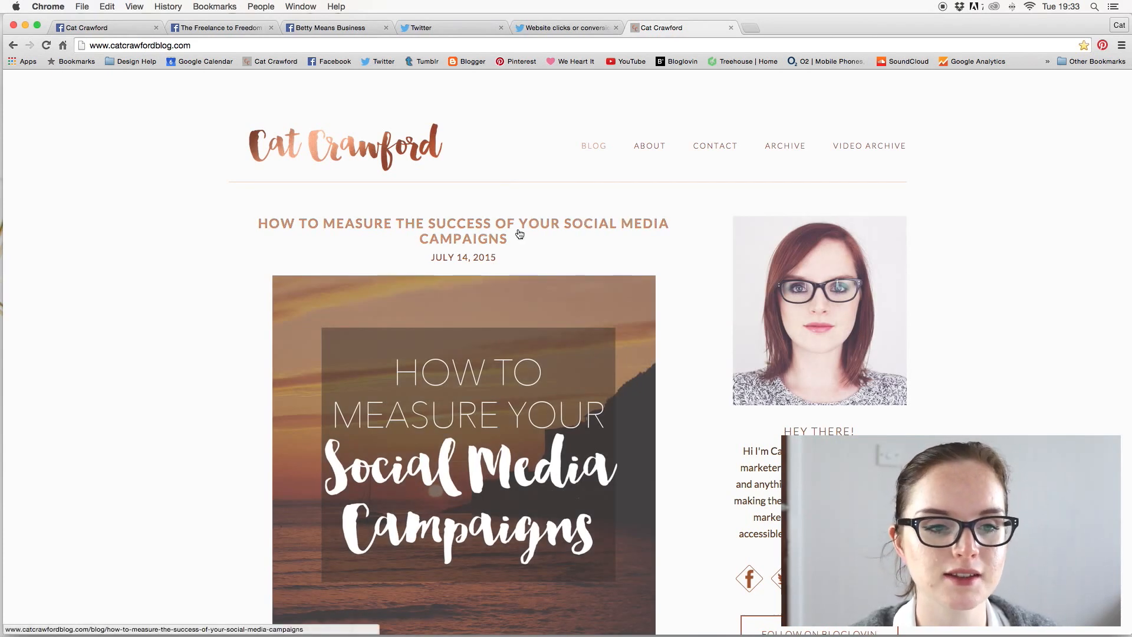
pyautogui.click(463, 231)
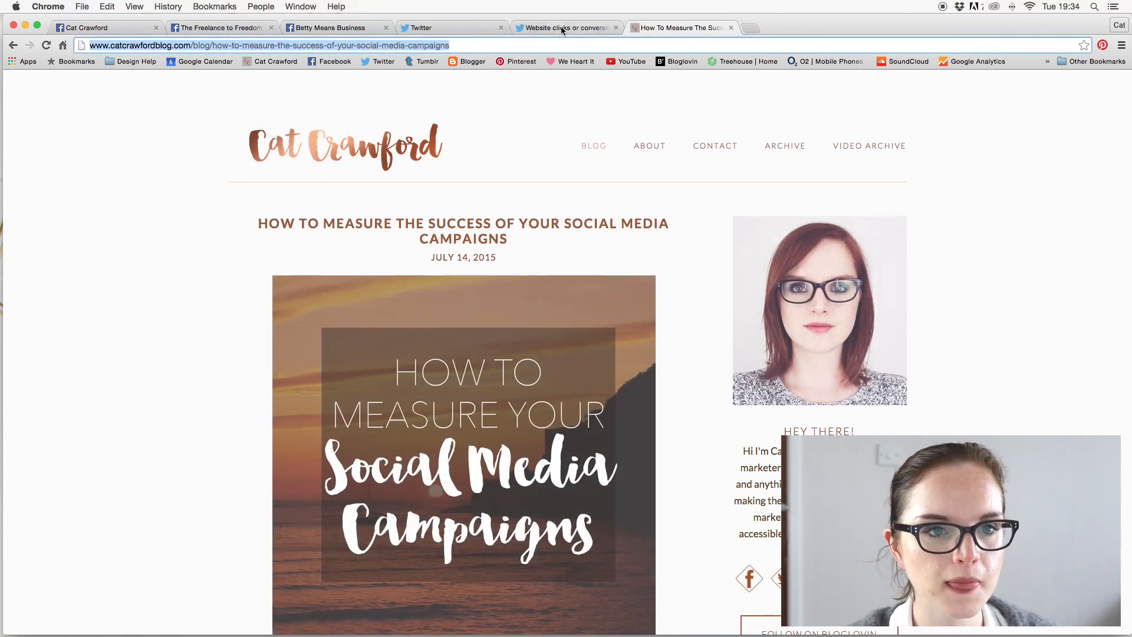
# - Enter 'Measuring Social Media' as the campaign name in Twitter Ads
pyautogui.click(563, 28)
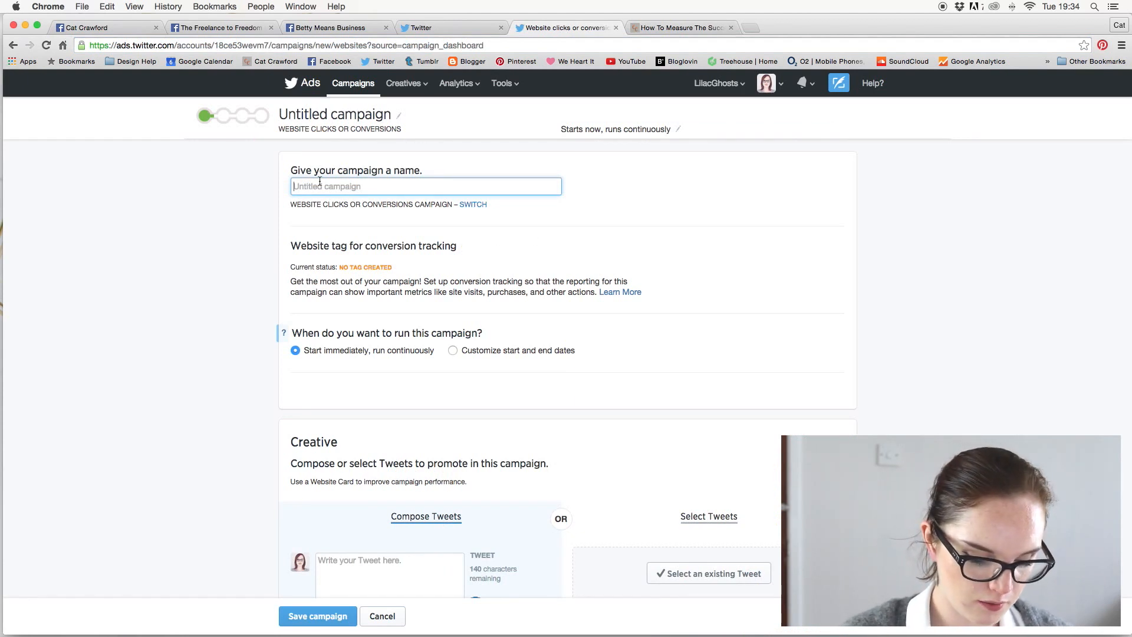
pyautogui.write('Measuring')
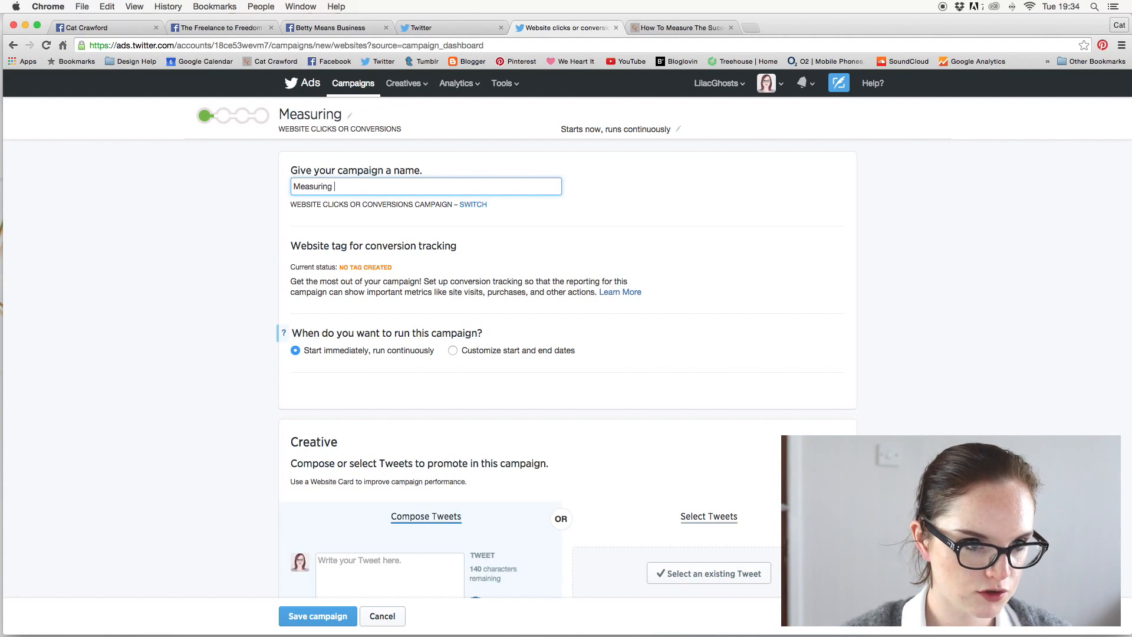
pyautogui.write('Soc')
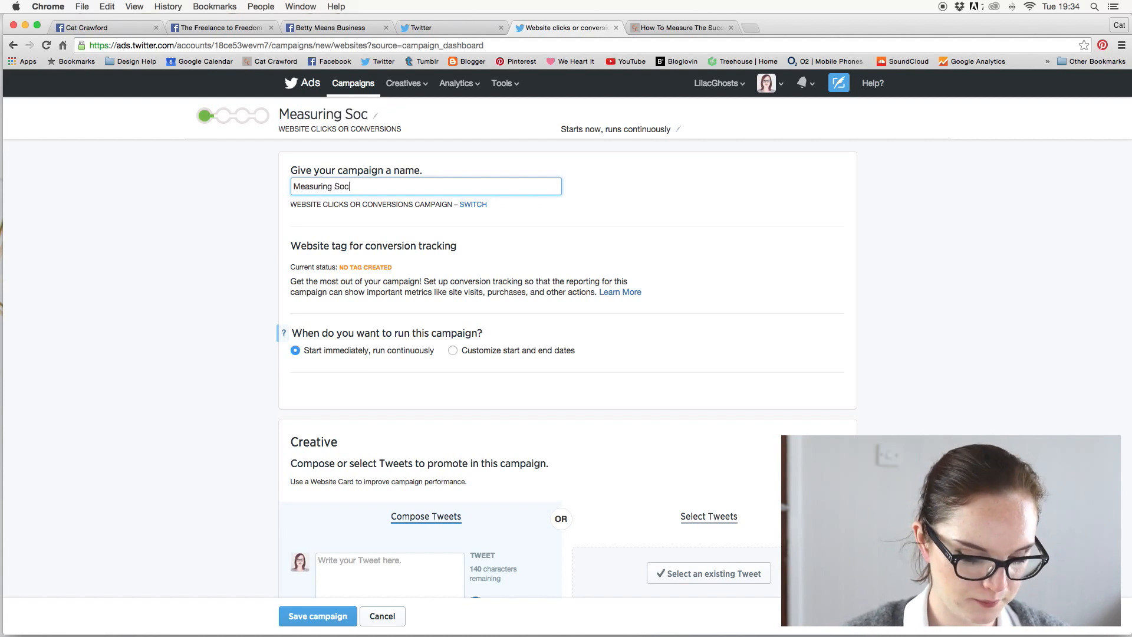
pyautogui.write('ial M')
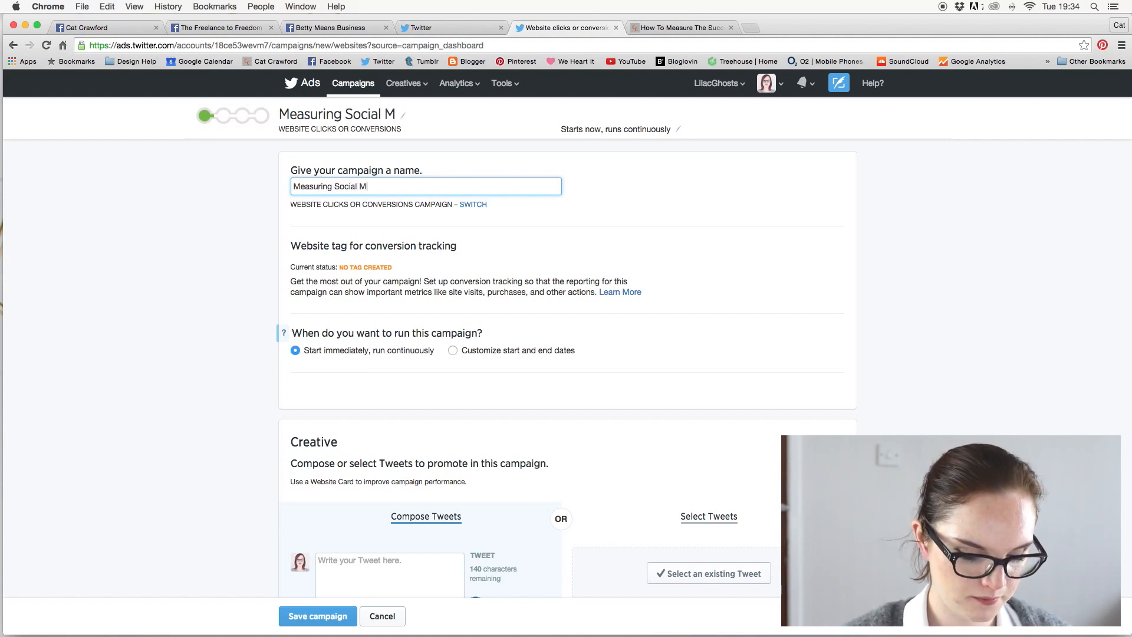
pyautogui.write('edia')
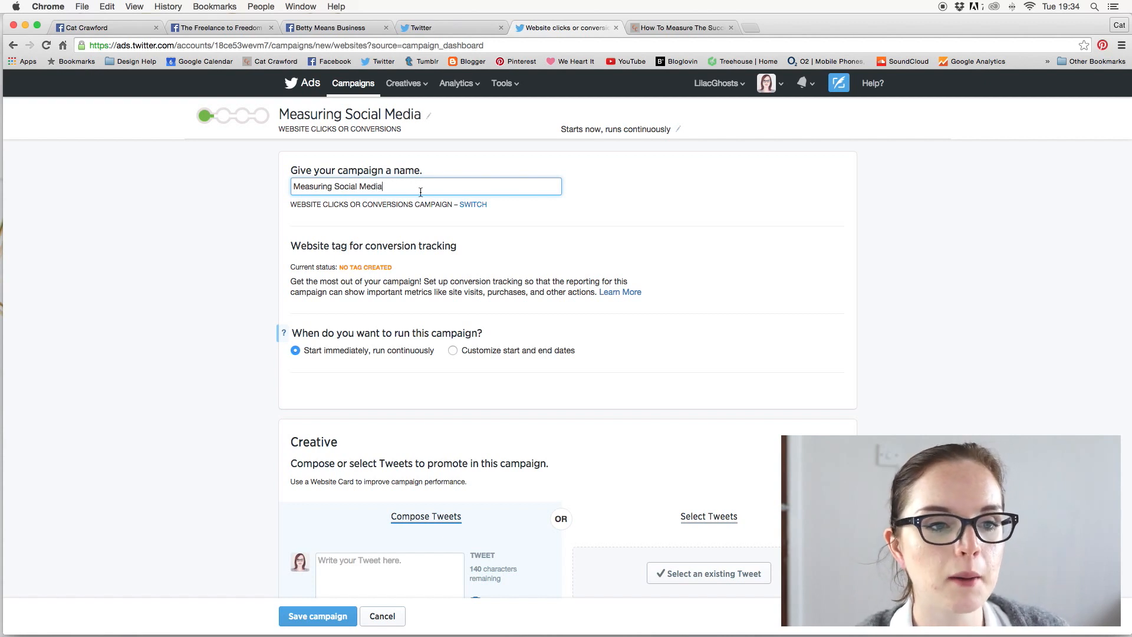
pyautogui.moveTo(491, 171)
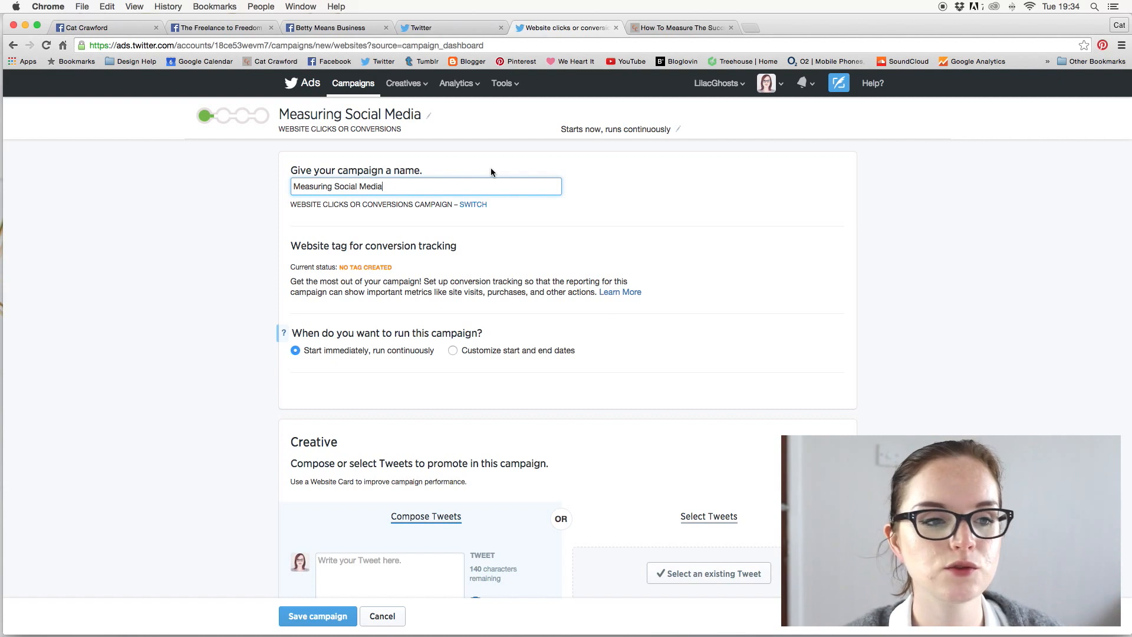
pyautogui.moveTo(432, 167)
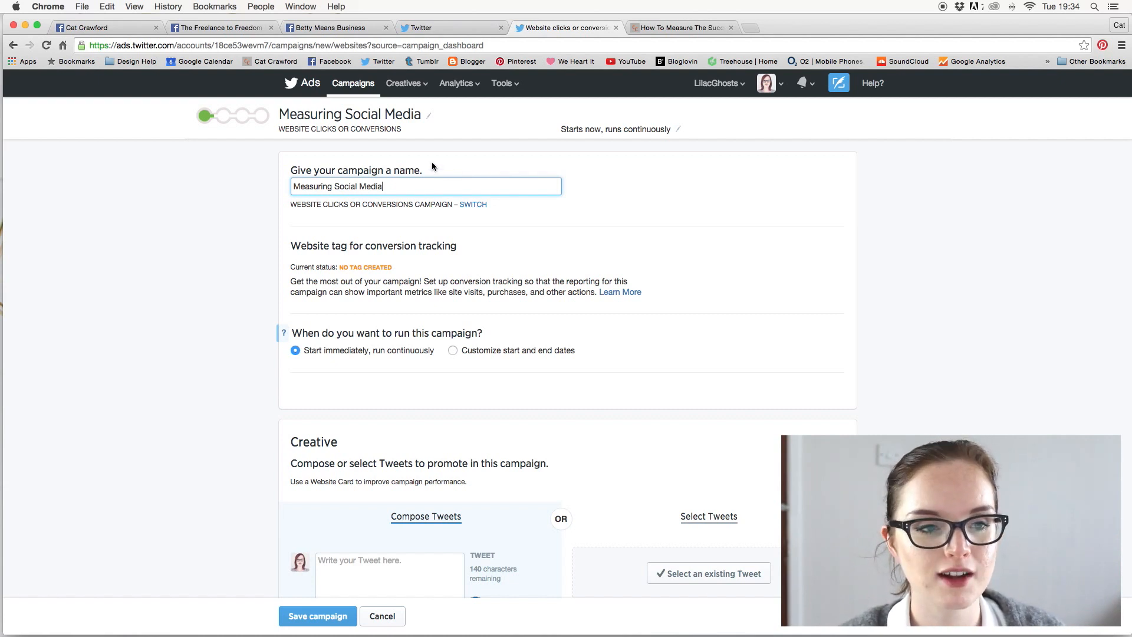
pyautogui.moveTo(453, 161)
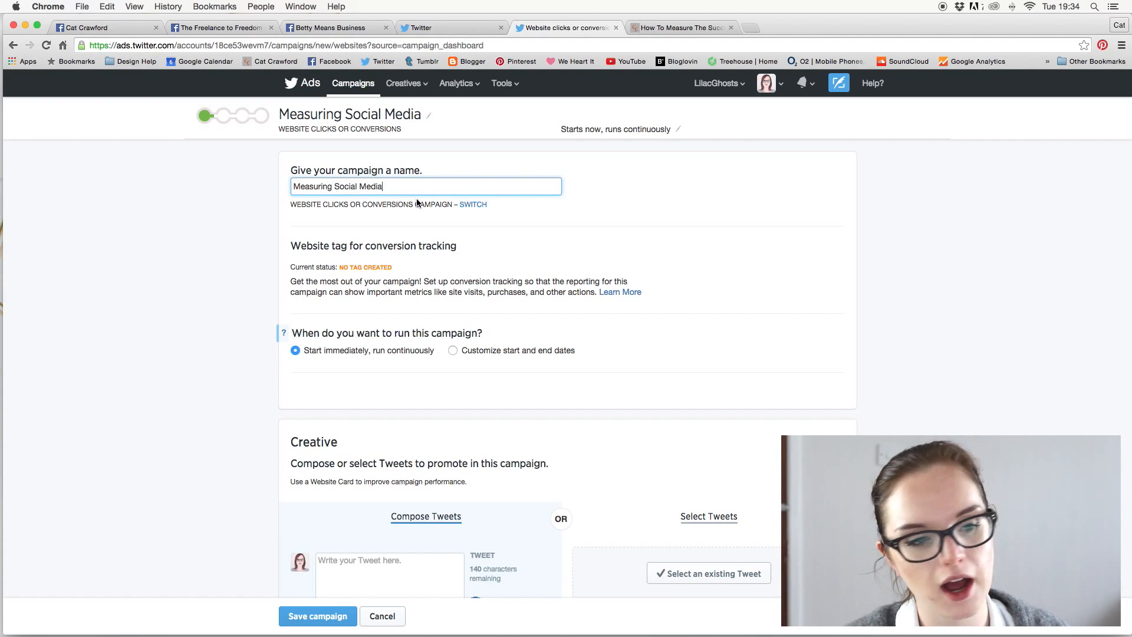
# - Switch to custom dates, ending the campaign on 19 July 2015
pyautogui.scroll(-3)
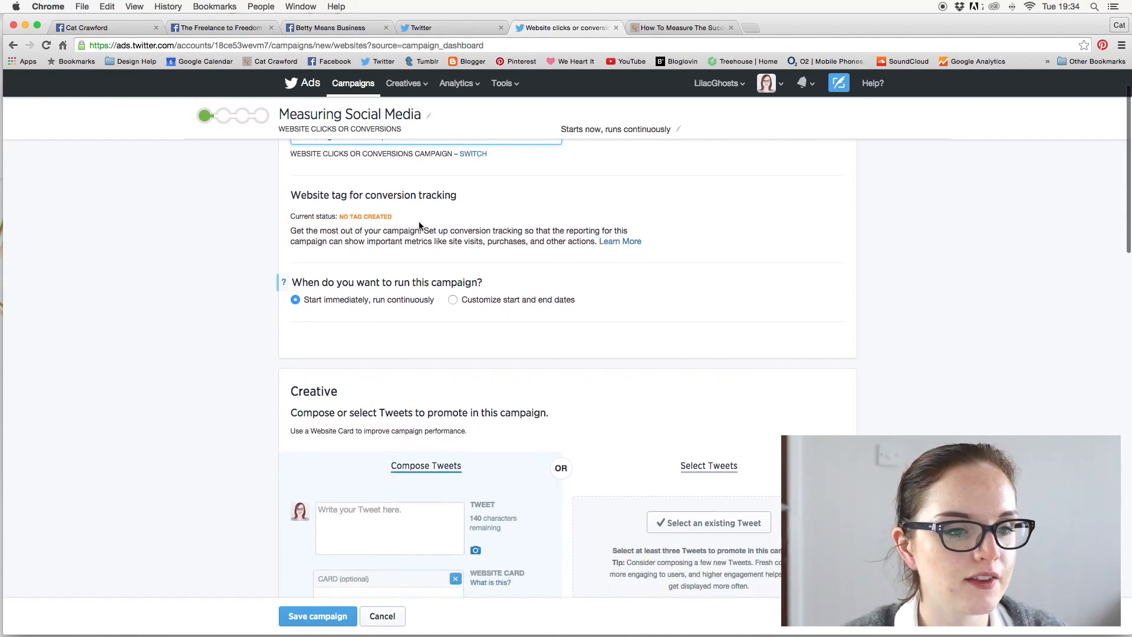
pyautogui.scroll(-3)
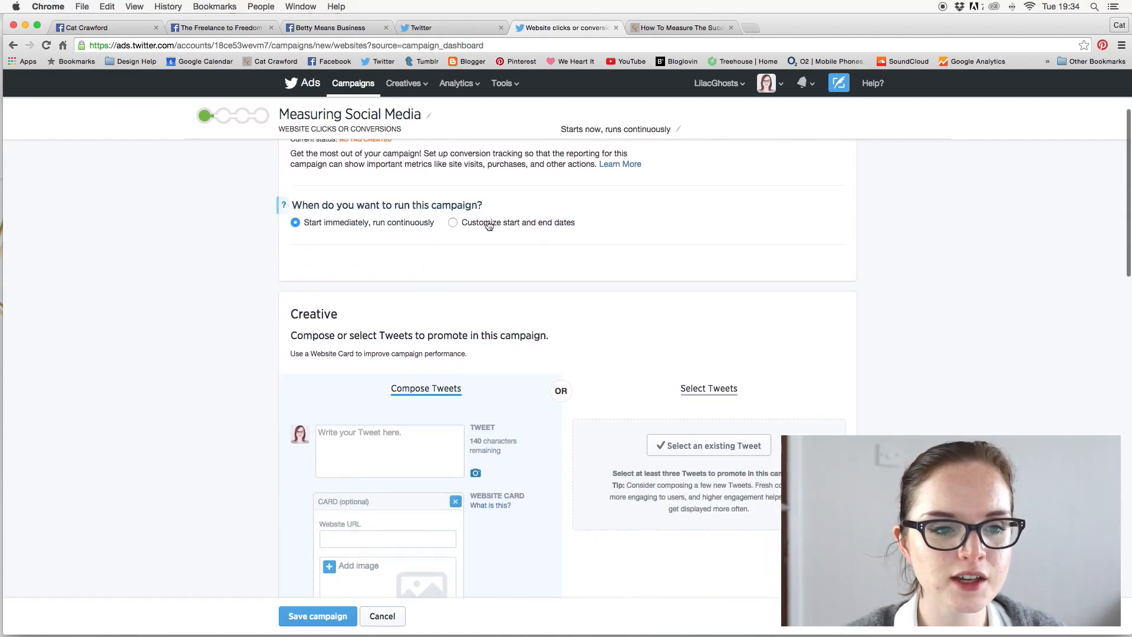
pyautogui.moveTo(511, 237)
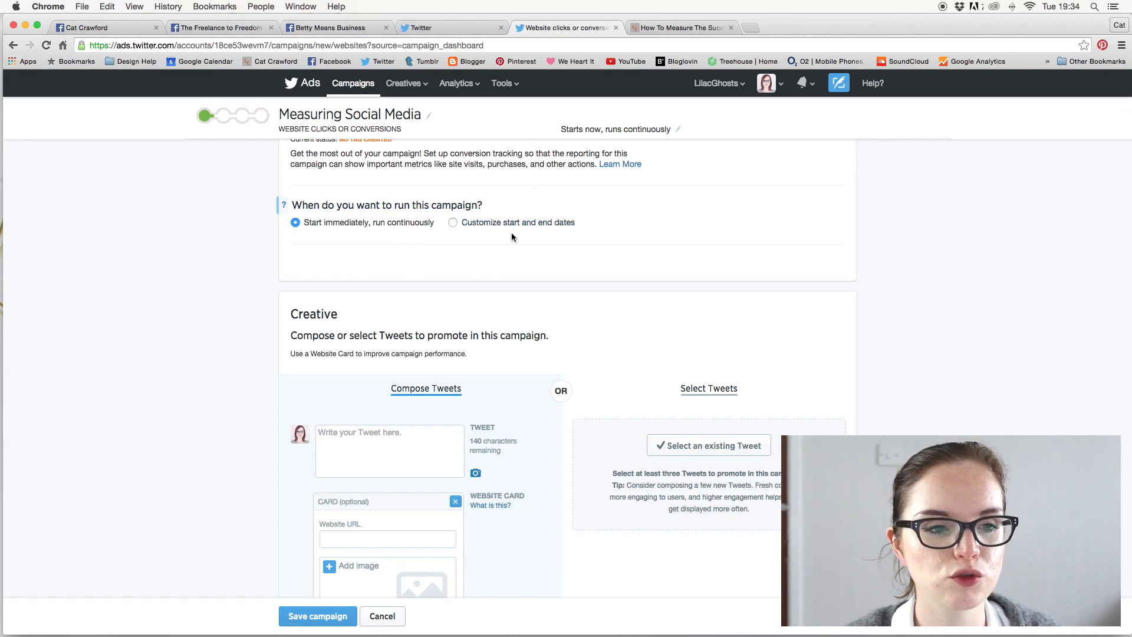
pyautogui.click(453, 222)
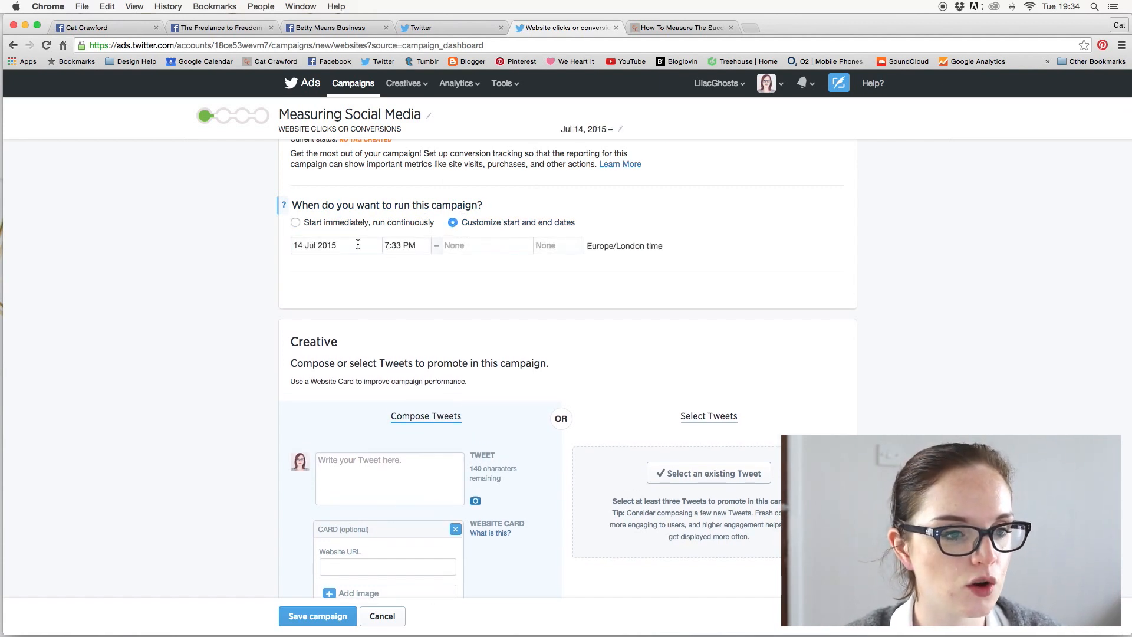
pyautogui.click(487, 245)
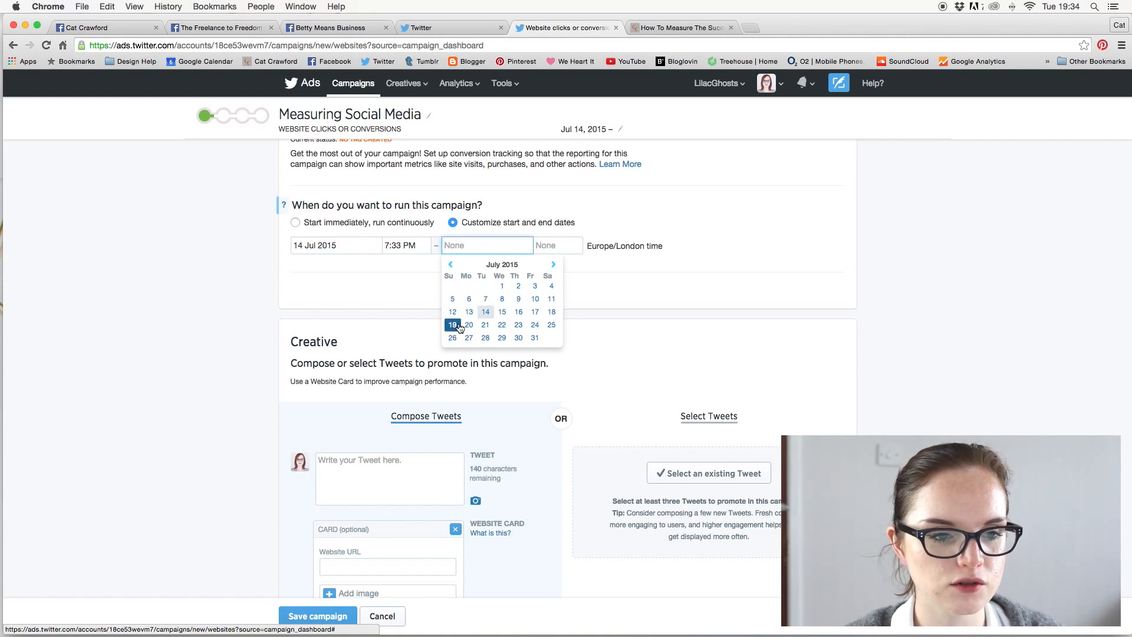
pyautogui.click(452, 325)
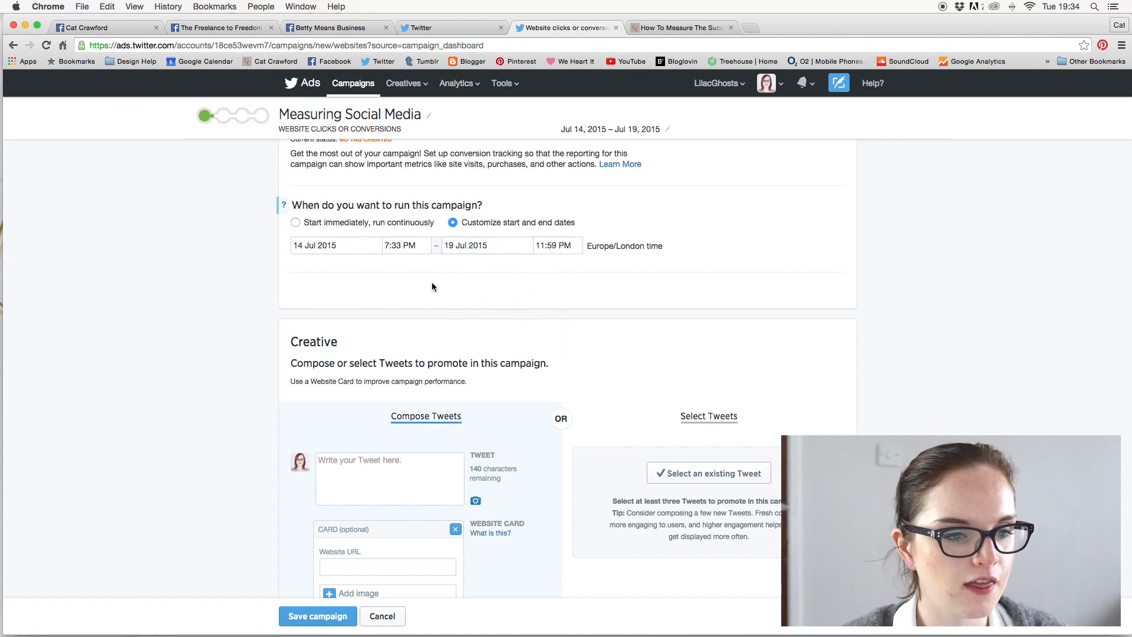
# - Scroll to the Creative section and grab the blog post's web address from its tab
pyautogui.scroll(-3)
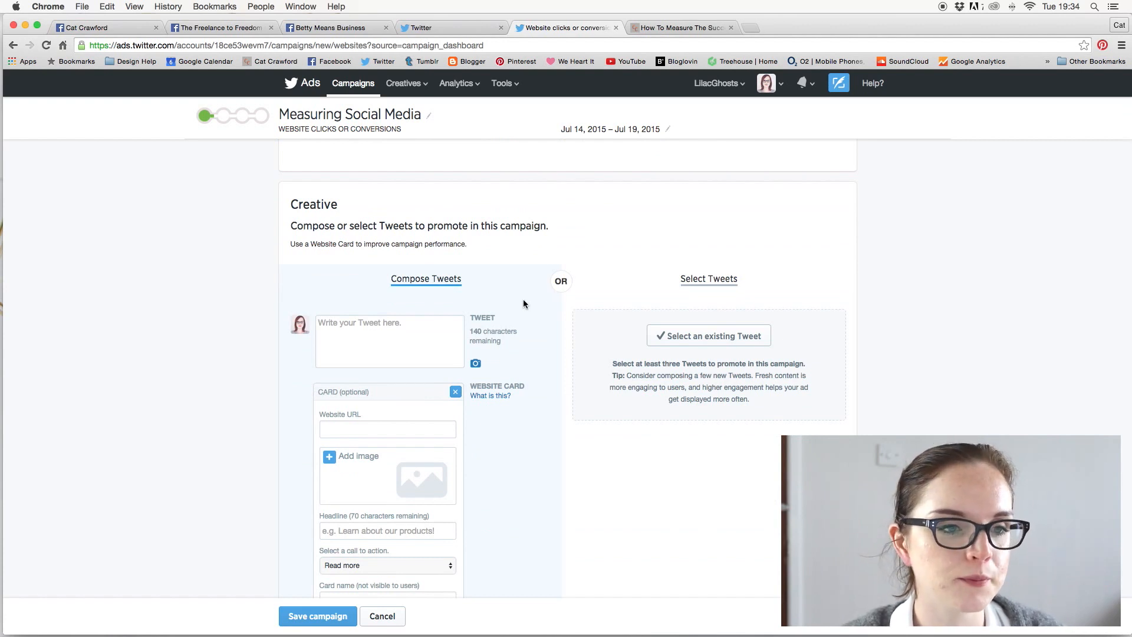
pyautogui.scroll(-3)
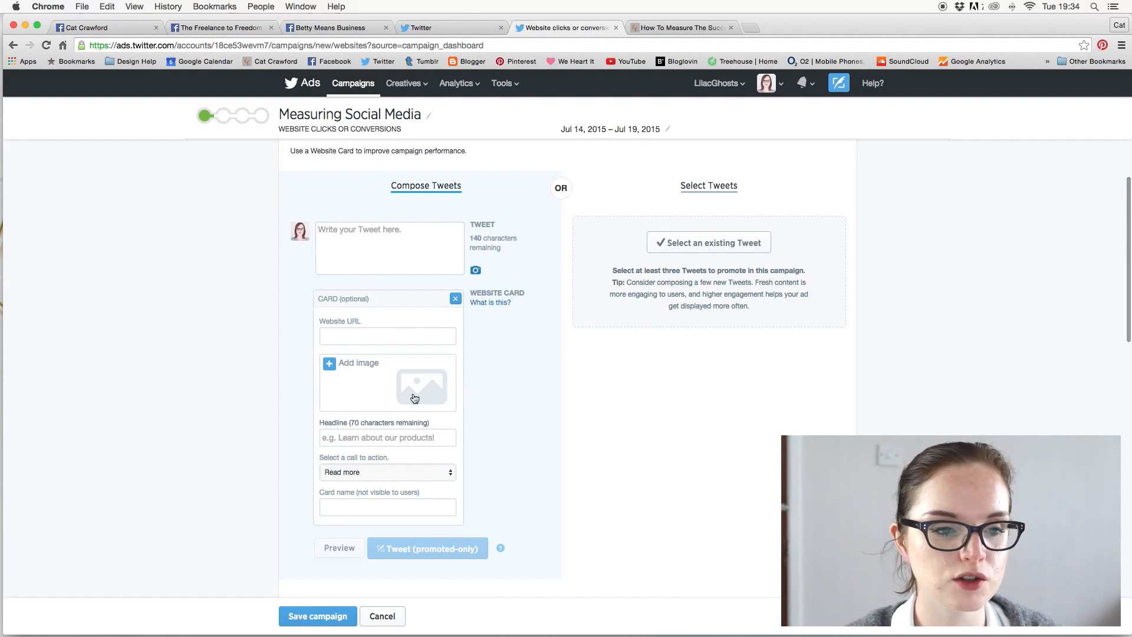
pyautogui.scroll(3)
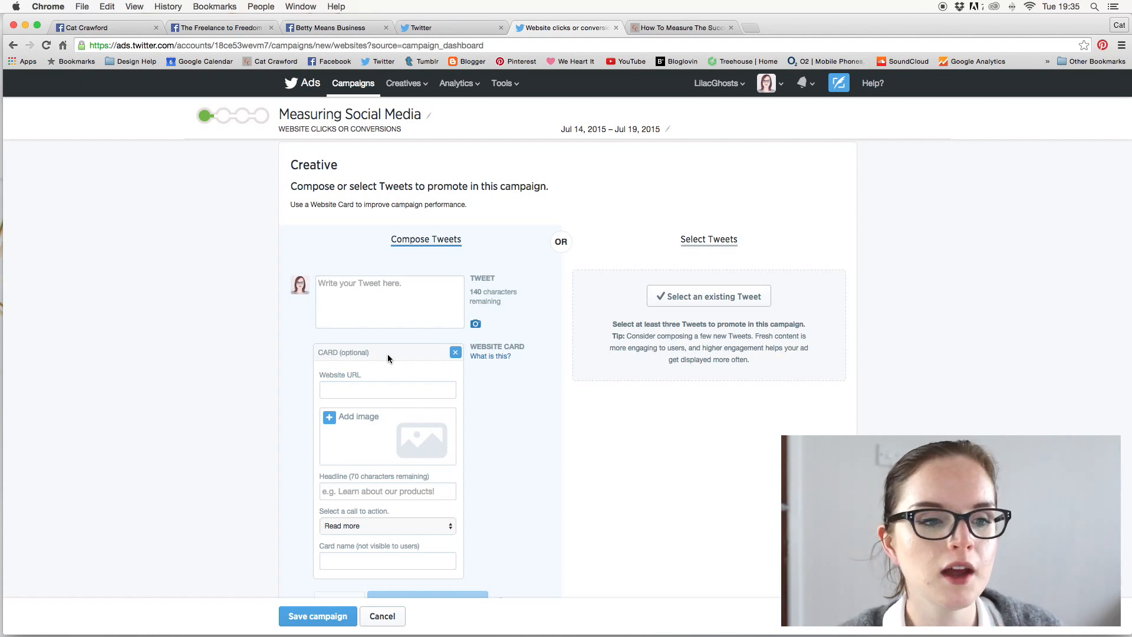
pyautogui.moveTo(424, 351)
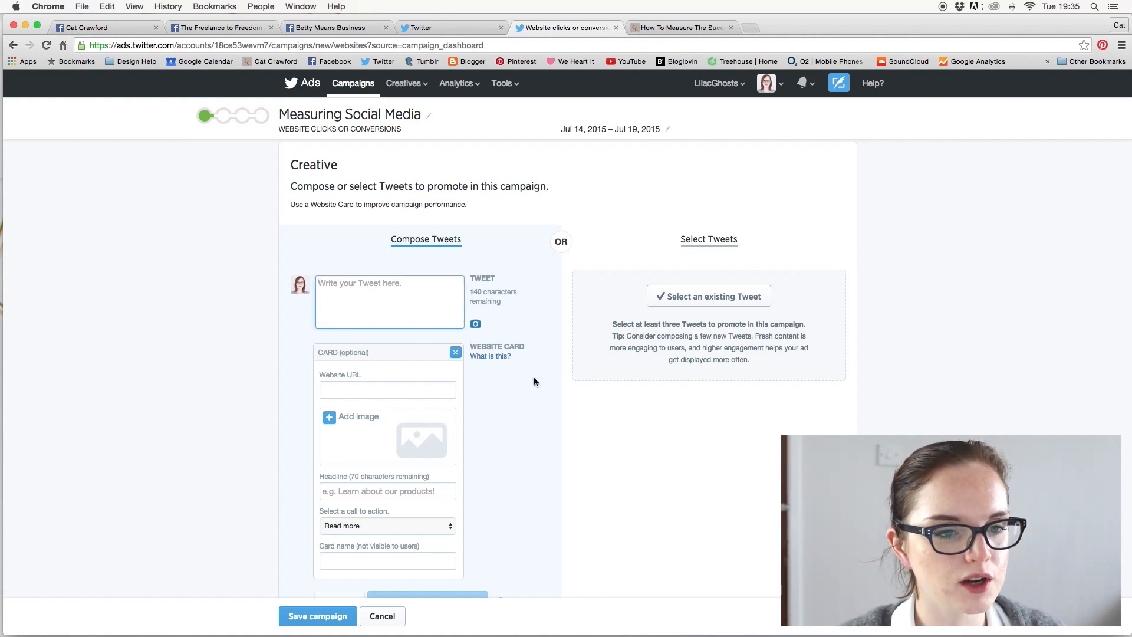
pyautogui.scroll(-3)
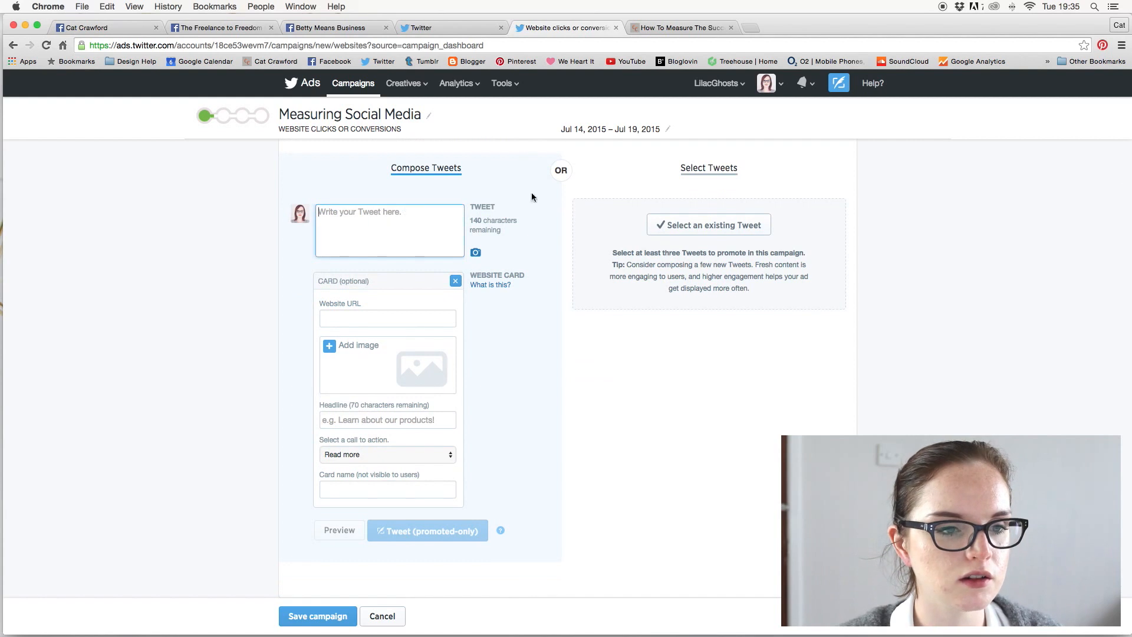
pyautogui.click(678, 28)
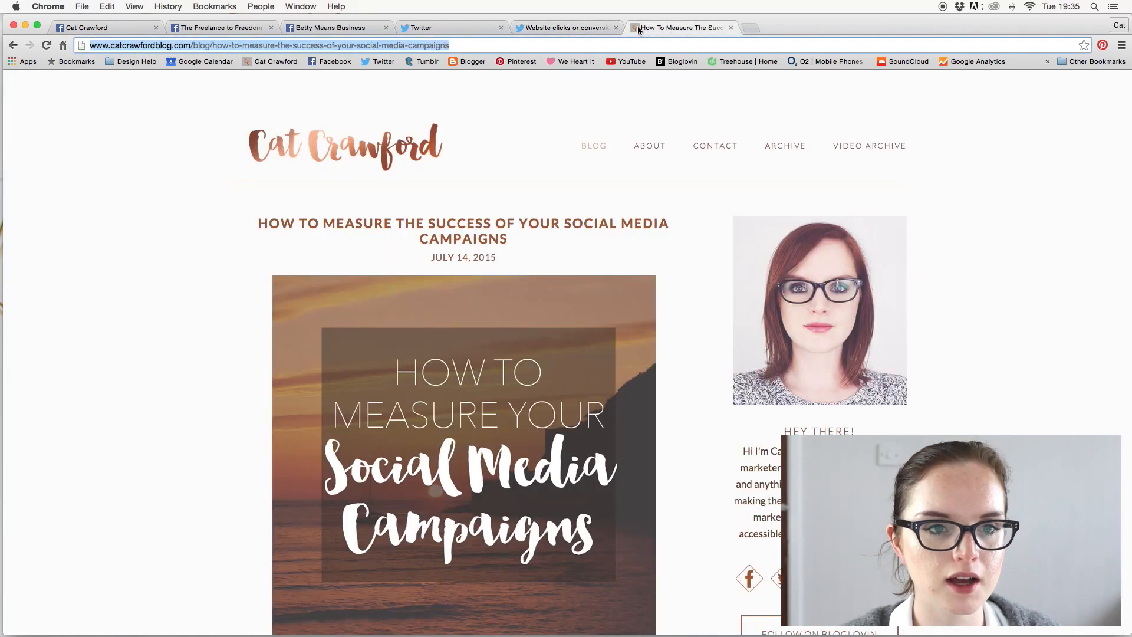
pyautogui.click(563, 28)
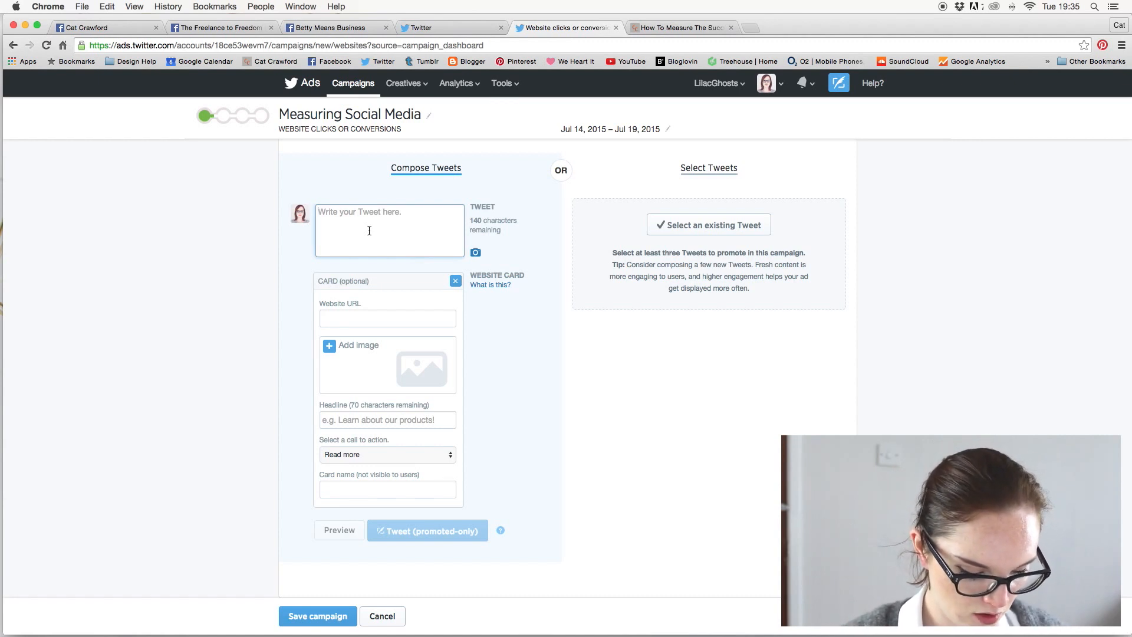
# - Type the Tweet 'How to measure the success of your social media campaign!'
pyautogui.write('H')
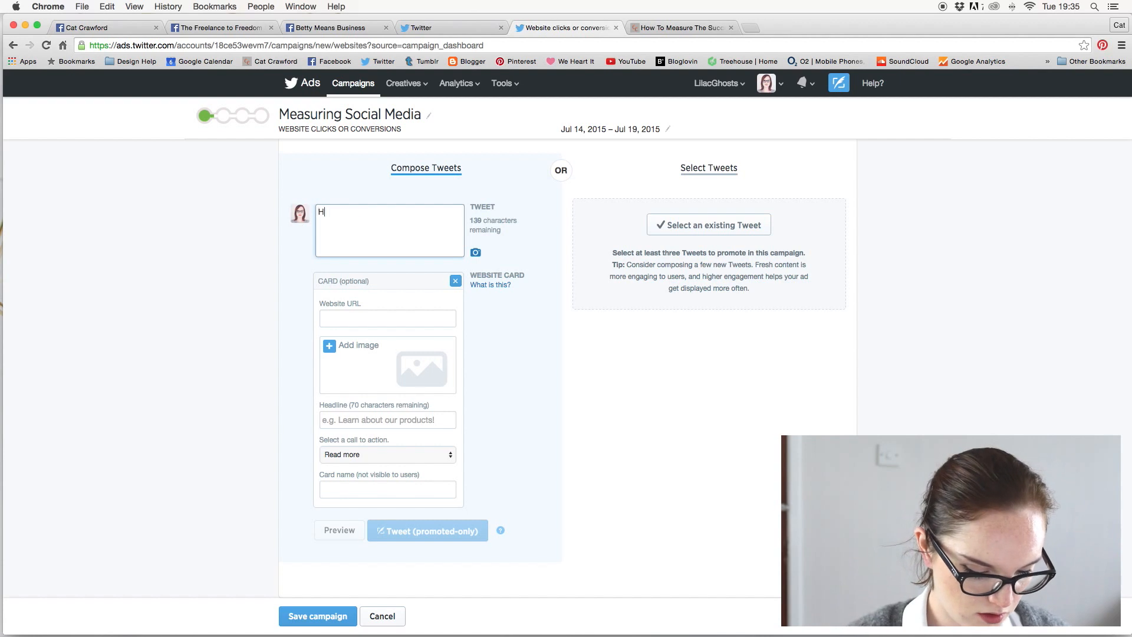
pyautogui.write('ow to measure')
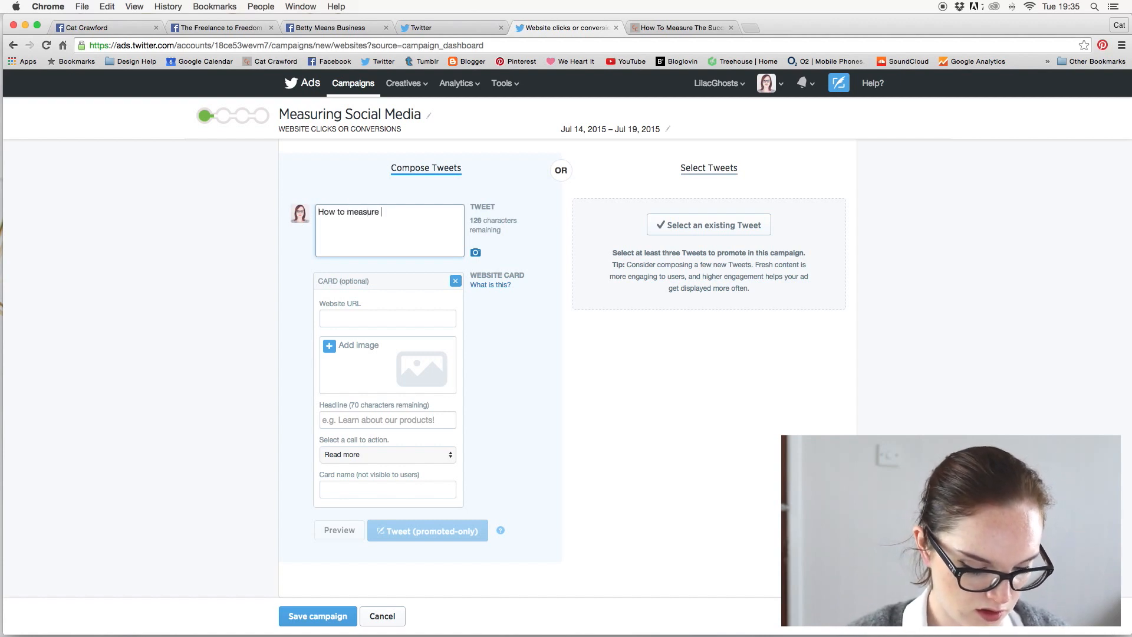
pyautogui.write('the succe')
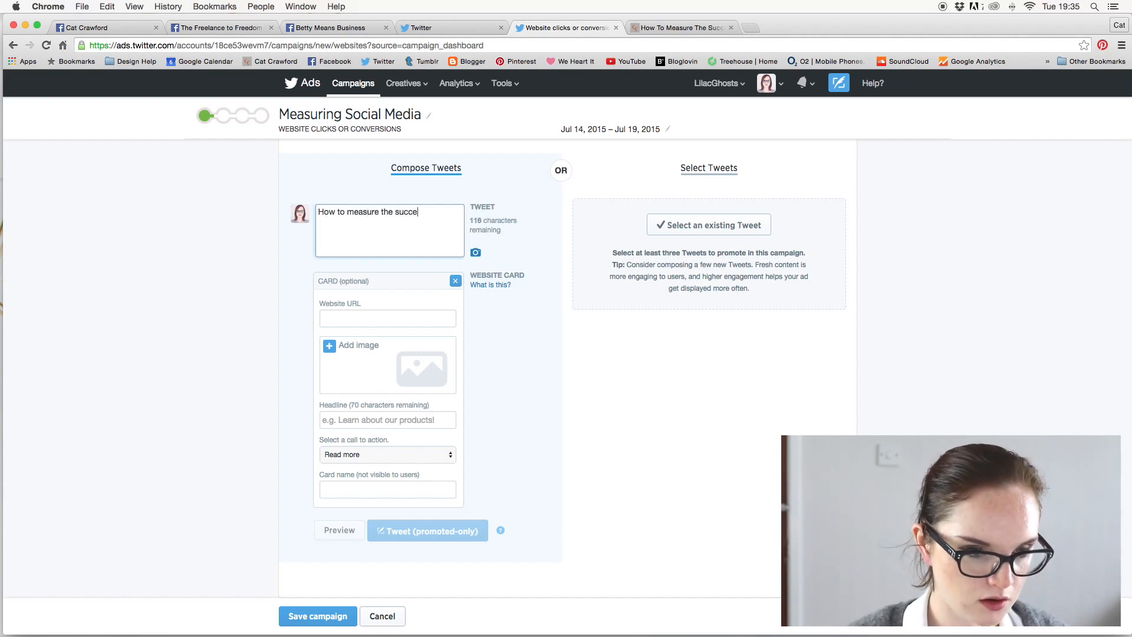
pyautogui.write('ss of your')
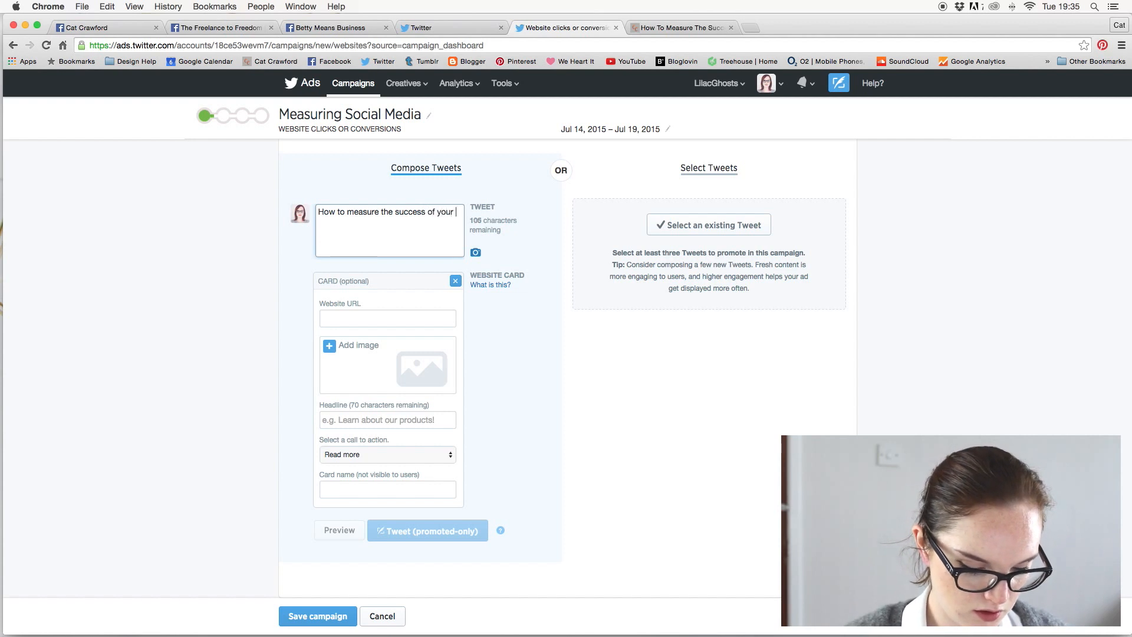
pyautogui.write('social media')
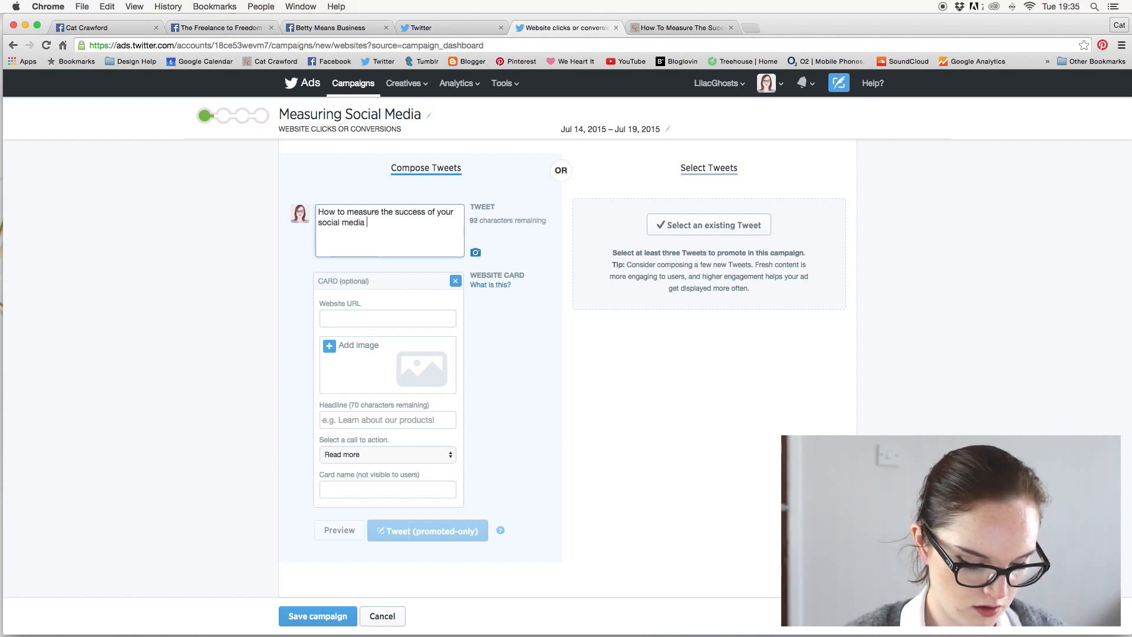
pyautogui.write('campaign')
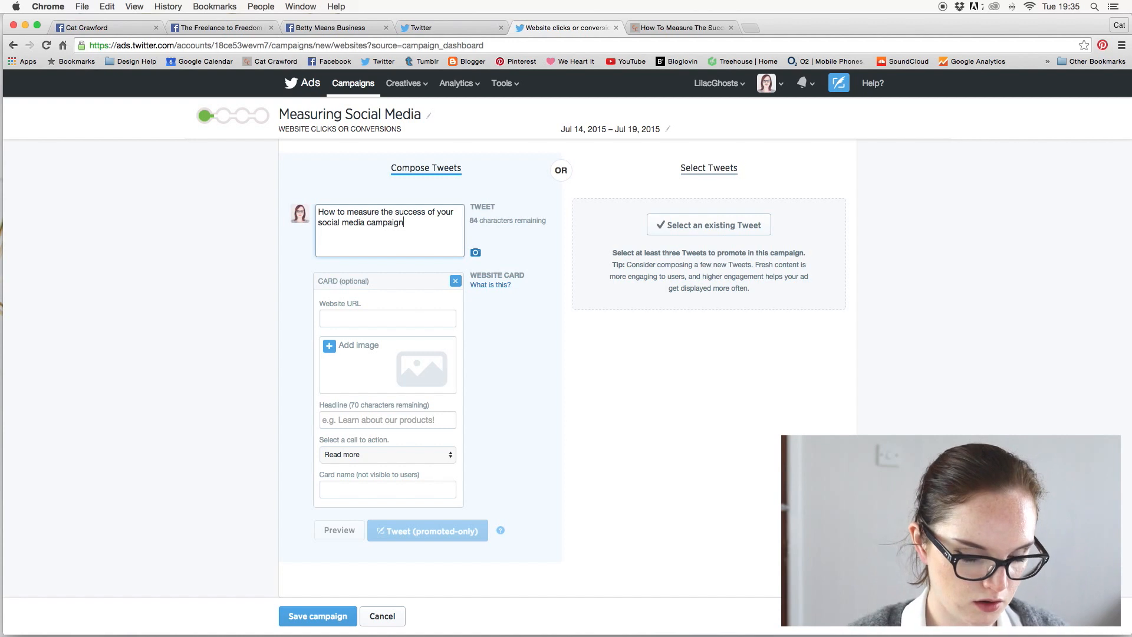
pyautogui.write('!')
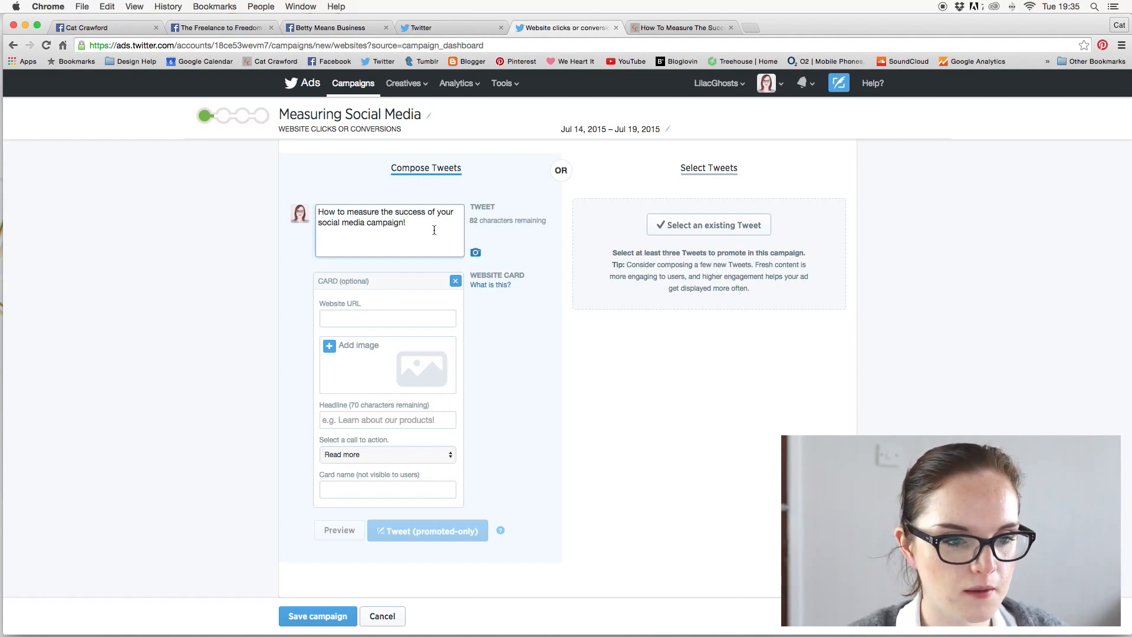
# - Paste the blog post's URL into the website card's Website URL field
pyautogui.scroll(-3)
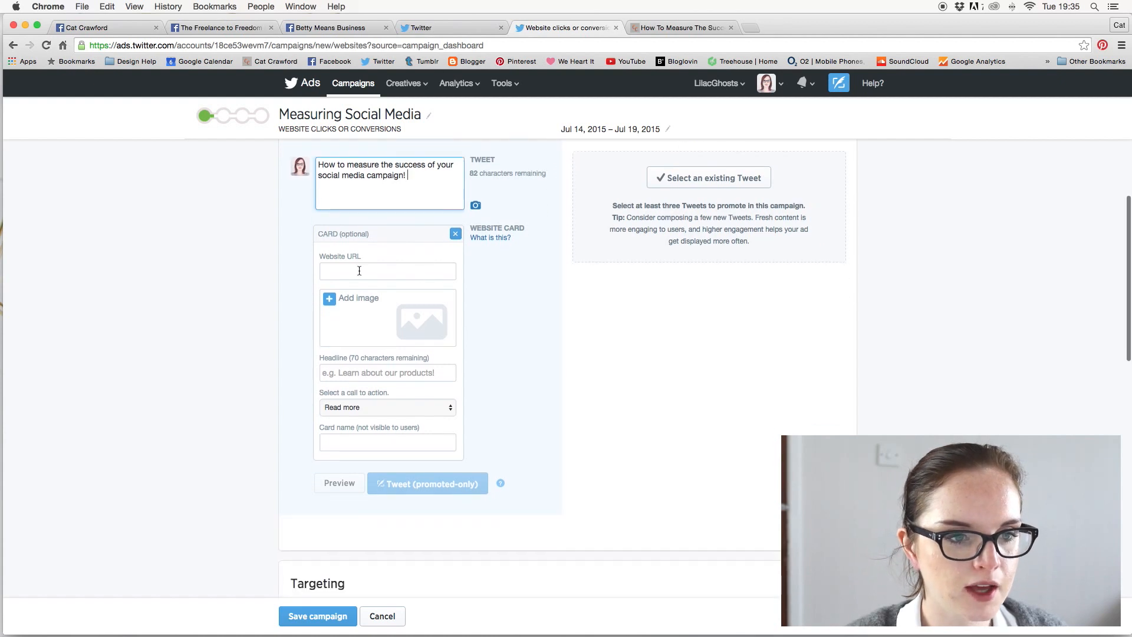
pyautogui.click(388, 270)
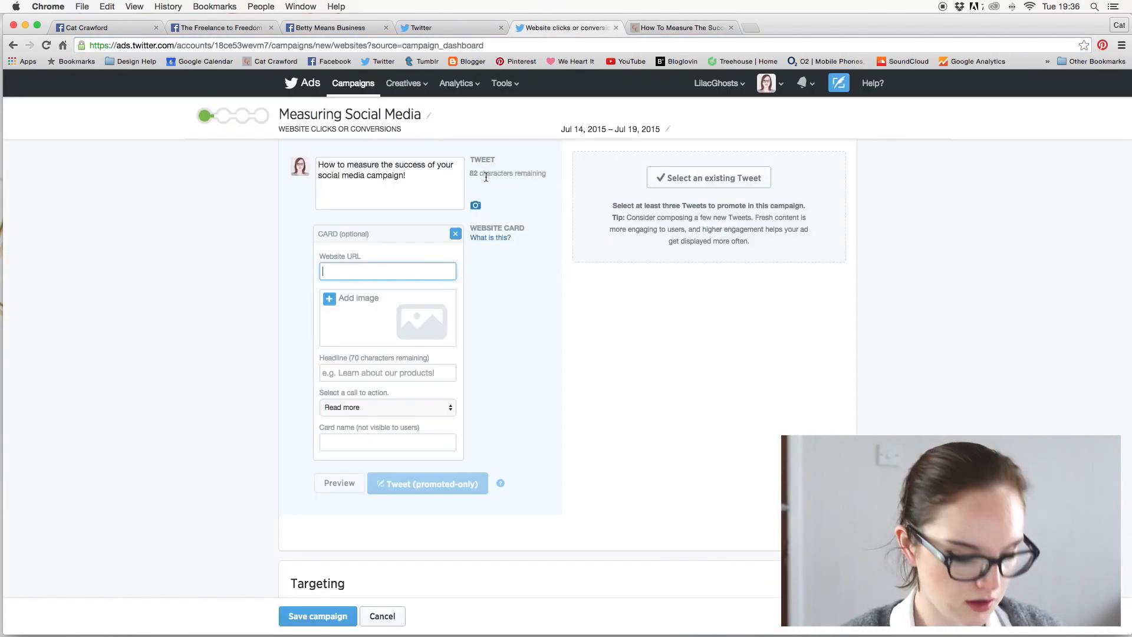
pyautogui.write('s-of-your-social-media-campaigns')
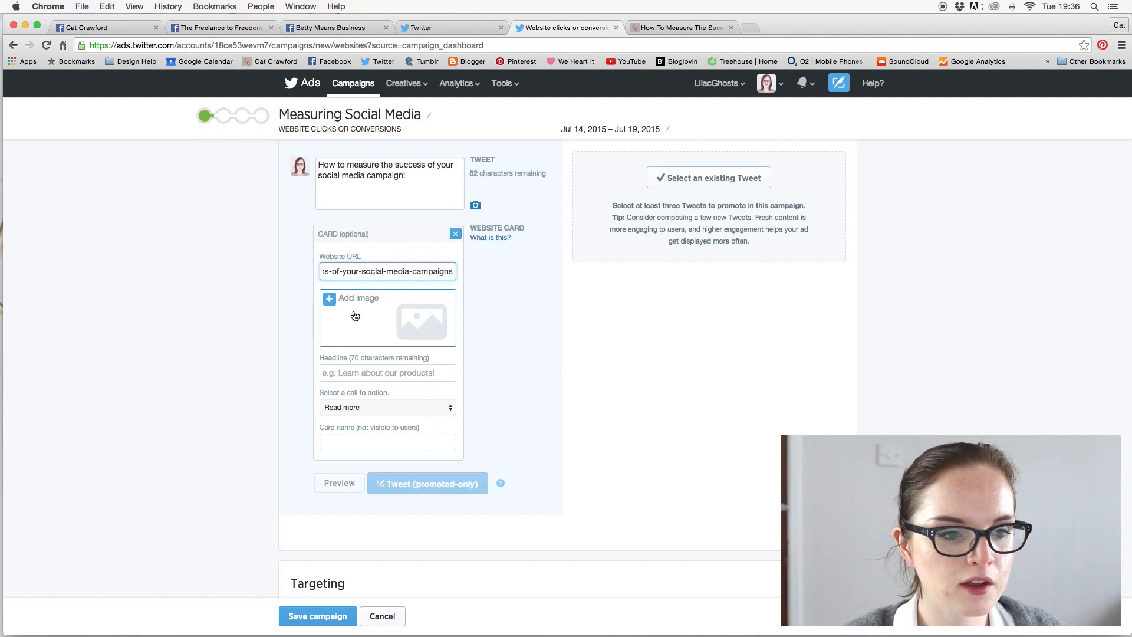
pyautogui.moveTo(430, 308)
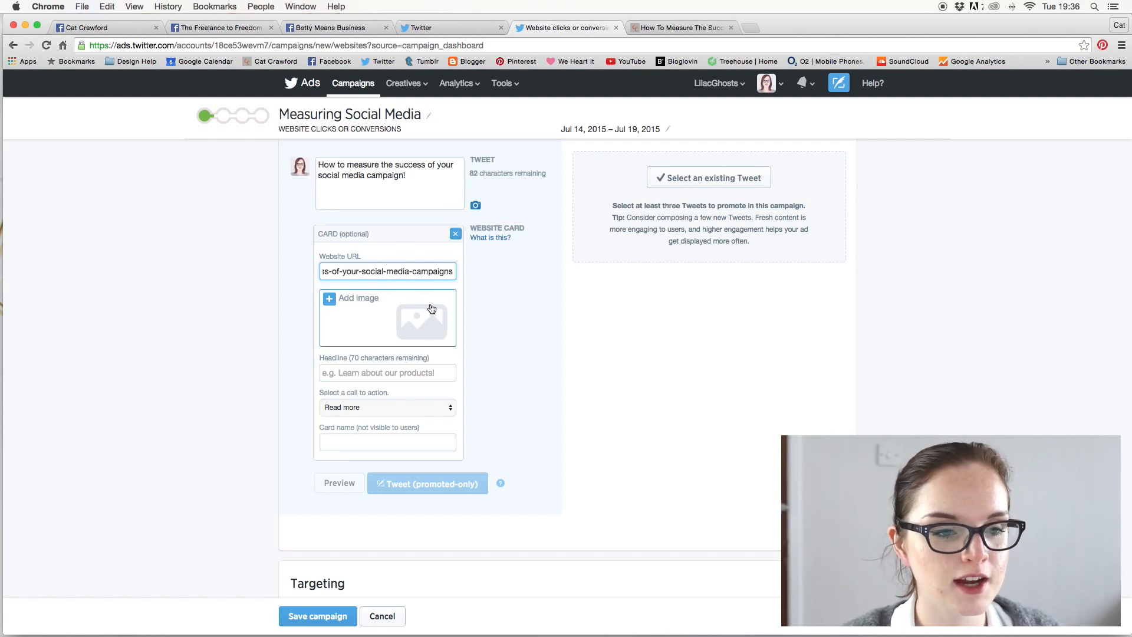
# - Give the website card the headline 'Measuring Social Media Success'
pyautogui.click(387, 373)
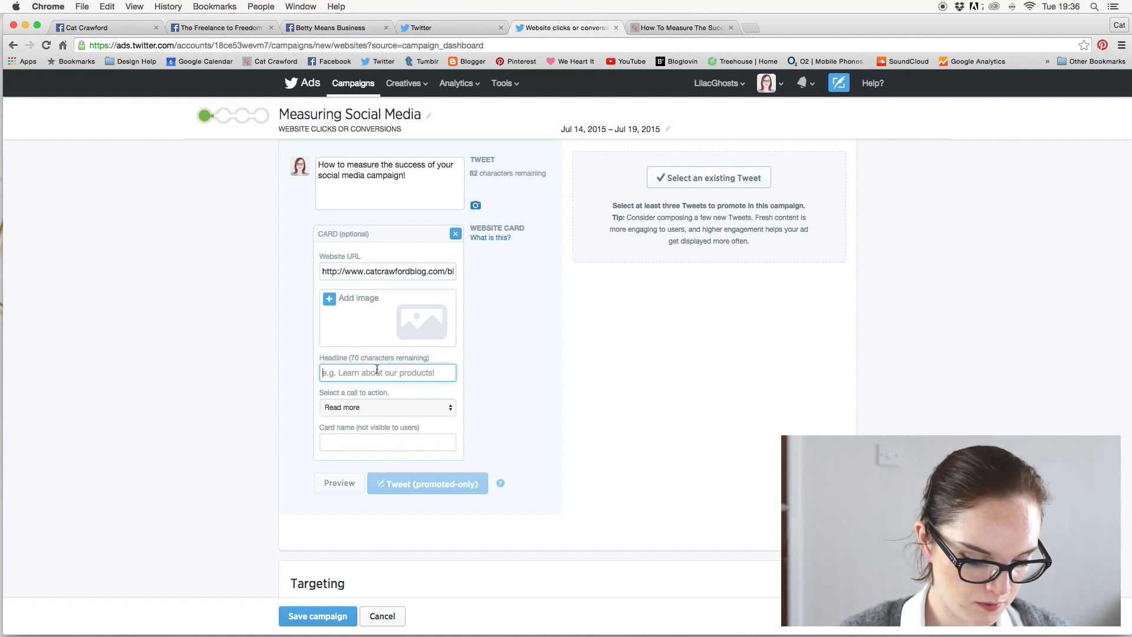
pyautogui.write('Measur')
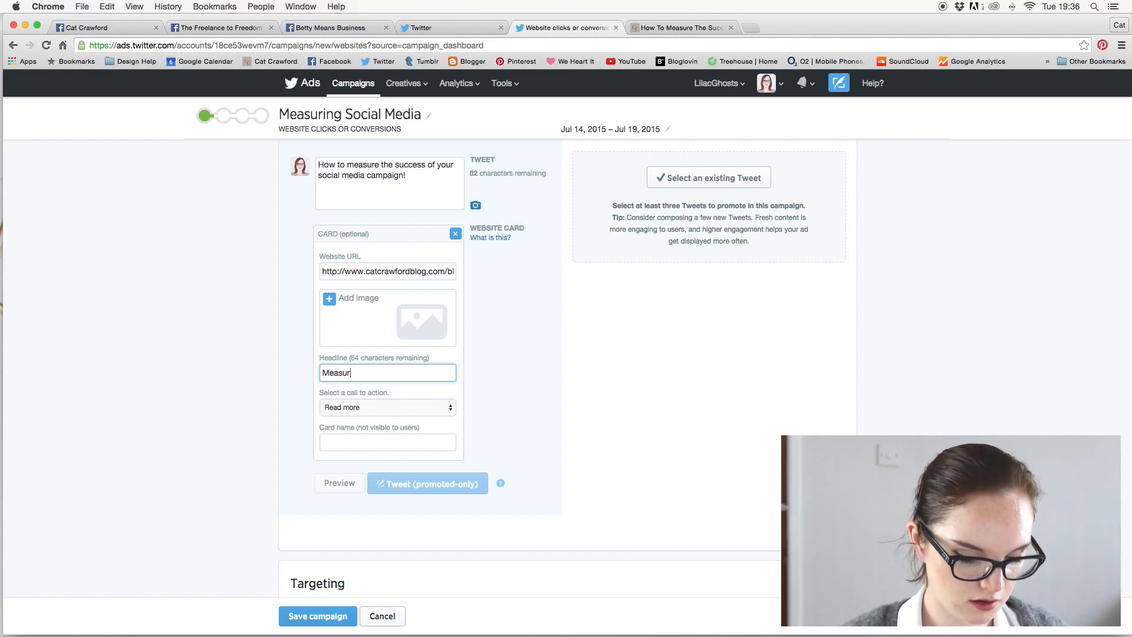
pyautogui.write('ing Soc')
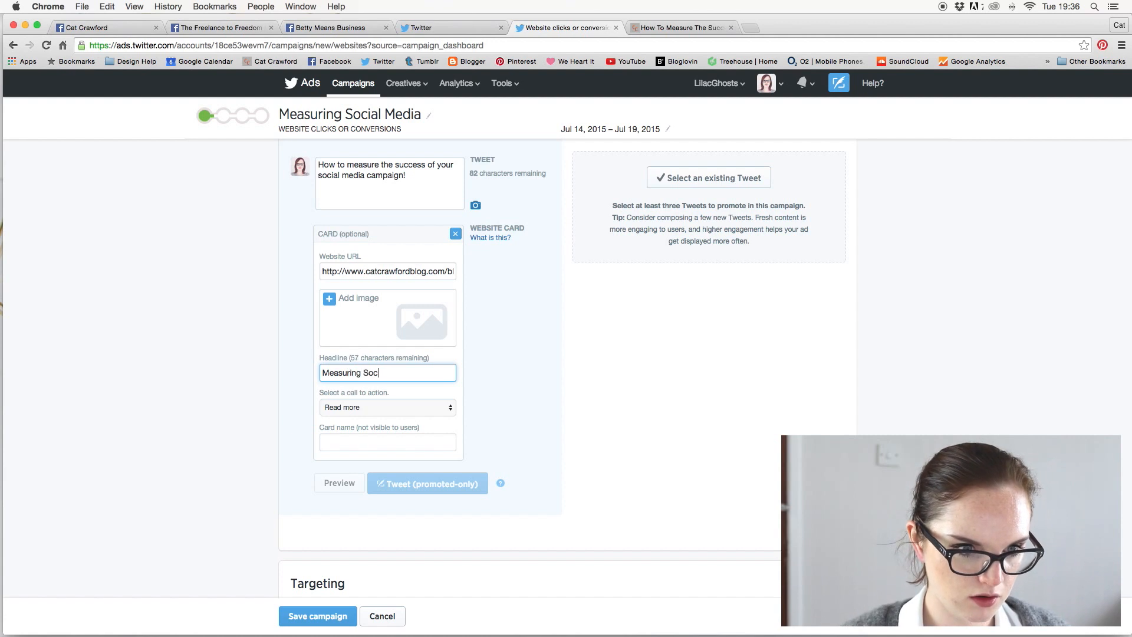
pyautogui.write('ial ME')
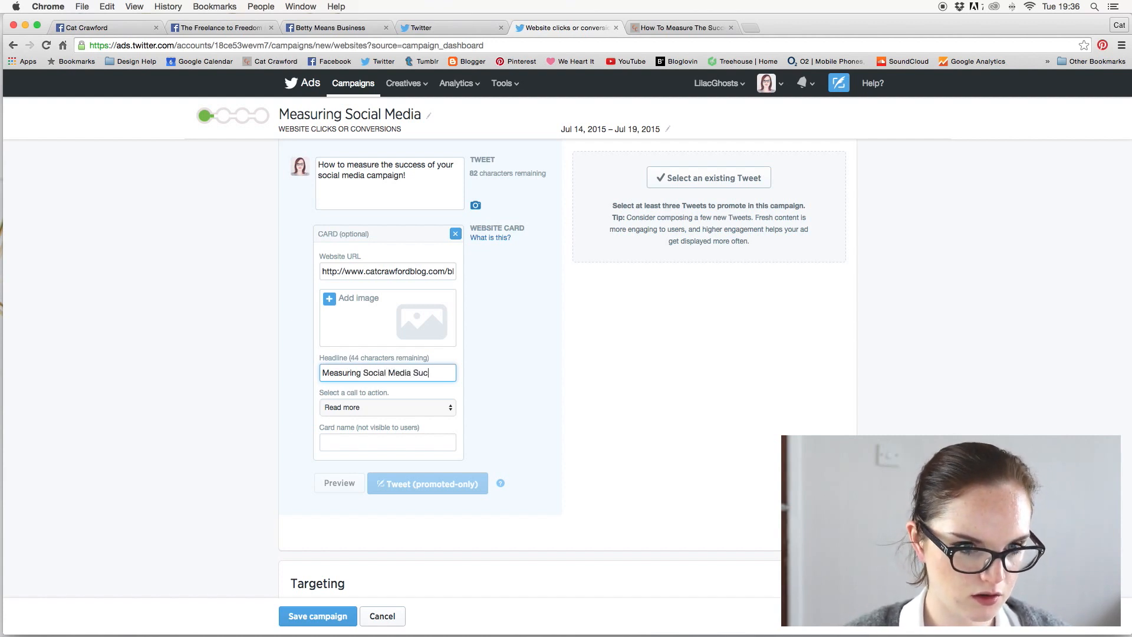
pyautogui.write('cess')
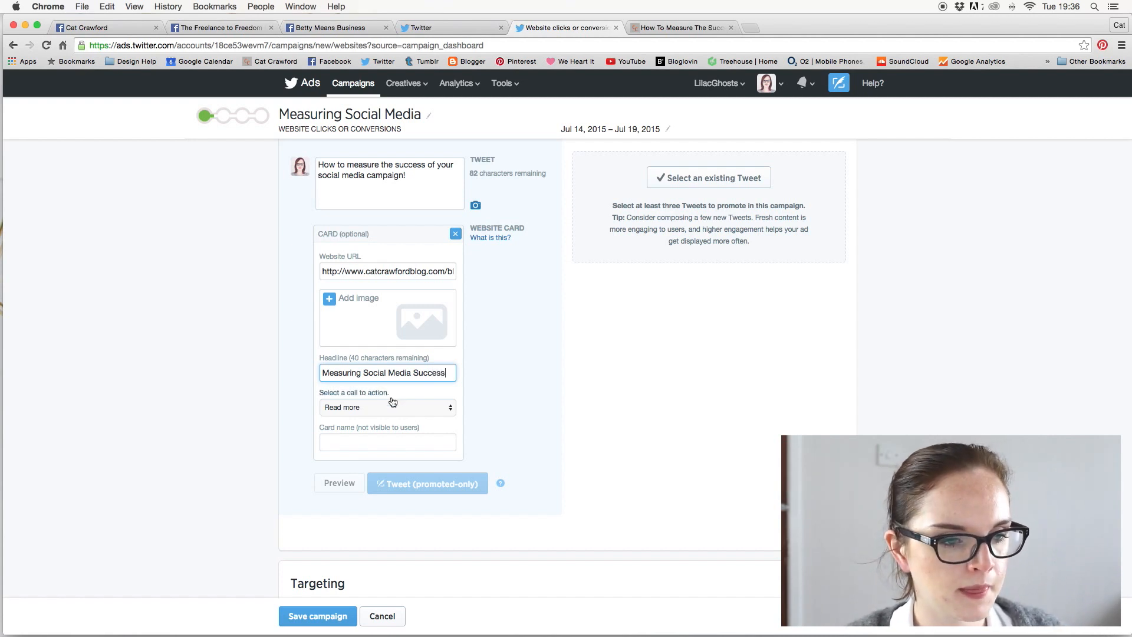
# - Review the call-to-action choices and set the card's call to action to Read more
pyautogui.click(387, 406)
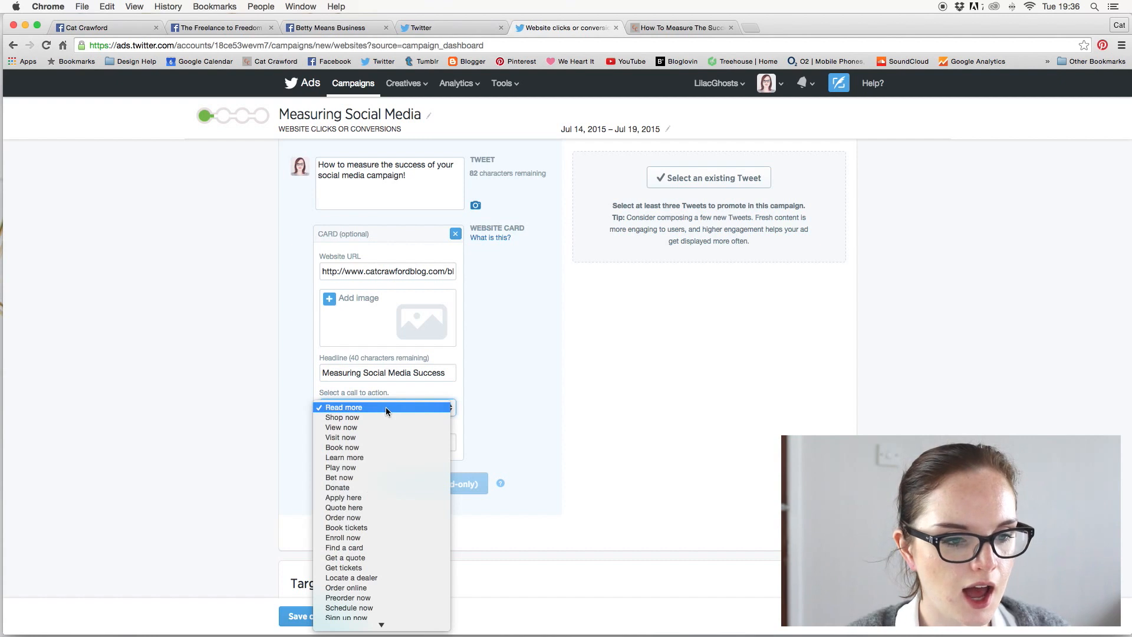
pyautogui.click(343, 406)
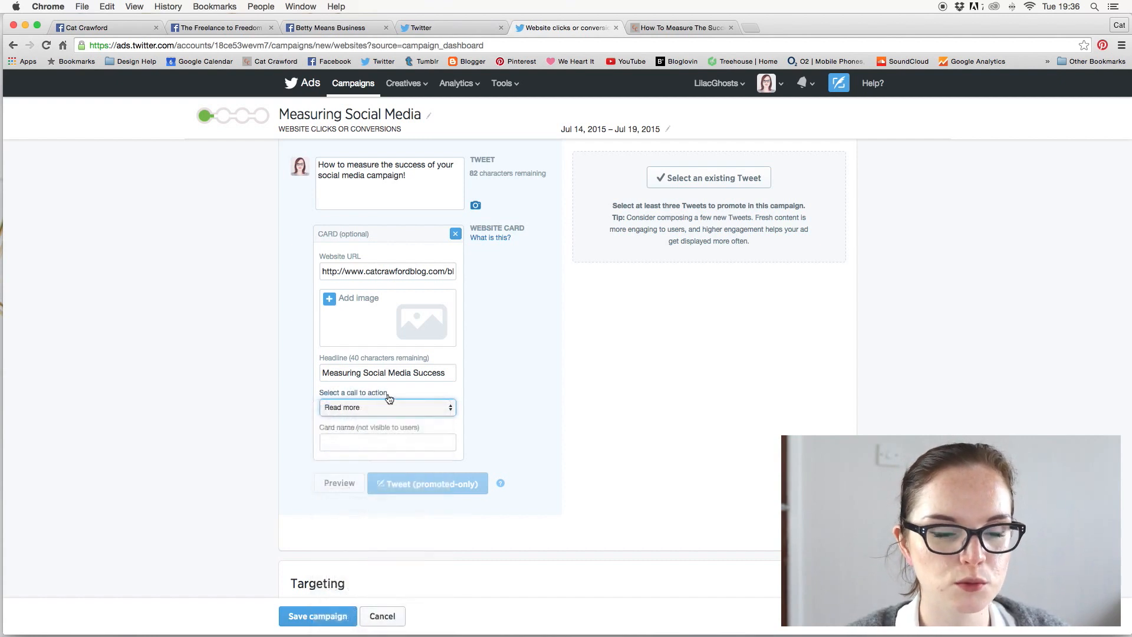
pyautogui.moveTo(424, 393)
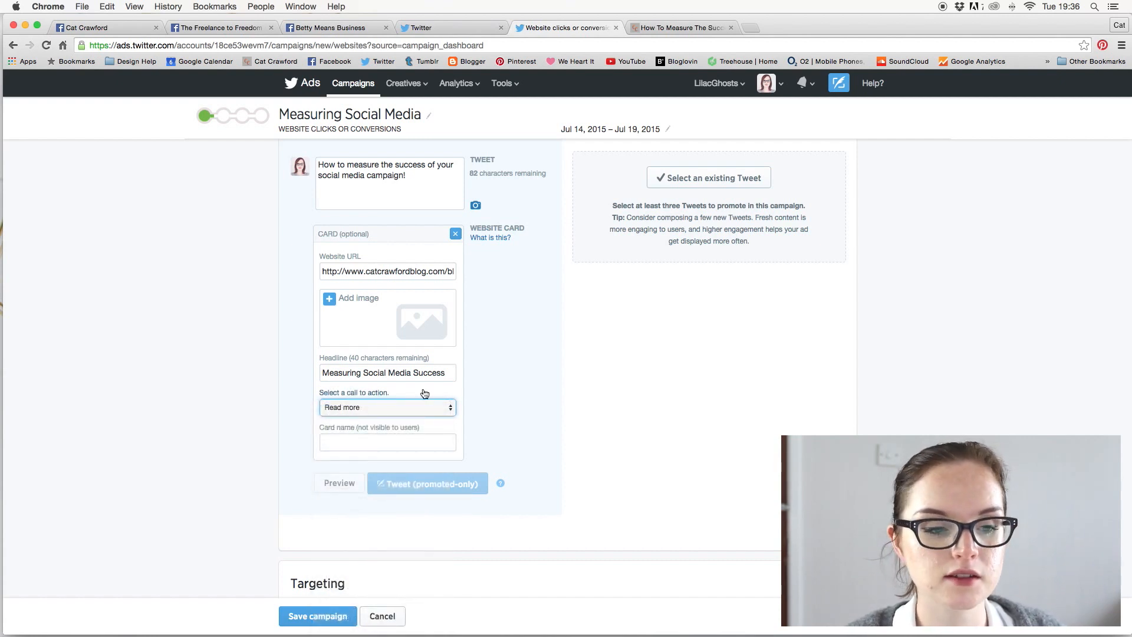
pyautogui.moveTo(376, 415)
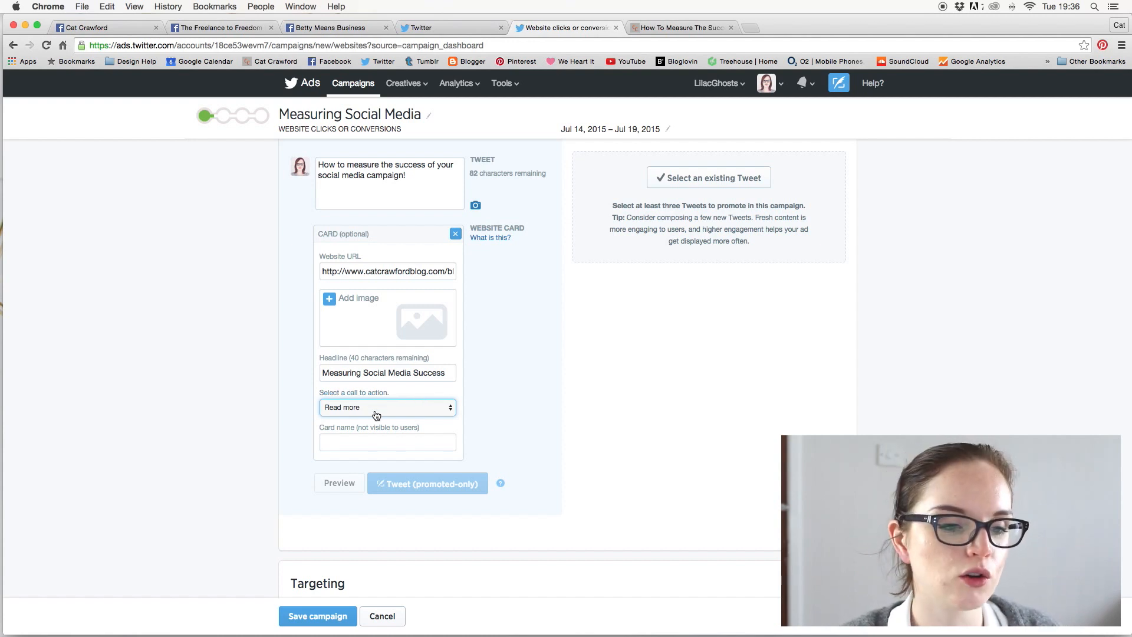
pyautogui.moveTo(389, 412)
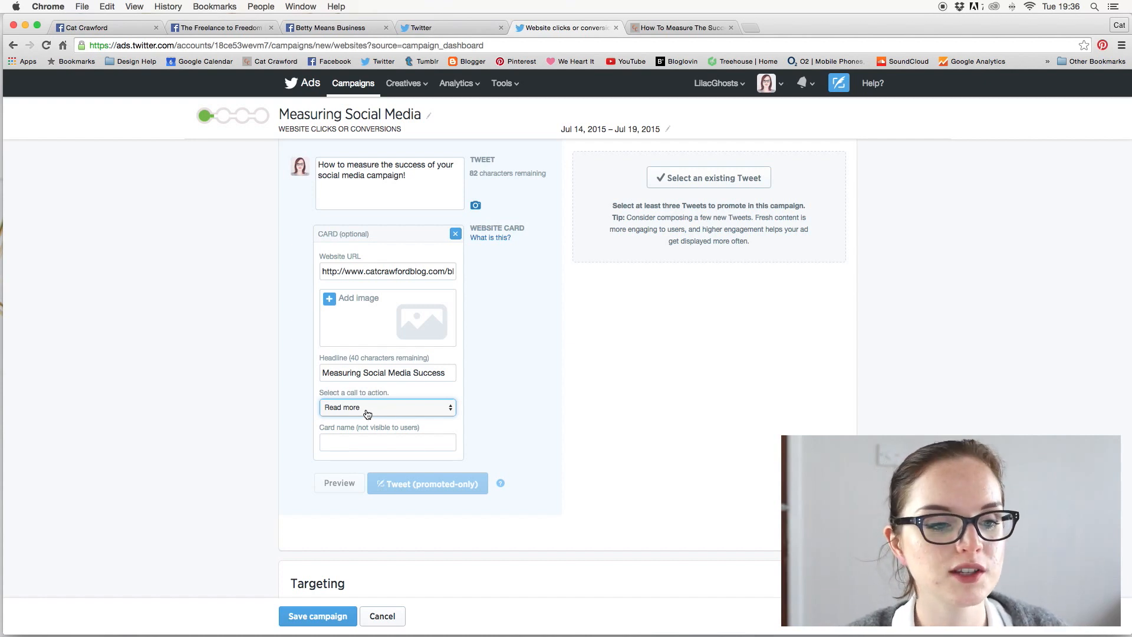
pyautogui.click(387, 406)
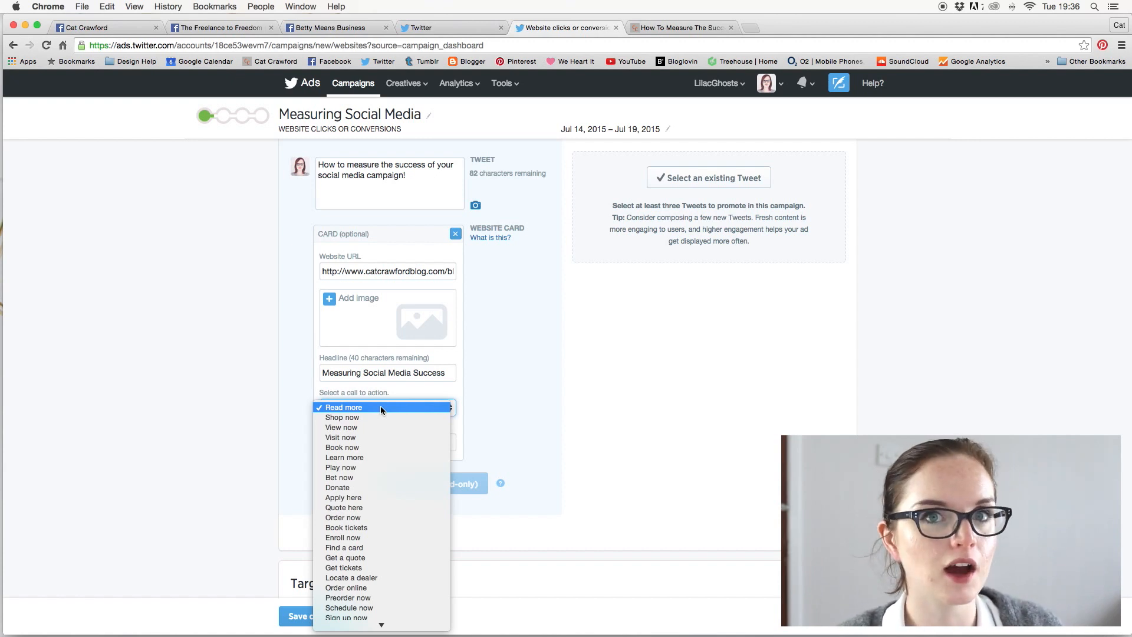
pyautogui.moveTo(367, 412)
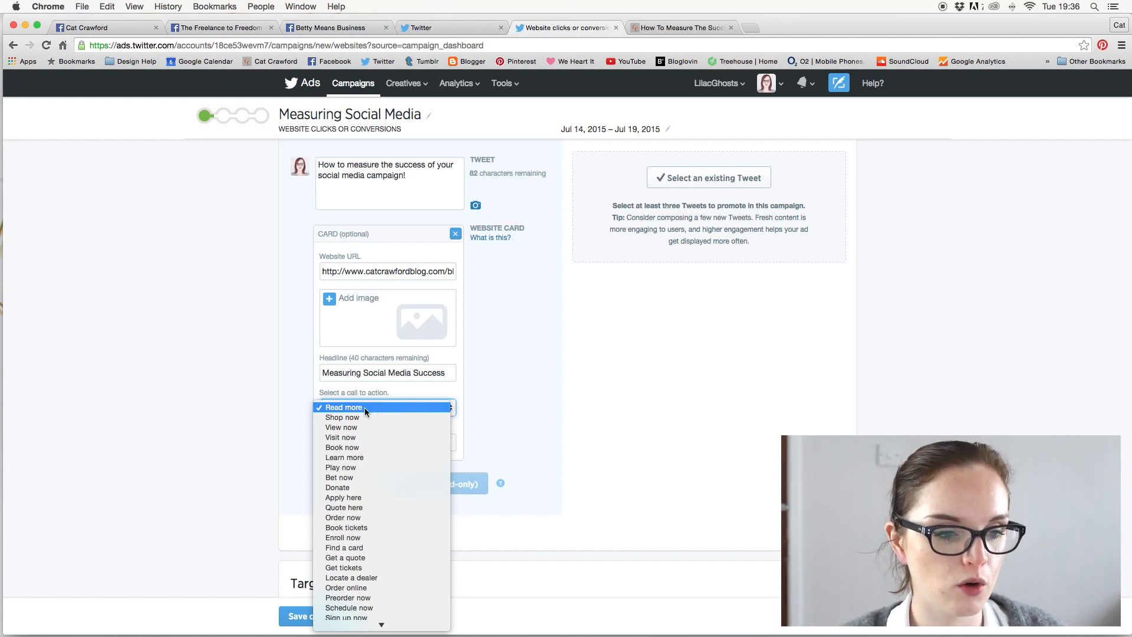
pyautogui.click(343, 406)
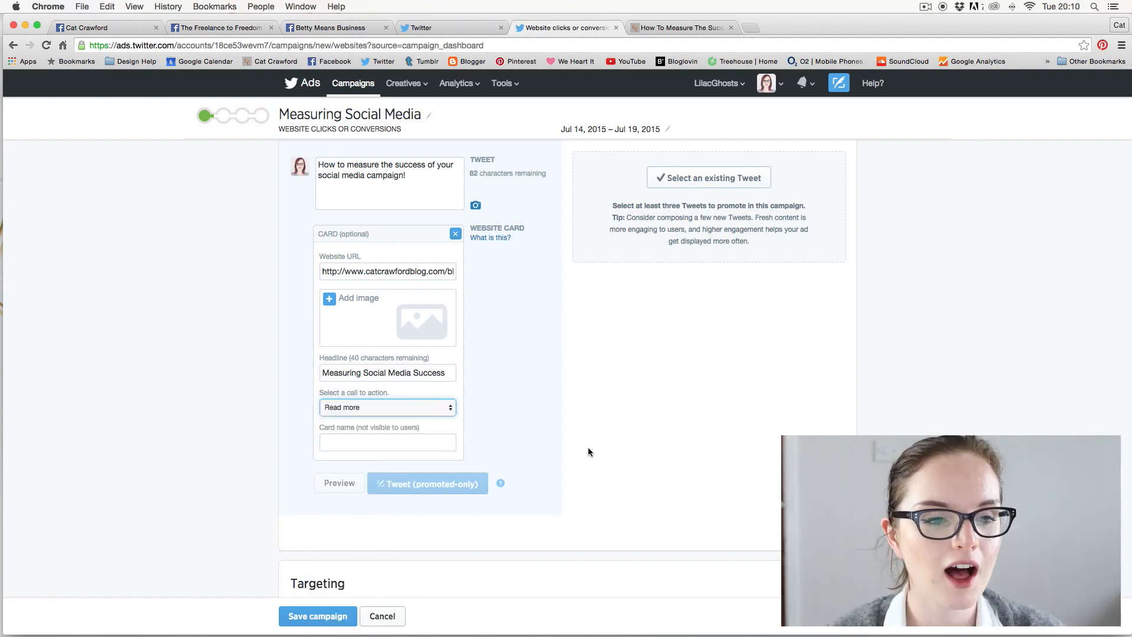
pyautogui.moveTo(388, 319)
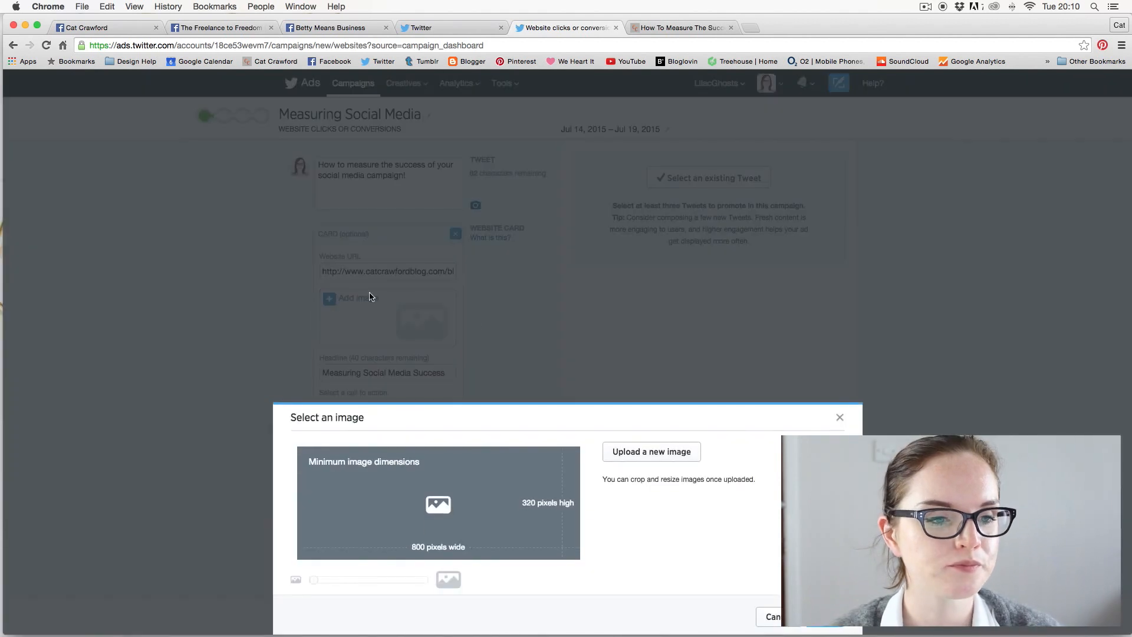
pyautogui.moveTo(443, 580)
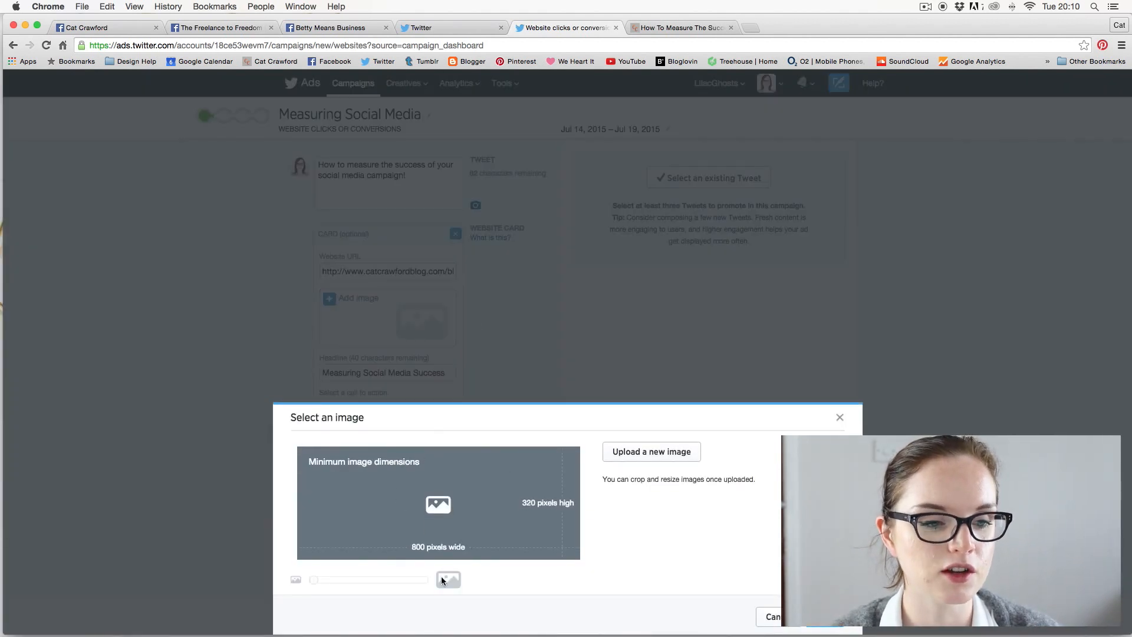
pyautogui.moveTo(539, 488)
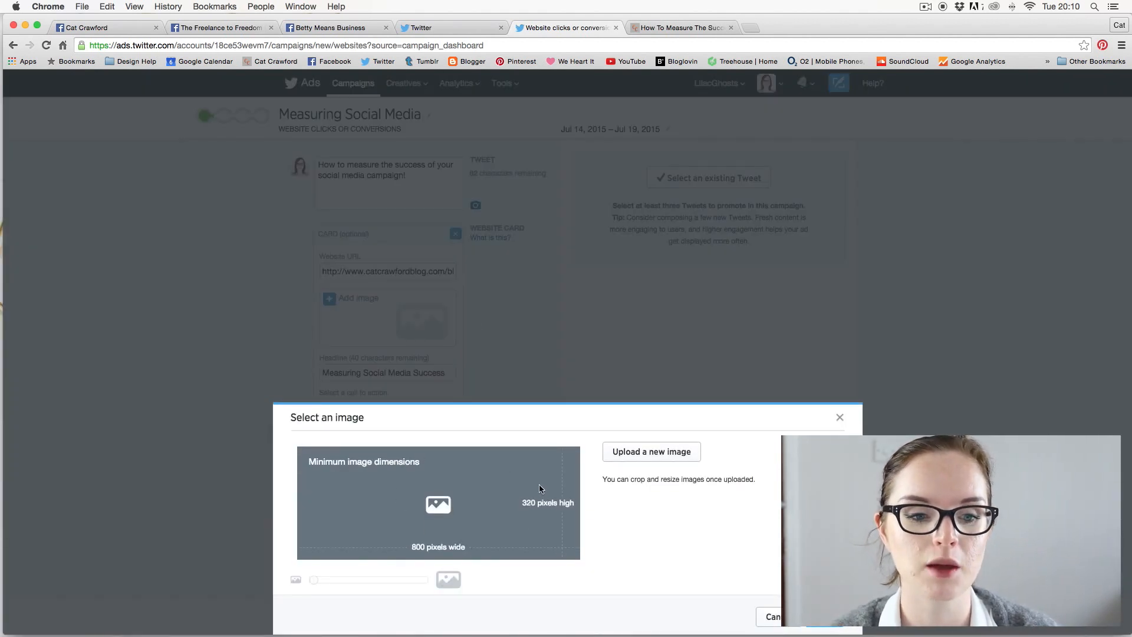
pyautogui.moveTo(537, 533)
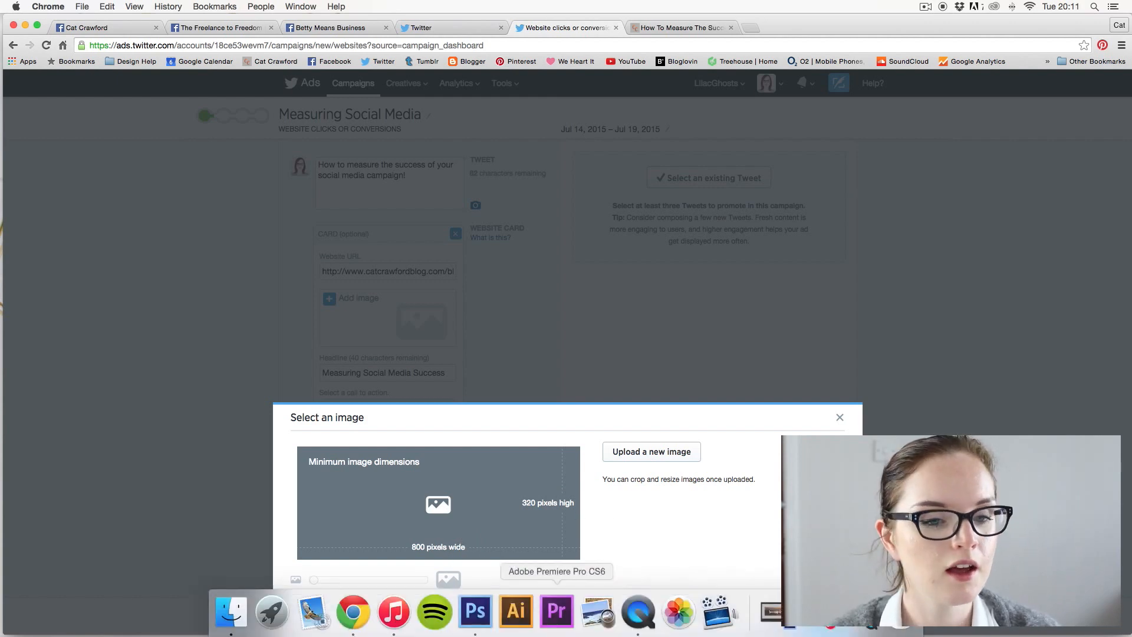
# - Check the card graphic in Photoshop, then return to the browser's image chooser
pyautogui.click(475, 613)
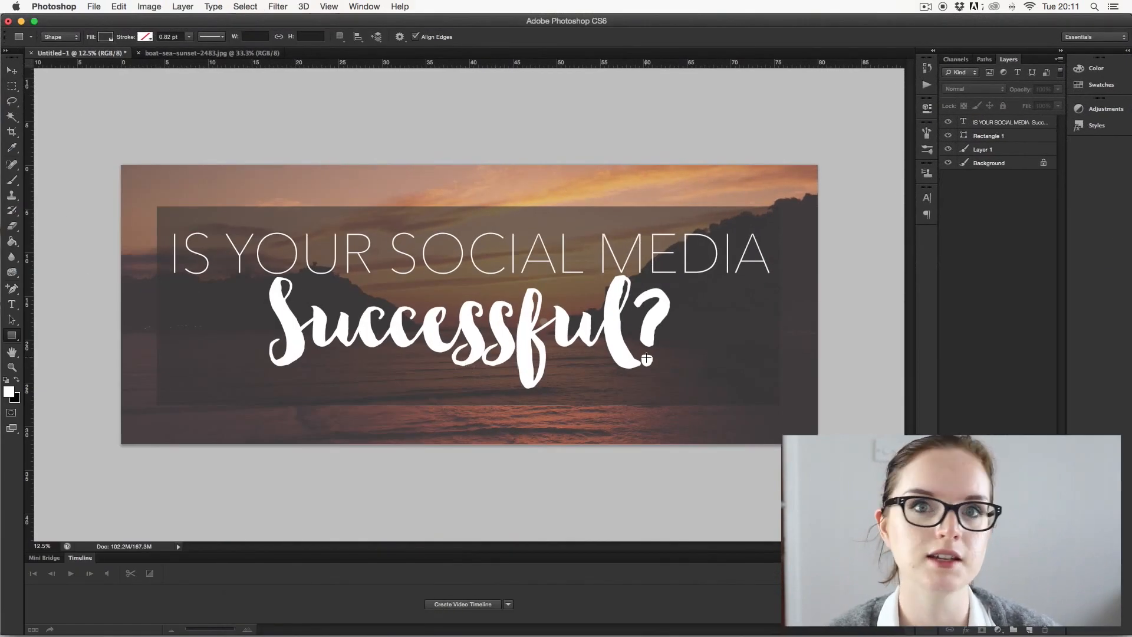
pyautogui.moveTo(575, 614)
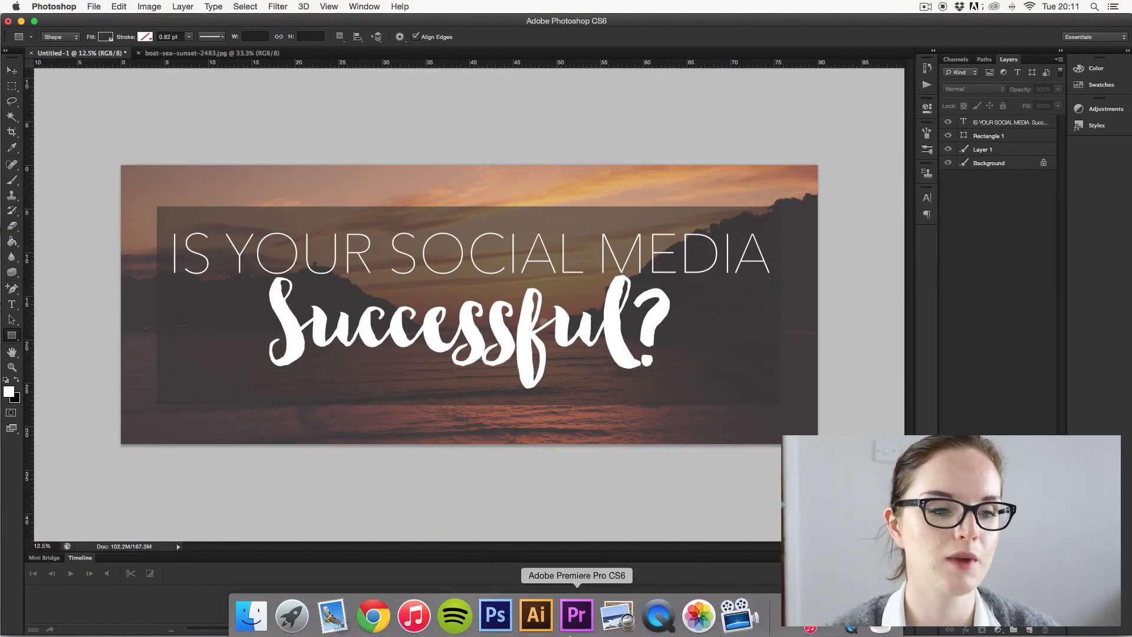
pyautogui.click(373, 615)
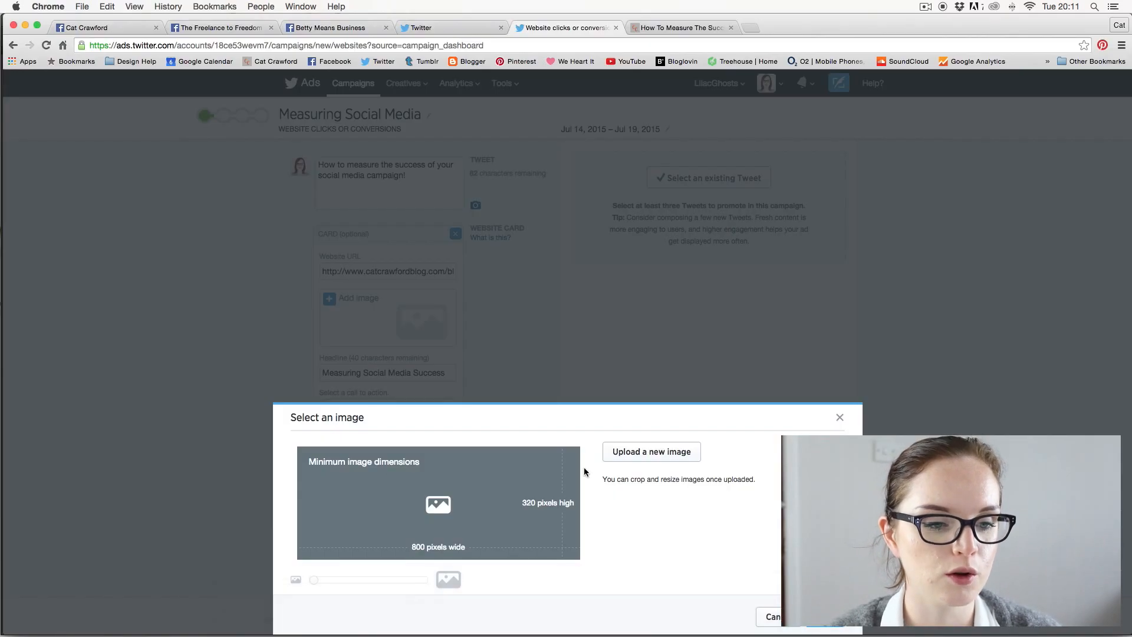
# - Upload Twitter_Ad_Social.png from Documents > Blog > Blog_Images and apply it to the card
pyautogui.click(650, 450)
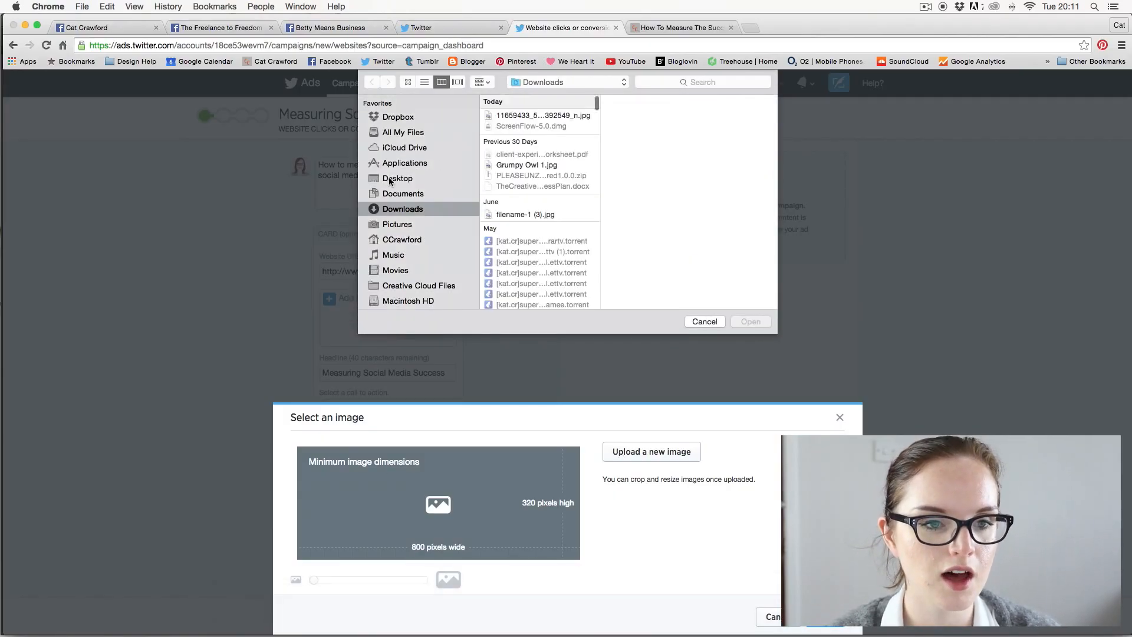
pyautogui.click(402, 193)
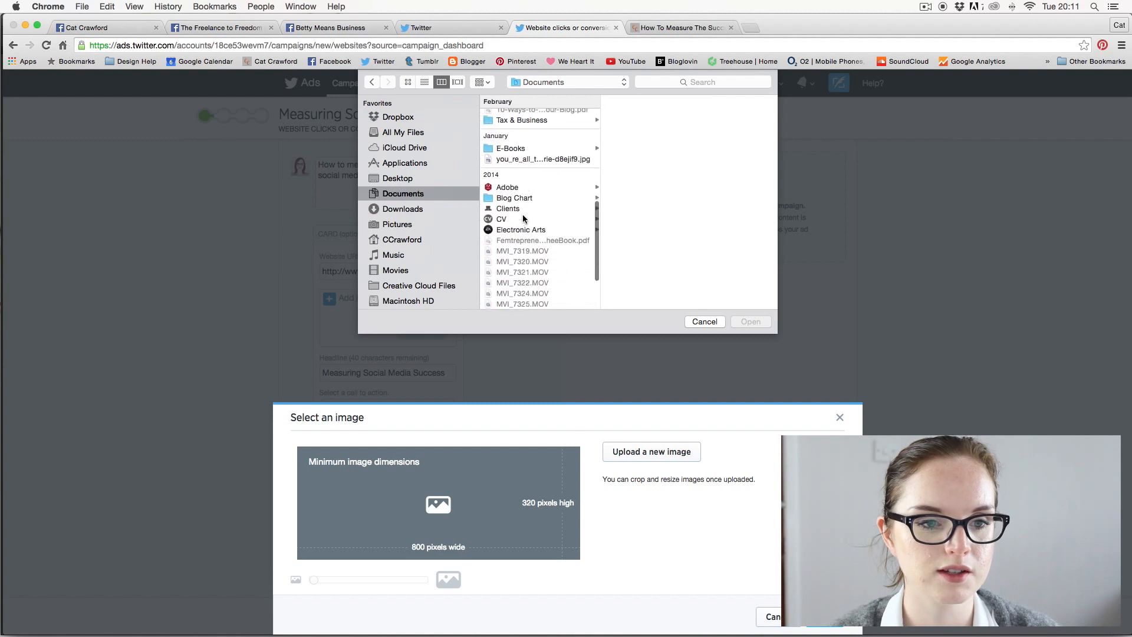
pyautogui.click(504, 293)
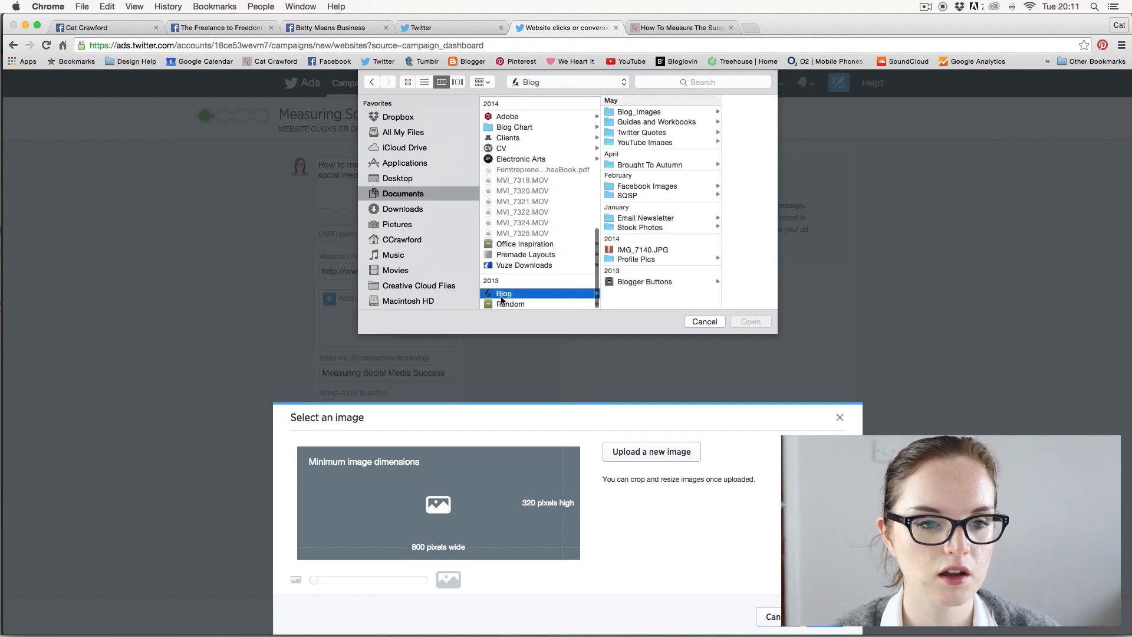
pyautogui.moveTo(637, 191)
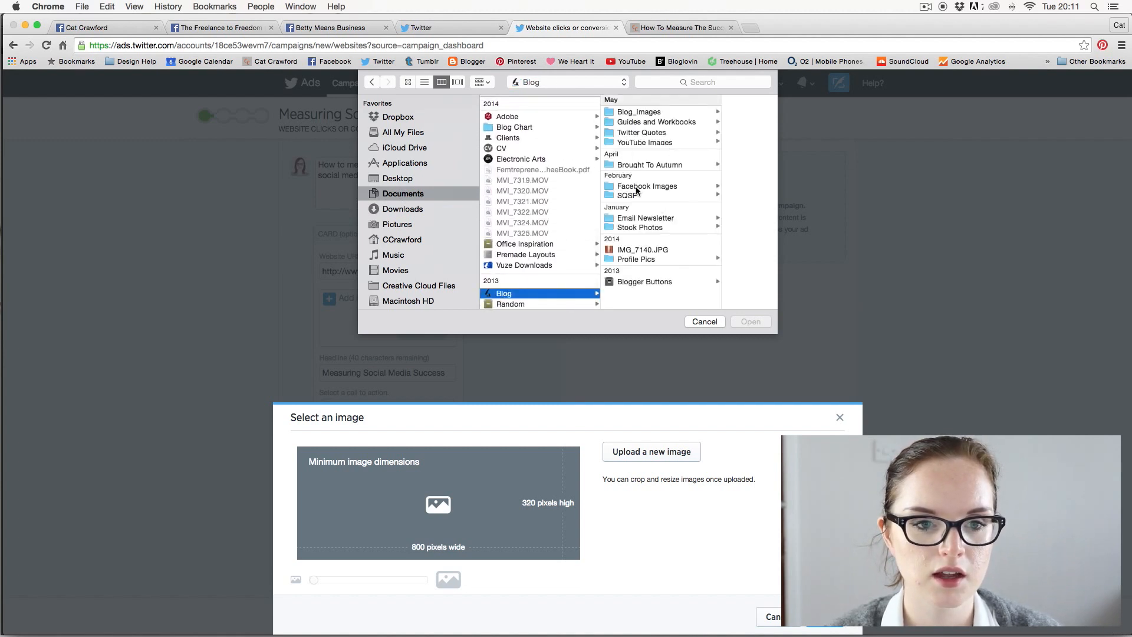
pyautogui.click(637, 111)
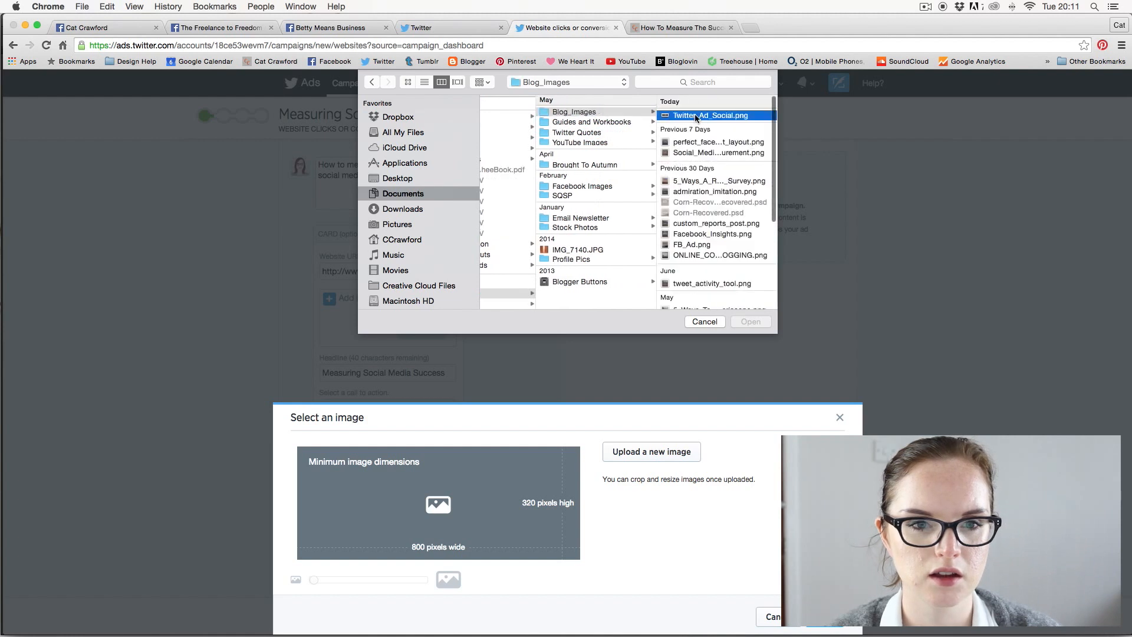
pyautogui.click(704, 321)
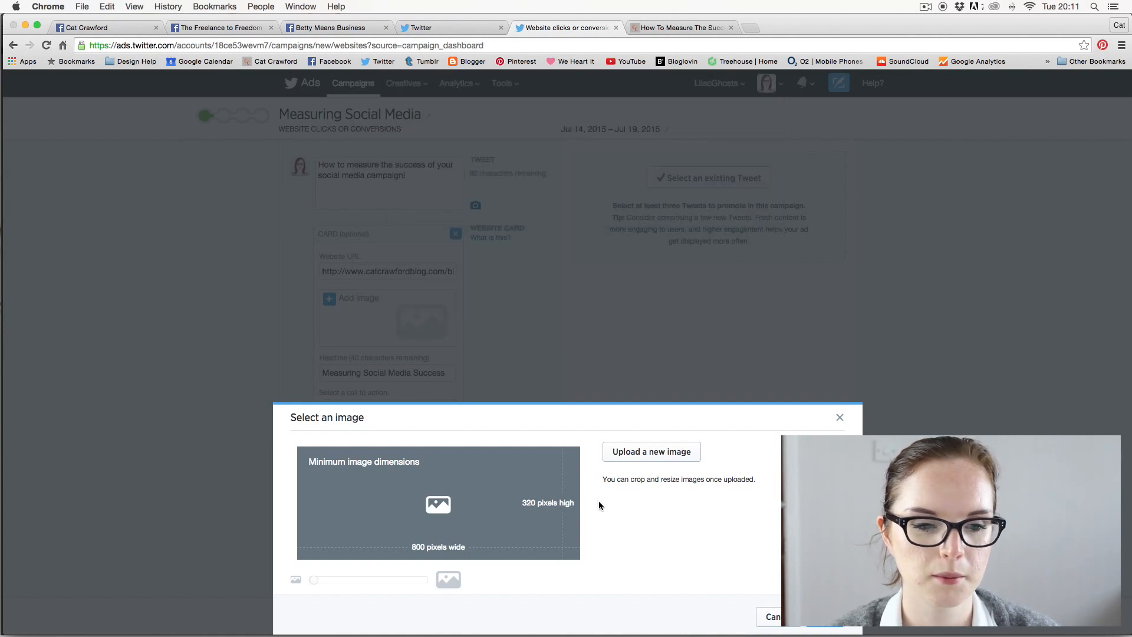
pyautogui.click(650, 451)
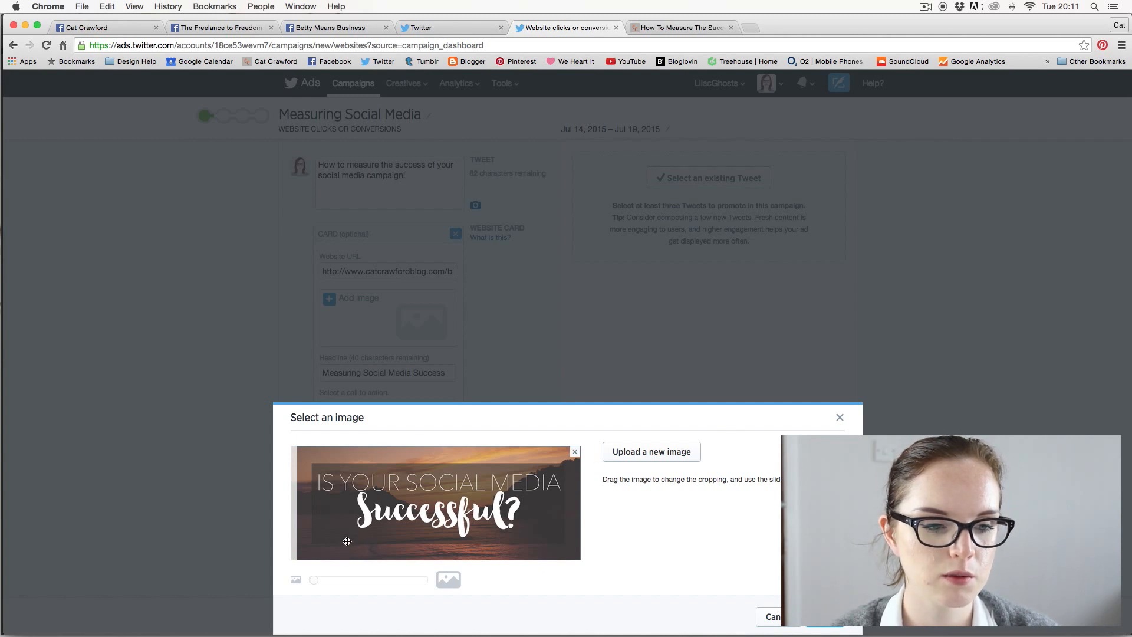
pyautogui.click(650, 451)
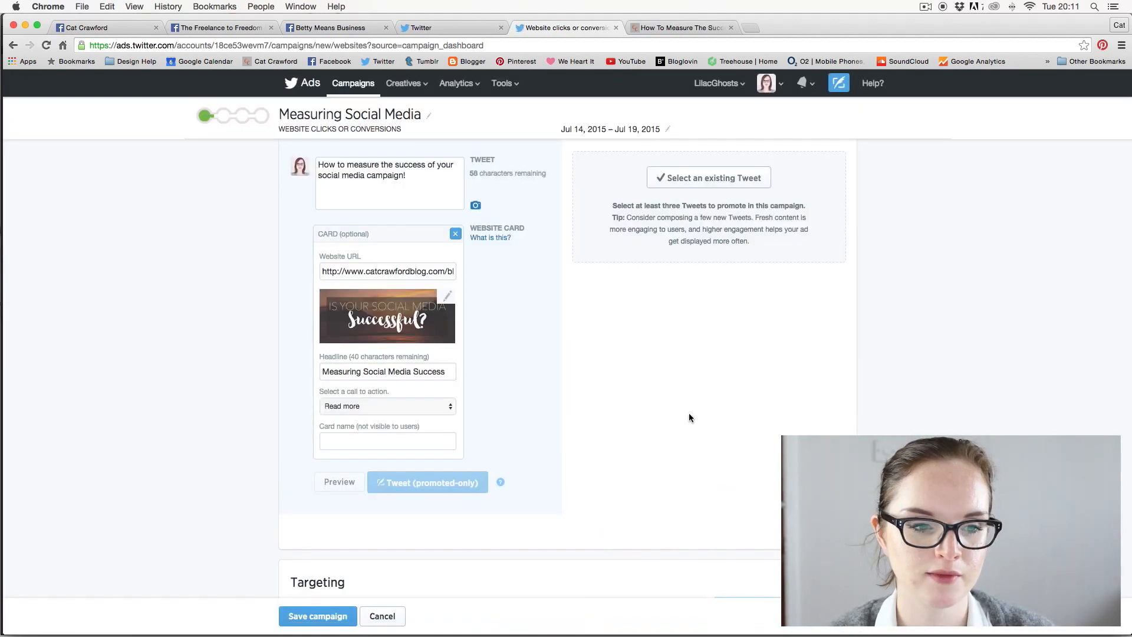
pyautogui.moveTo(332, 301)
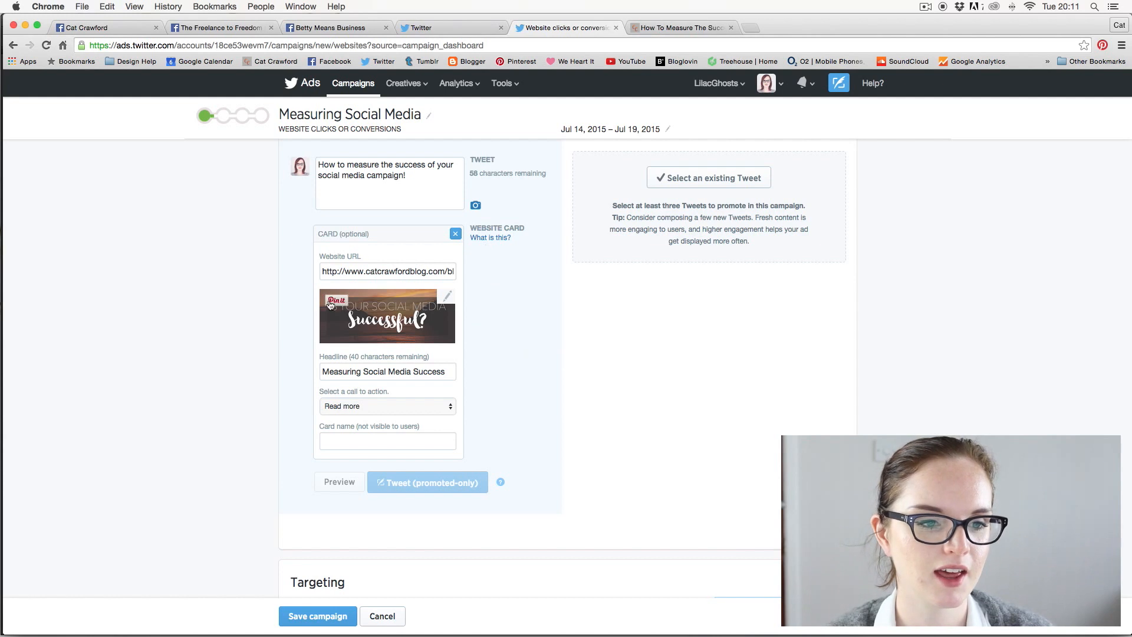
pyautogui.moveTo(464, 315)
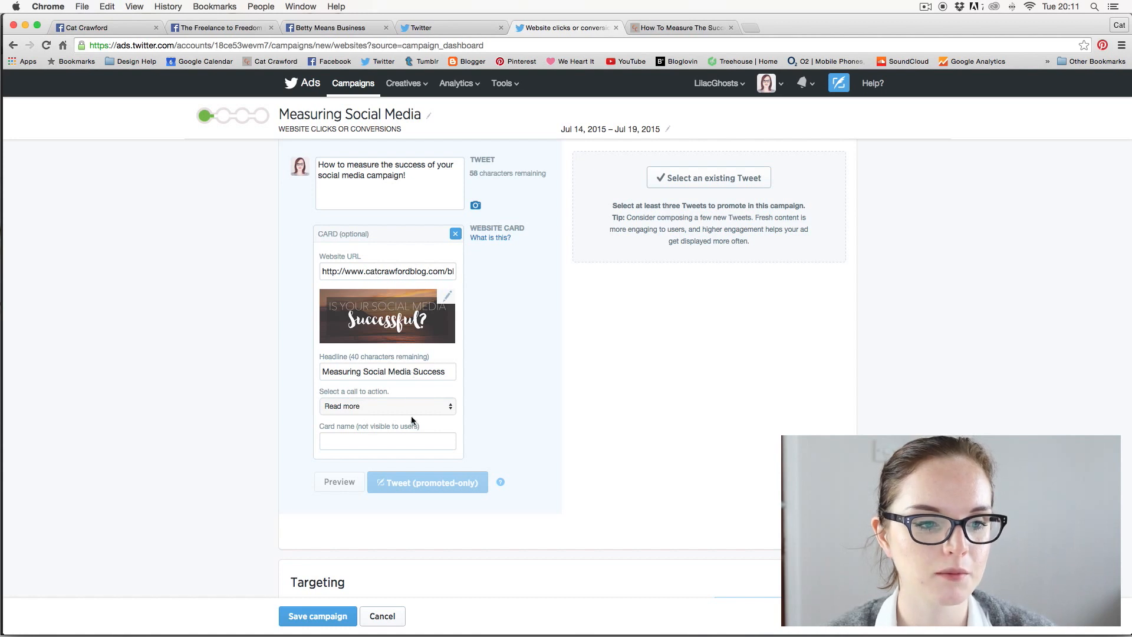
# - Enter 'Social Media Success' in the Card name field
pyautogui.click(387, 440)
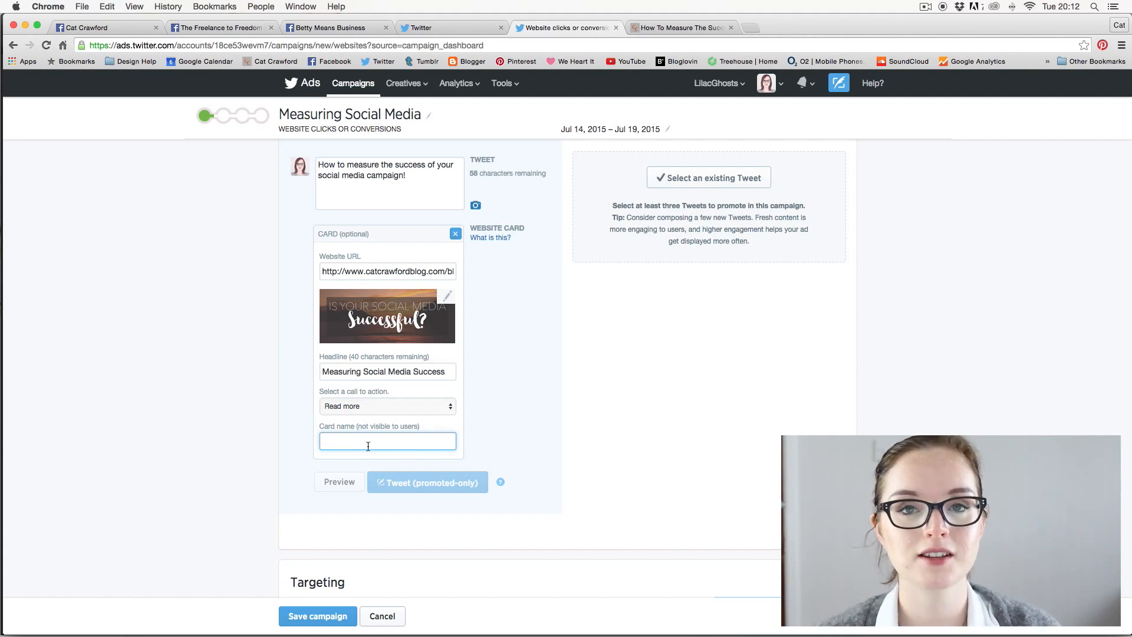
pyautogui.write('S')
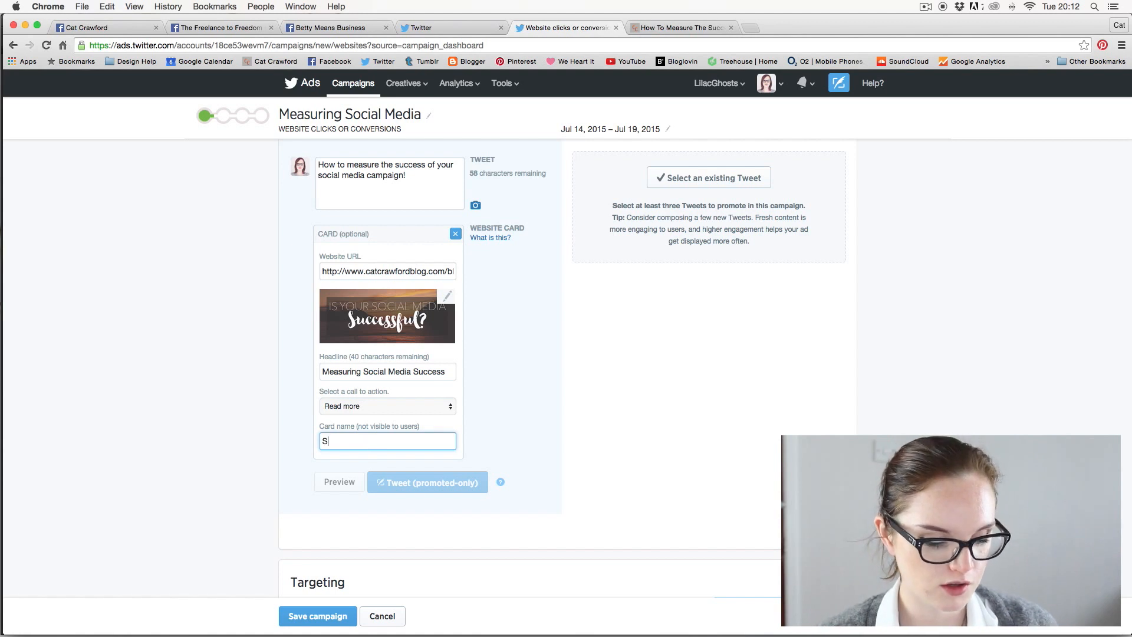
pyautogui.write('ocial Media')
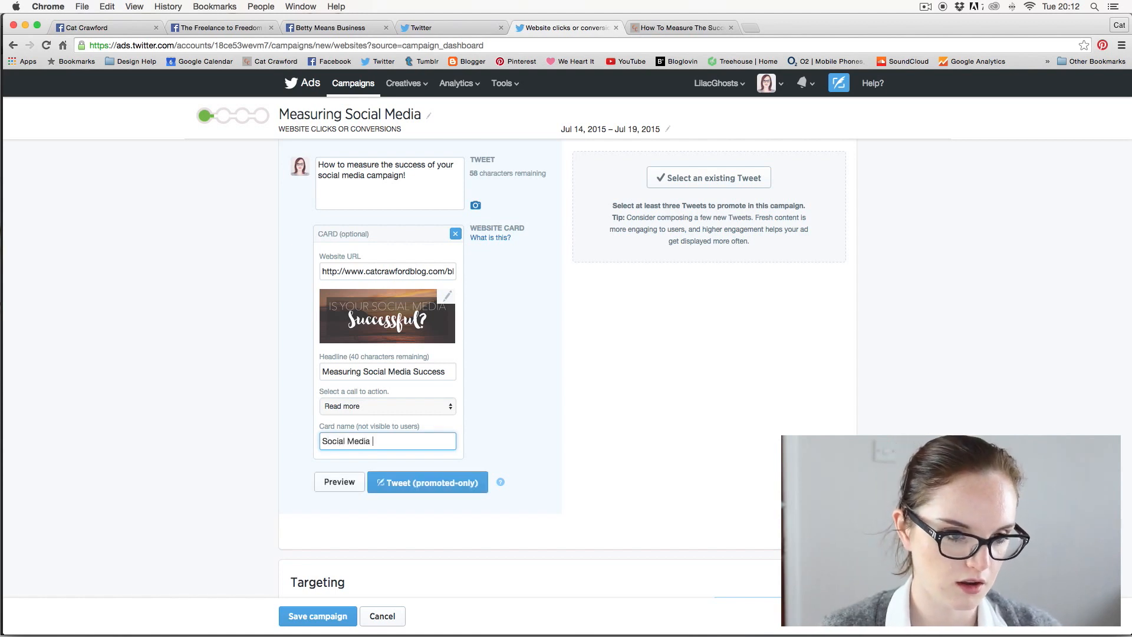
pyautogui.write('Success')
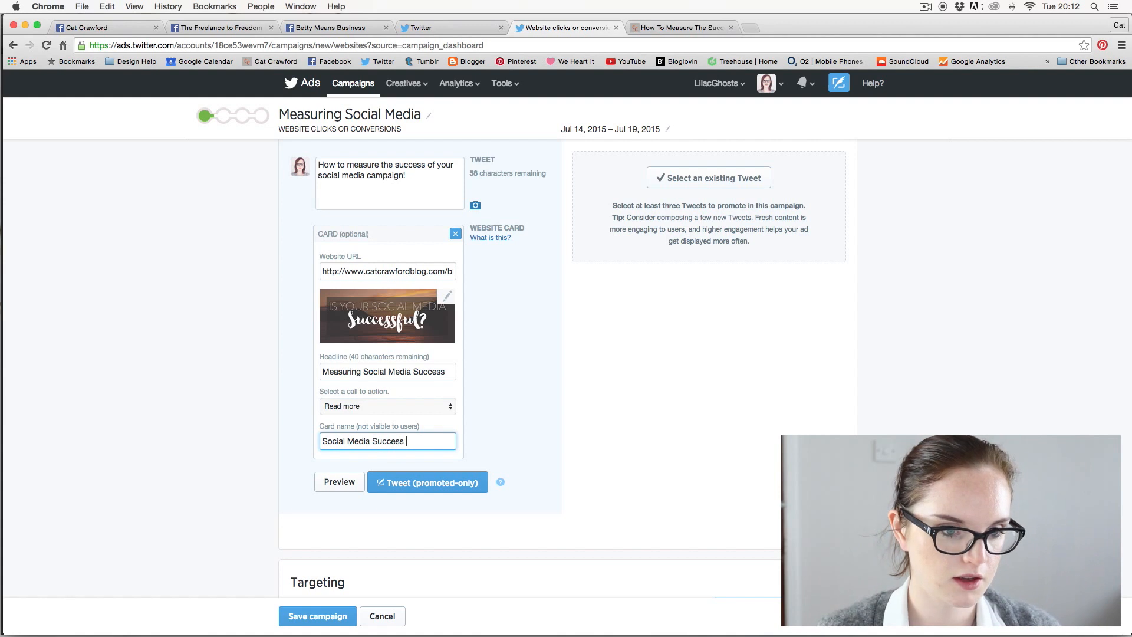
pyautogui.scroll(-3)
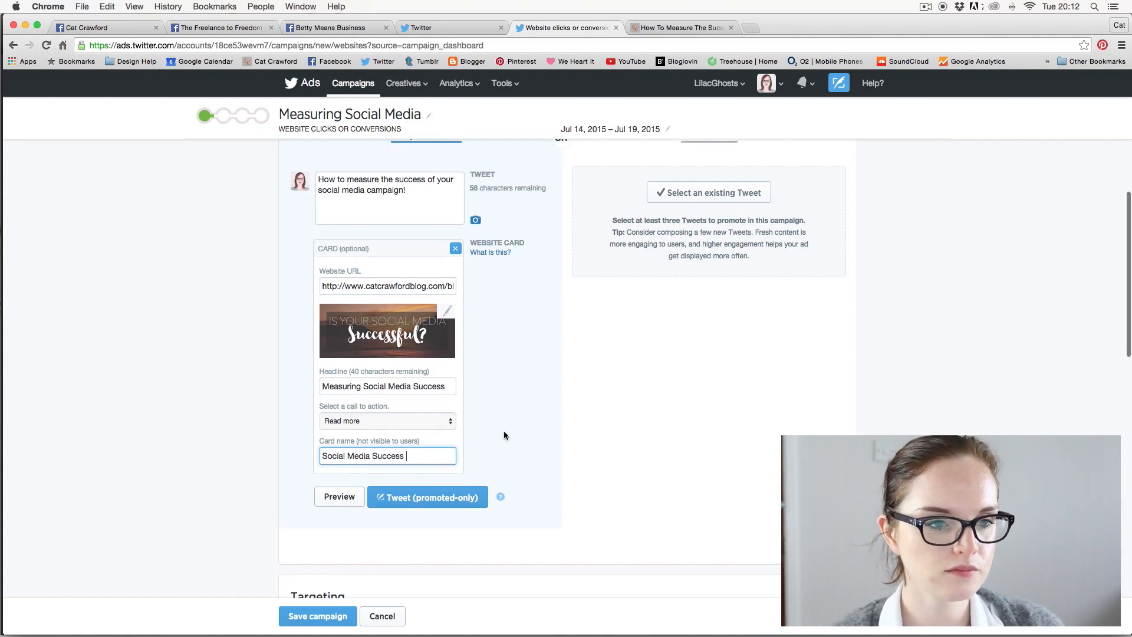
pyautogui.moveTo(425, 261)
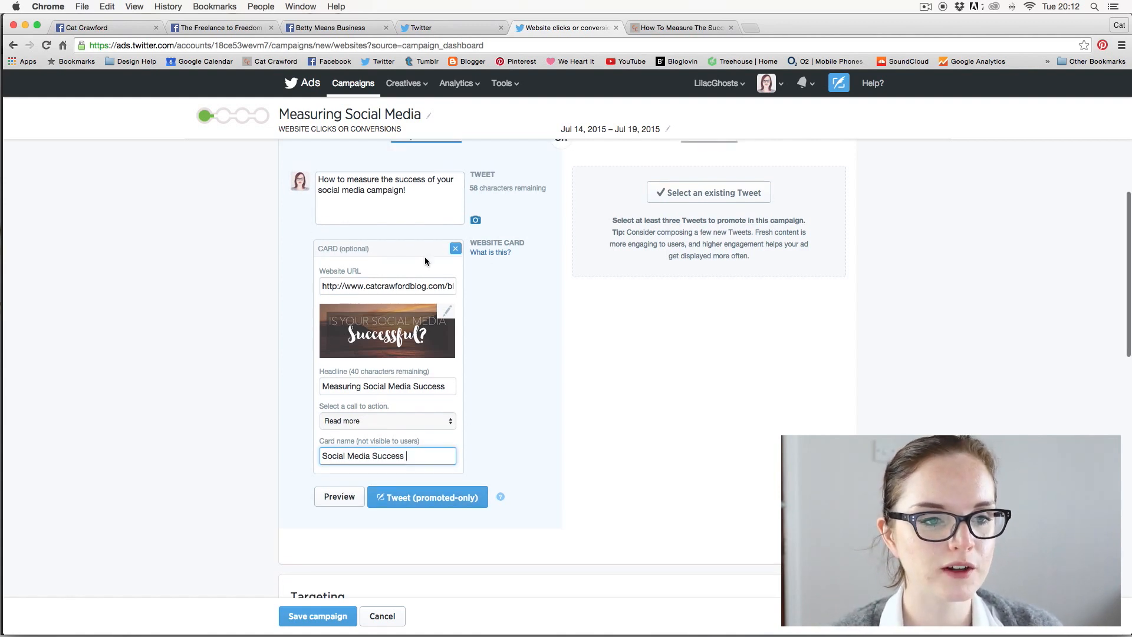
pyautogui.scroll(3)
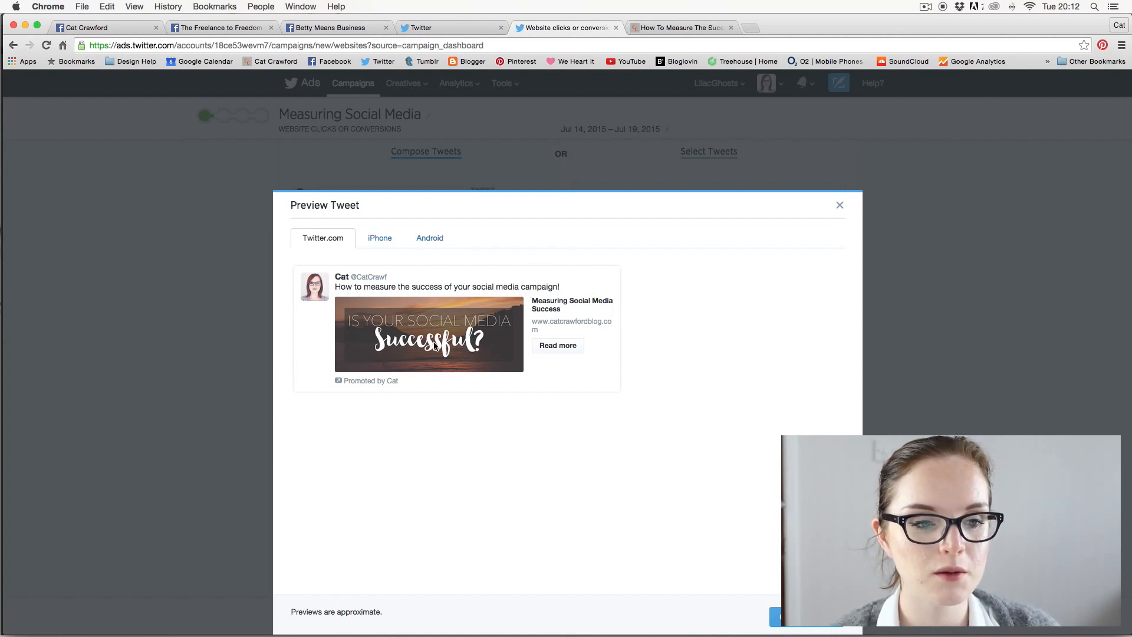
pyautogui.moveTo(530, 325)
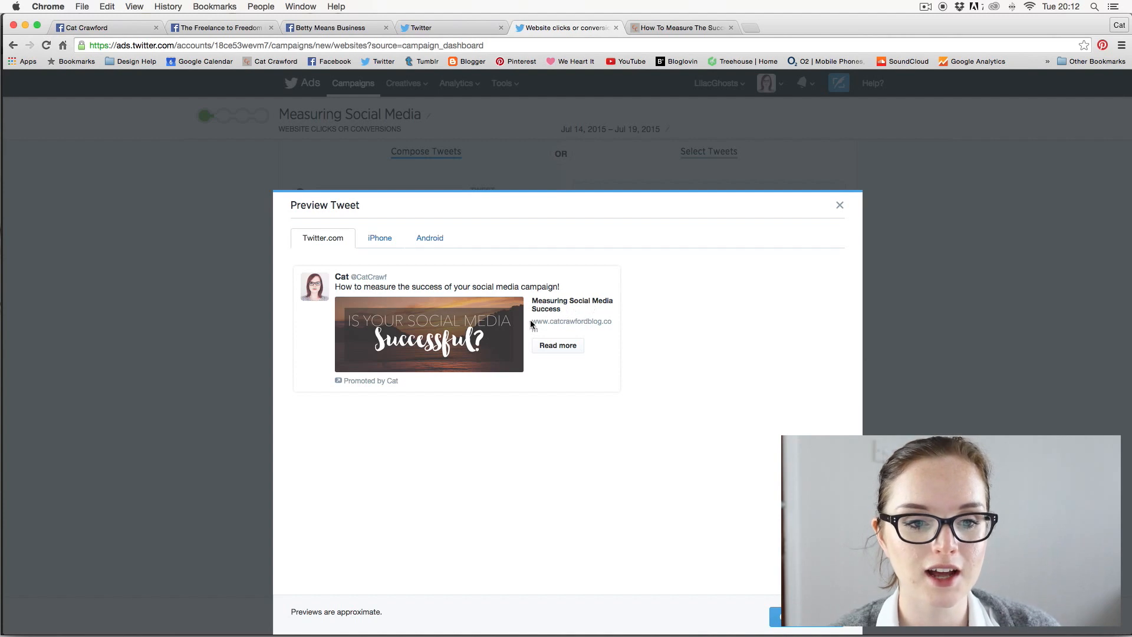
pyautogui.moveTo(585, 330)
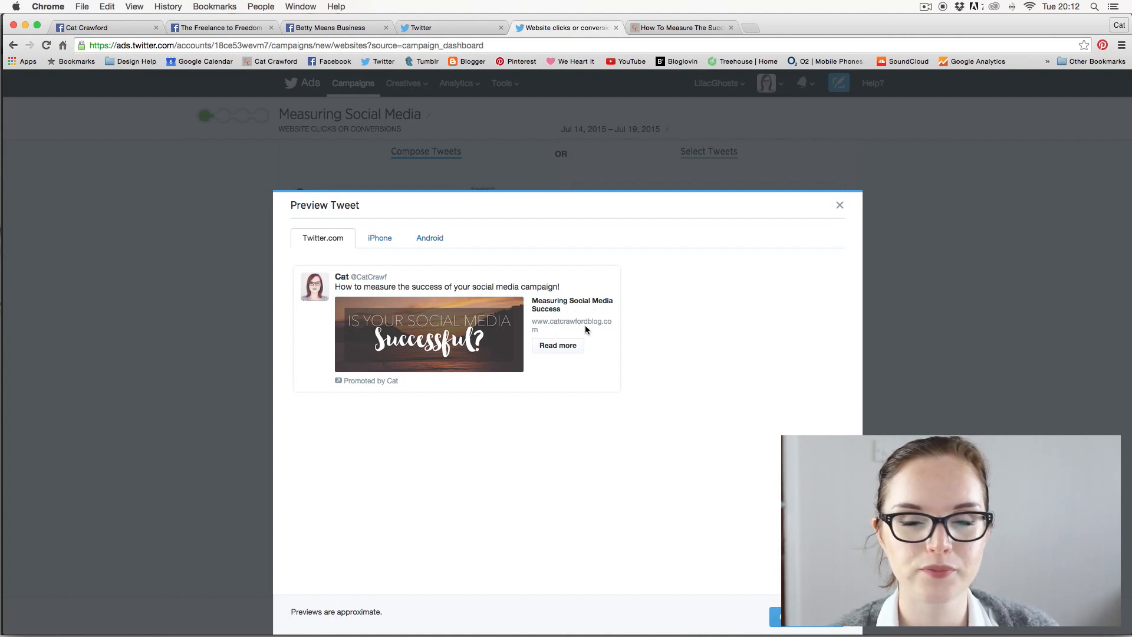
pyautogui.moveTo(617, 325)
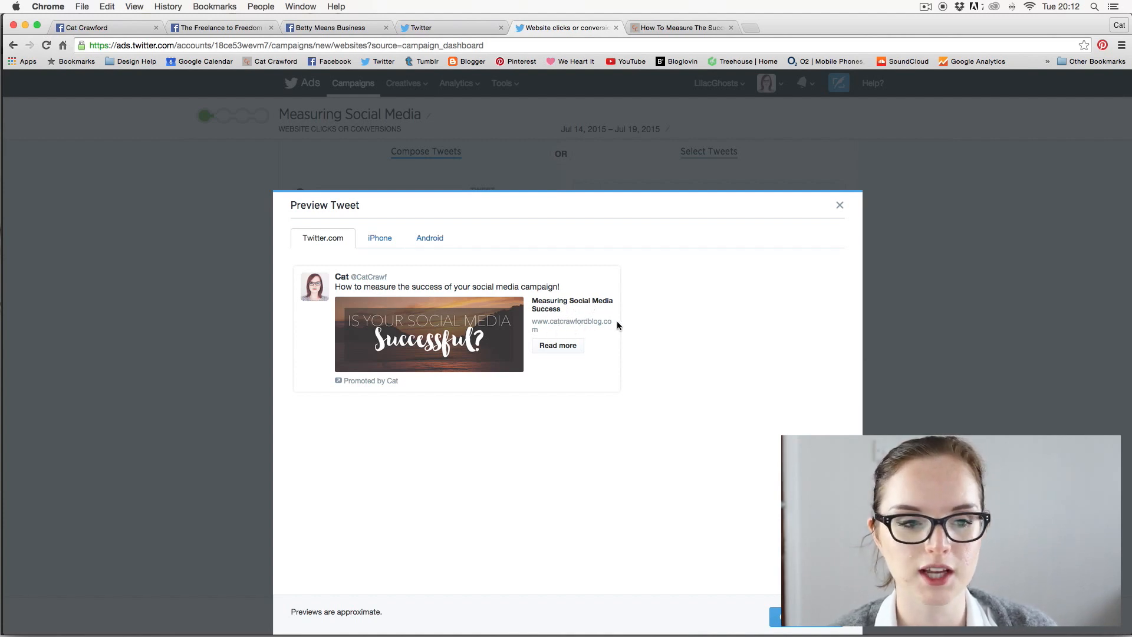
pyautogui.moveTo(567, 354)
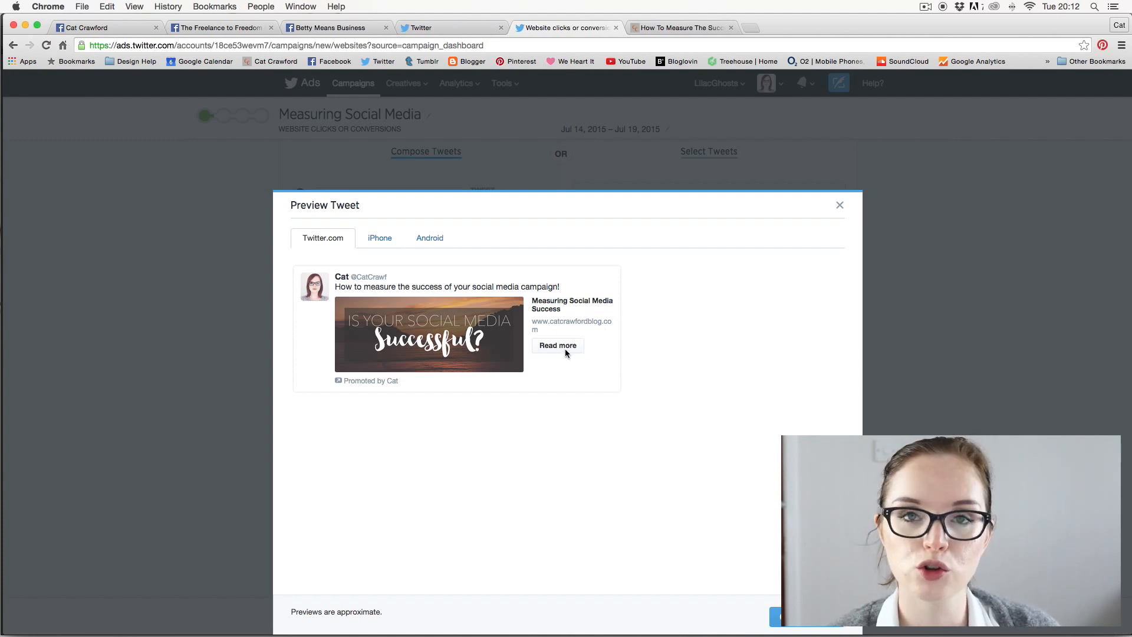
pyautogui.moveTo(414, 345)
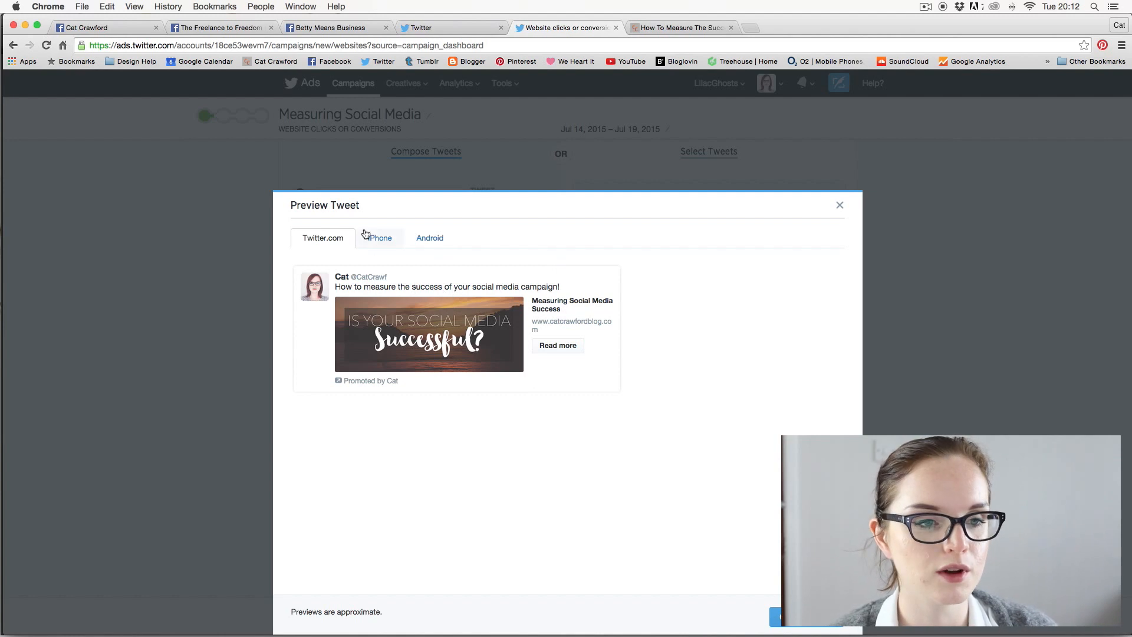
# - View the tweet preview on iPhone, Android and Twitter.com, then close it
pyautogui.click(379, 238)
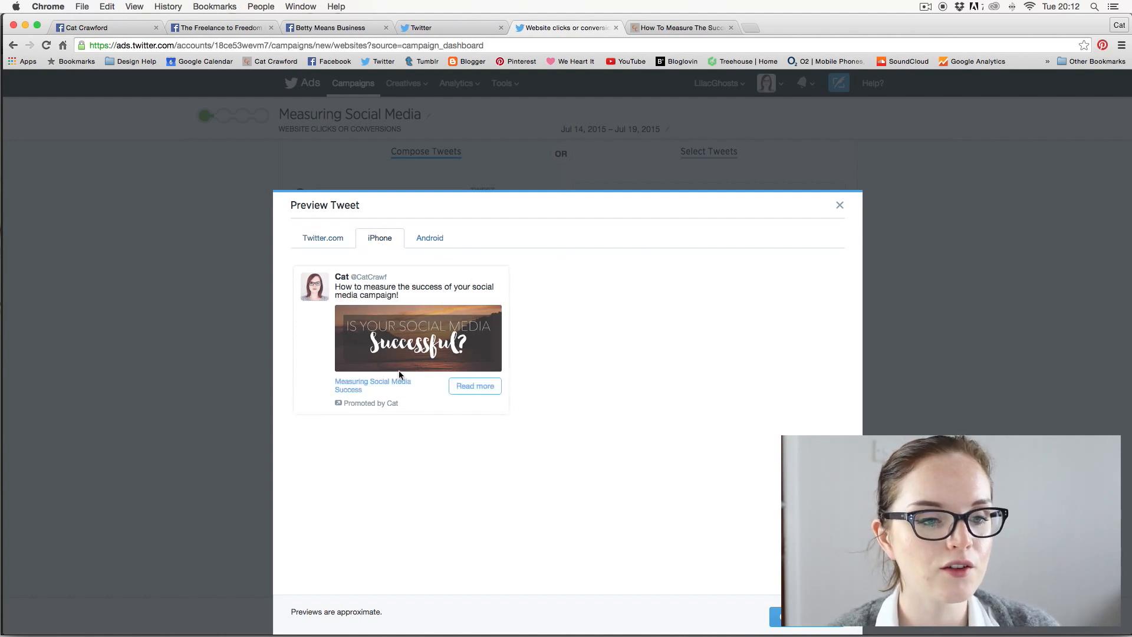
pyautogui.click(428, 238)
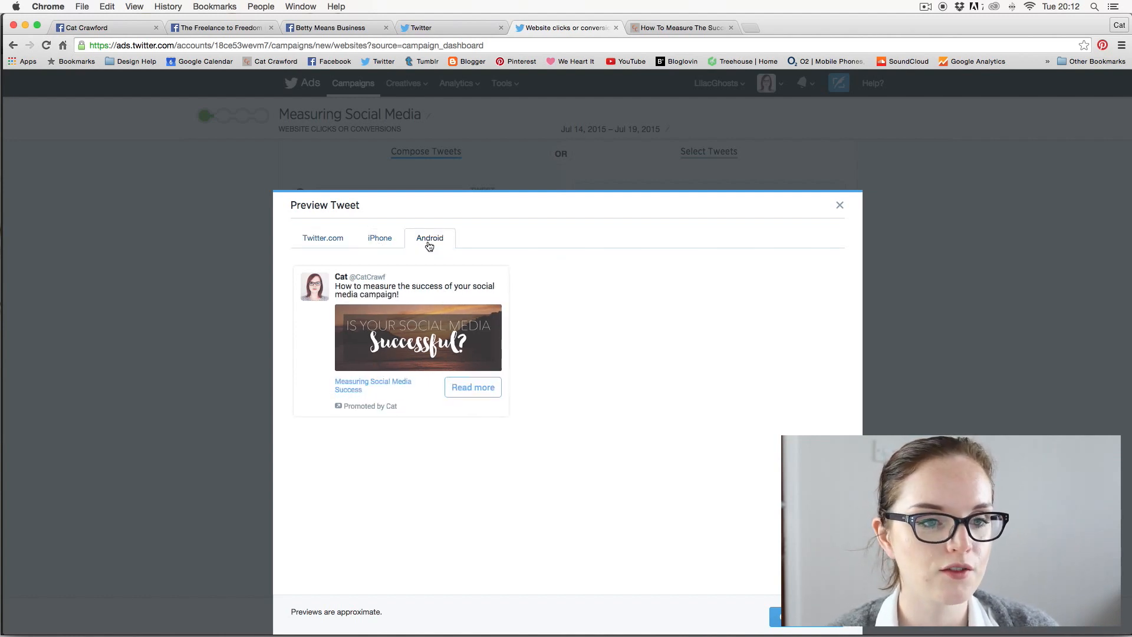
pyautogui.click(322, 238)
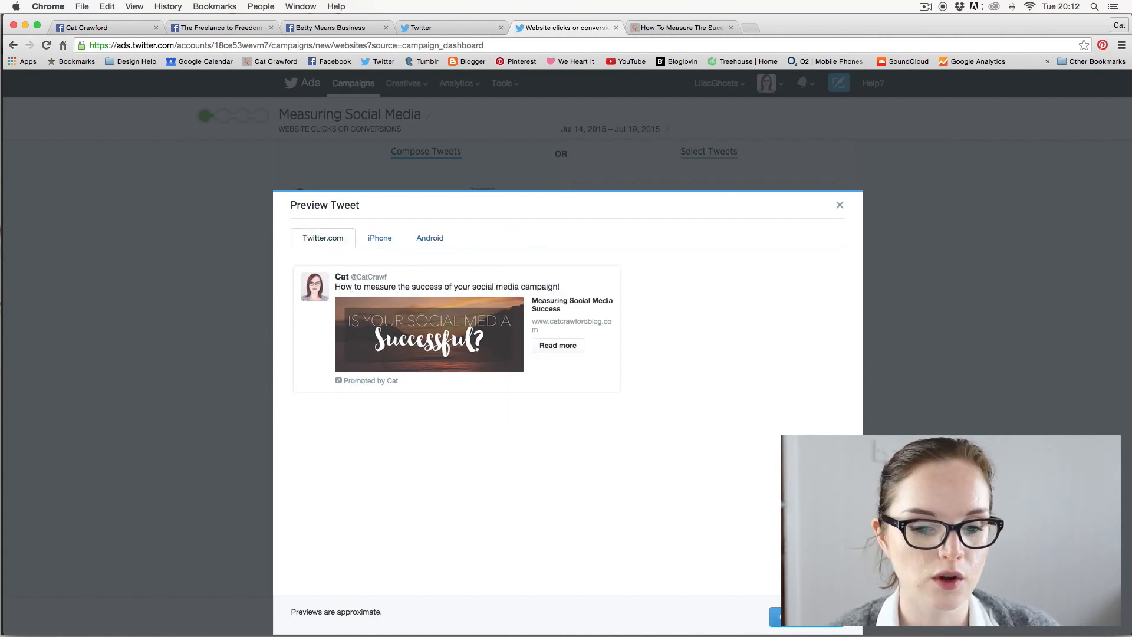
pyautogui.click(839, 205)
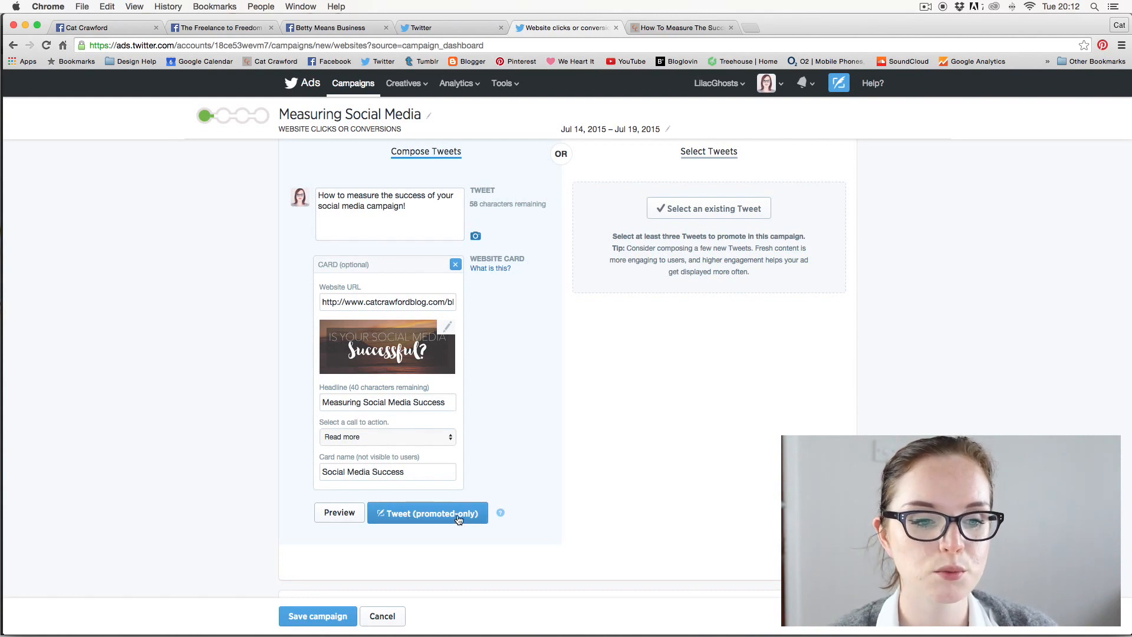
# - Publish the website-card tweet as promoted-only
pyautogui.click(427, 512)
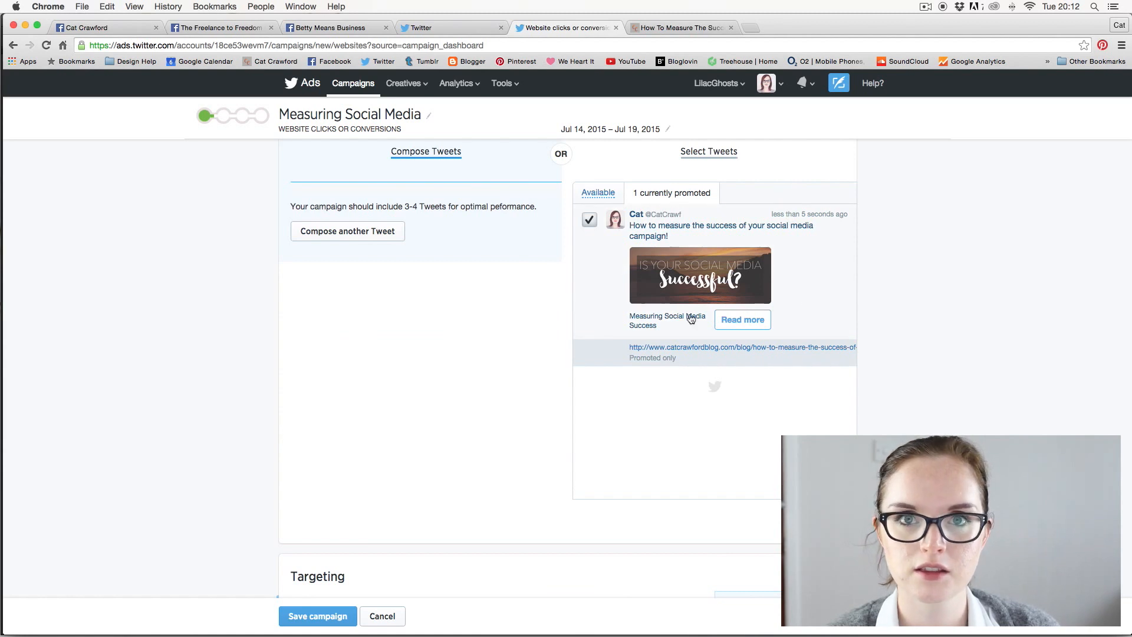
pyautogui.moveTo(799, 277)
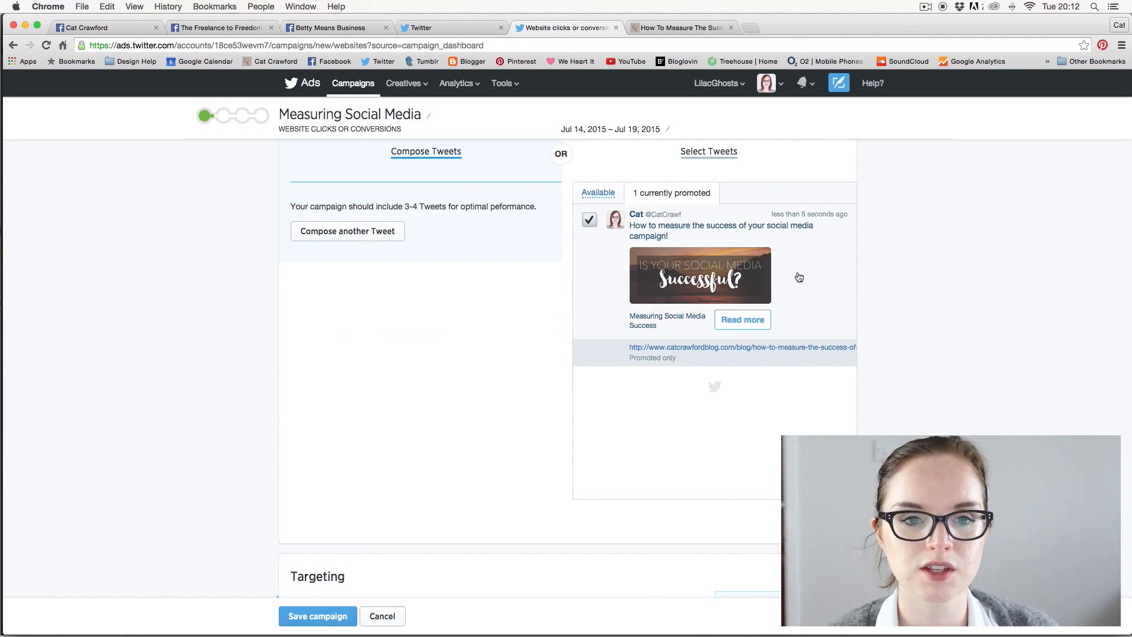
pyautogui.moveTo(727, 184)
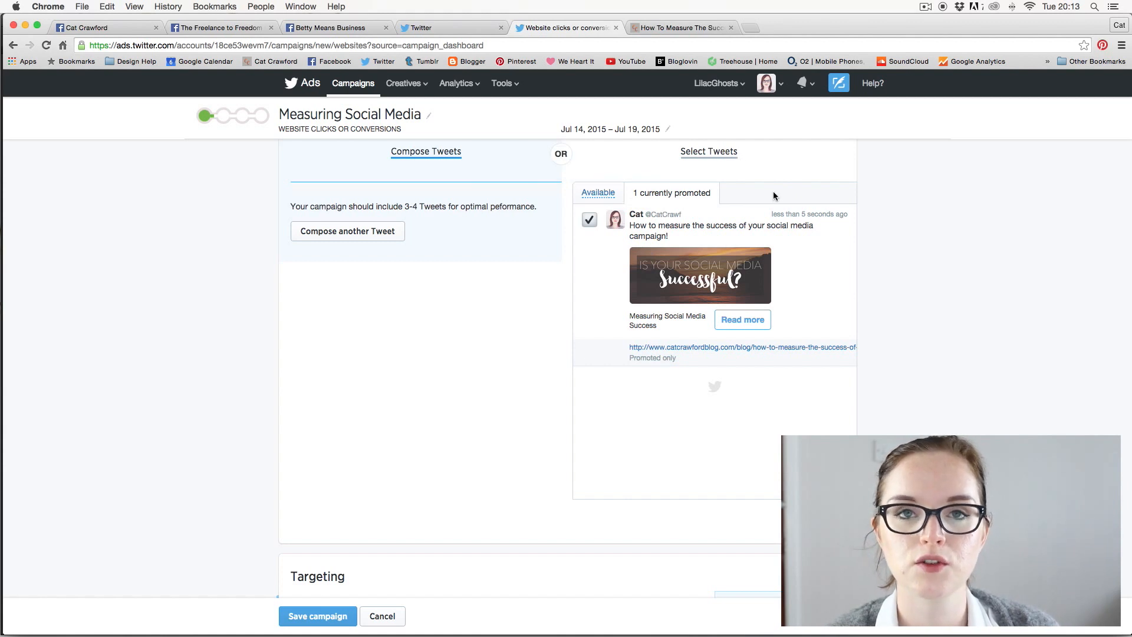
pyautogui.moveTo(618, 189)
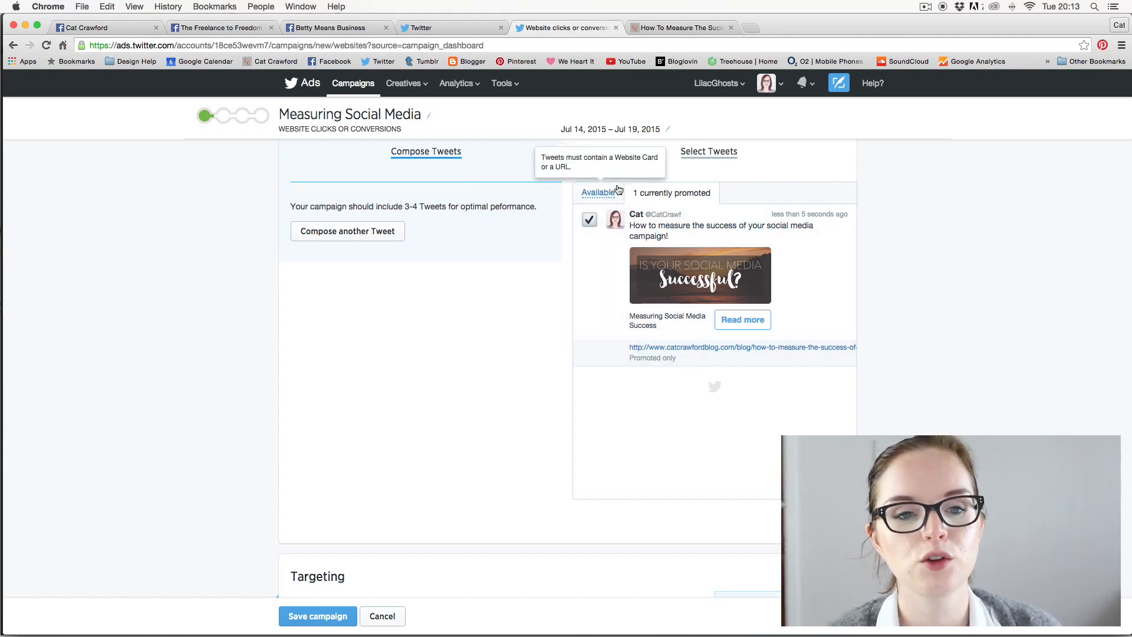
pyautogui.moveTo(630, 267)
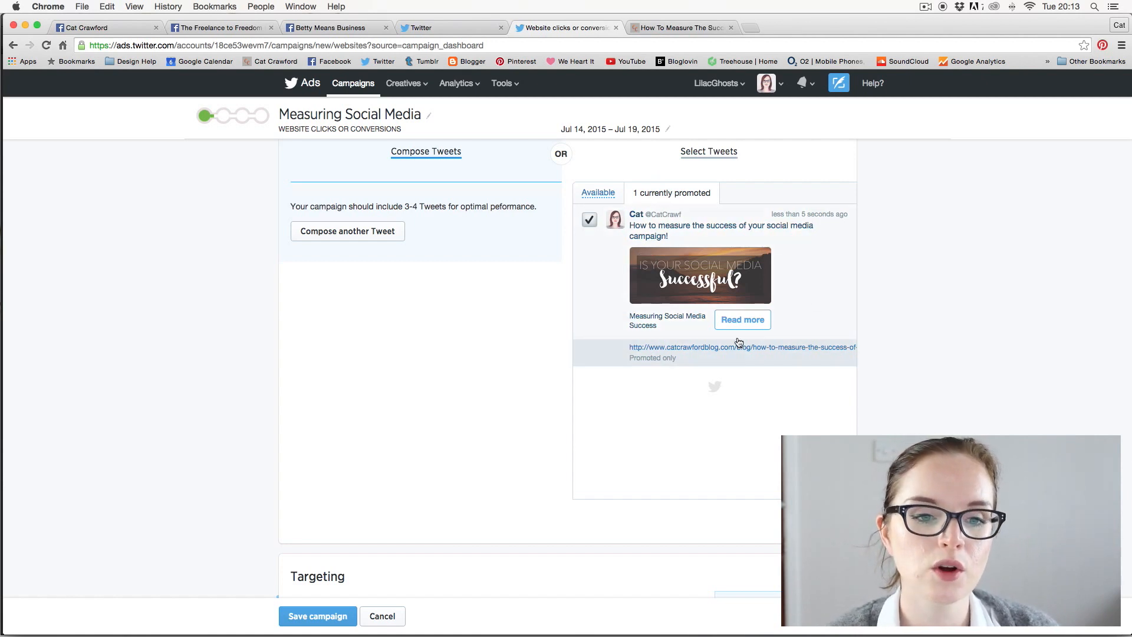
pyautogui.moveTo(765, 302)
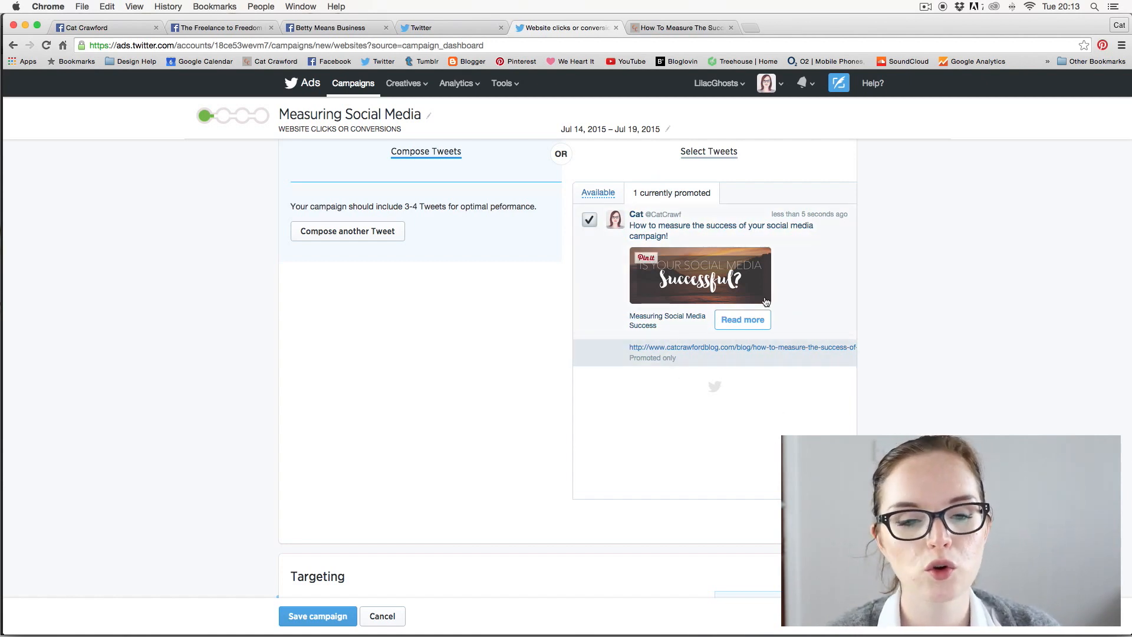
# - Search locations for 'united' to add United Kingdom as the target location
pyautogui.scroll(-3)
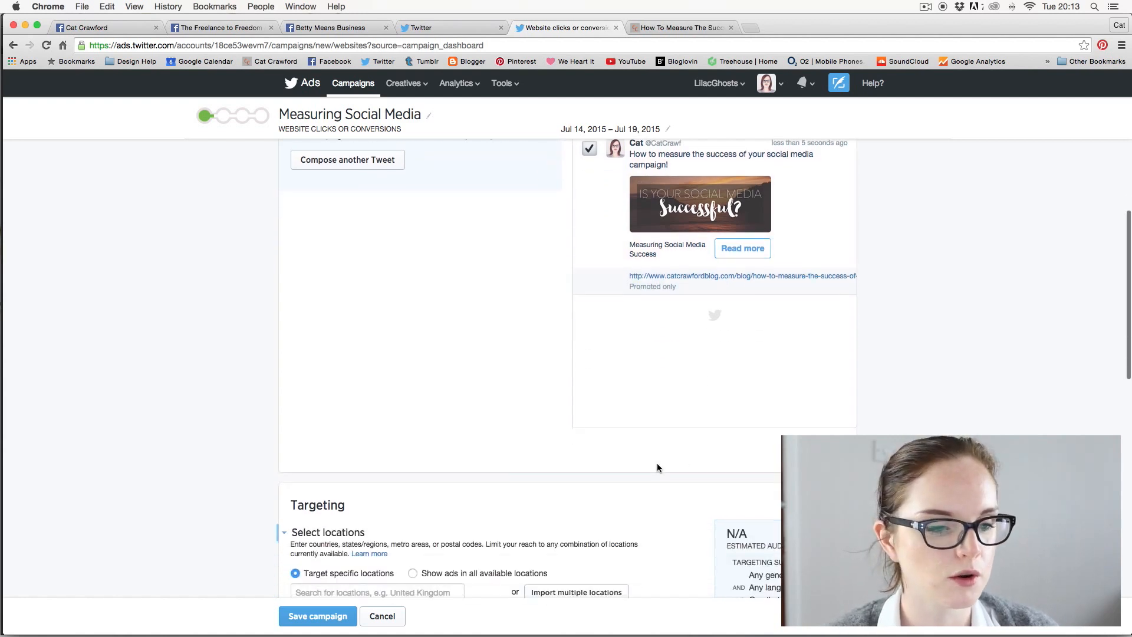
pyautogui.scroll(-3)
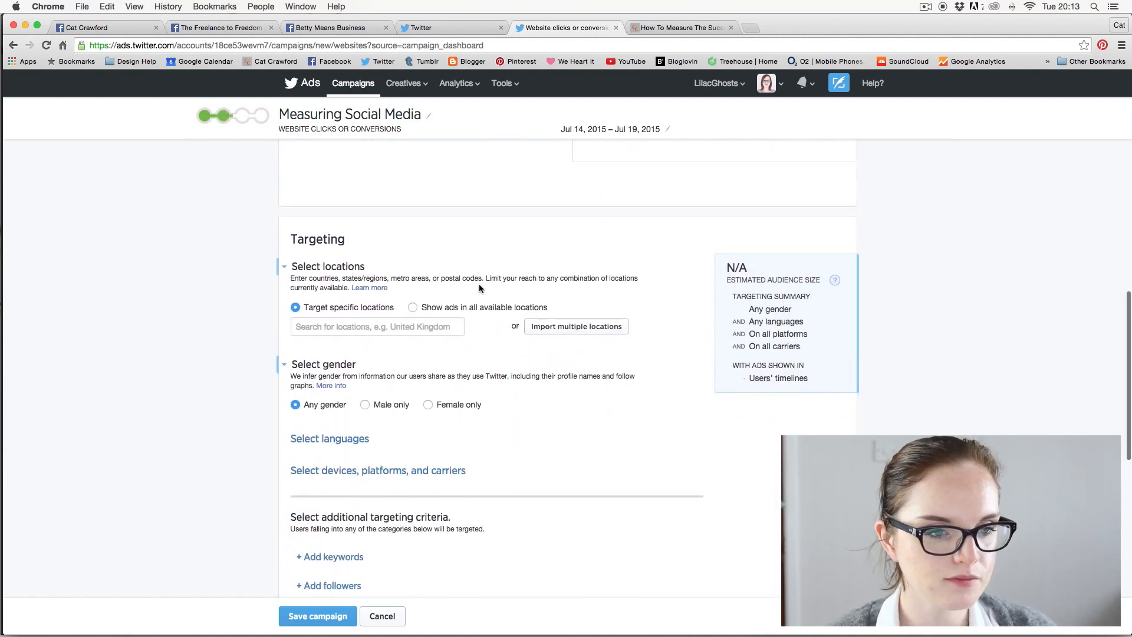
pyautogui.scroll(-3)
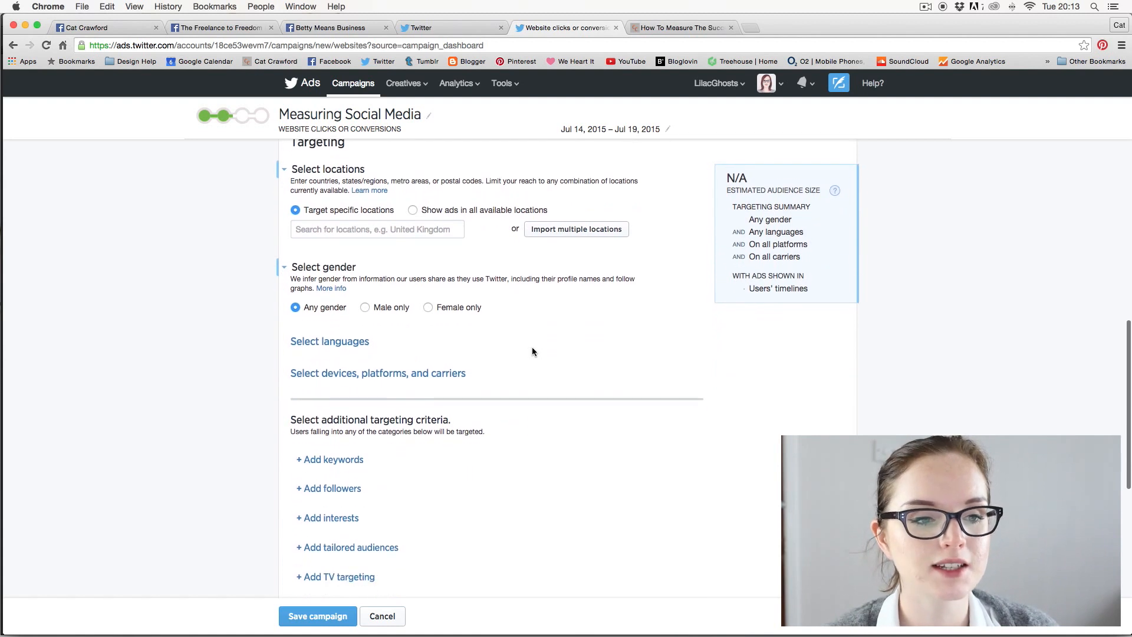
pyautogui.scroll(3)
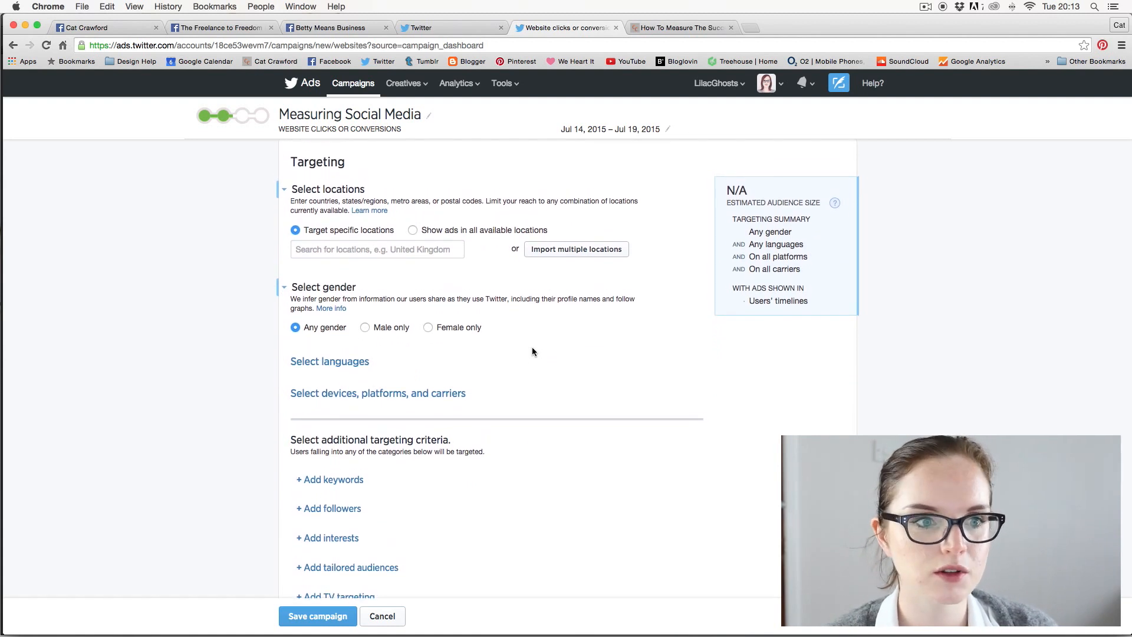
pyautogui.scroll(3)
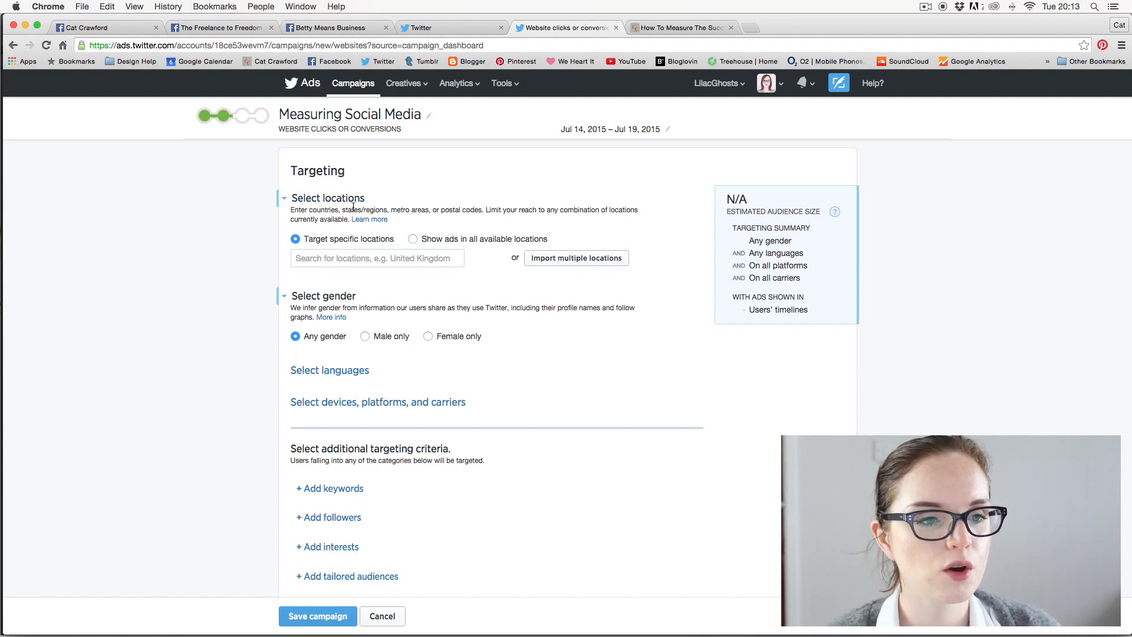
pyautogui.click(377, 257)
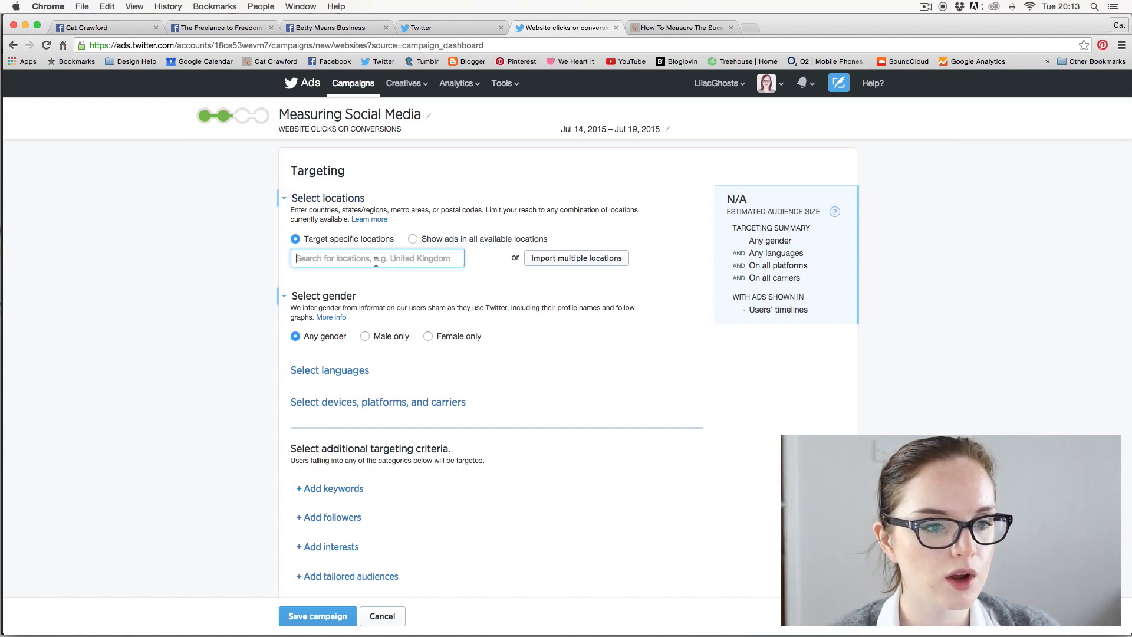
pyautogui.write('united')
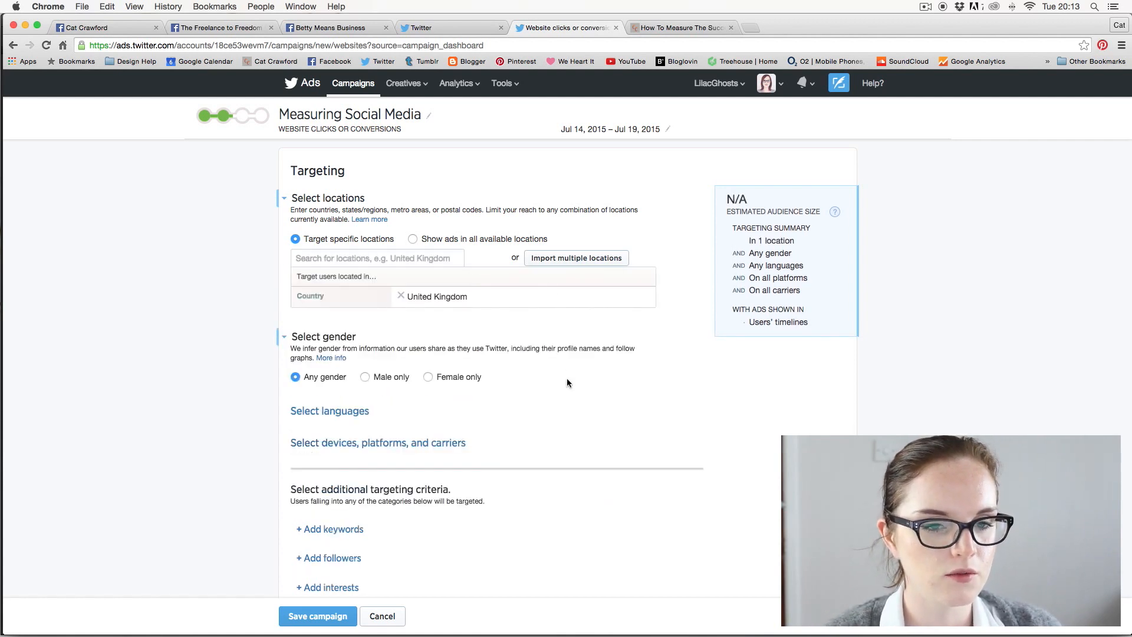
pyautogui.moveTo(464, 359)
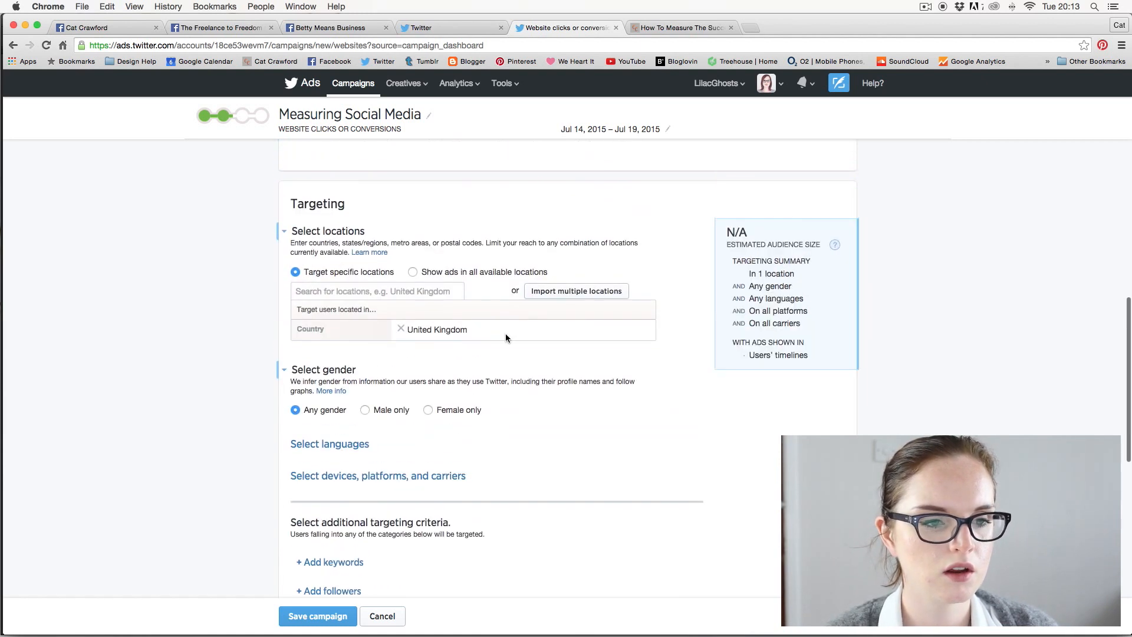
pyautogui.moveTo(515, 398)
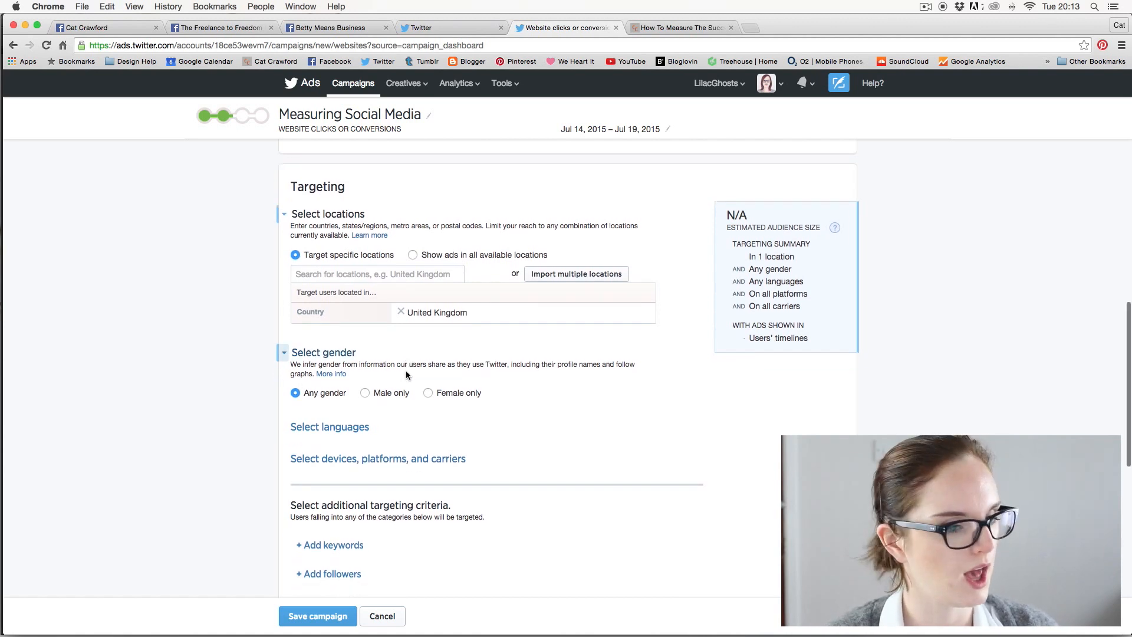
# - Set gender targeting to female only and scroll to the remaining targeting options
pyautogui.scroll(-3)
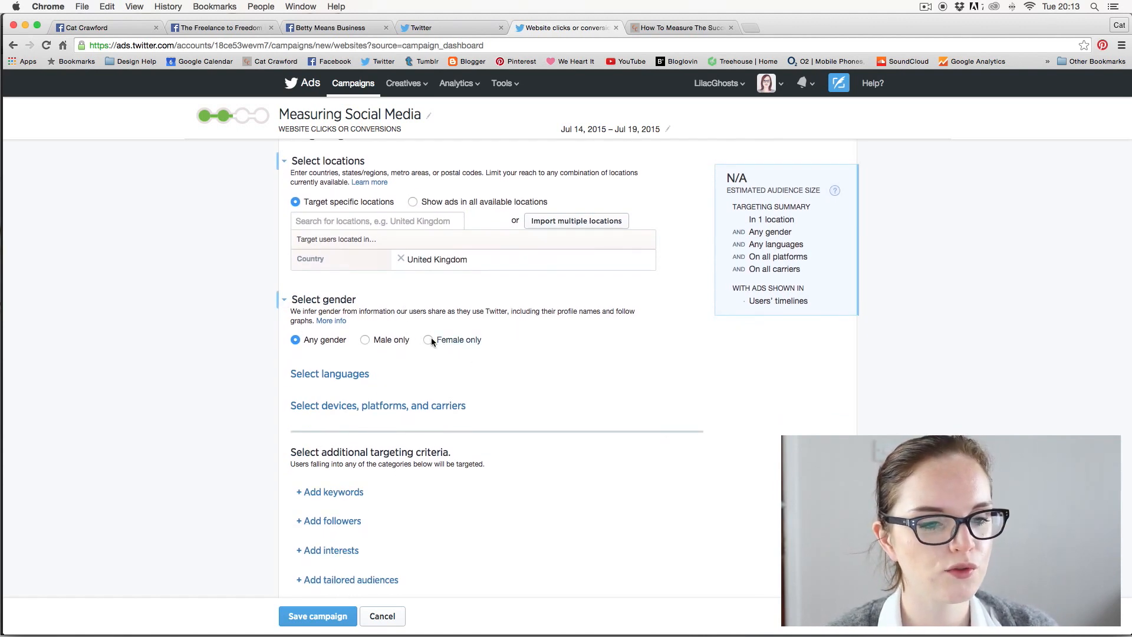
pyautogui.moveTo(417, 381)
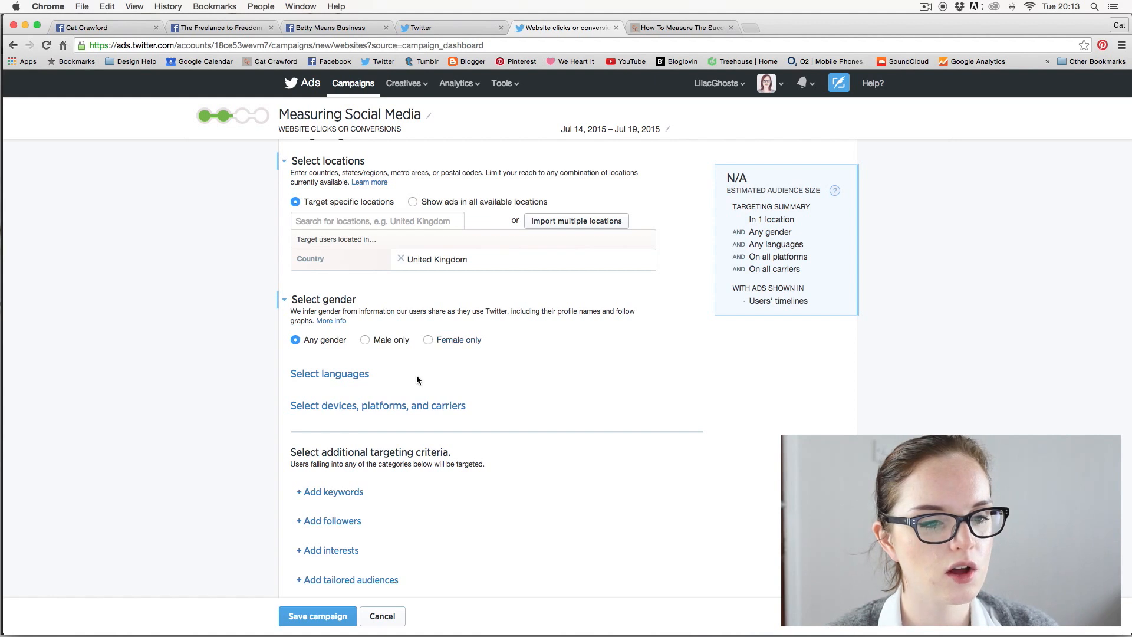
pyautogui.scroll(-3)
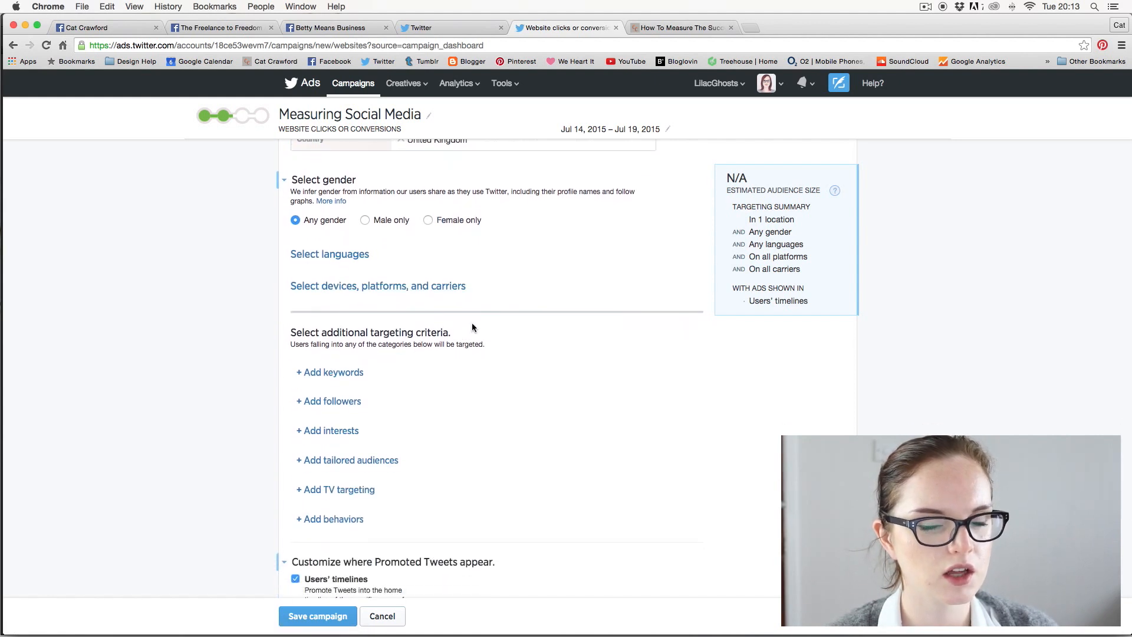
pyautogui.moveTo(534, 274)
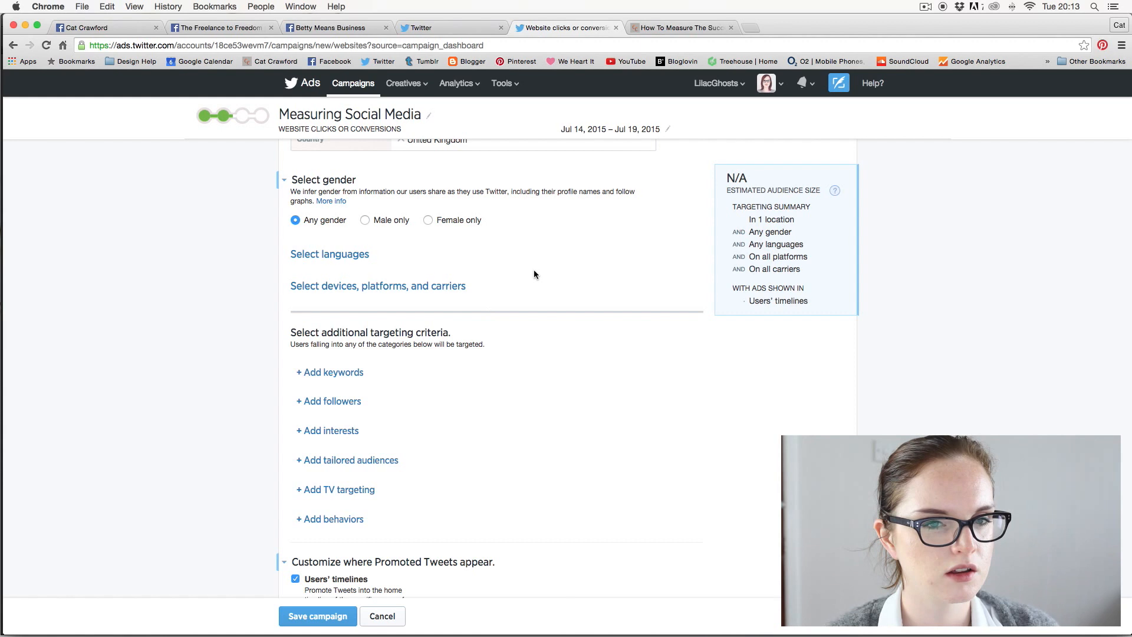
pyautogui.moveTo(425, 231)
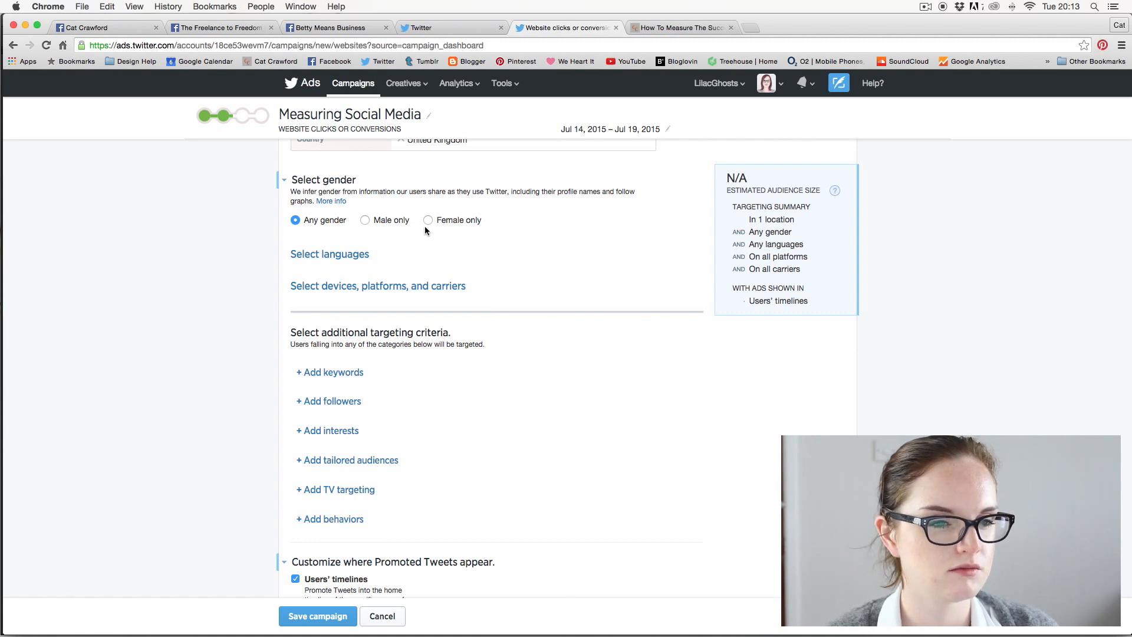
pyautogui.click(427, 219)
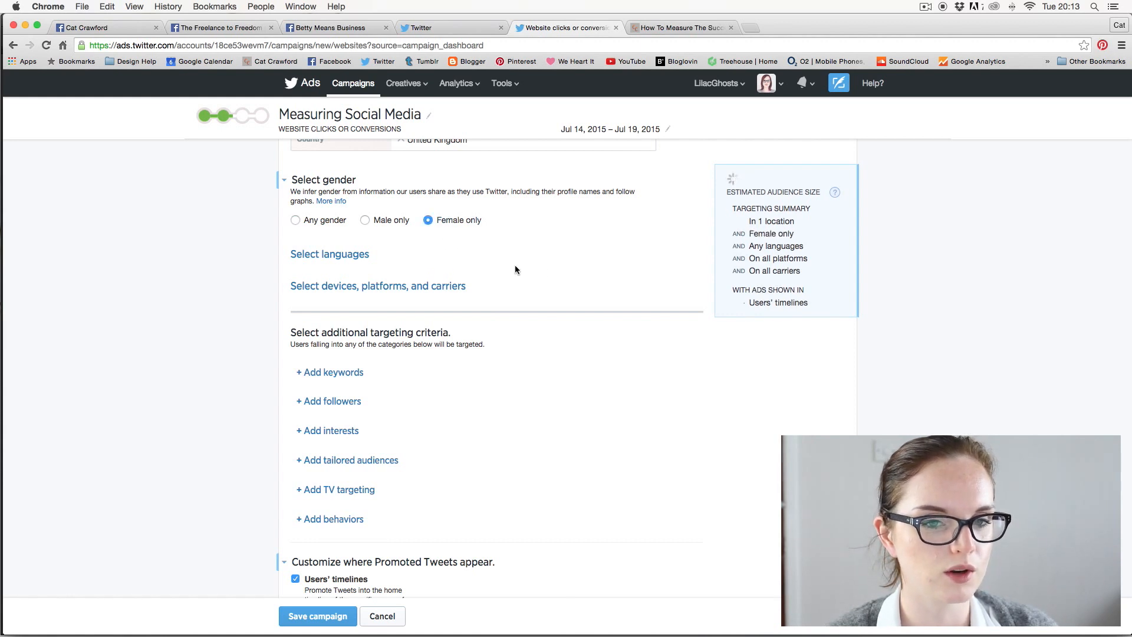
pyautogui.scroll(3)
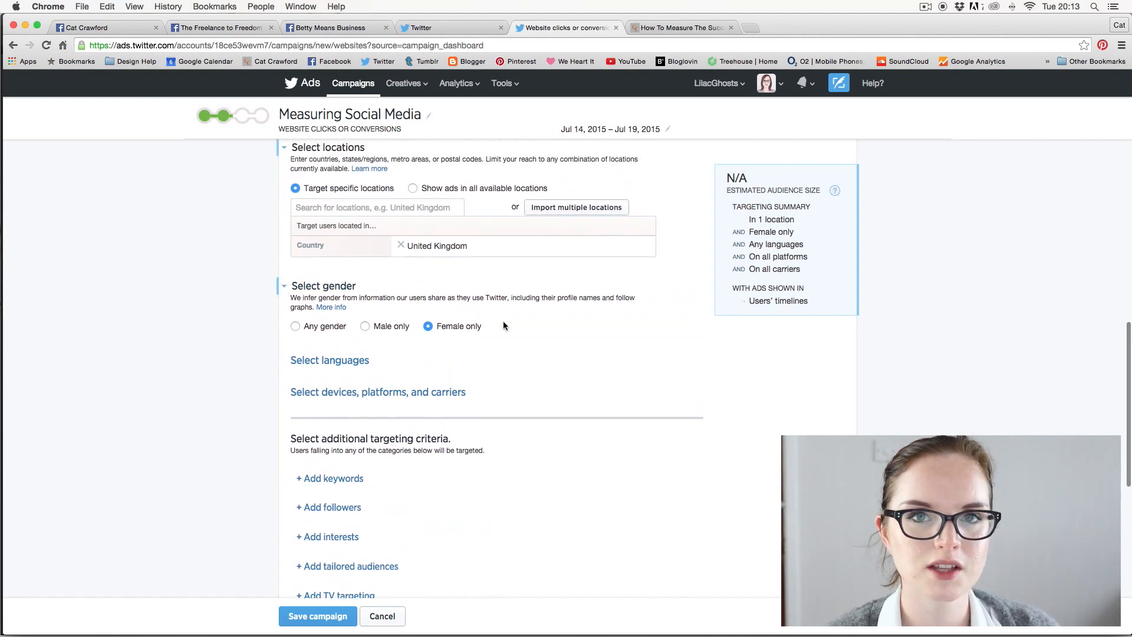
pyautogui.moveTo(508, 371)
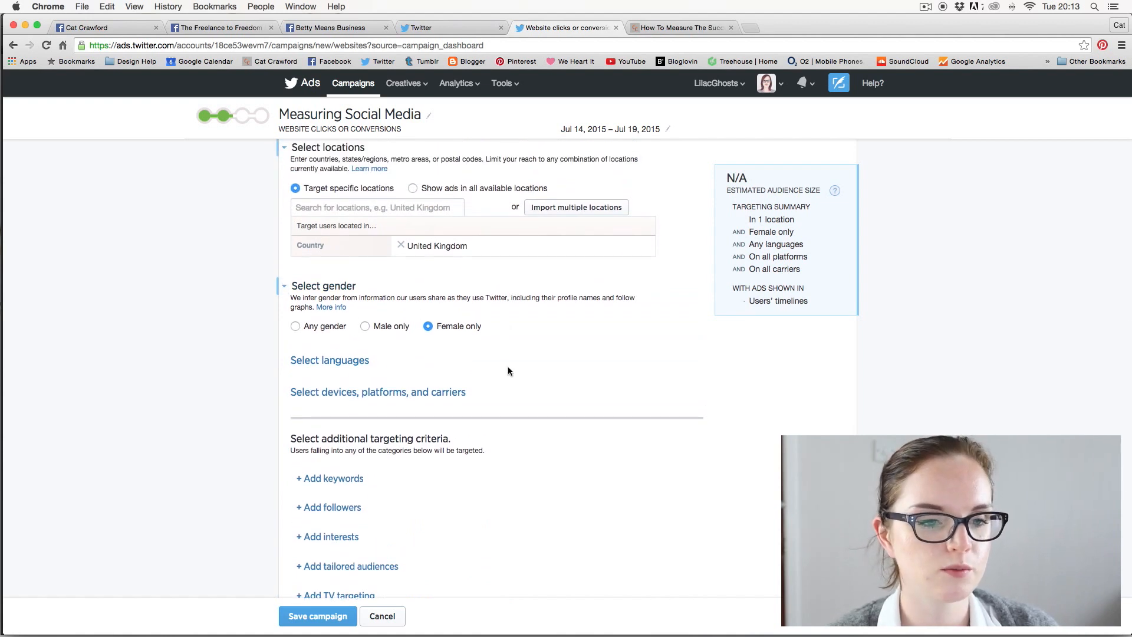
pyautogui.moveTo(521, 371)
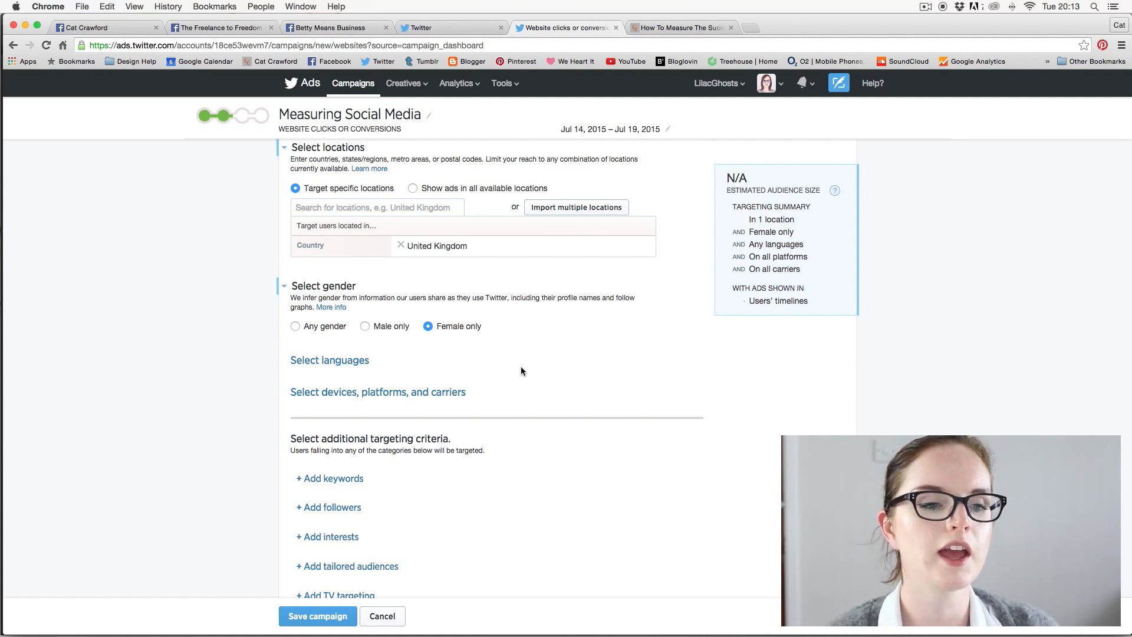
pyautogui.scroll(-3)
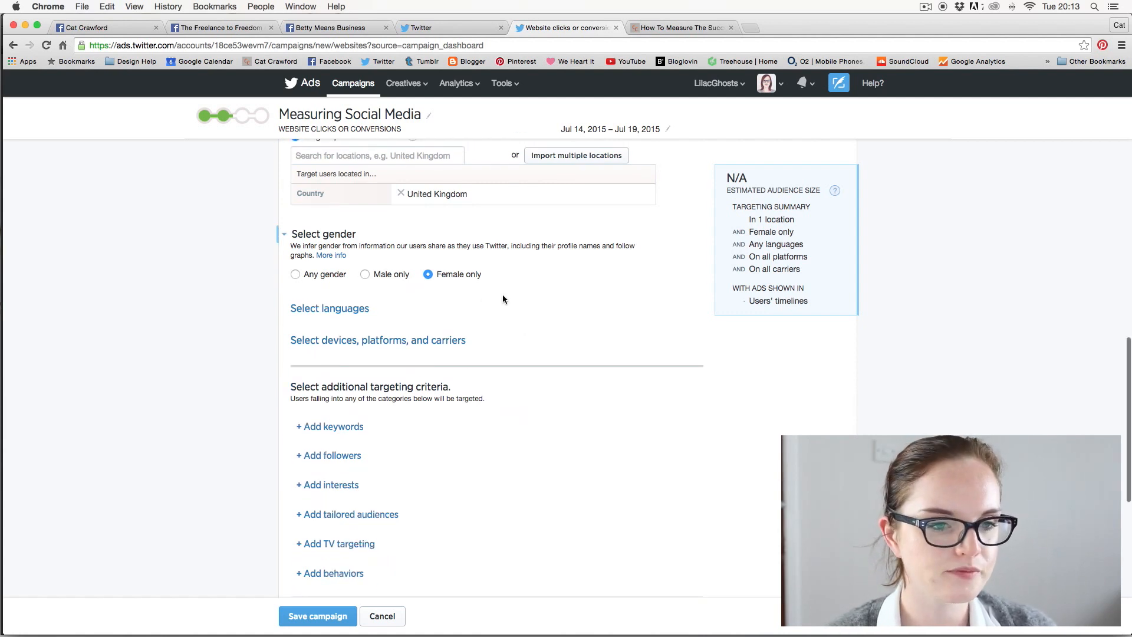
pyautogui.scroll(-3)
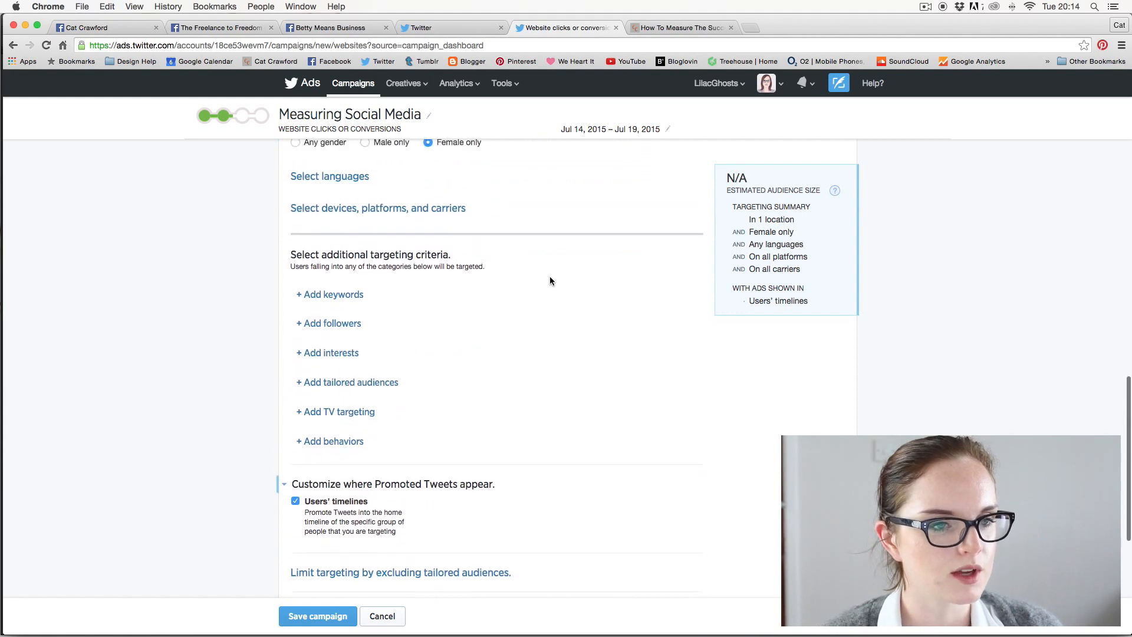
# - Add English as the campaign's only target language
pyautogui.click(329, 176)
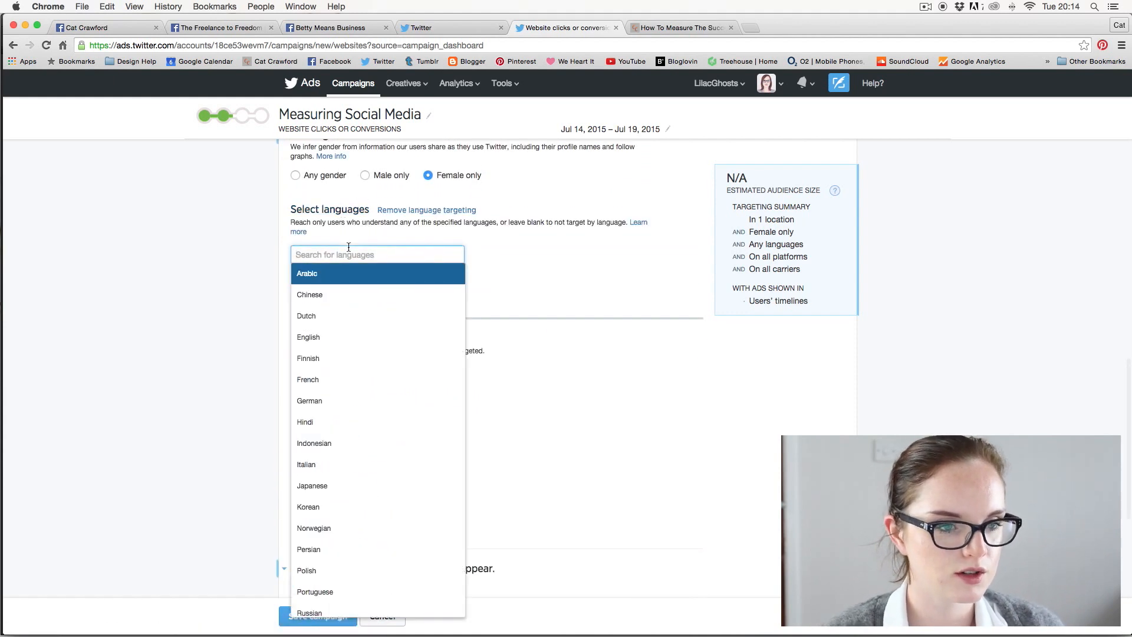
pyautogui.write('engl')
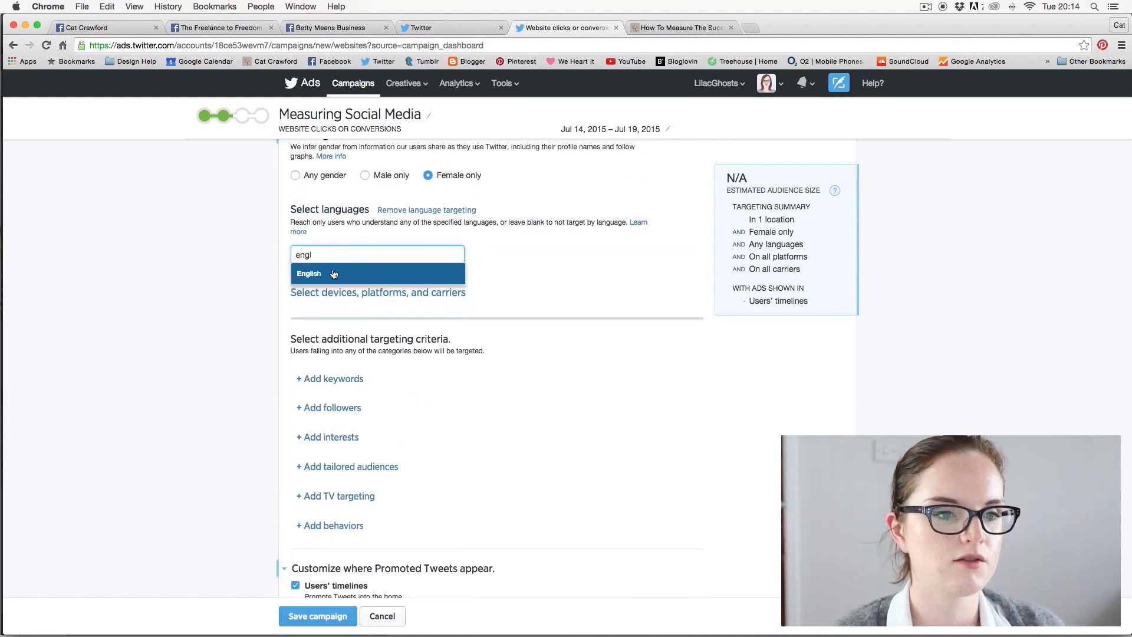
pyautogui.click(309, 272)
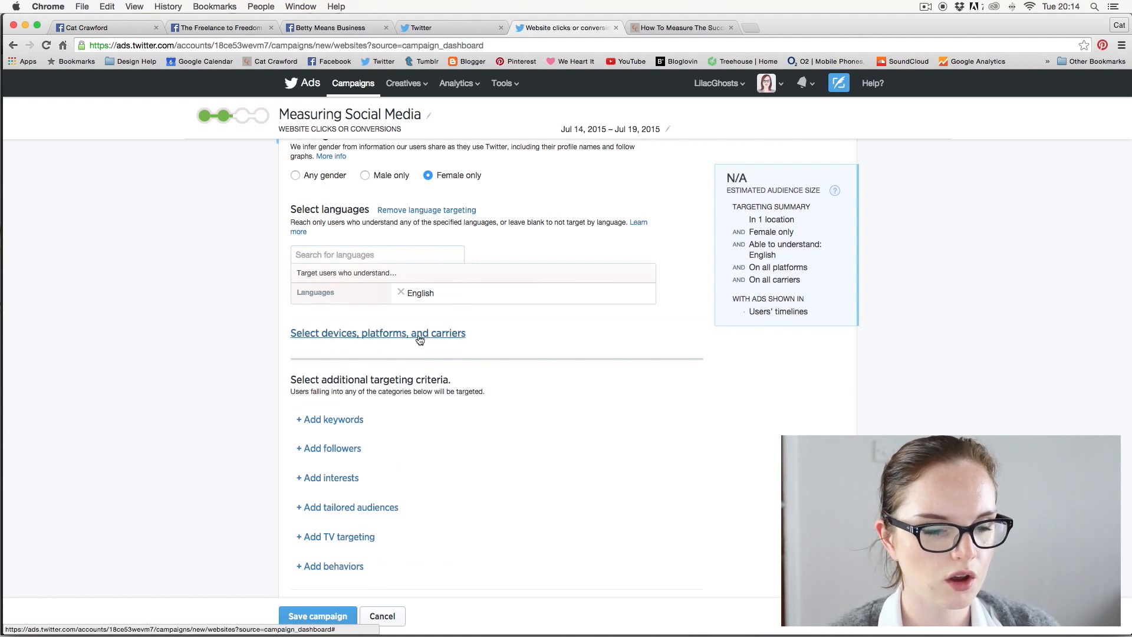
pyautogui.scroll(-3)
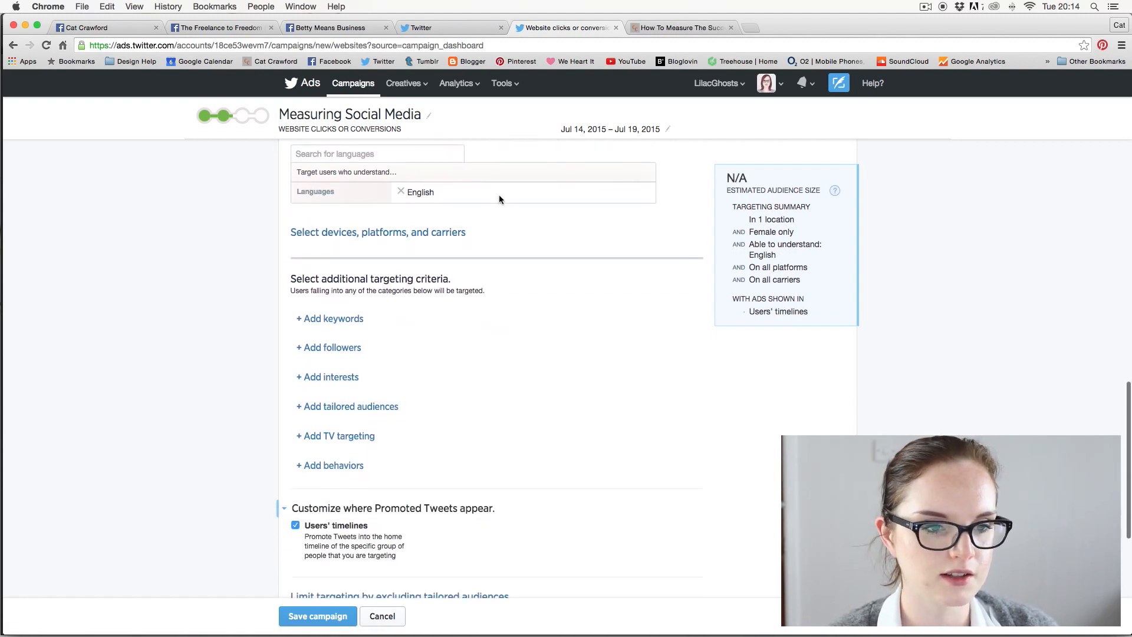
# - Show the devices, platforms and carriers targeting options
pyautogui.click(377, 231)
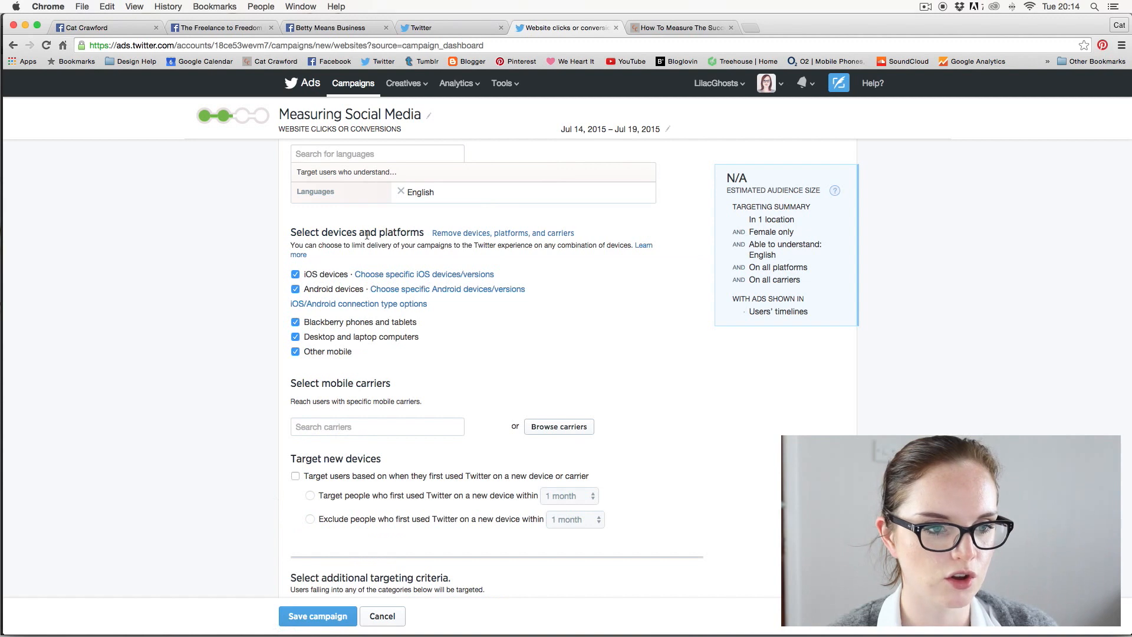
pyautogui.moveTo(368, 233)
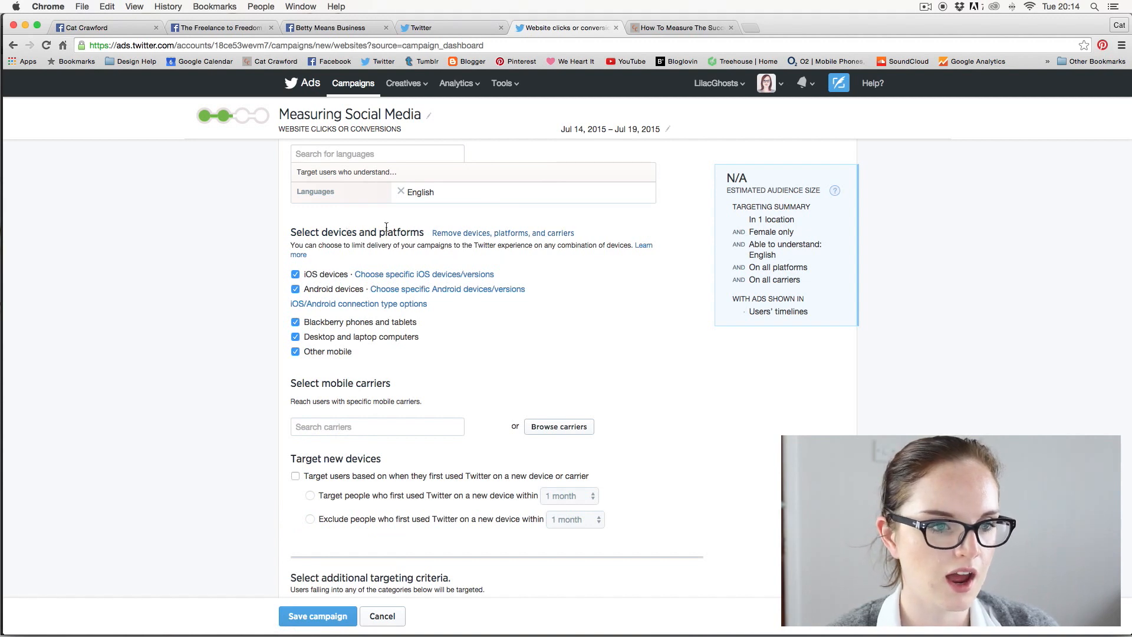
pyautogui.scroll(-3)
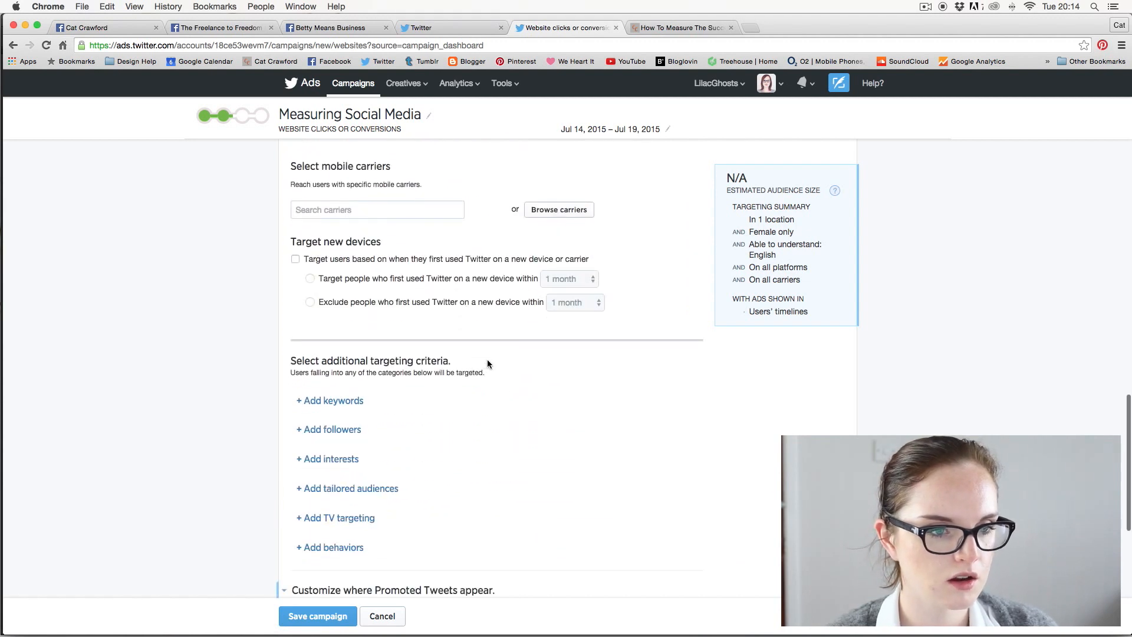
pyautogui.scroll(-3)
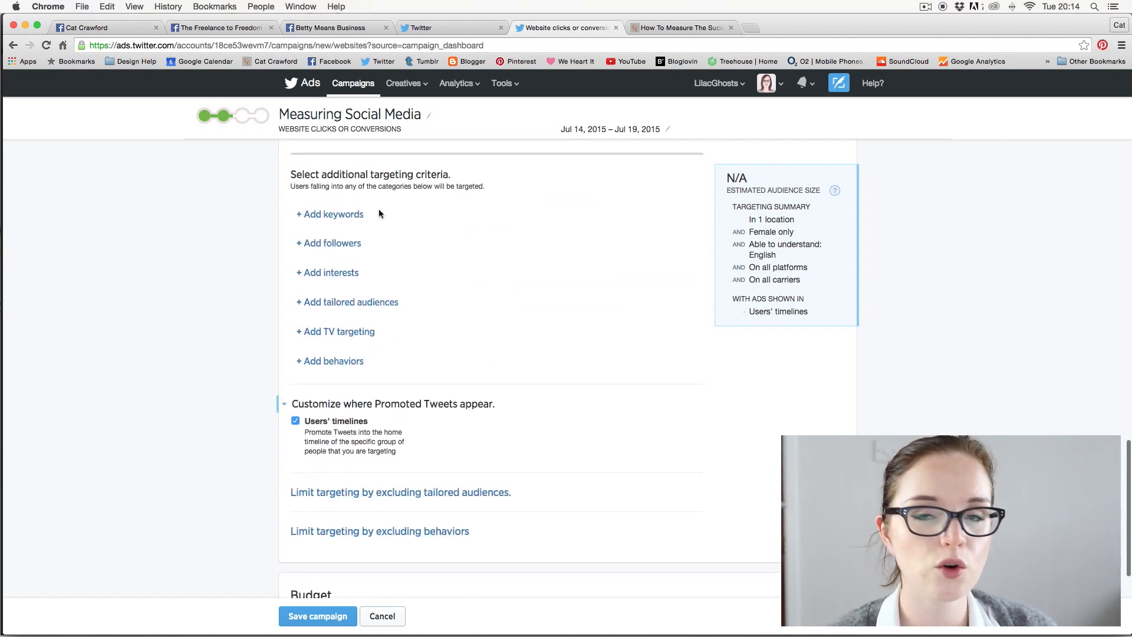
pyautogui.moveTo(316, 219)
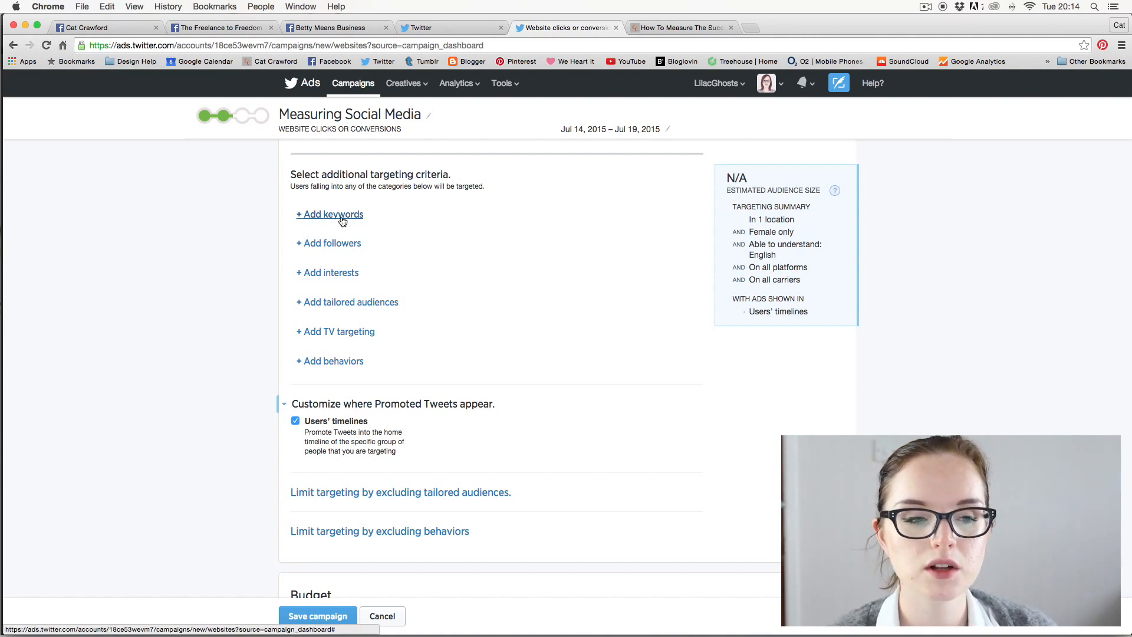
# - Add 'digital marketing' as a broad match keyword after comparing phrase and negative match
pyautogui.click(329, 214)
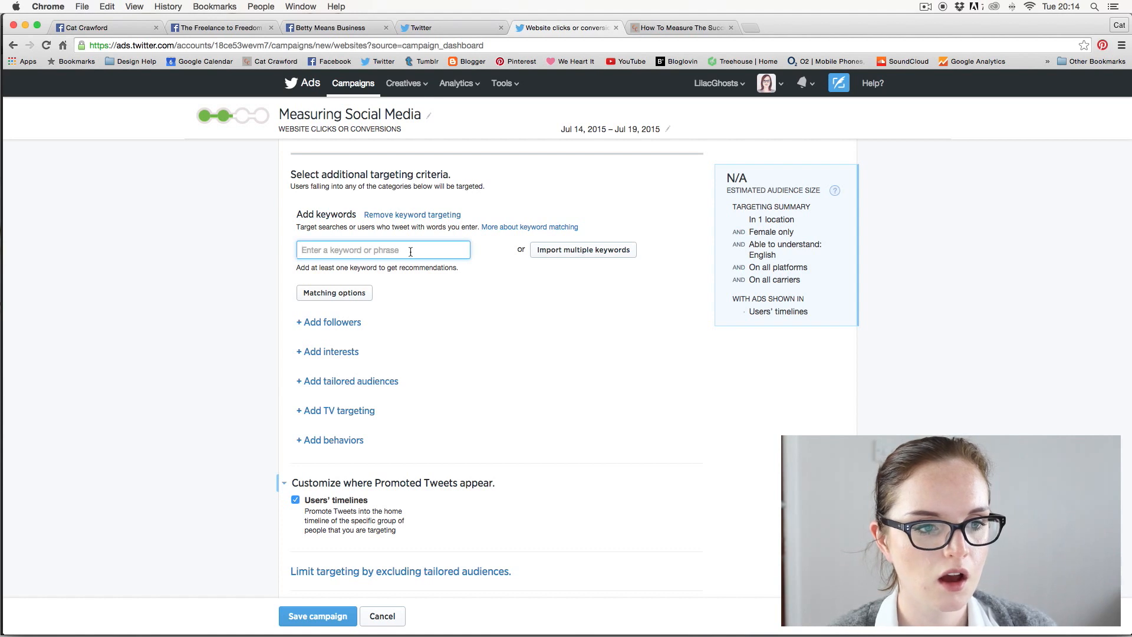
pyautogui.write('digital marketing')
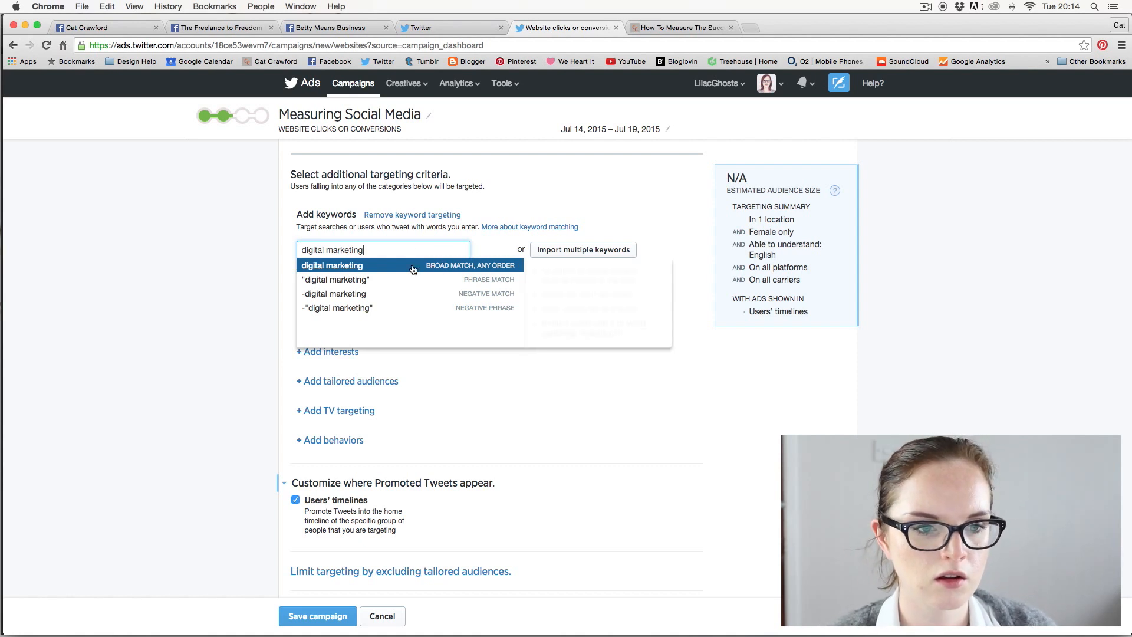
pyautogui.moveTo(412, 268)
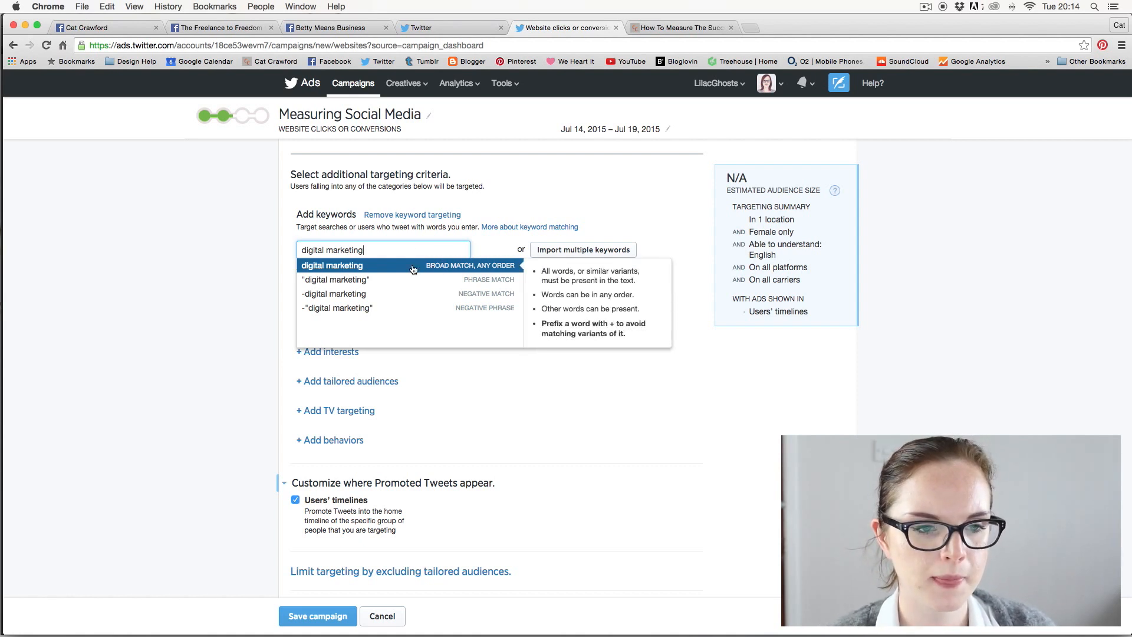
pyautogui.moveTo(401, 274)
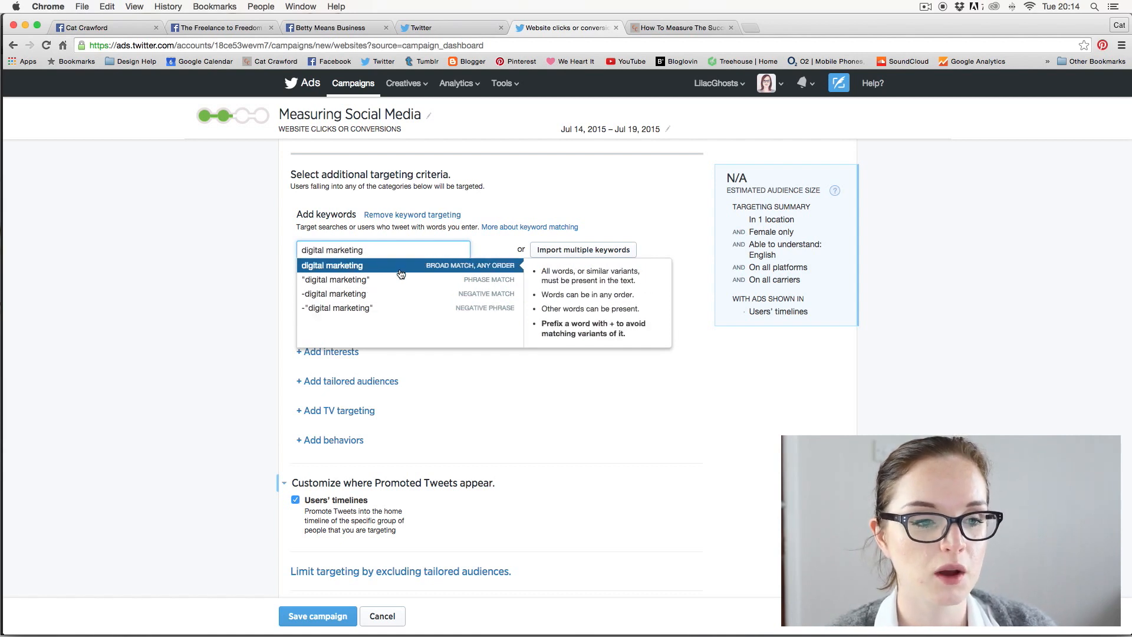
pyautogui.click(335, 280)
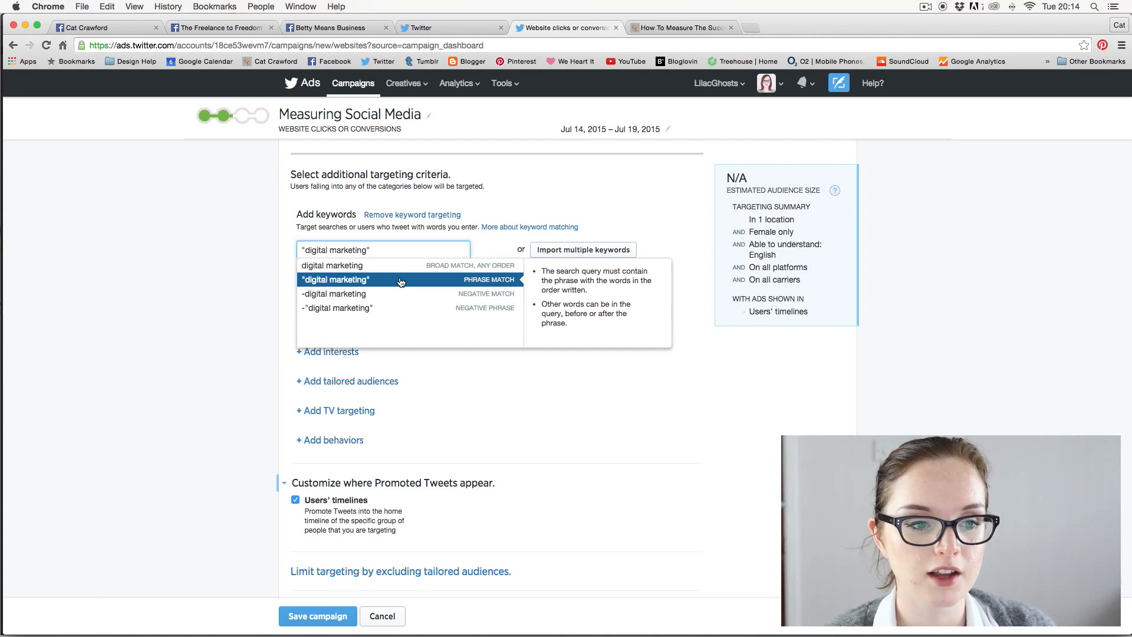
pyautogui.click(333, 293)
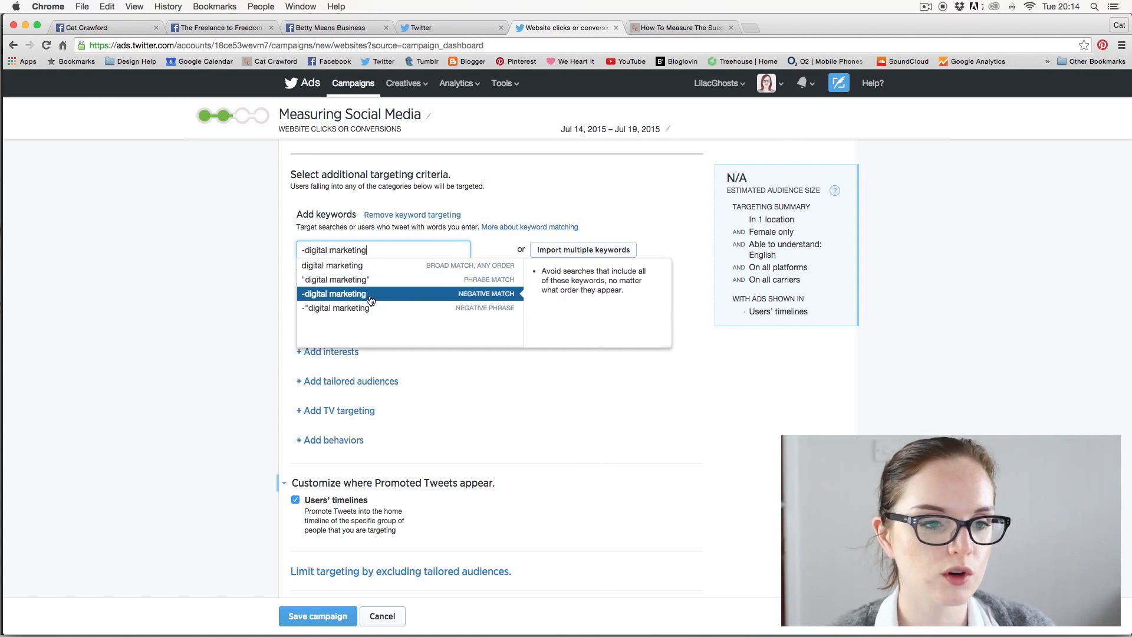
pyautogui.click(335, 307)
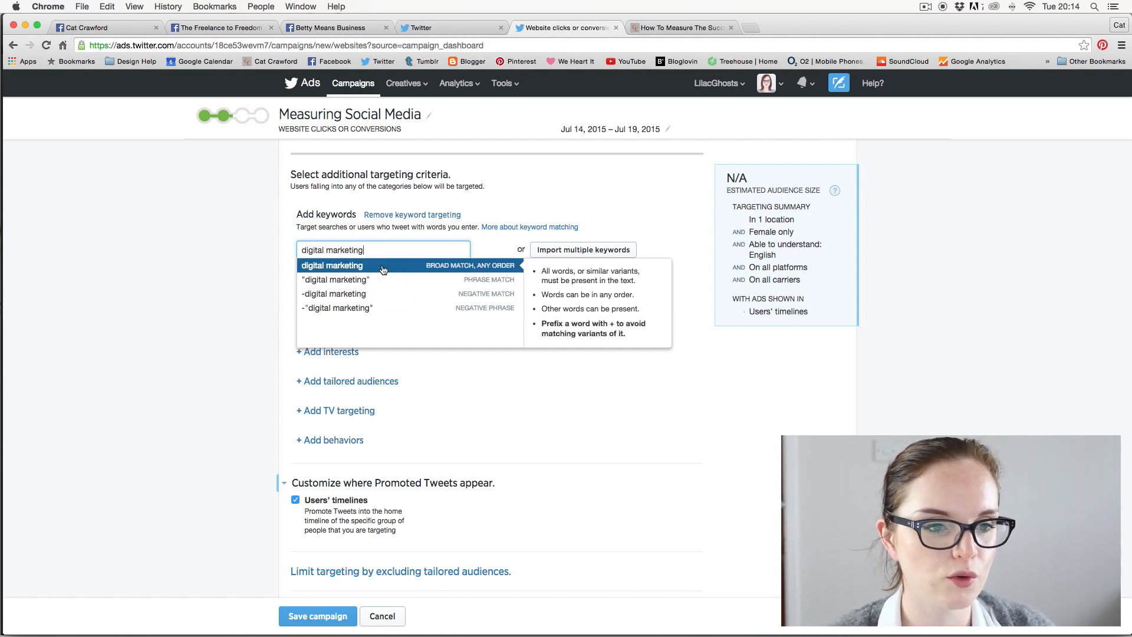
pyautogui.click(331, 264)
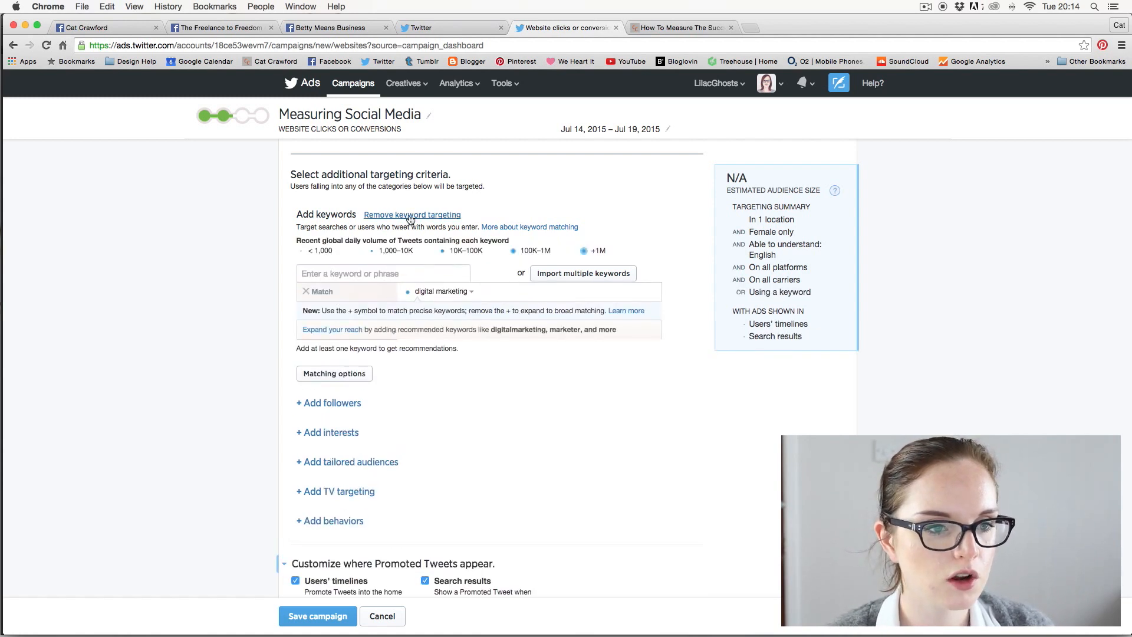
pyautogui.moveTo(517, 321)
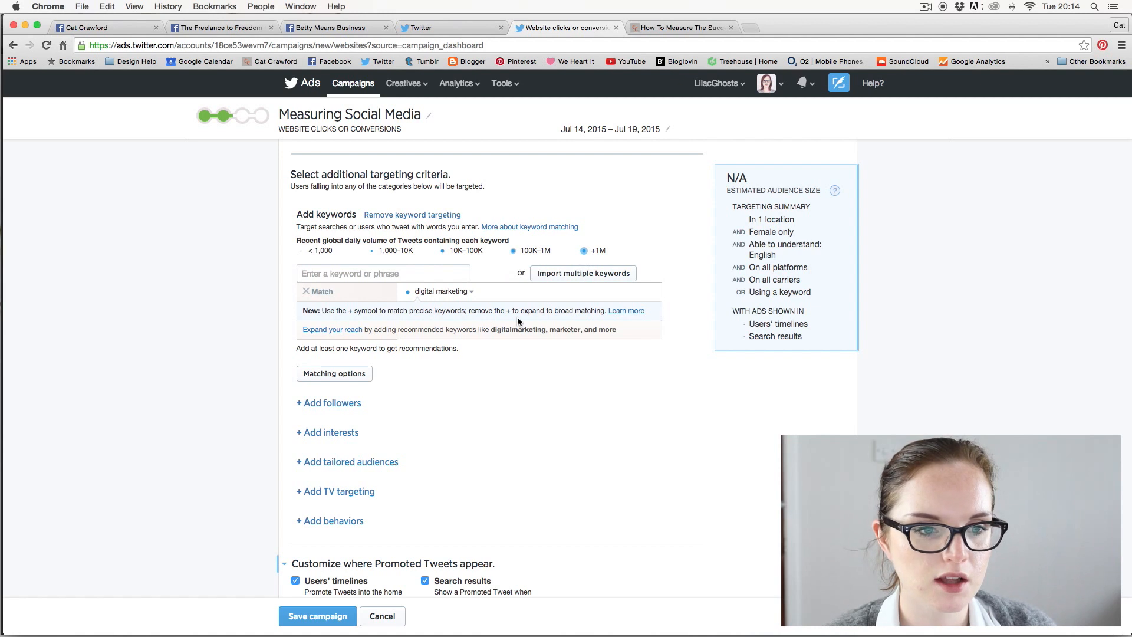
pyautogui.scroll(-3)
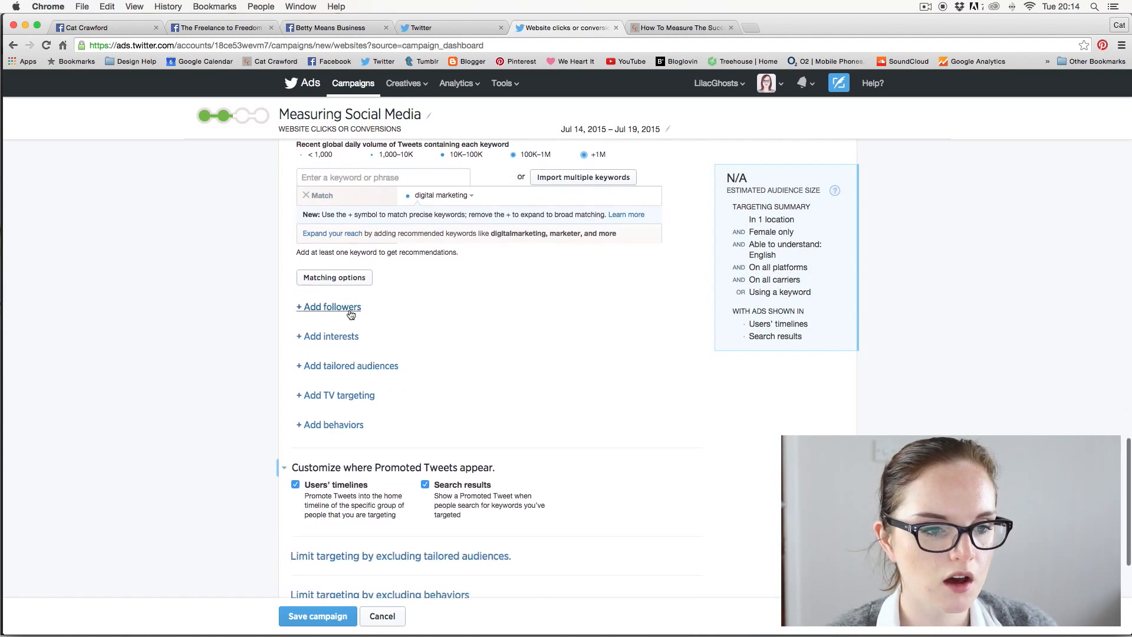
pyautogui.moveTo(391, 342)
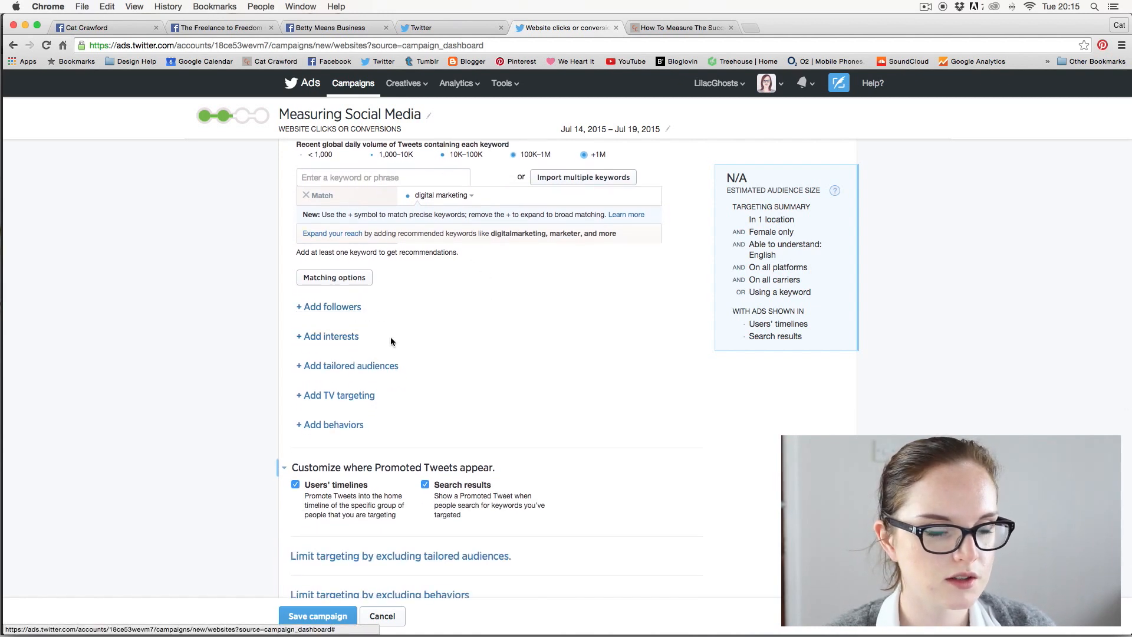
pyautogui.click(327, 335)
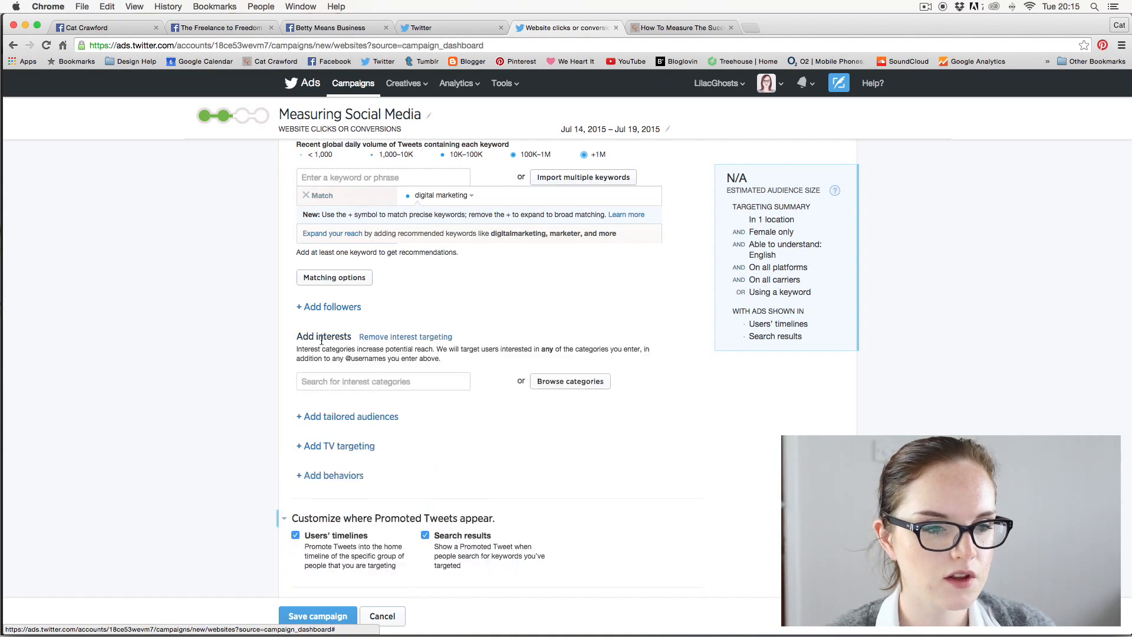
pyautogui.write('blogging')
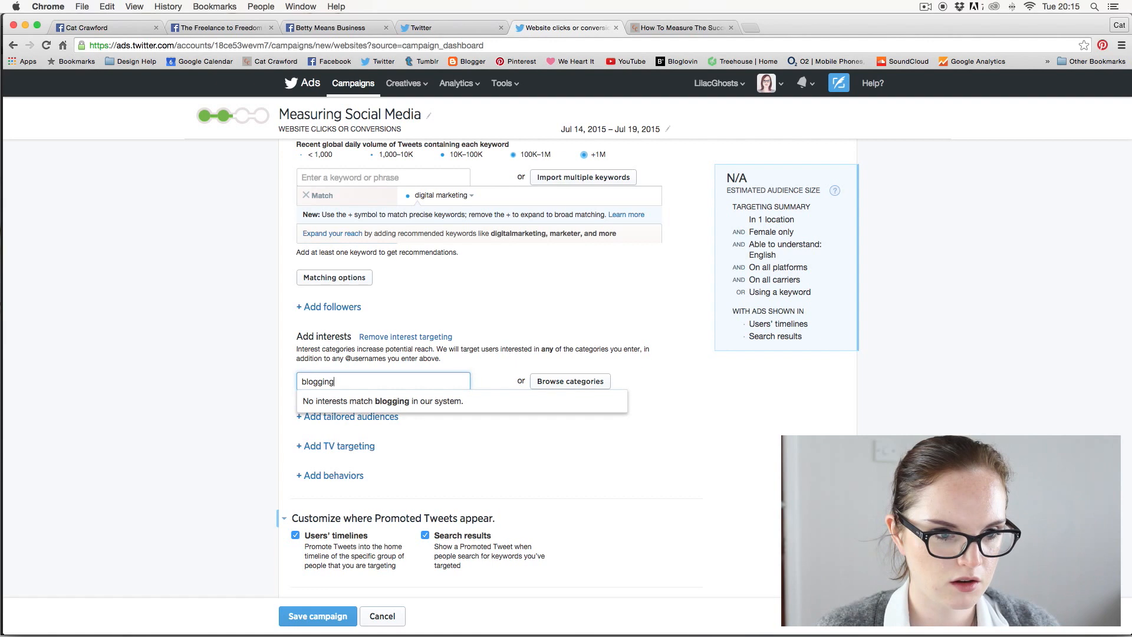
pyautogui.press('Backspace')
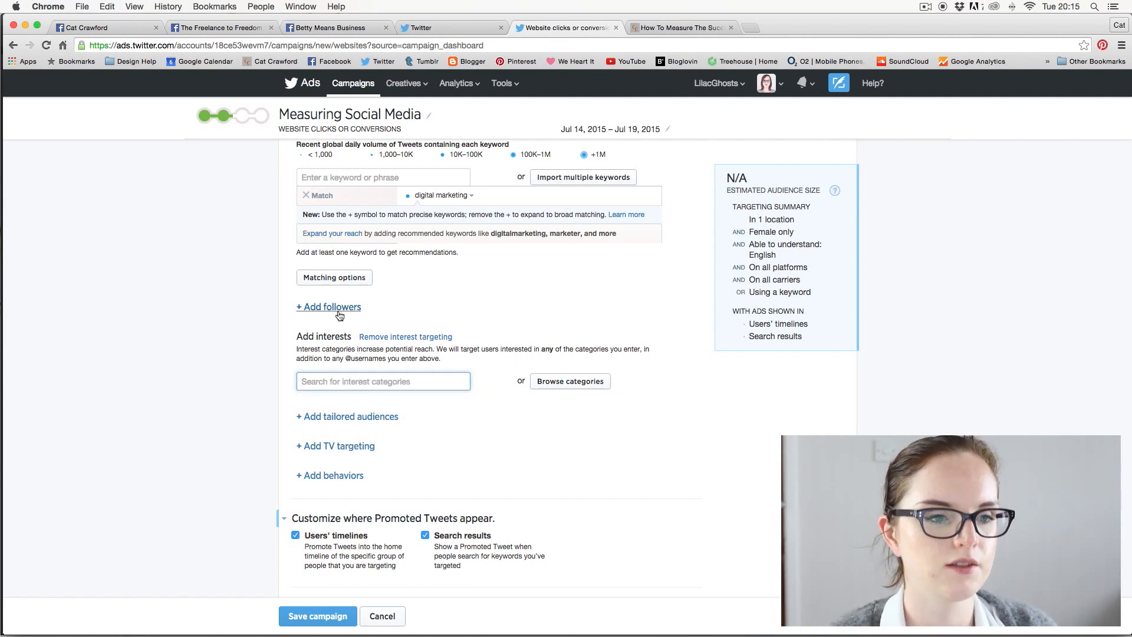
pyautogui.click(405, 337)
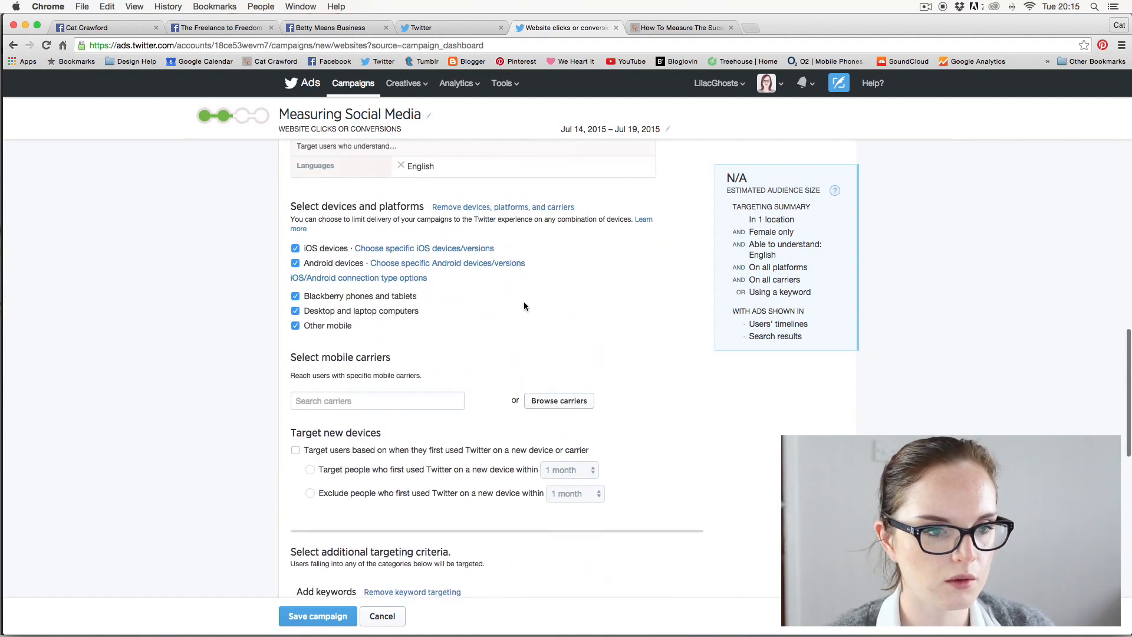
pyautogui.scroll(-3)
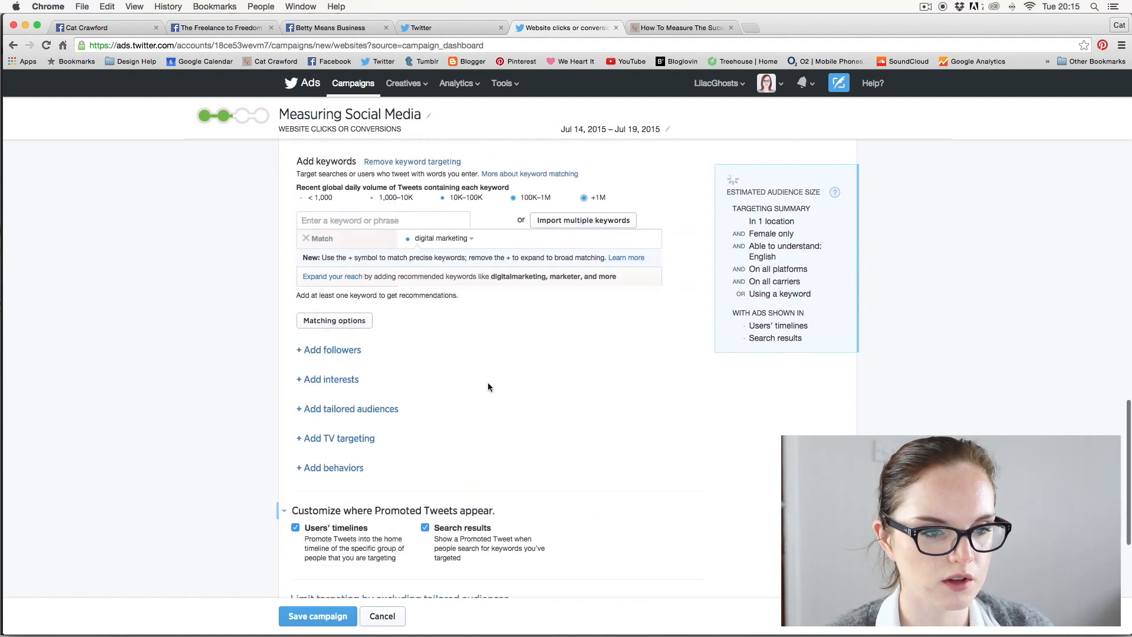
pyautogui.scroll(-3)
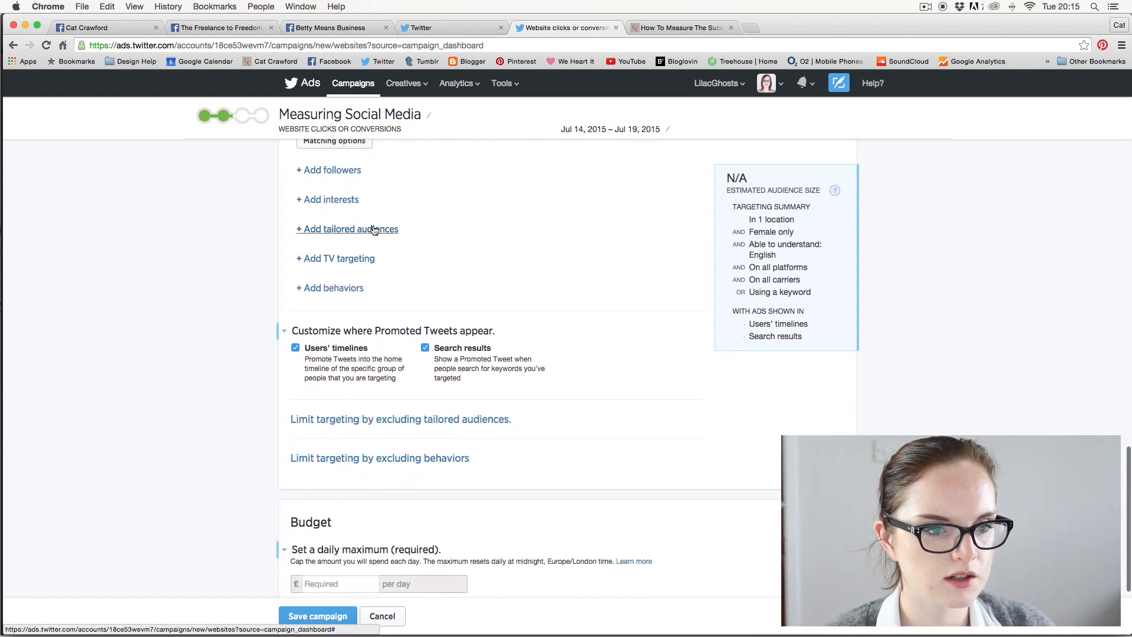
pyautogui.moveTo(346, 238)
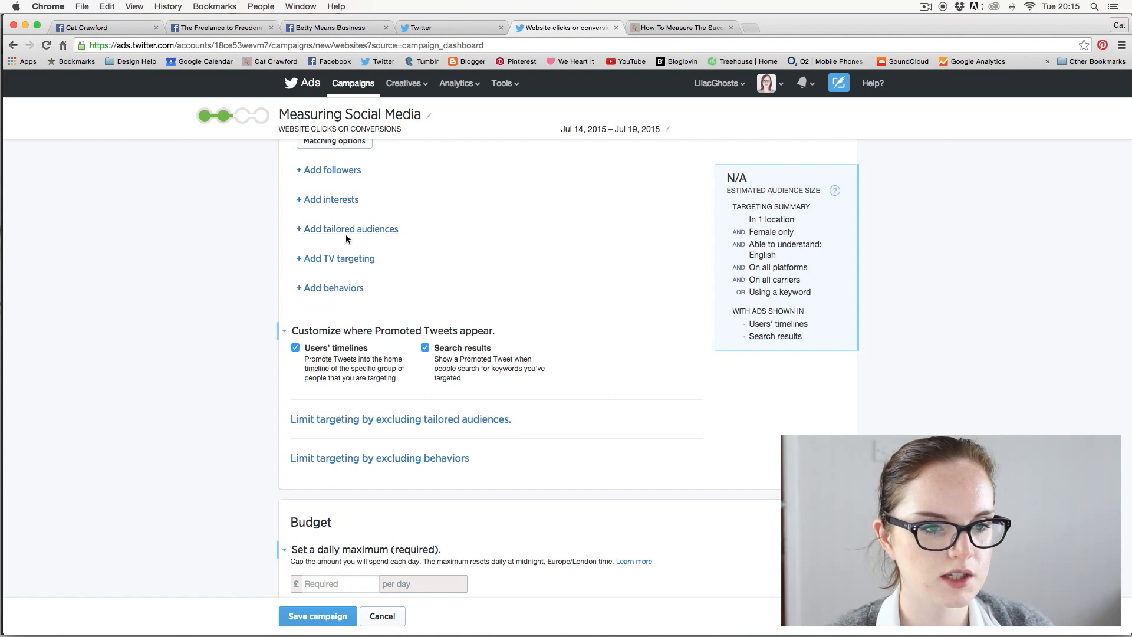
# - Remove the tailored audiences section without adding any list or website visitors
pyautogui.click(349, 229)
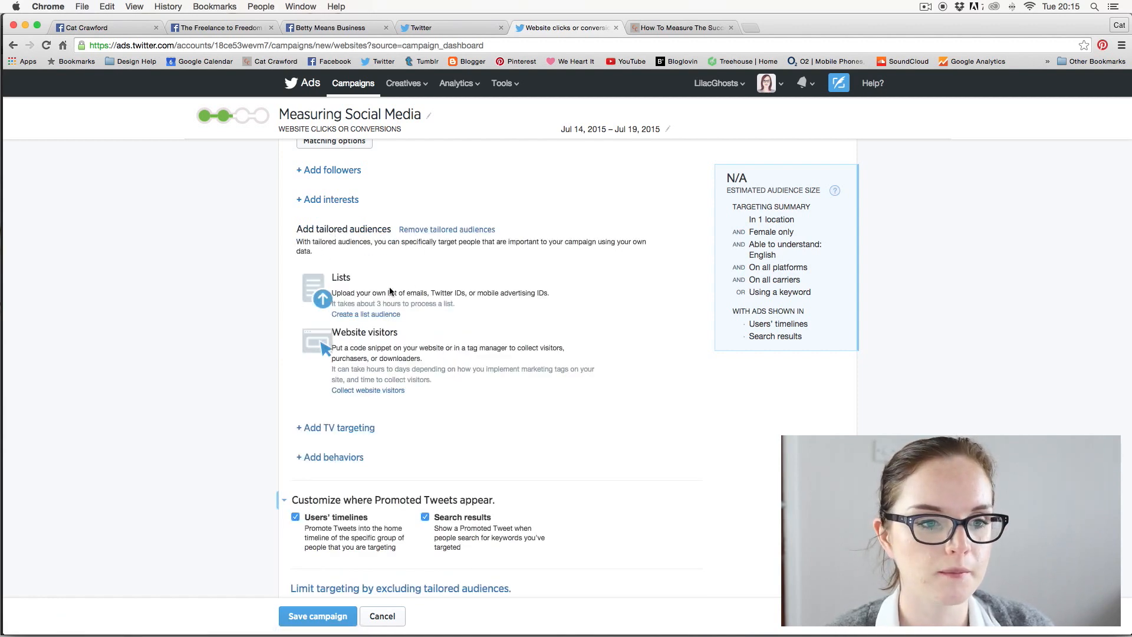
pyautogui.moveTo(462, 315)
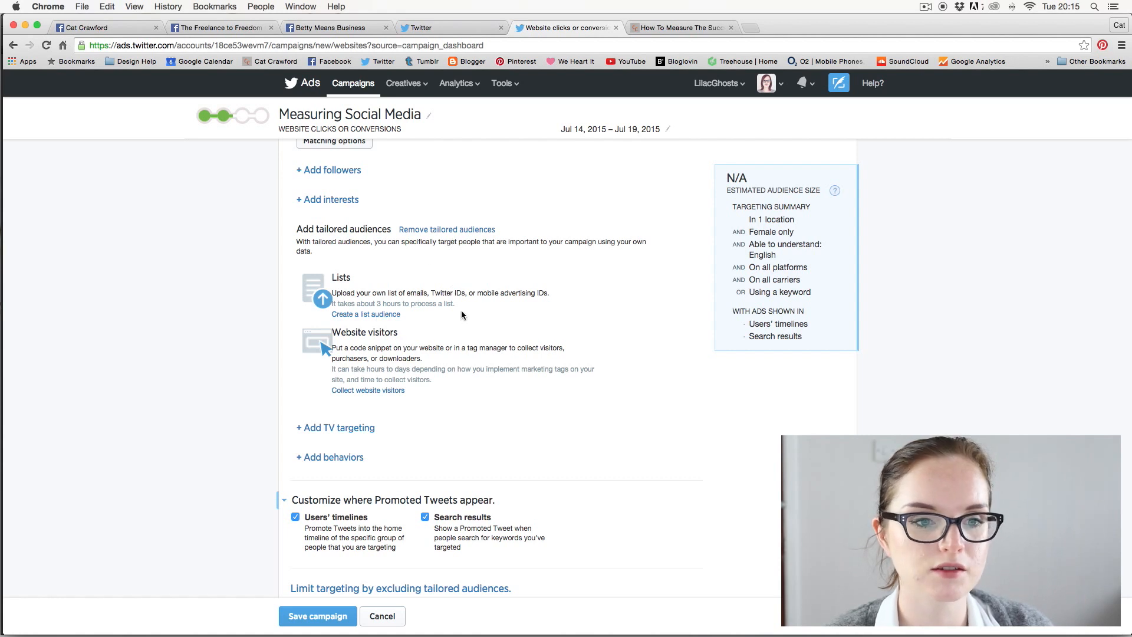
pyautogui.moveTo(498, 291)
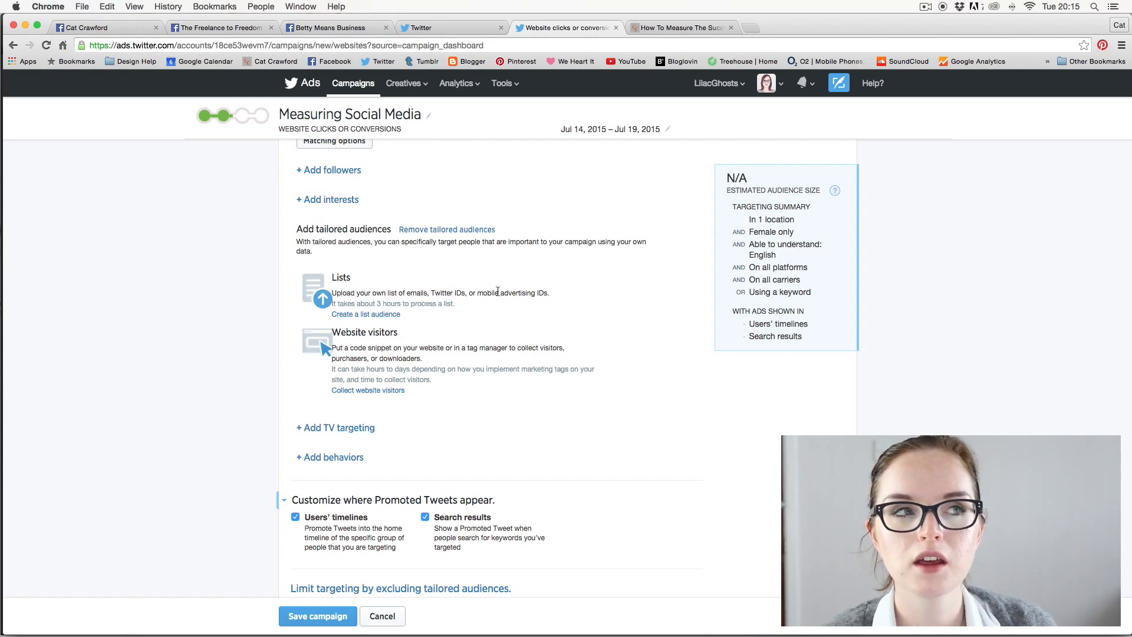
pyautogui.moveTo(440, 293)
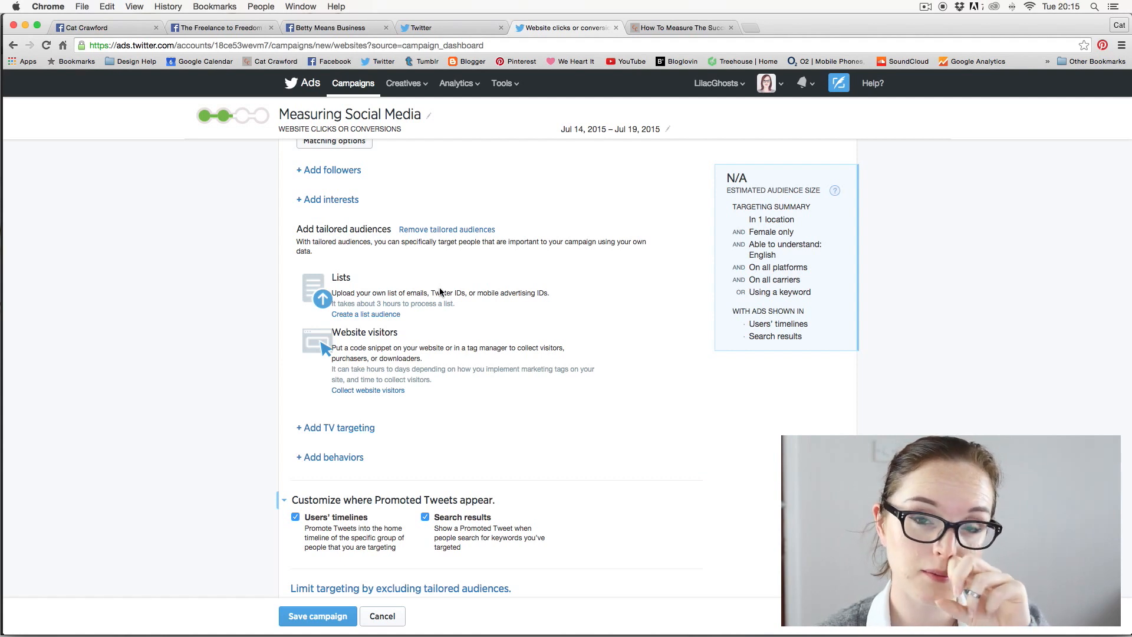
pyautogui.moveTo(436, 286)
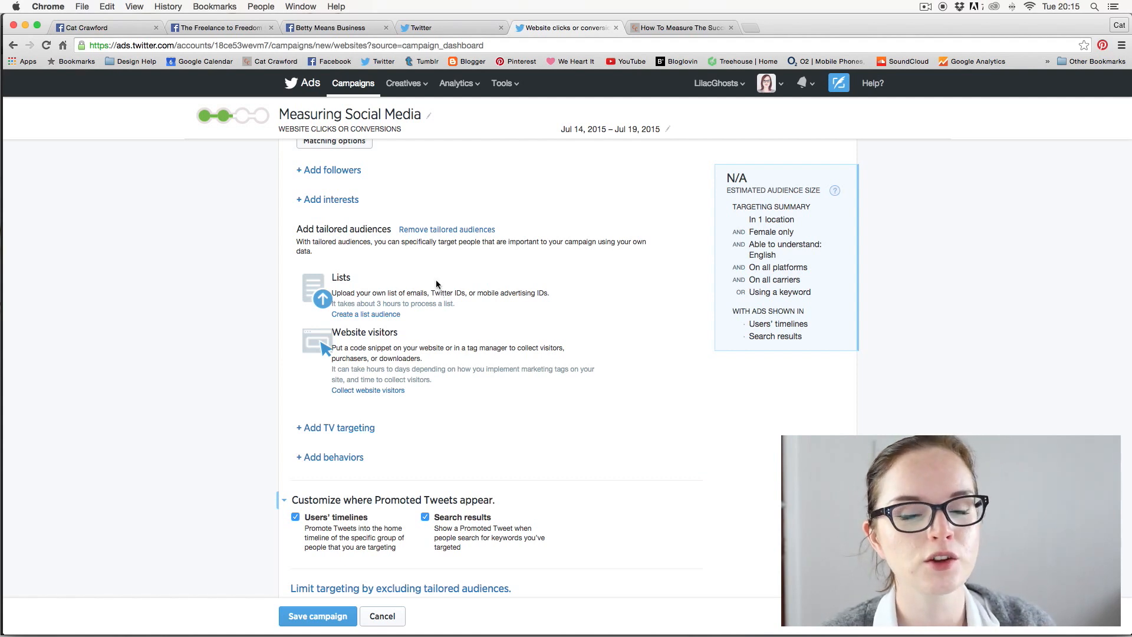
pyautogui.moveTo(439, 301)
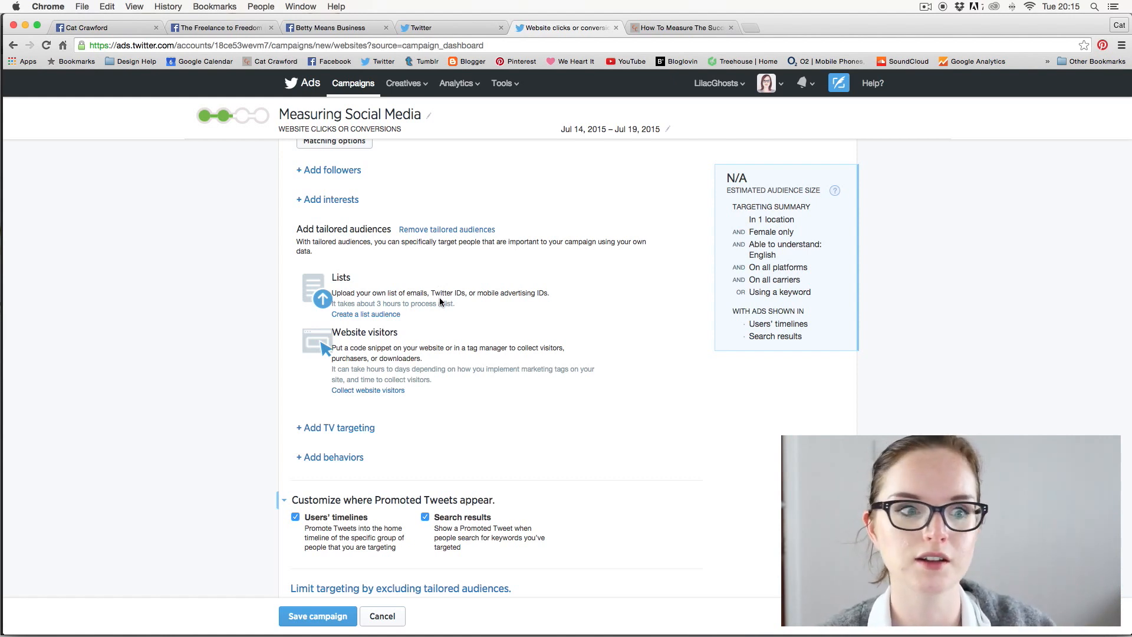
pyautogui.moveTo(385, 276)
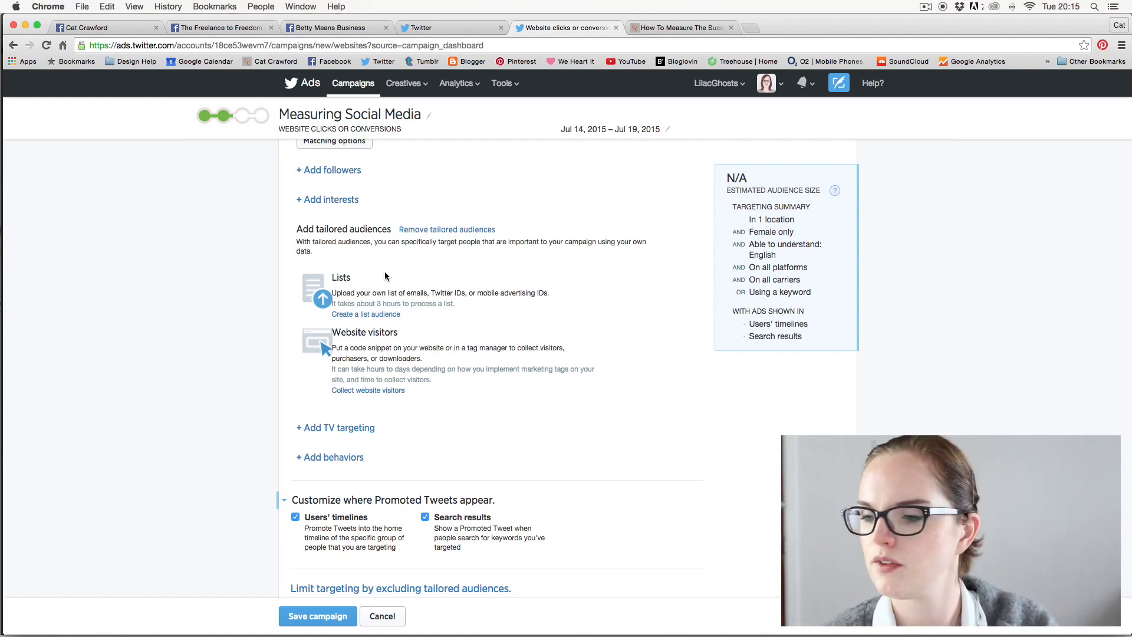
pyautogui.moveTo(443, 253)
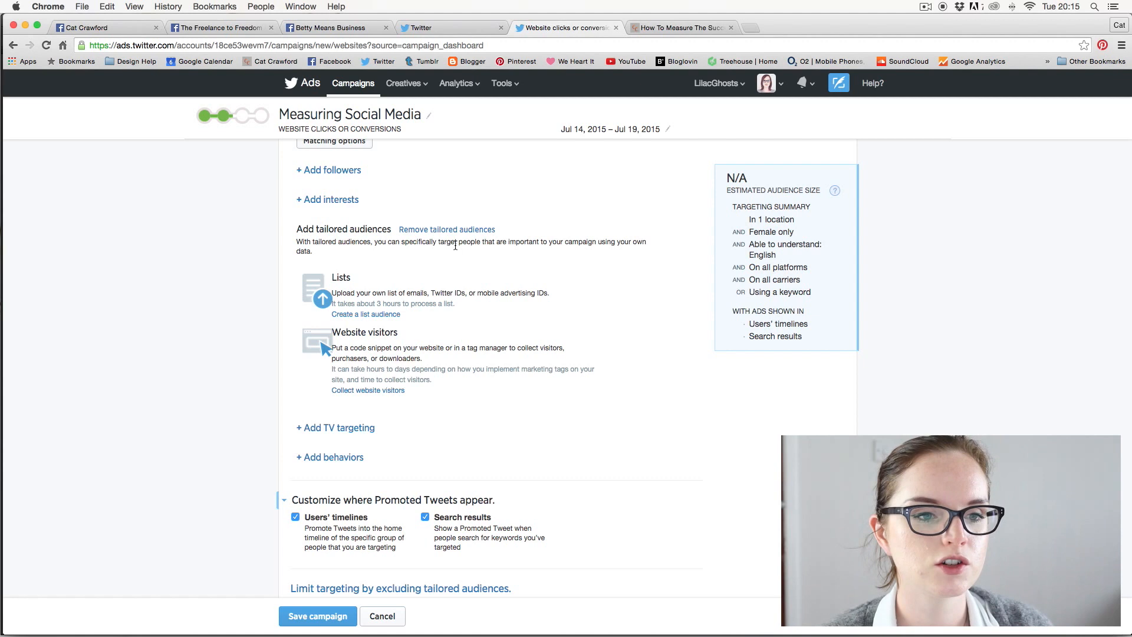
pyautogui.moveTo(421, 276)
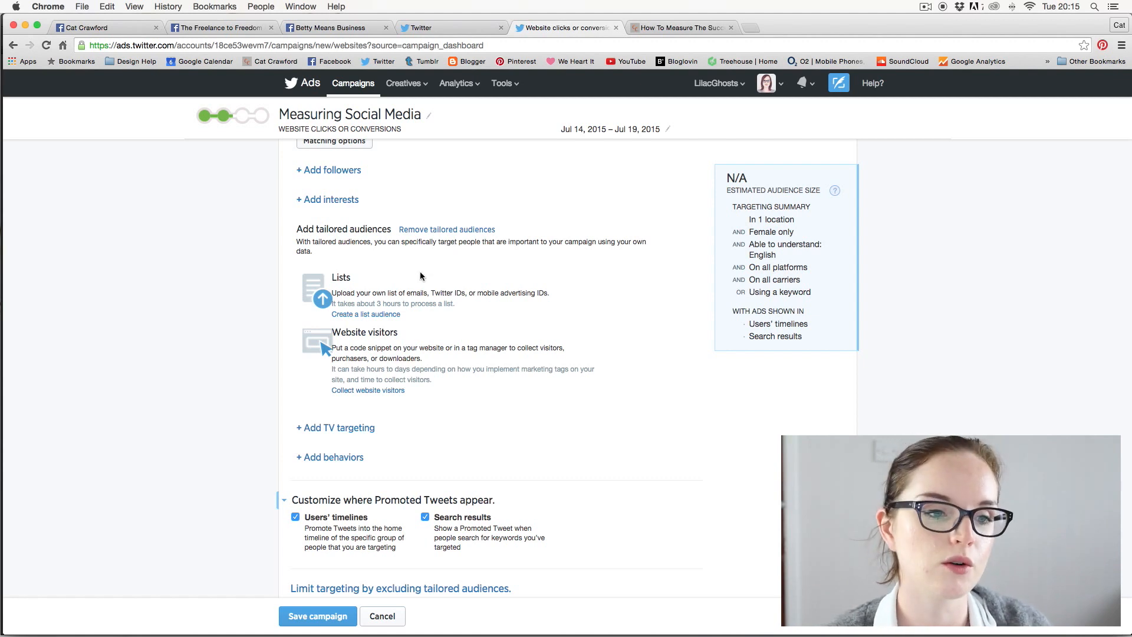
pyautogui.moveTo(376, 287)
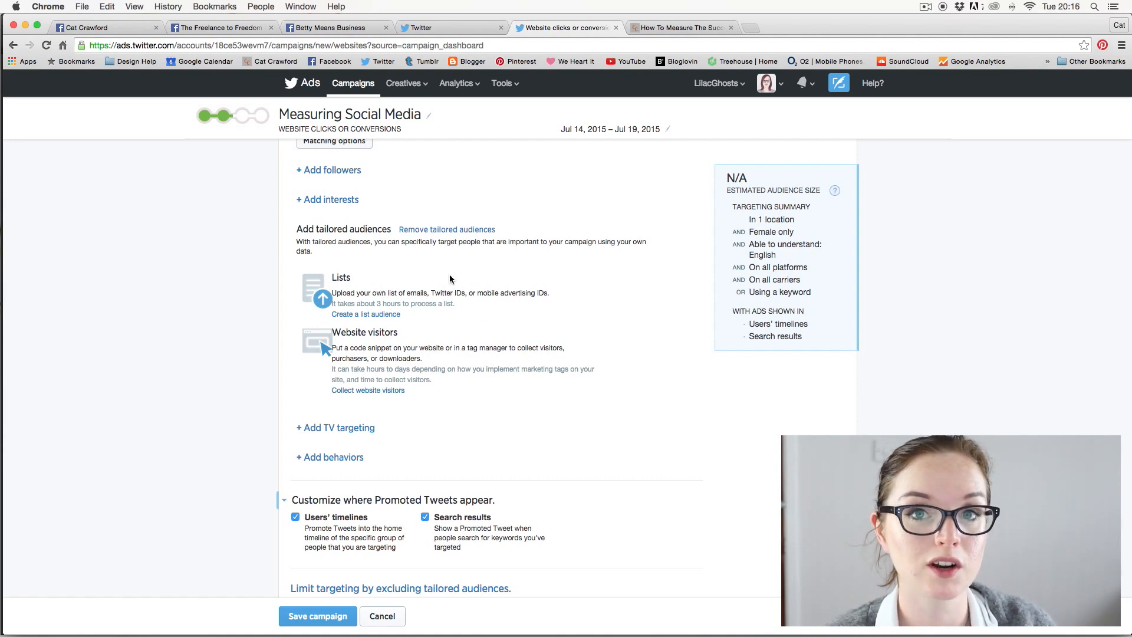
pyautogui.moveTo(373, 347)
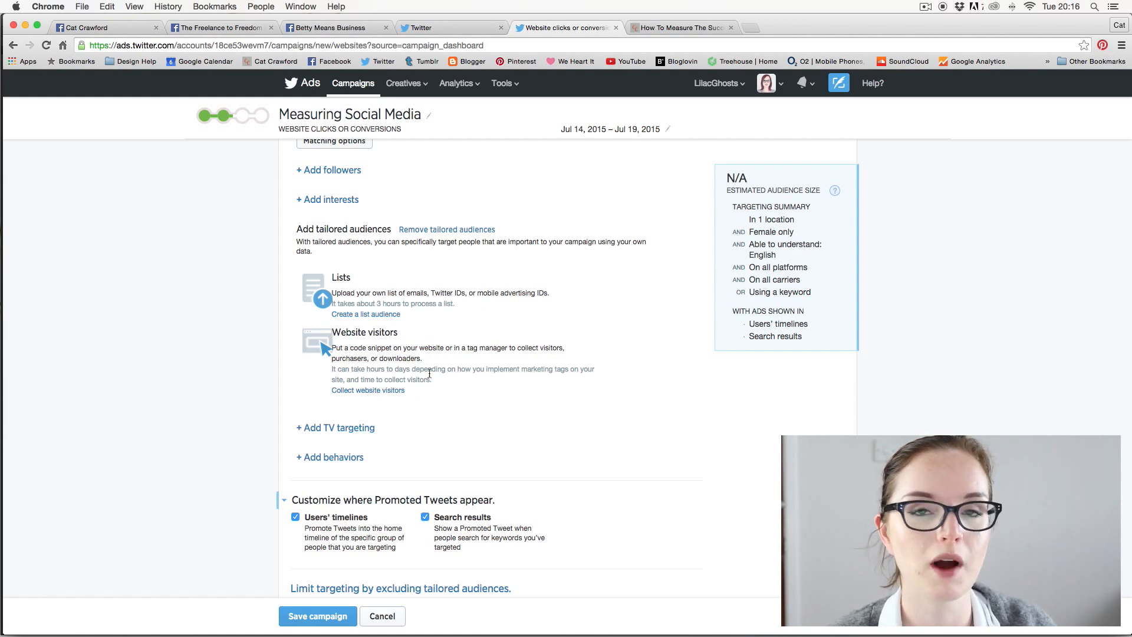
pyautogui.moveTo(404, 347)
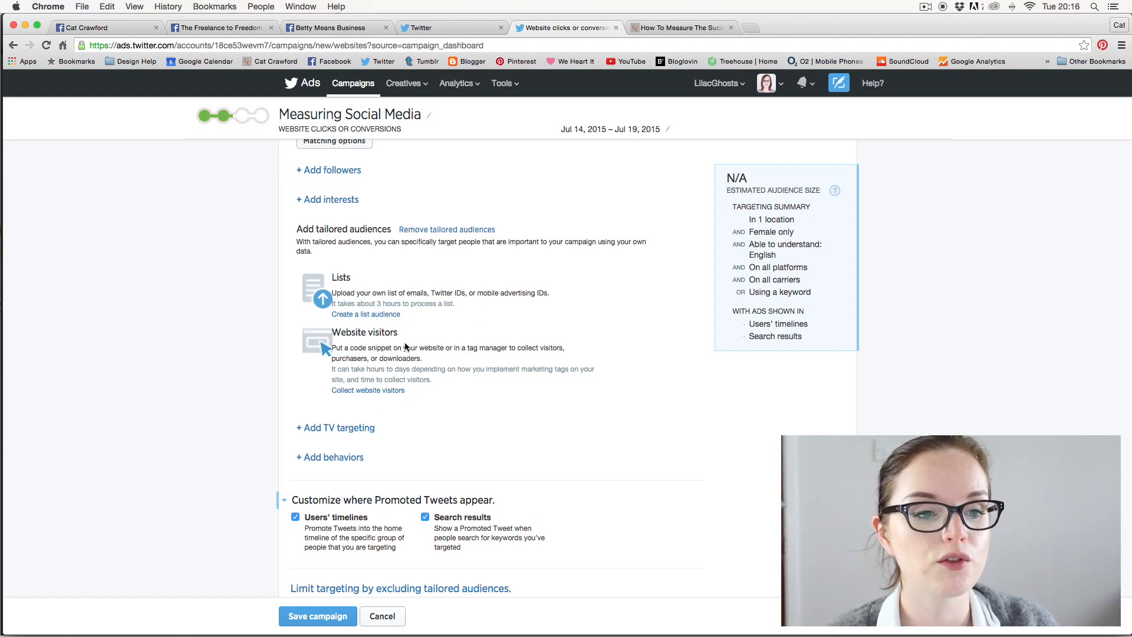
pyautogui.moveTo(435, 344)
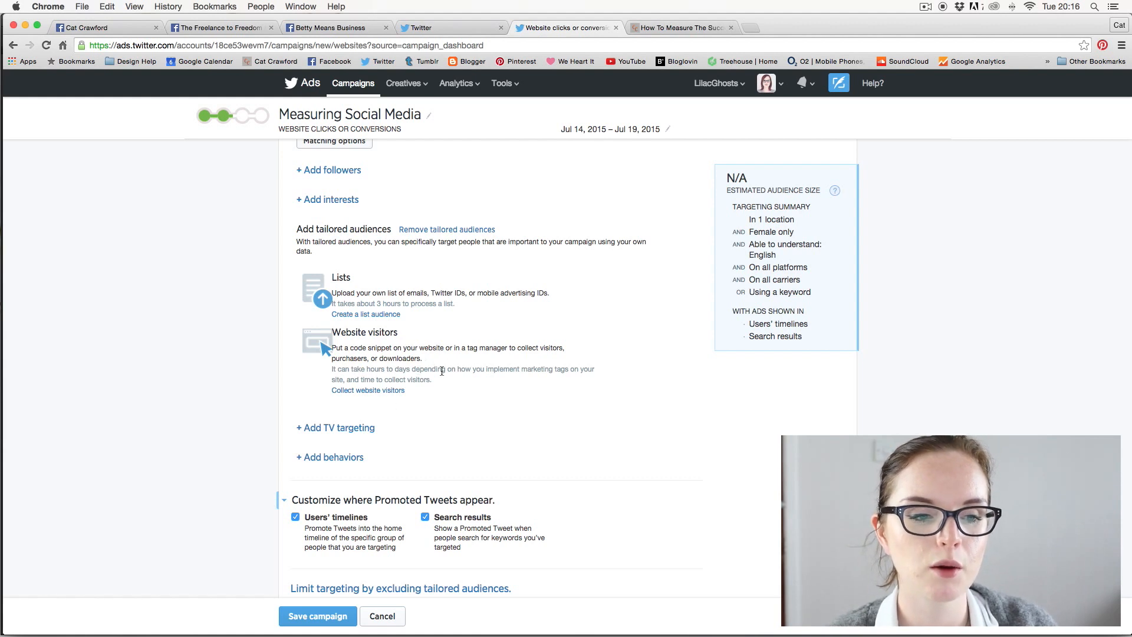
pyautogui.moveTo(401, 344)
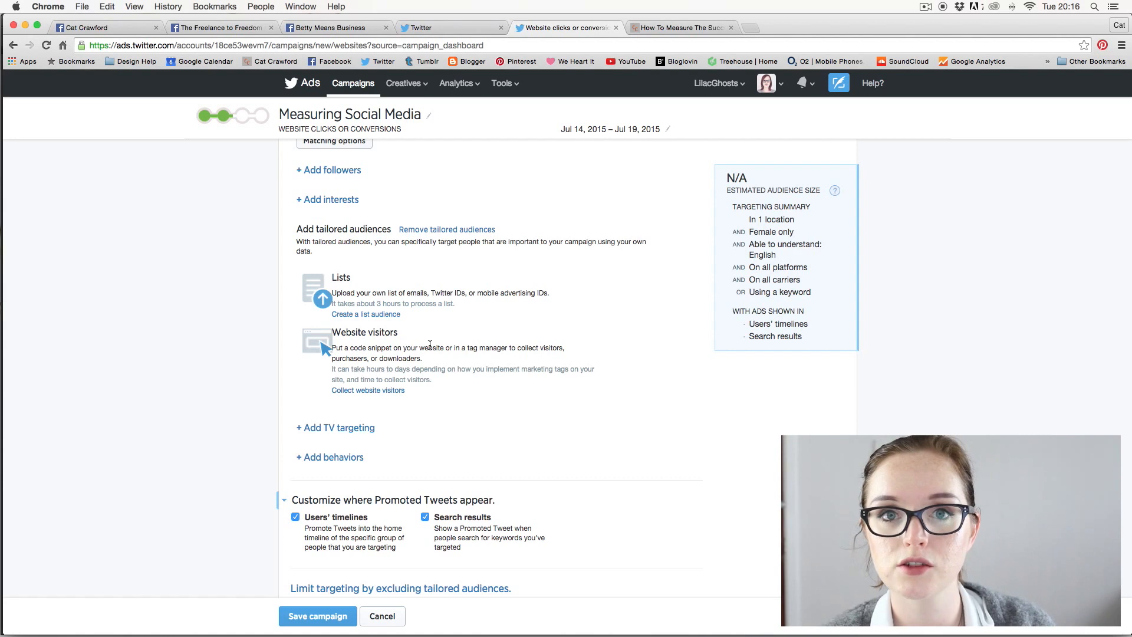
pyautogui.moveTo(448, 327)
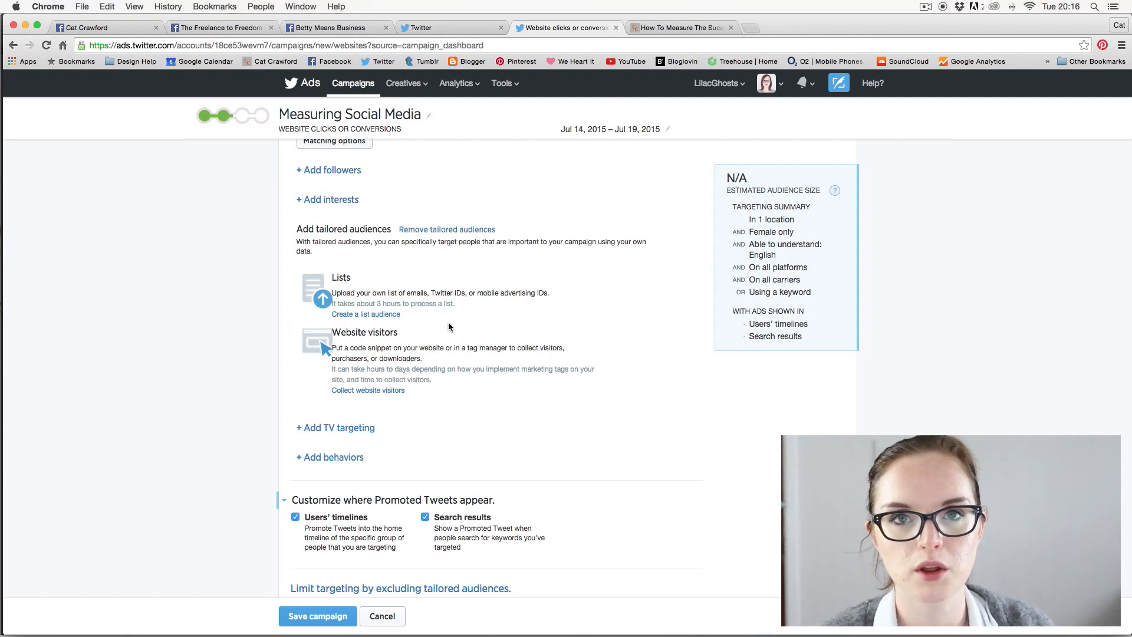
pyautogui.moveTo(433, 306)
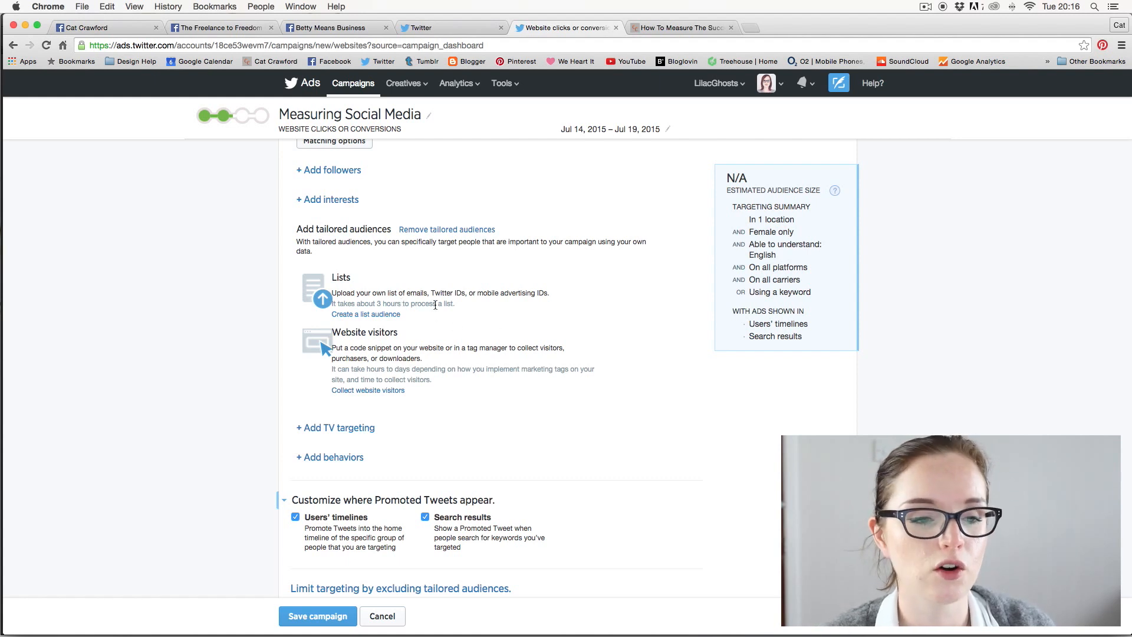
pyautogui.moveTo(395, 378)
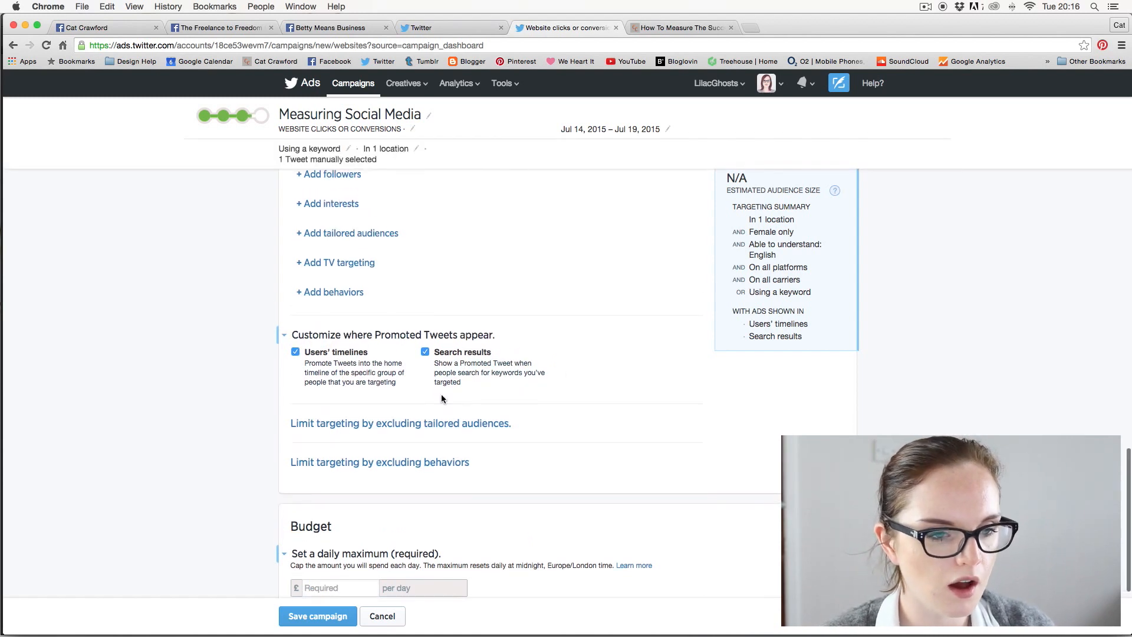
# - Scroll down the campaign form to the Budget section with its daily maximum
pyautogui.scroll(-3)
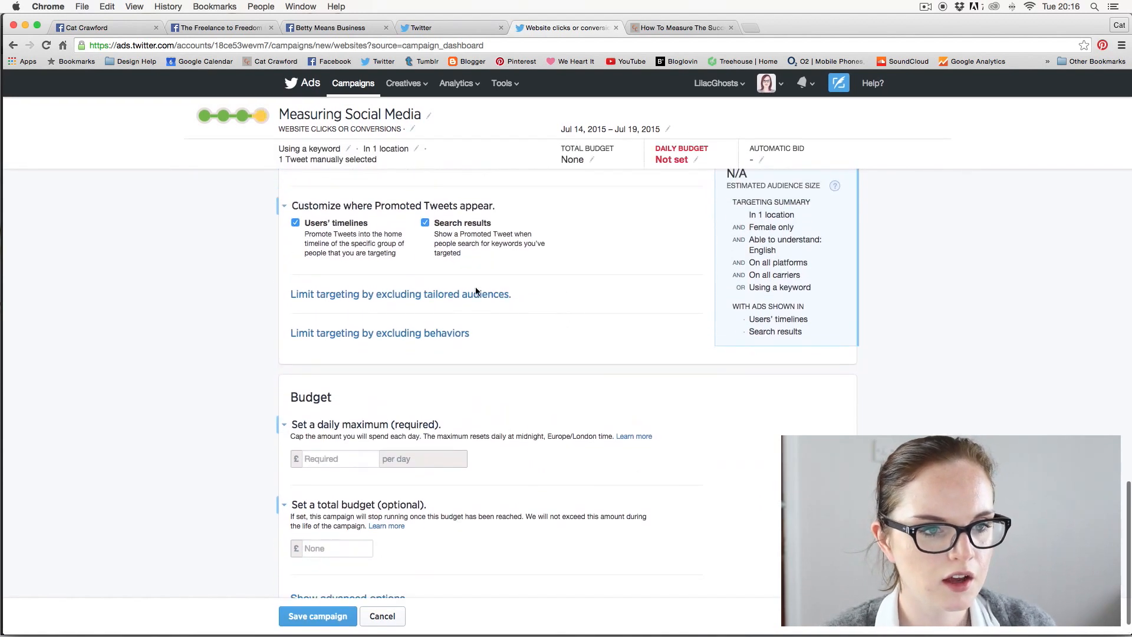
pyautogui.moveTo(566, 285)
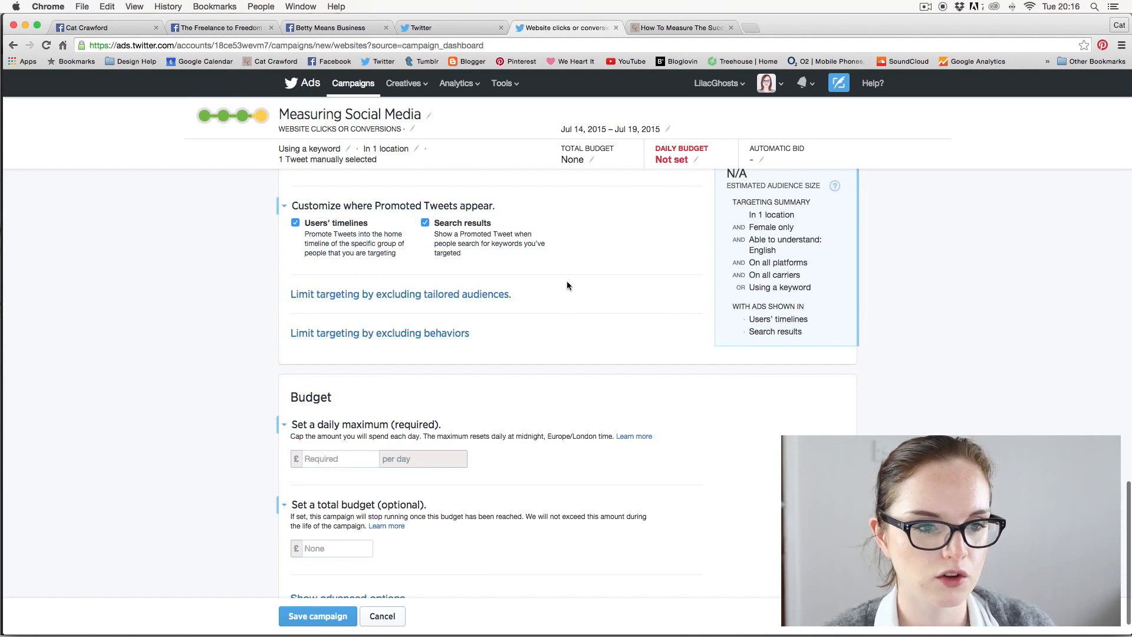
pyautogui.moveTo(404, 291)
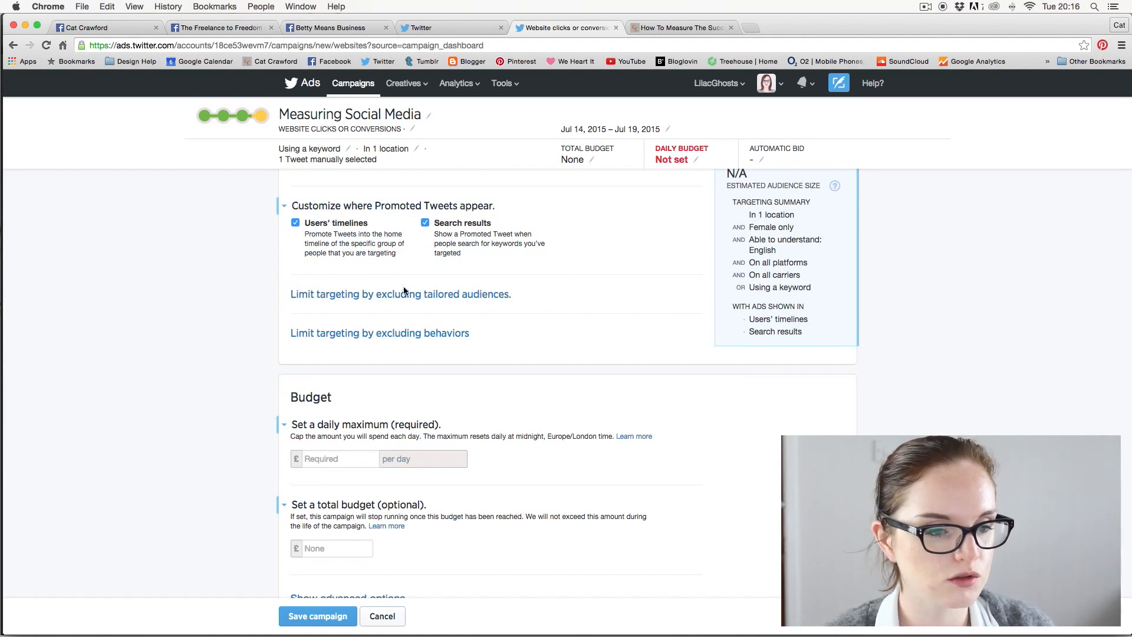
pyautogui.scroll(-3)
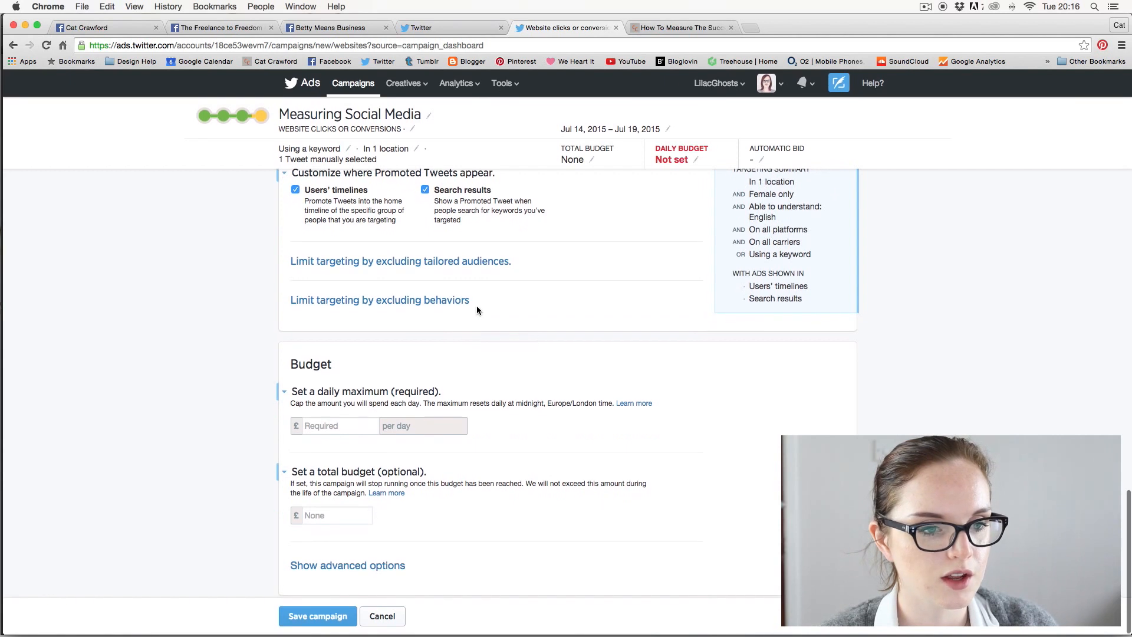
pyautogui.moveTo(444, 319)
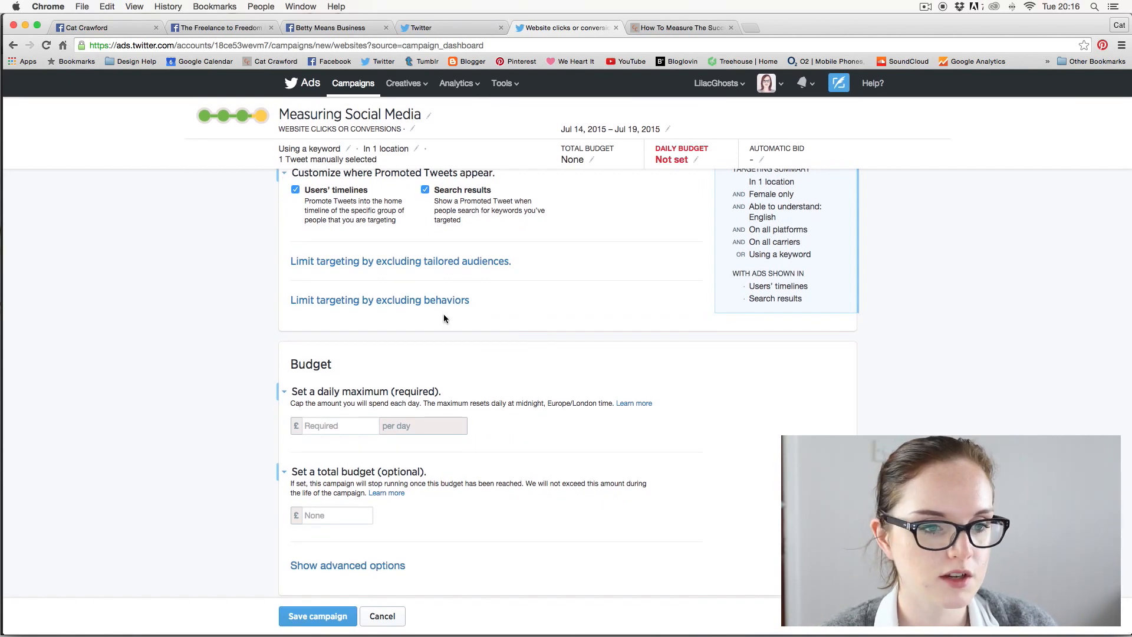
pyautogui.moveTo(488, 379)
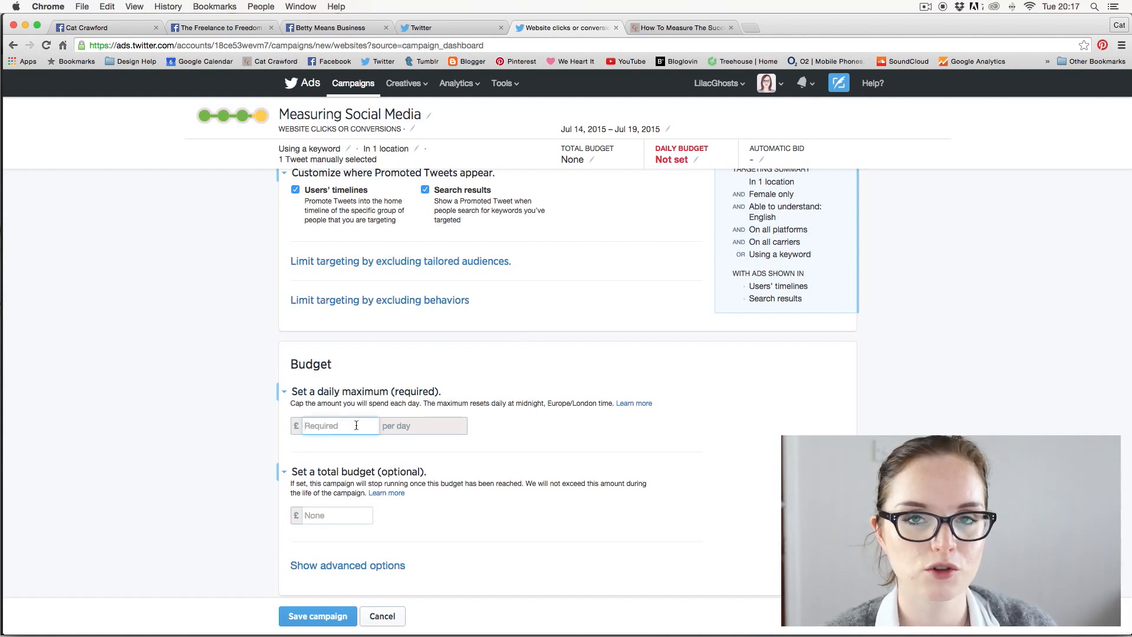
# - Enter a £1.00 daily maximum and a £6 total budget
pyautogui.write('1')
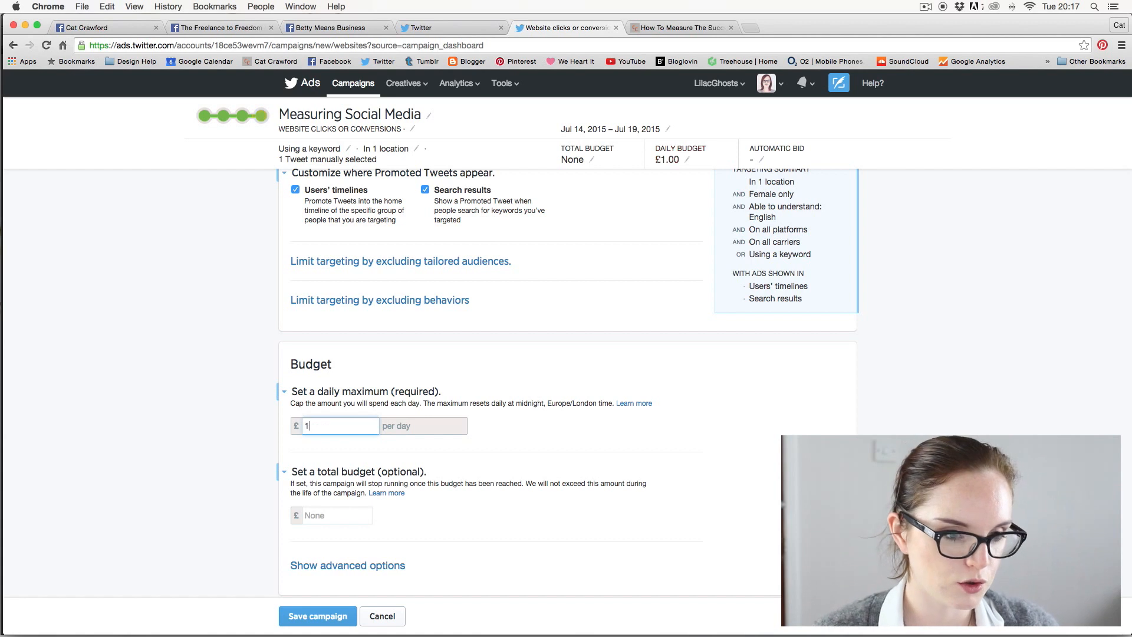
pyautogui.write('.00')
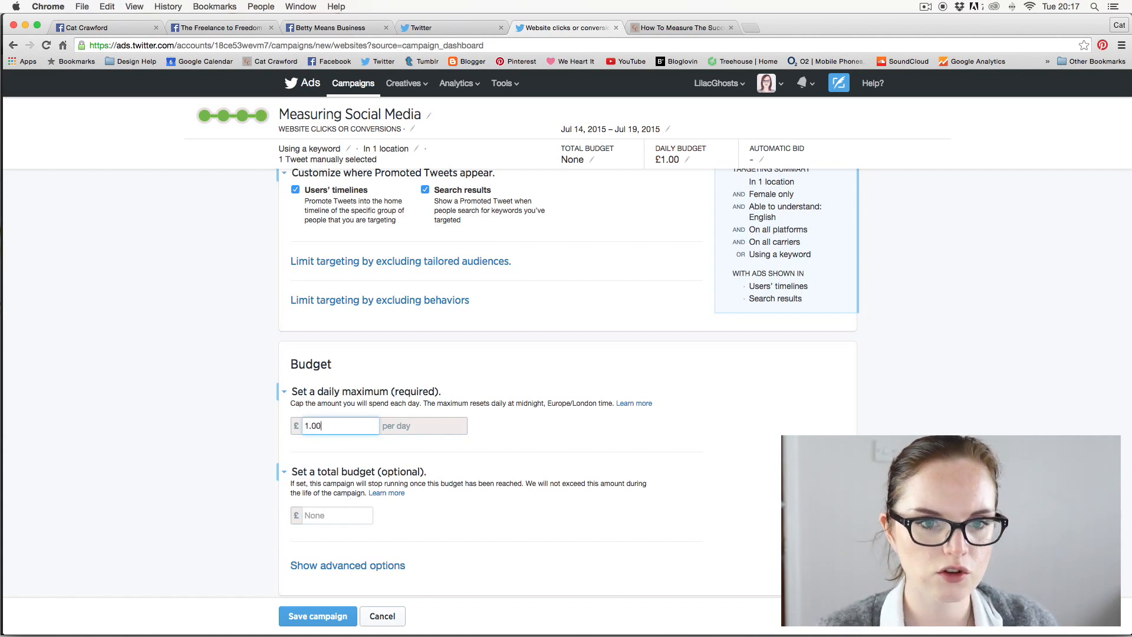
pyautogui.click(491, 435)
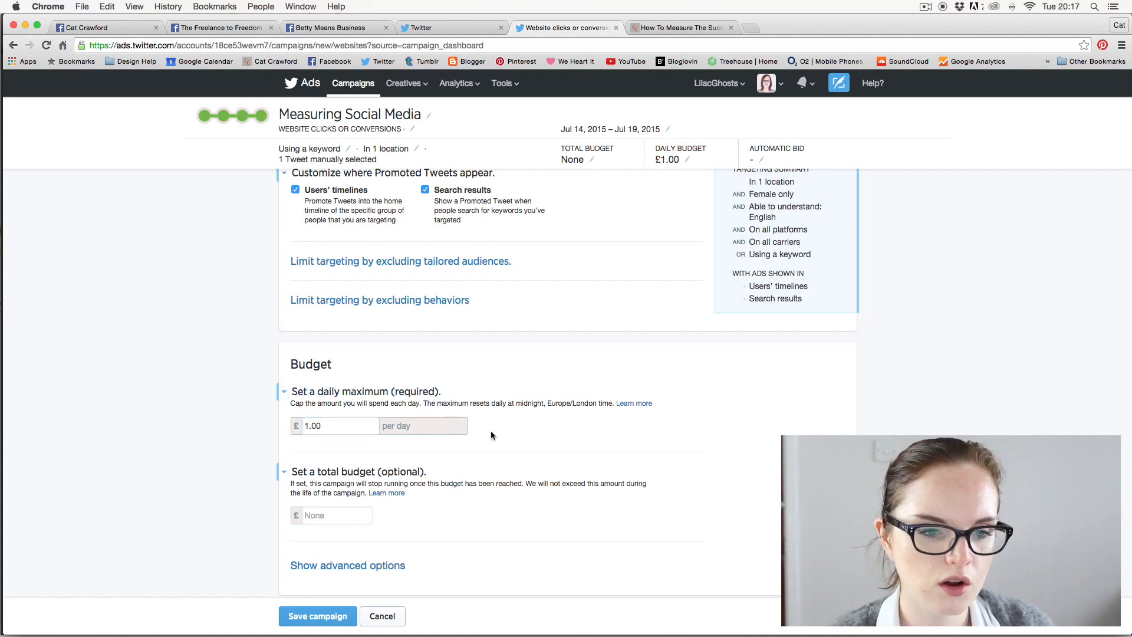
pyautogui.click(339, 425)
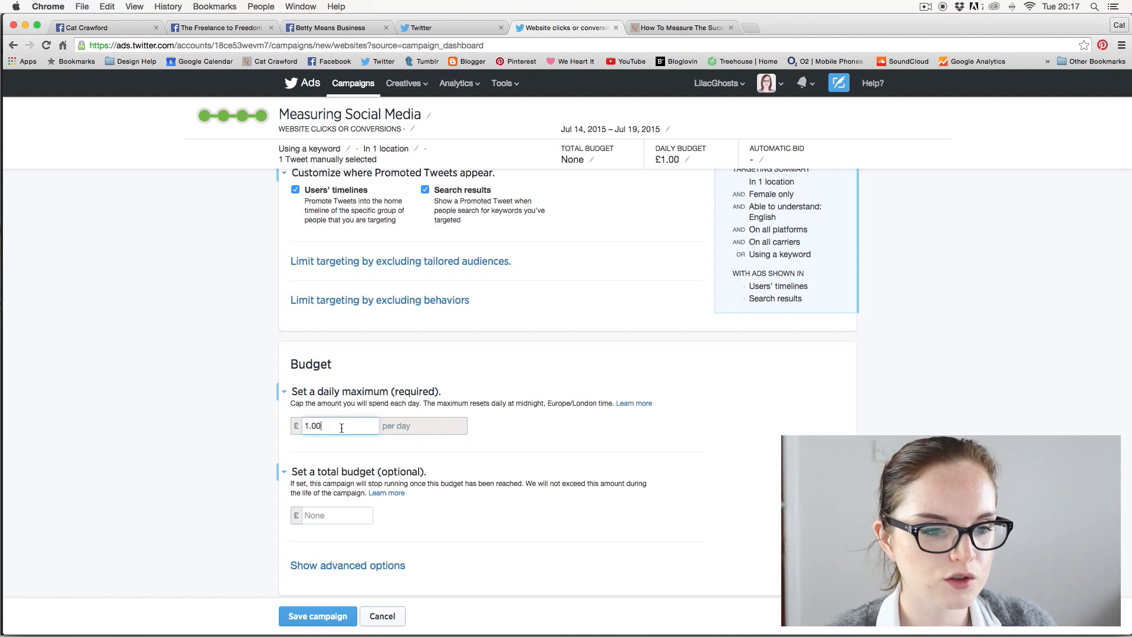
pyautogui.moveTo(376, 444)
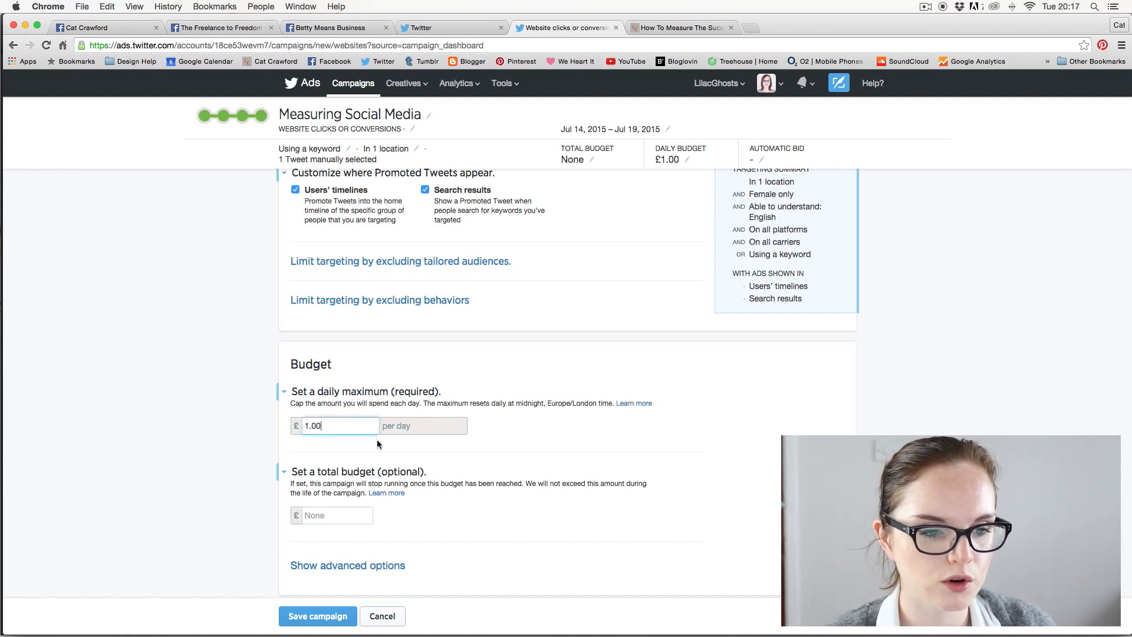
pyautogui.moveTo(487, 447)
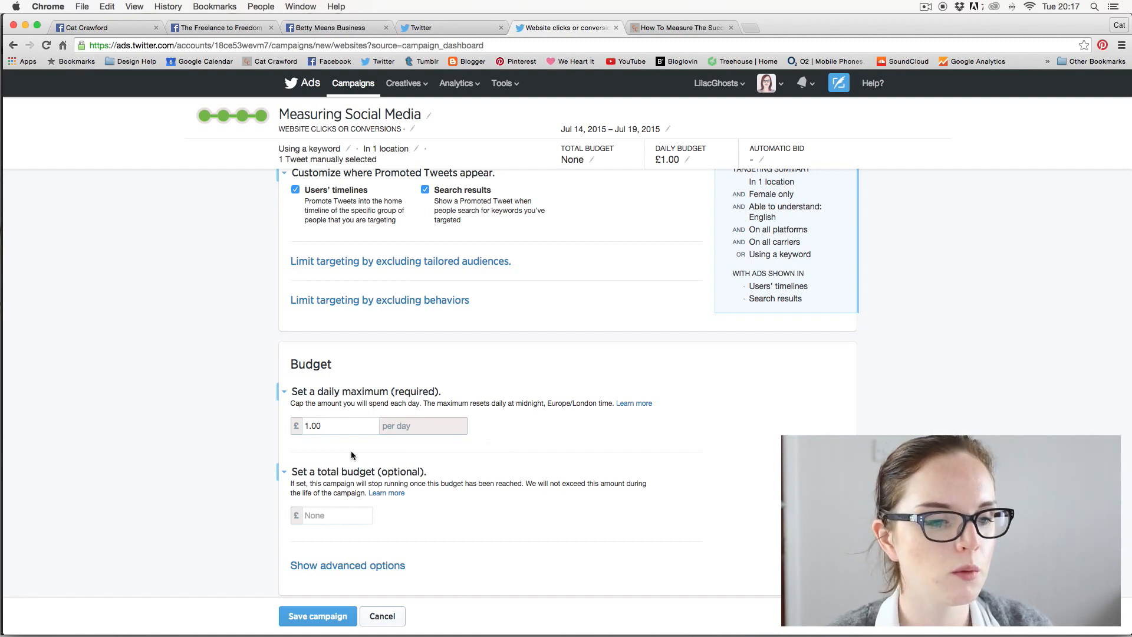
pyautogui.moveTo(336, 449)
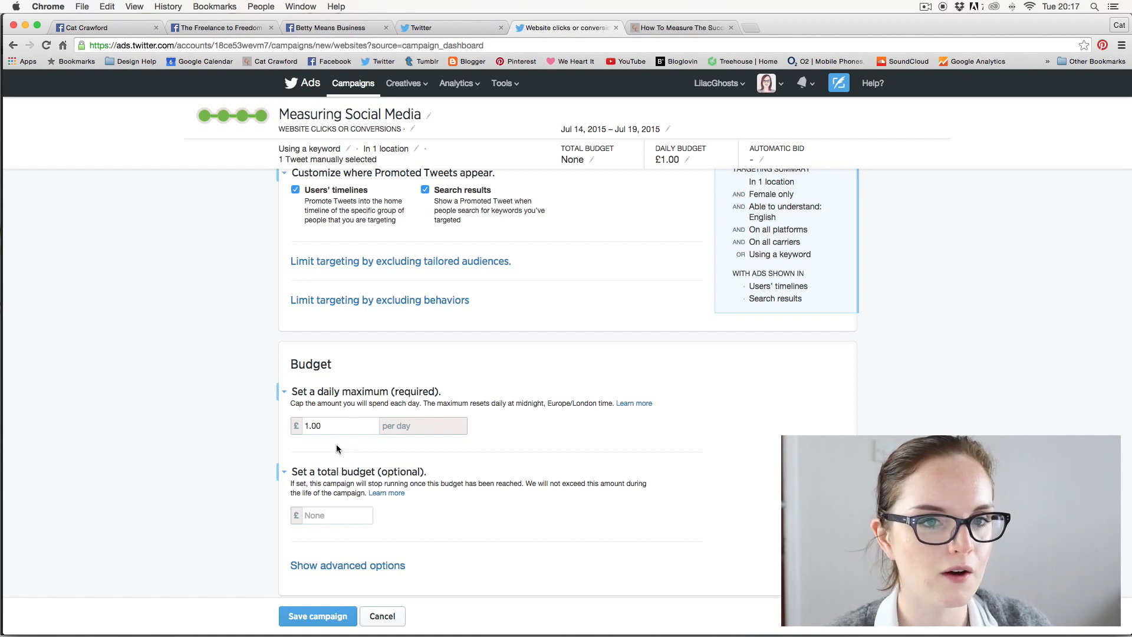
pyautogui.moveTo(356, 444)
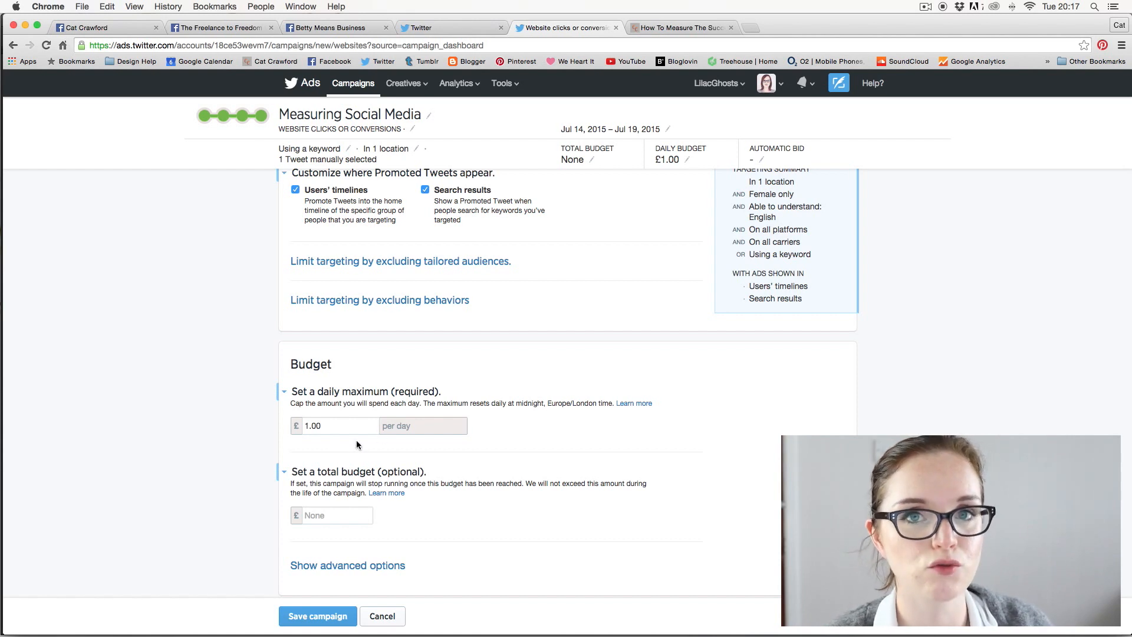
pyautogui.click(332, 515)
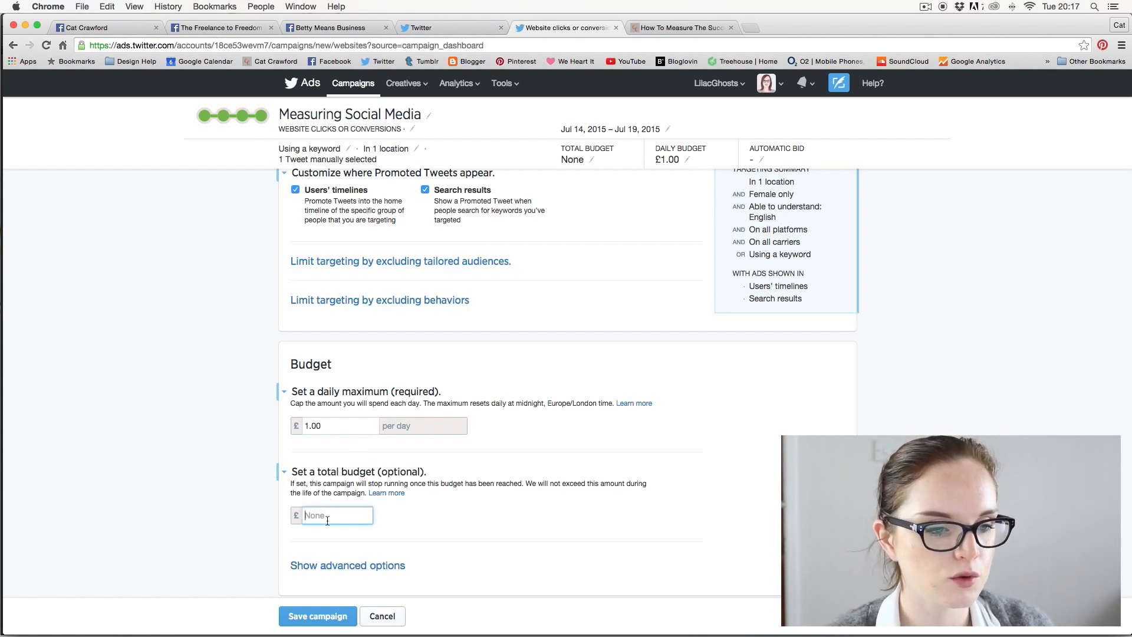
pyautogui.write('6')
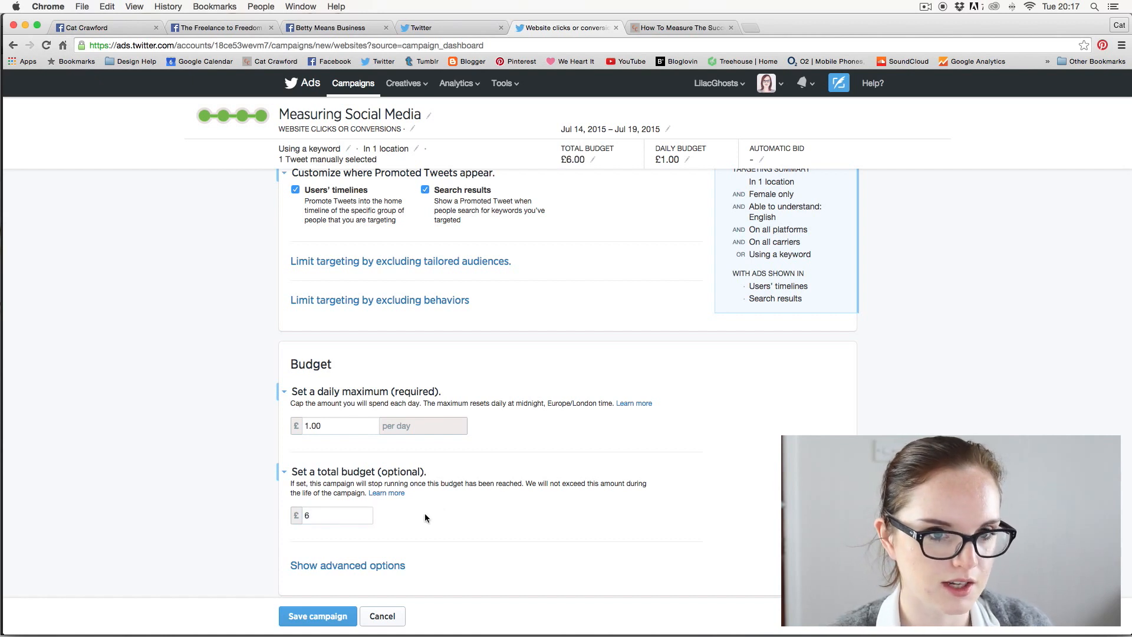
pyautogui.moveTo(353, 559)
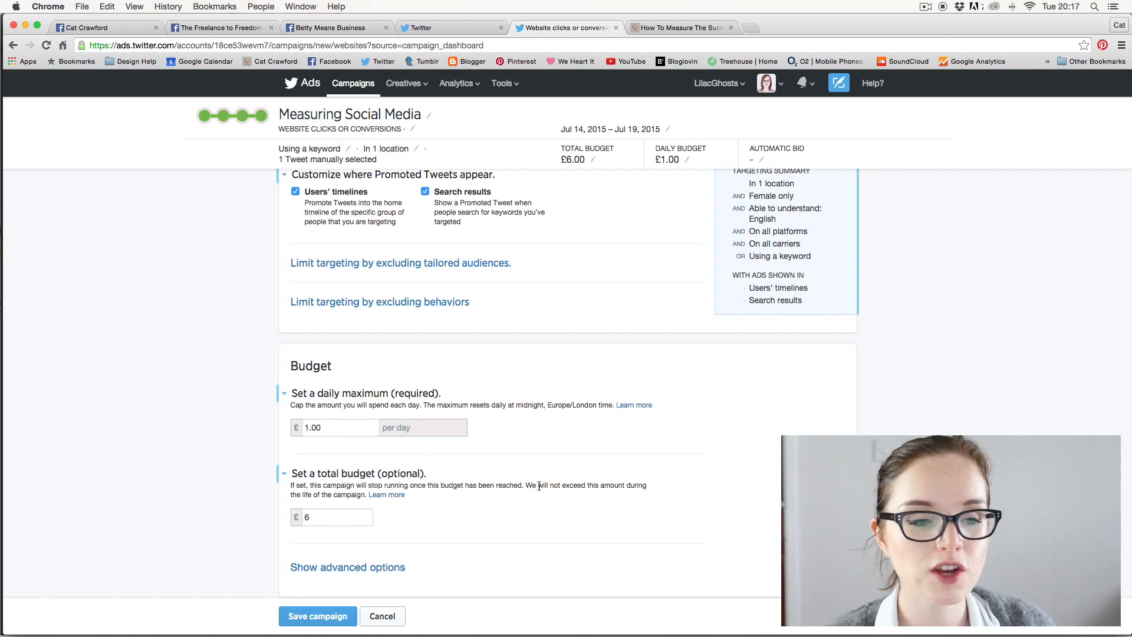
pyautogui.scroll(3)
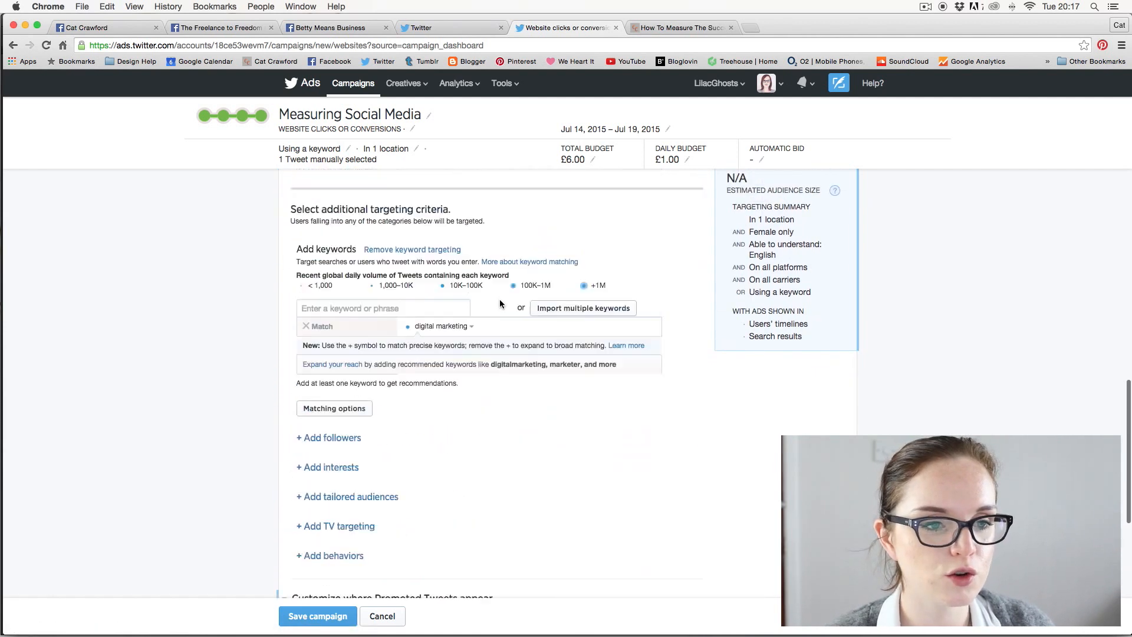
pyautogui.scroll(3)
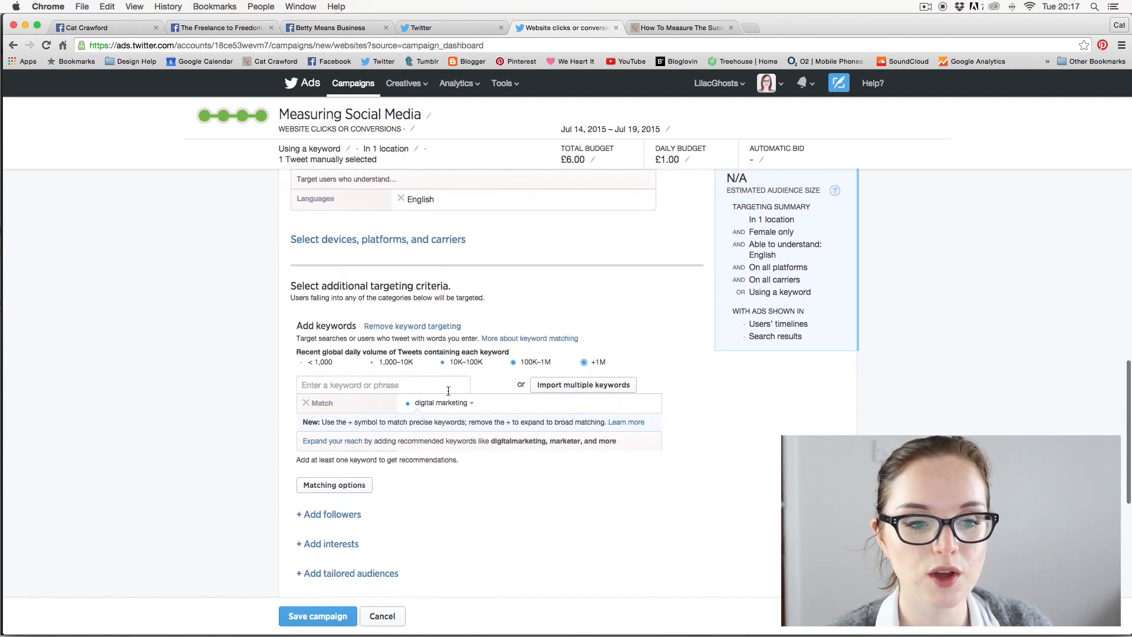
pyautogui.moveTo(516, 489)
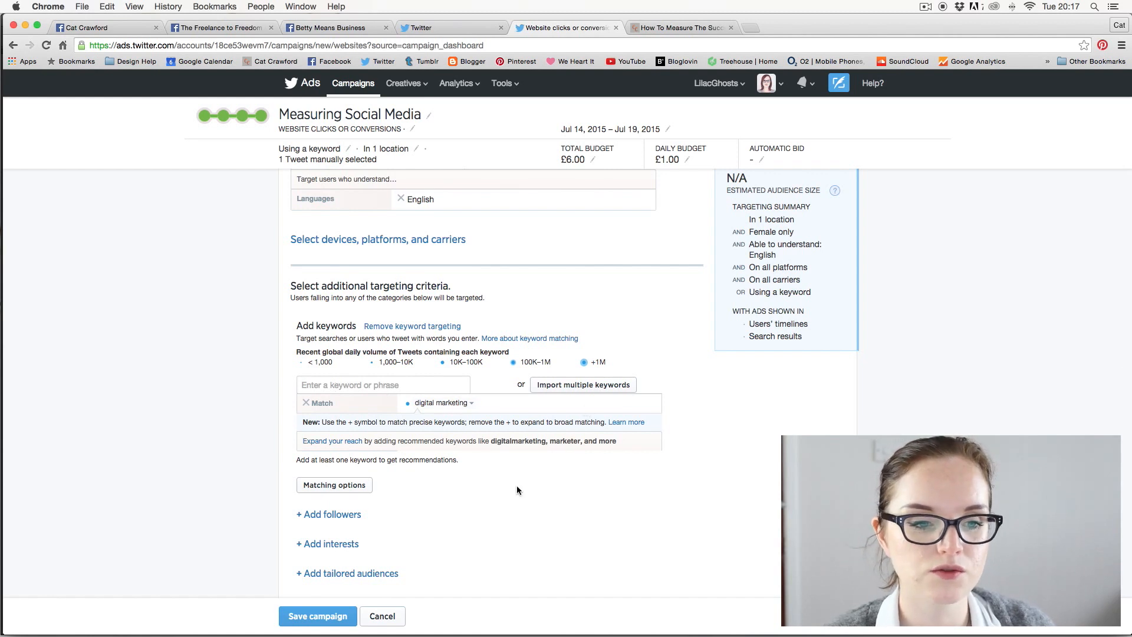
pyautogui.scroll(-3)
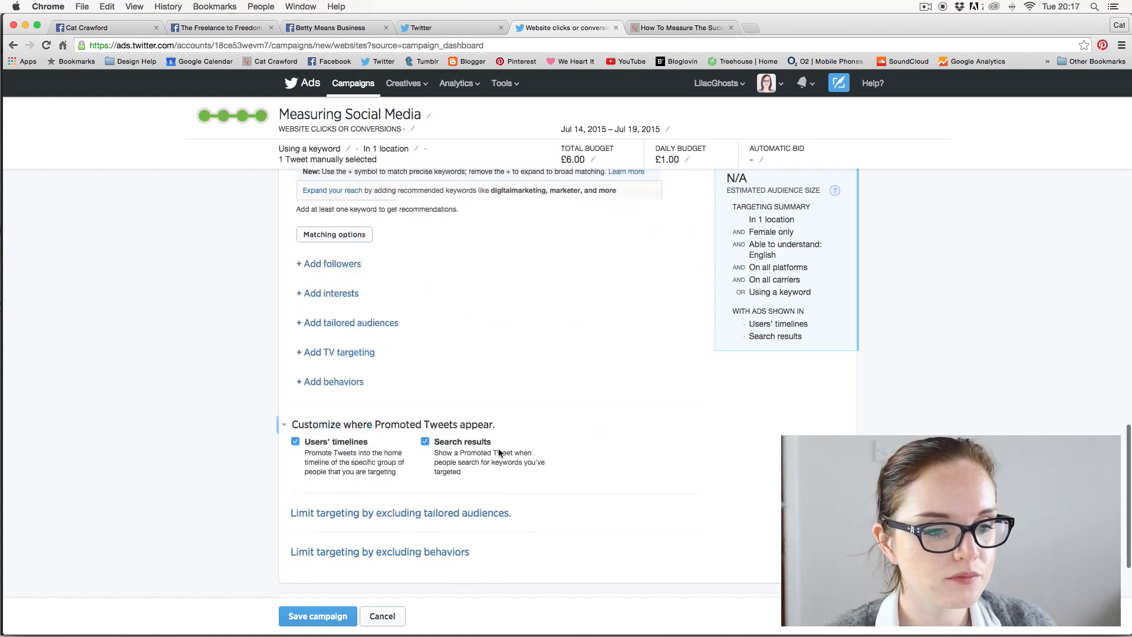
pyautogui.scroll(3)
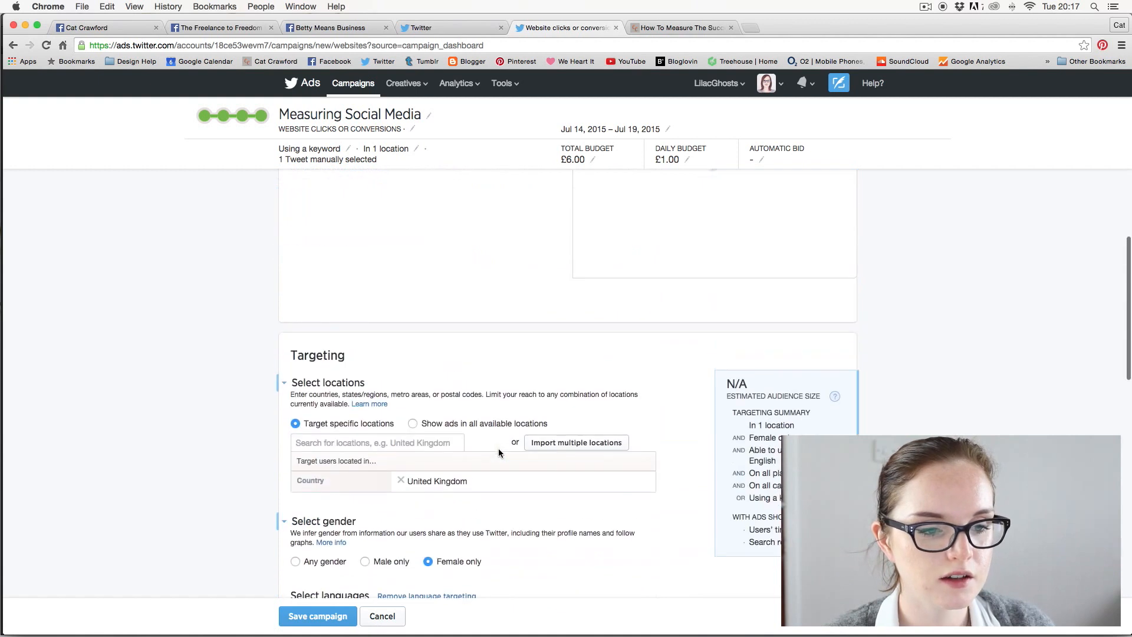
pyautogui.scroll(3)
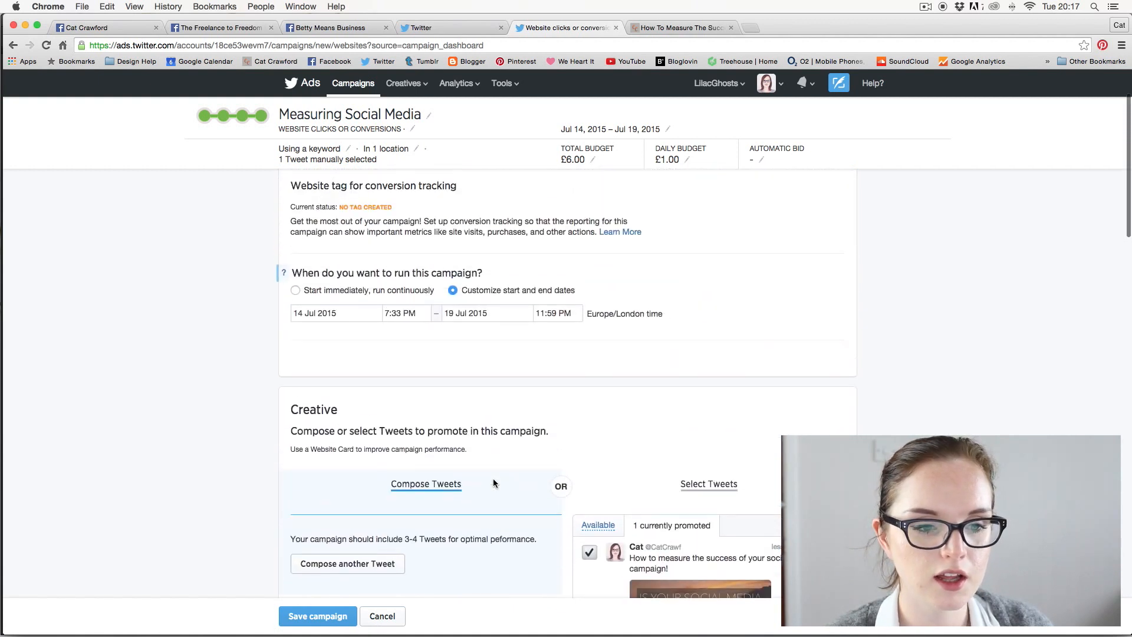
pyautogui.moveTo(597, 296)
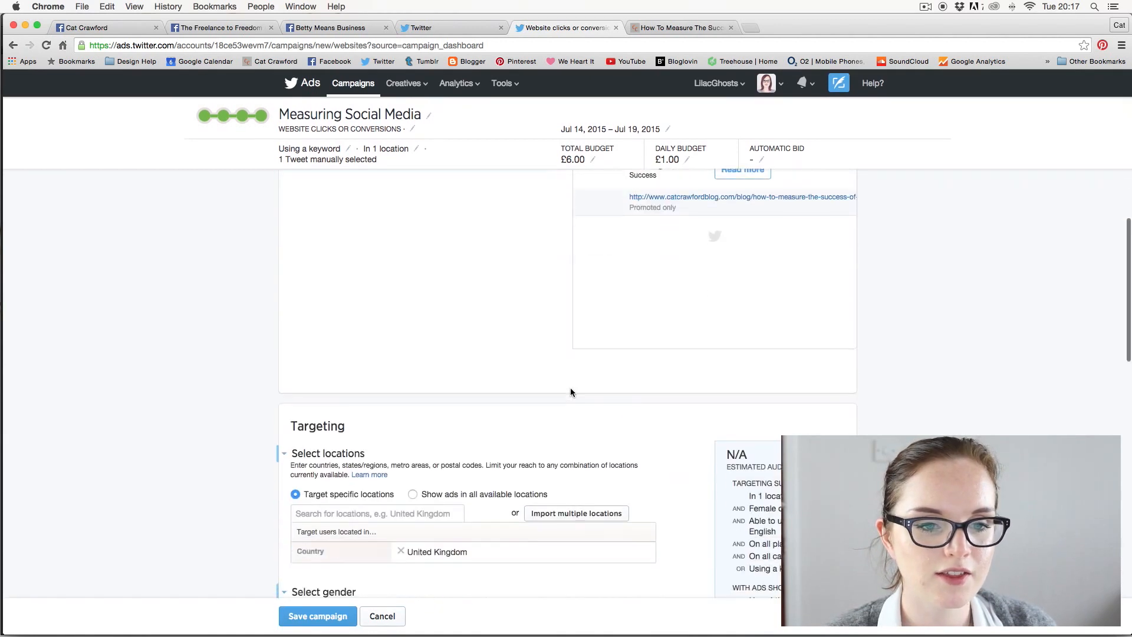
pyautogui.scroll(-3)
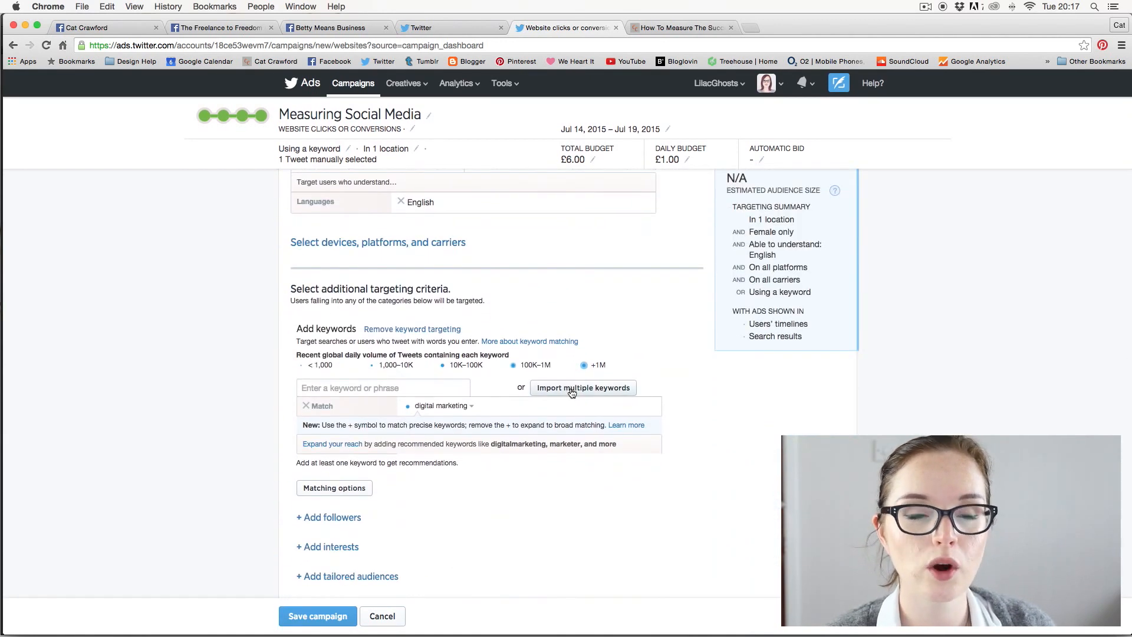
pyautogui.scroll(-3)
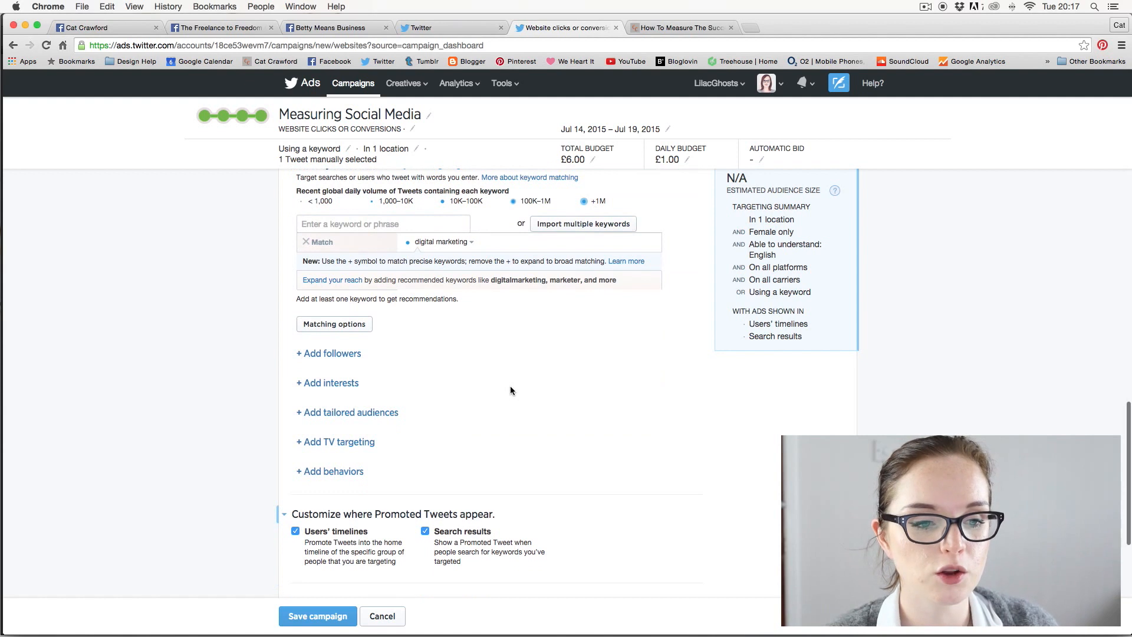
pyautogui.moveTo(438, 390)
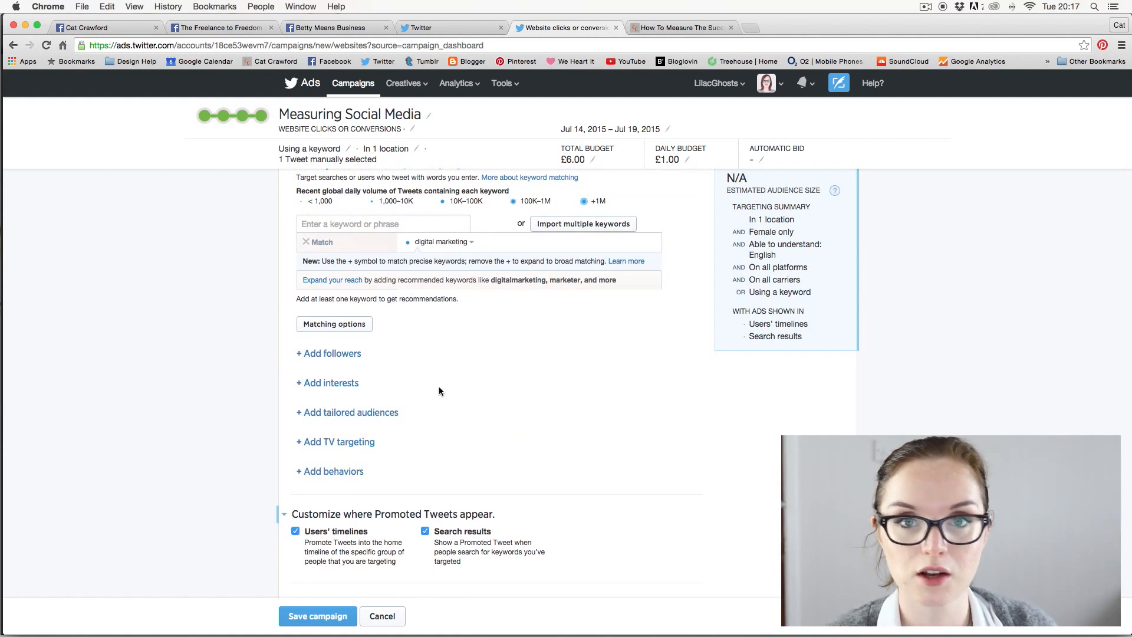
pyautogui.scroll(-3)
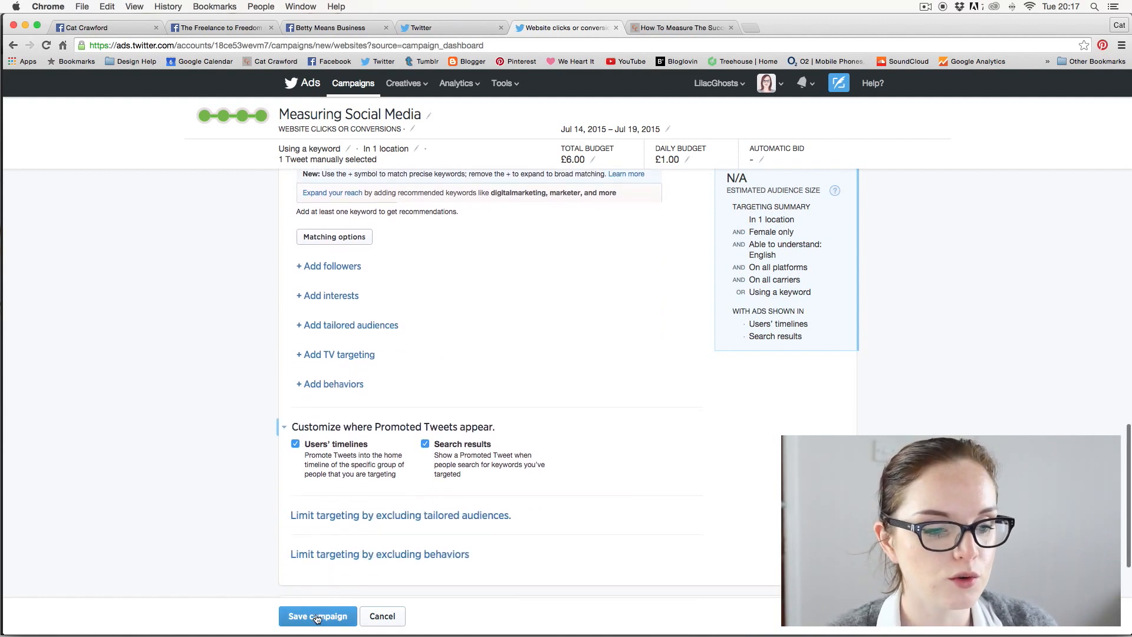
# - Save the Measuring Social Media campaign to reach its launch options
pyautogui.click(317, 615)
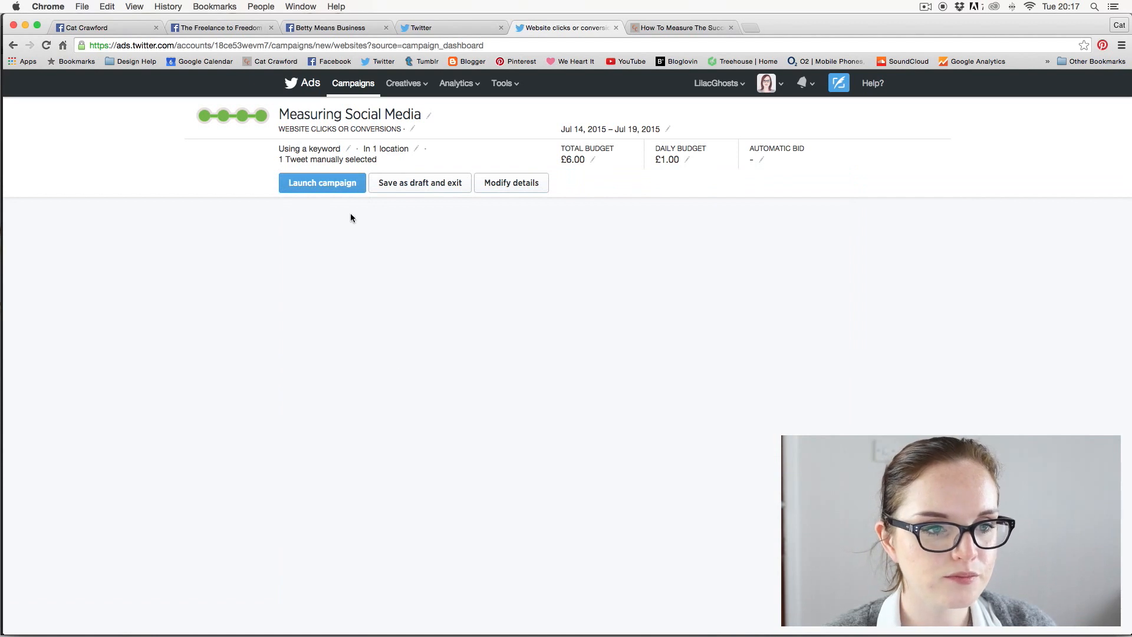
pyautogui.moveTo(428, 182)
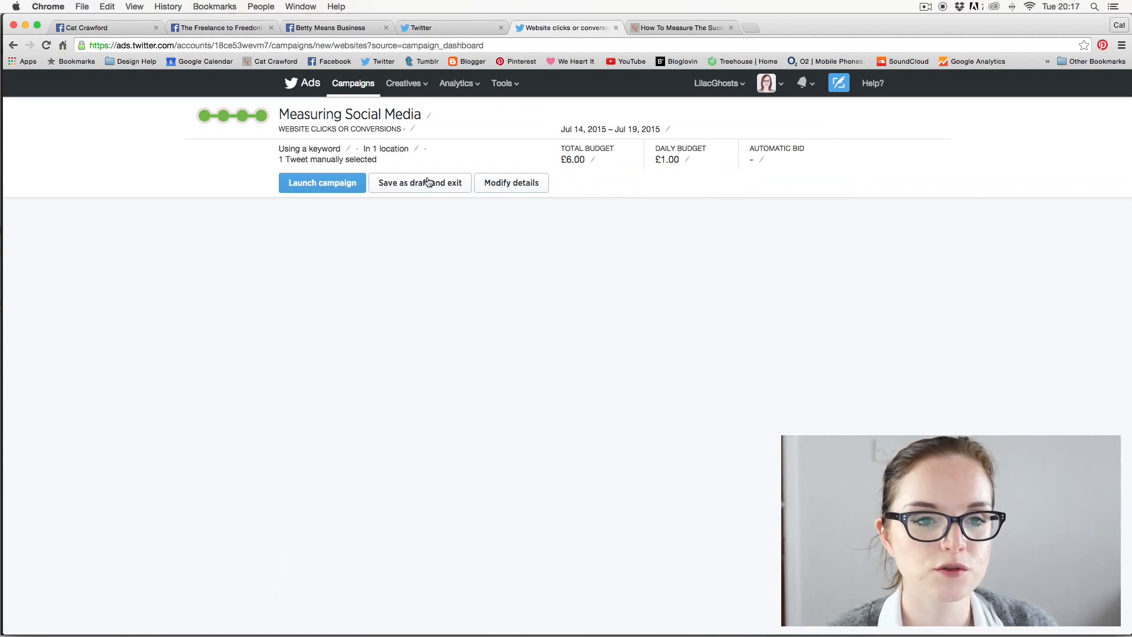
pyautogui.moveTo(425, 157)
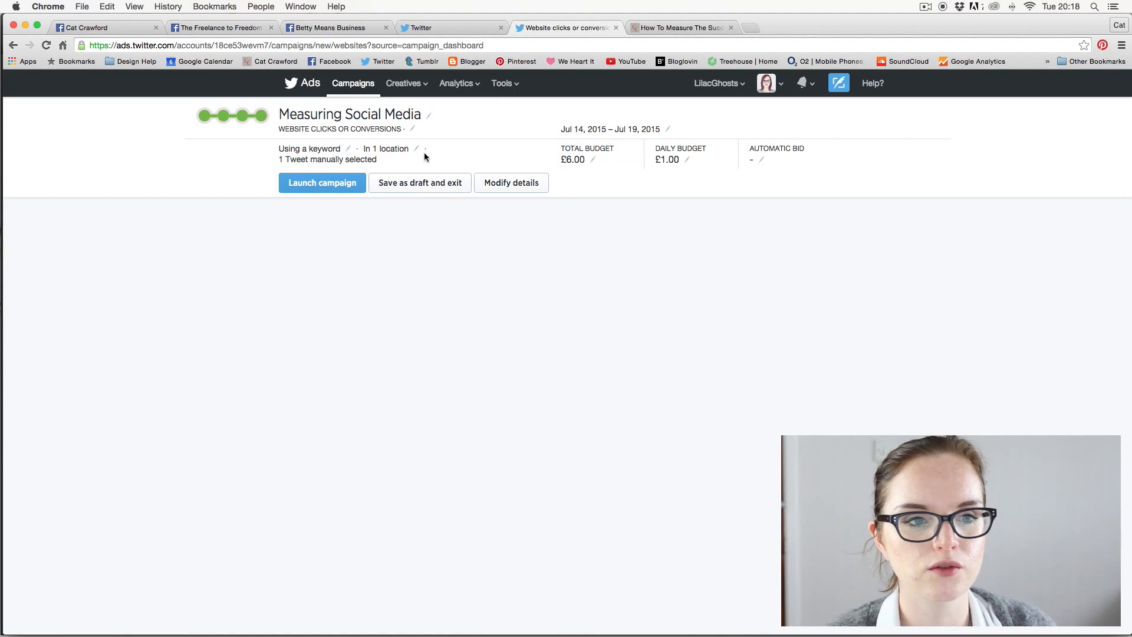
pyautogui.moveTo(442, 161)
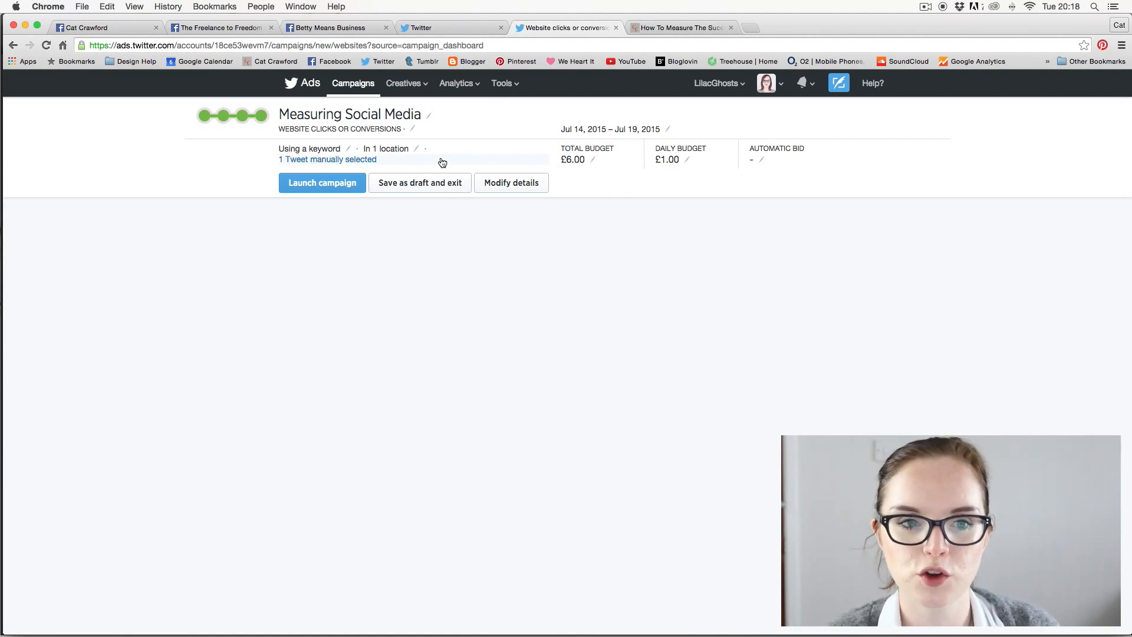
# - Launch the Measuring Social Media campaign and wait for its success overview
pyautogui.click(322, 182)
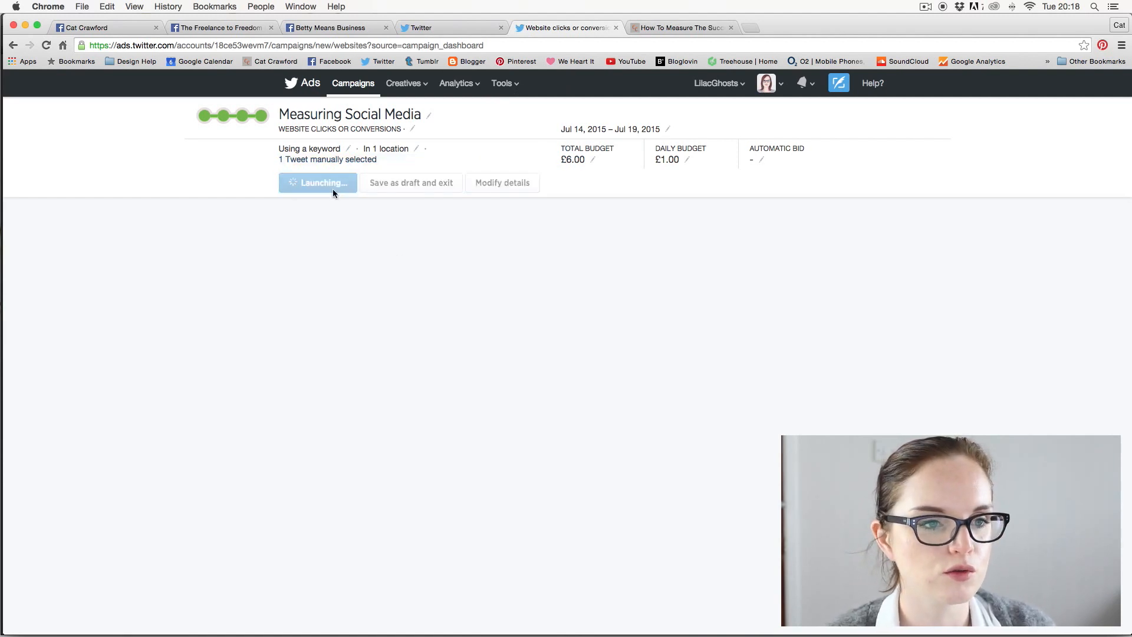
pyautogui.click(318, 182)
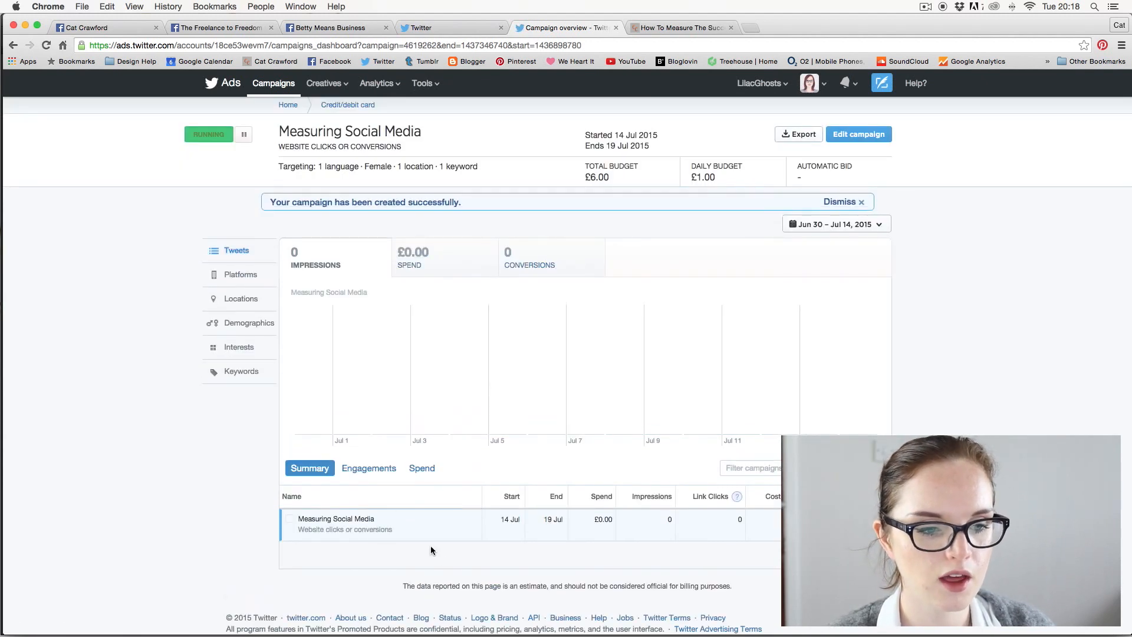
pyautogui.moveTo(487, 520)
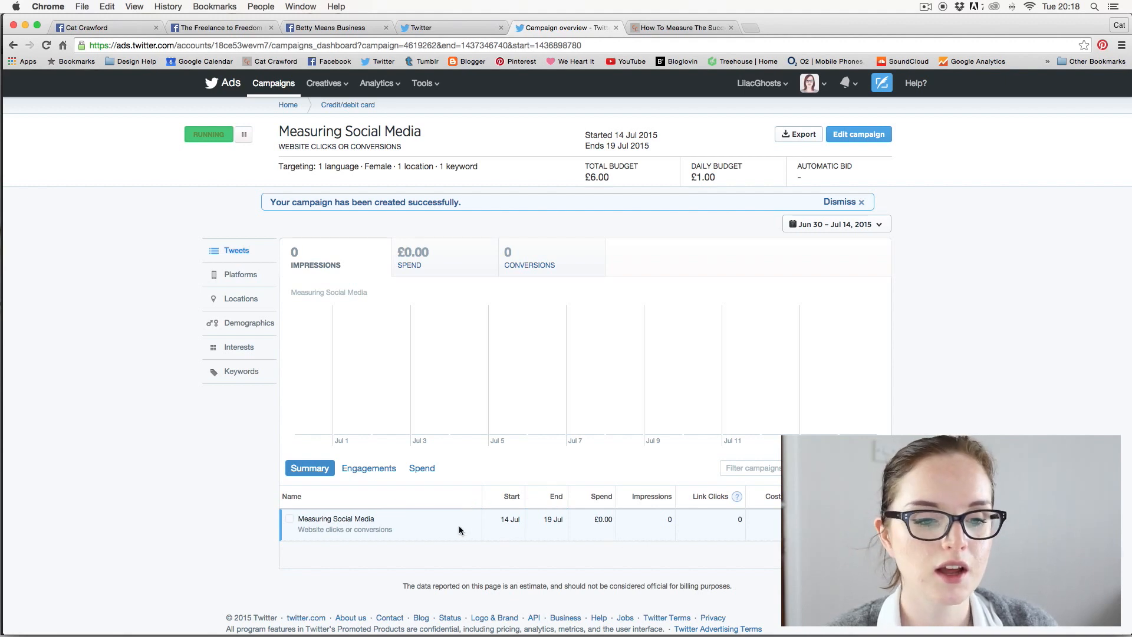
pyautogui.moveTo(602, 532)
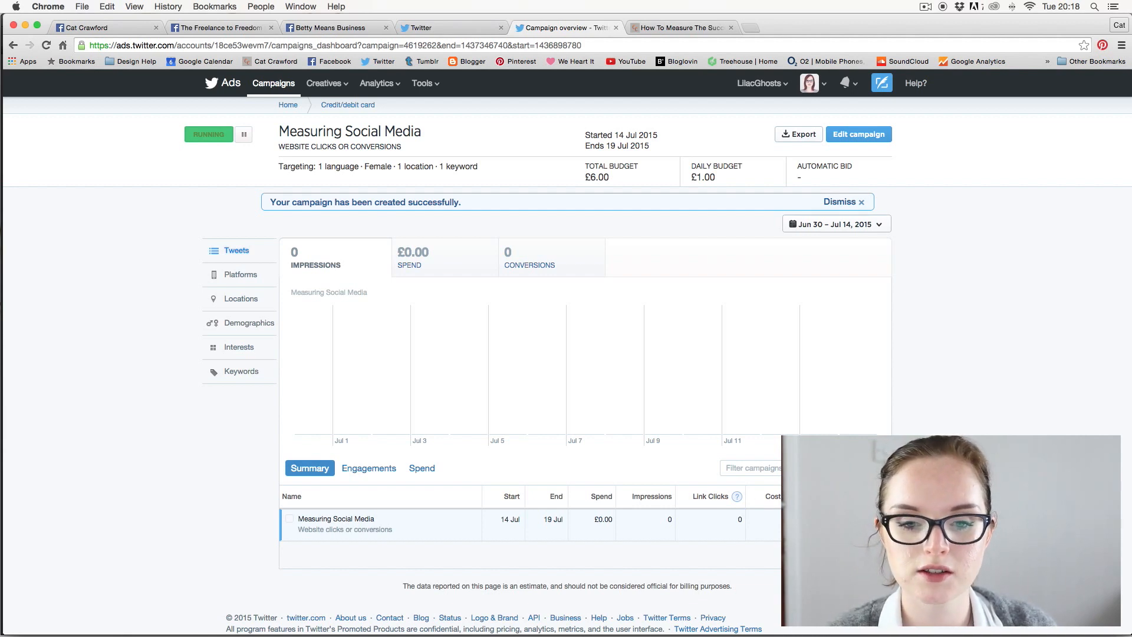
pyautogui.moveTo(225, 269)
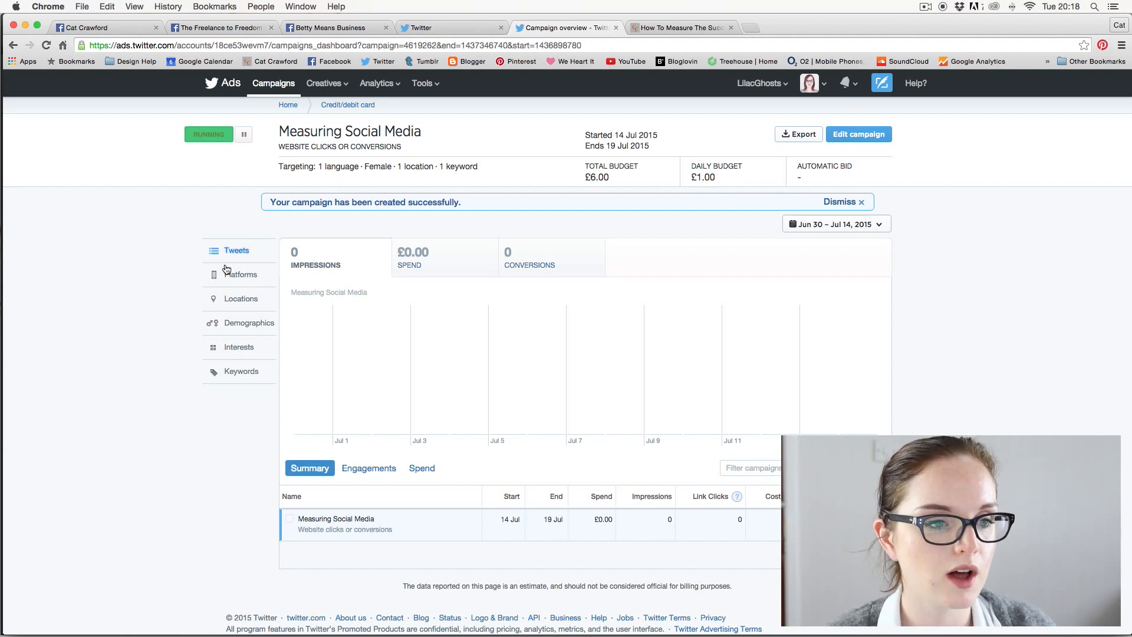
pyautogui.click(272, 83)
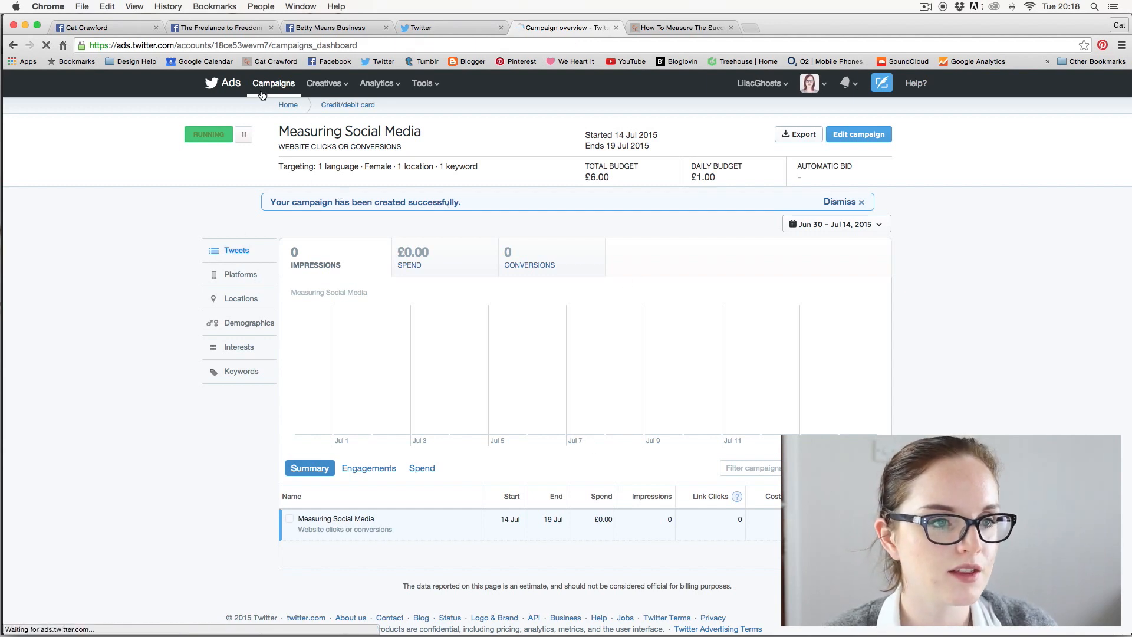
pyautogui.click(273, 83)
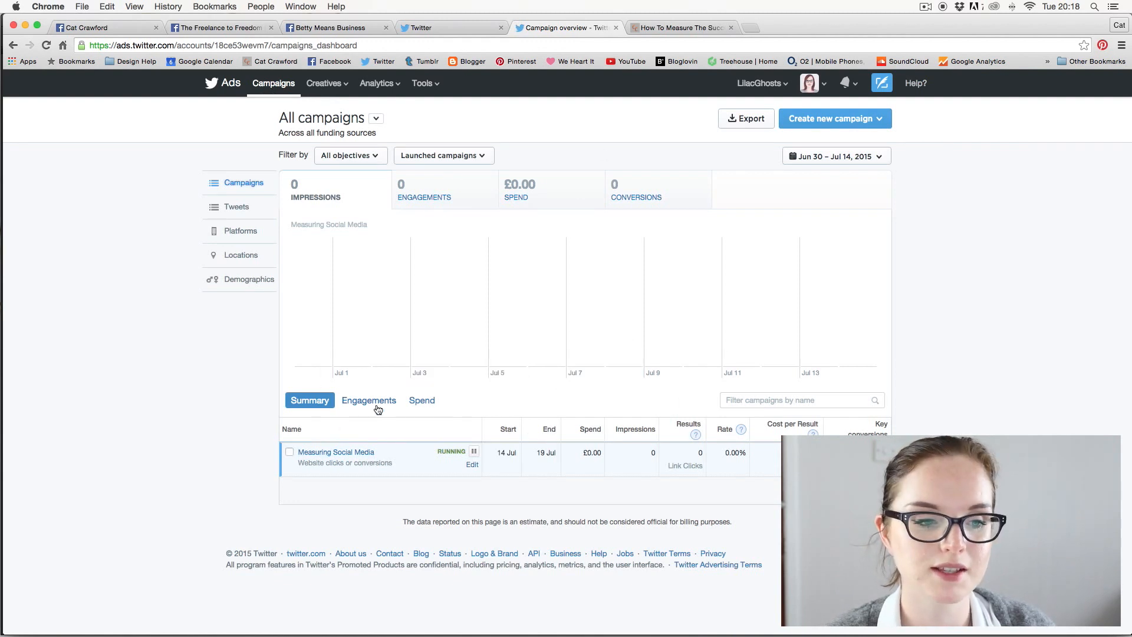
pyautogui.moveTo(837, 210)
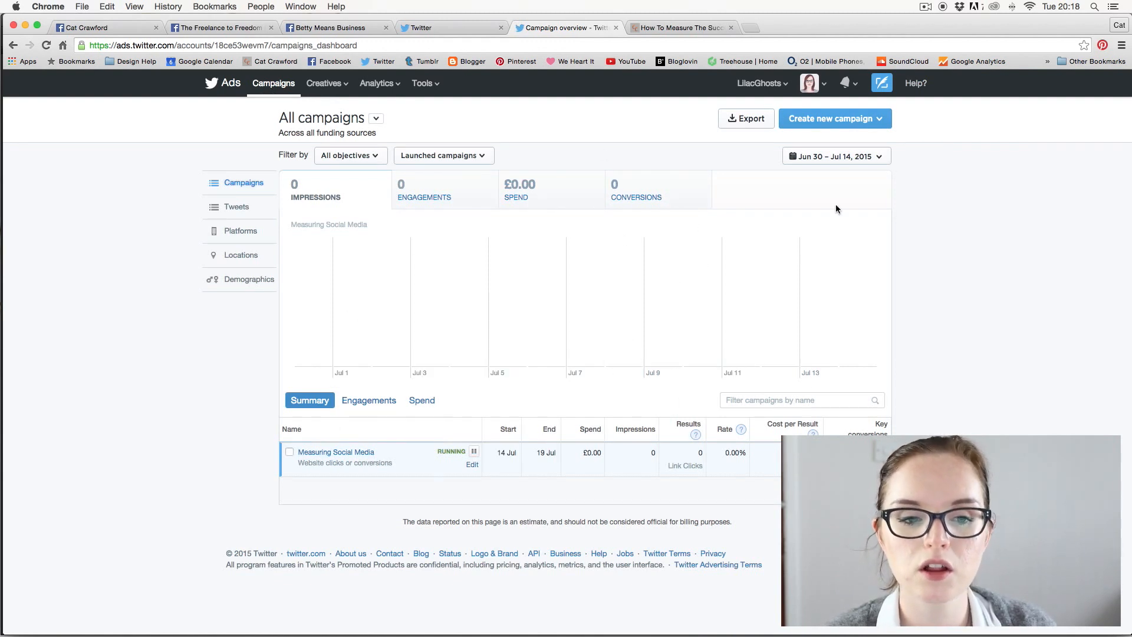
pyautogui.moveTo(758, 294)
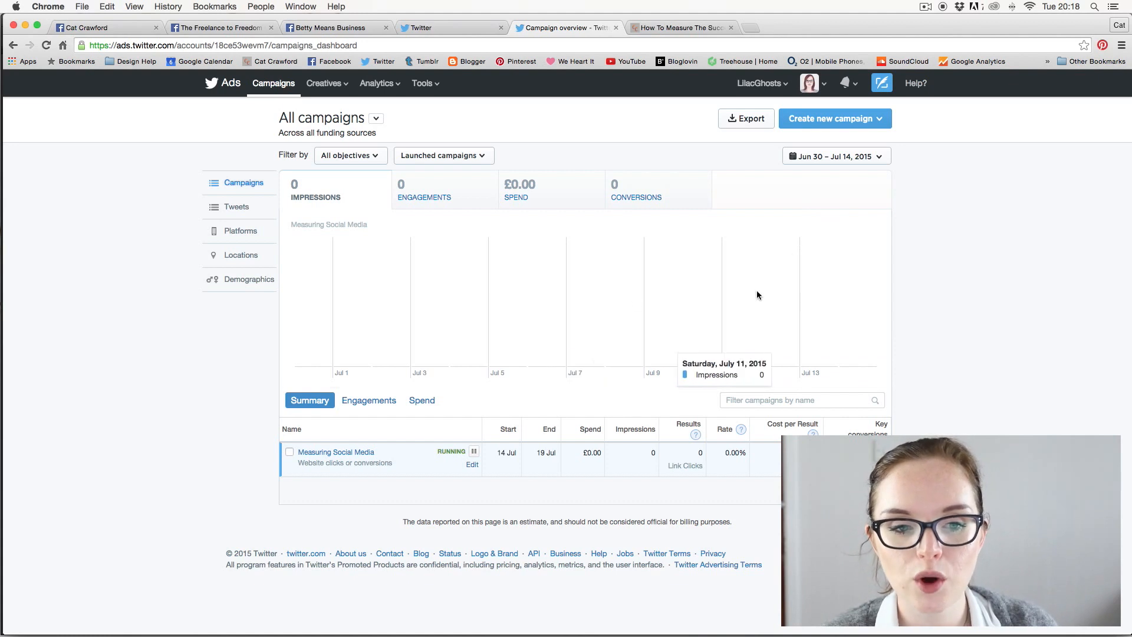
pyautogui.moveTo(671, 195)
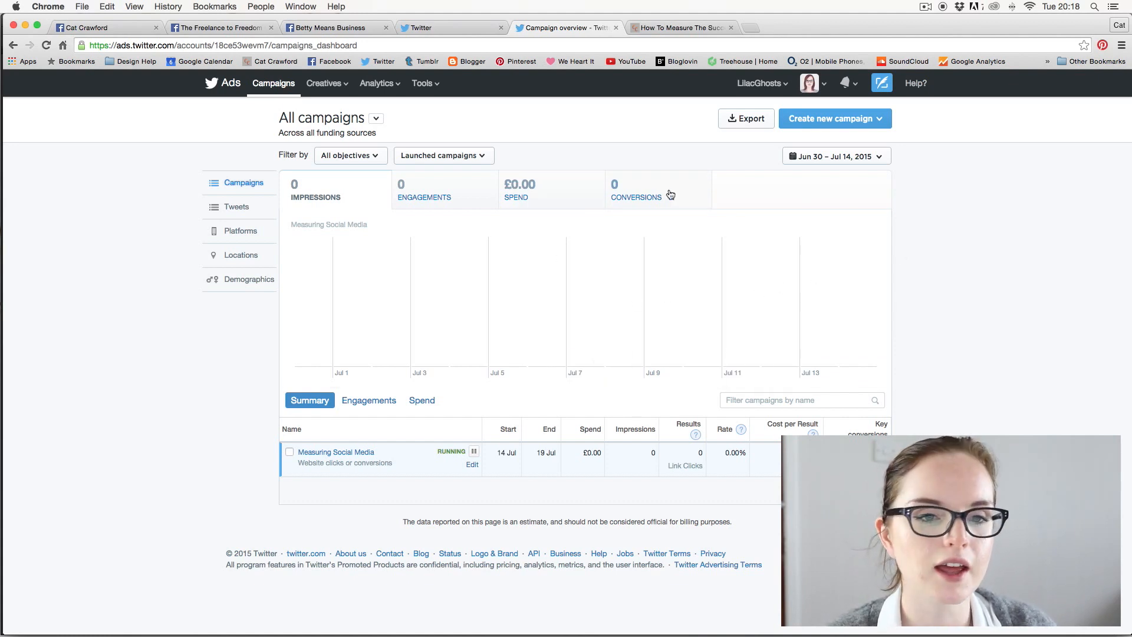
pyautogui.moveTo(695, 203)
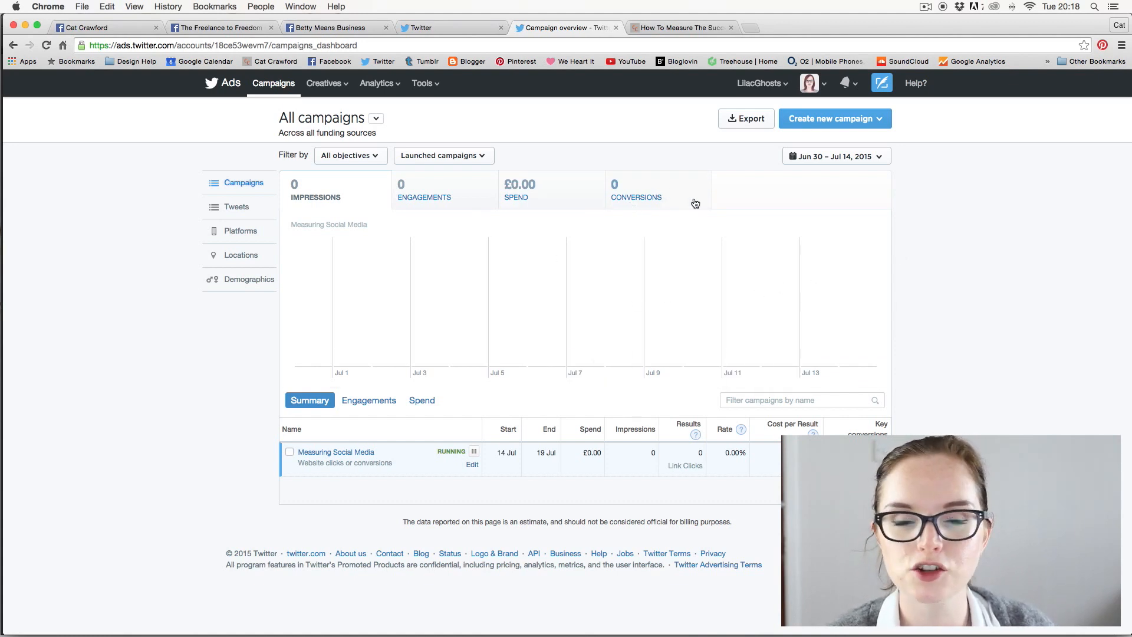
pyautogui.moveTo(676, 206)
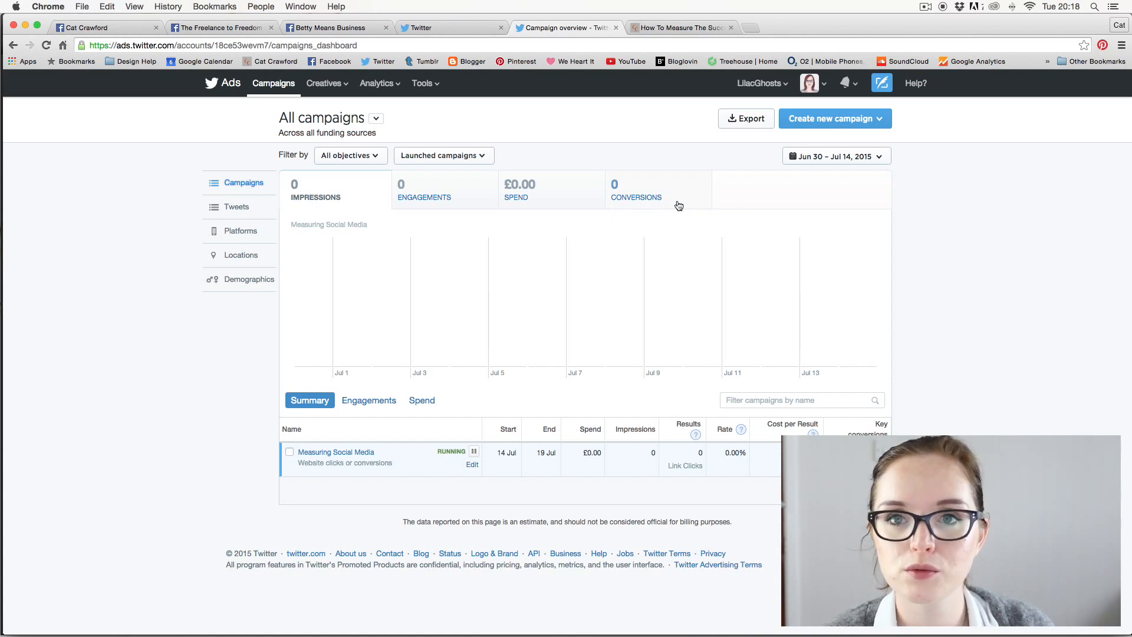
pyautogui.moveTo(659, 204)
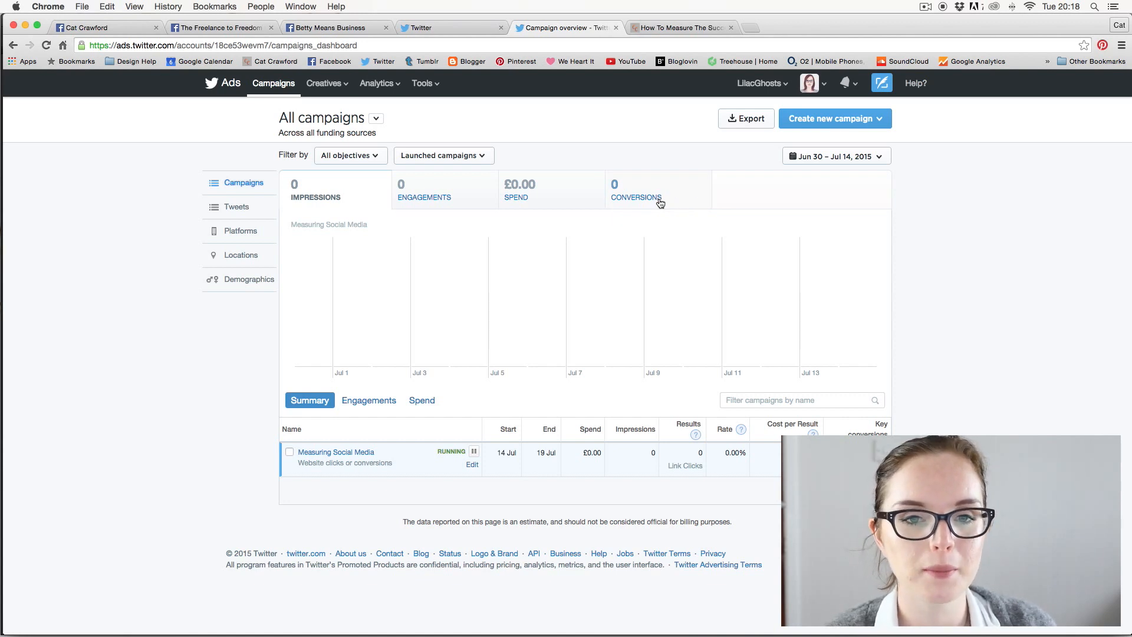
pyautogui.moveTo(687, 167)
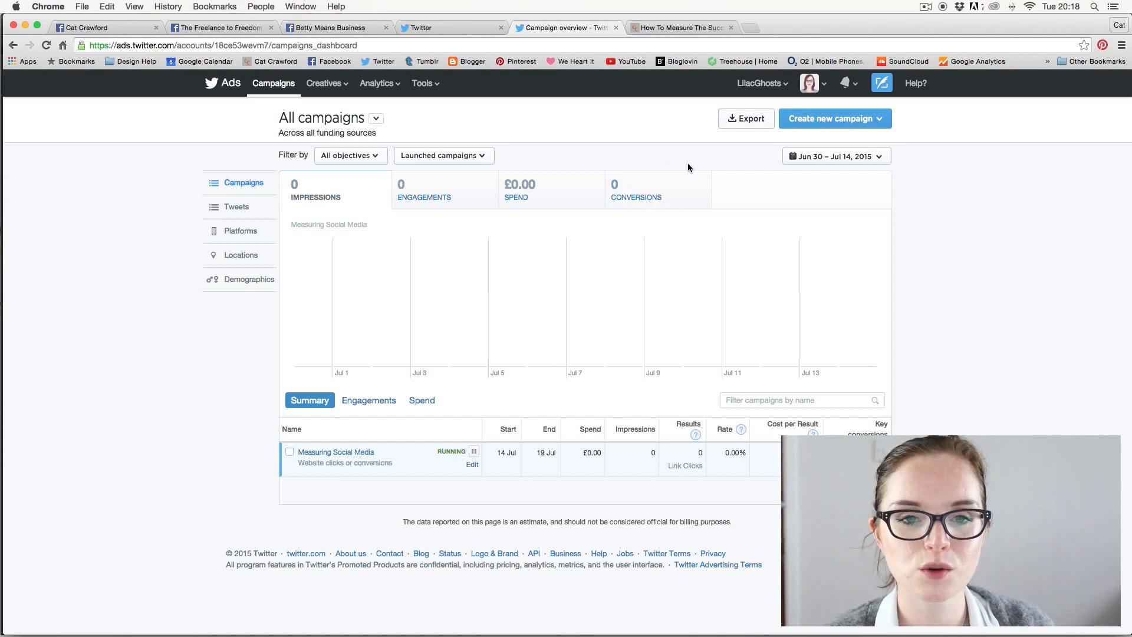
pyautogui.moveTo(678, 218)
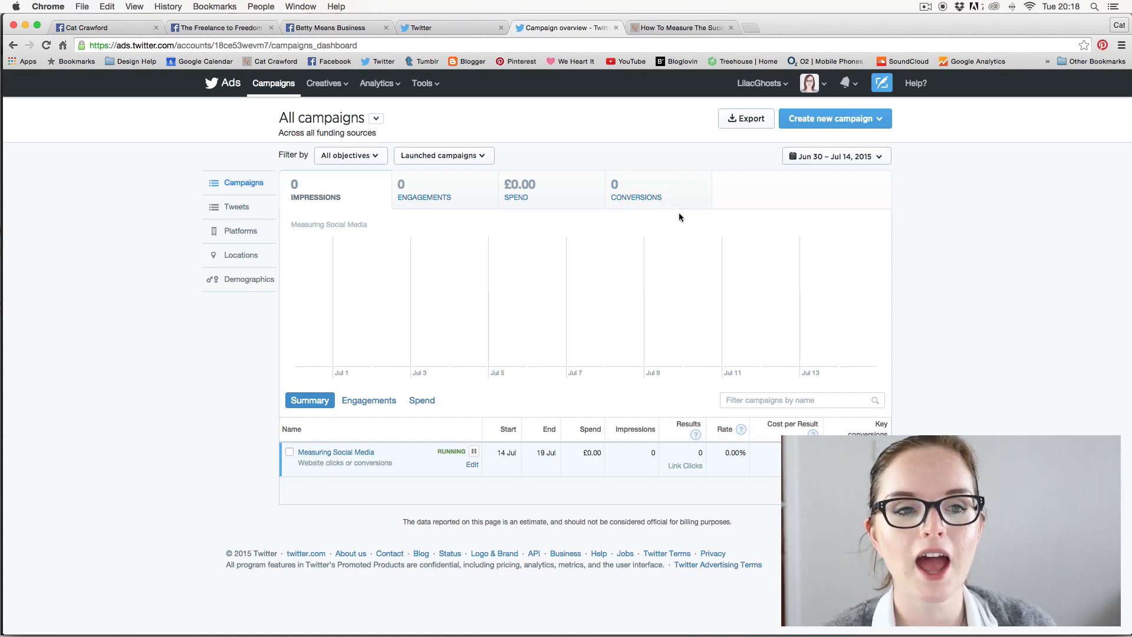
pyautogui.moveTo(692, 169)
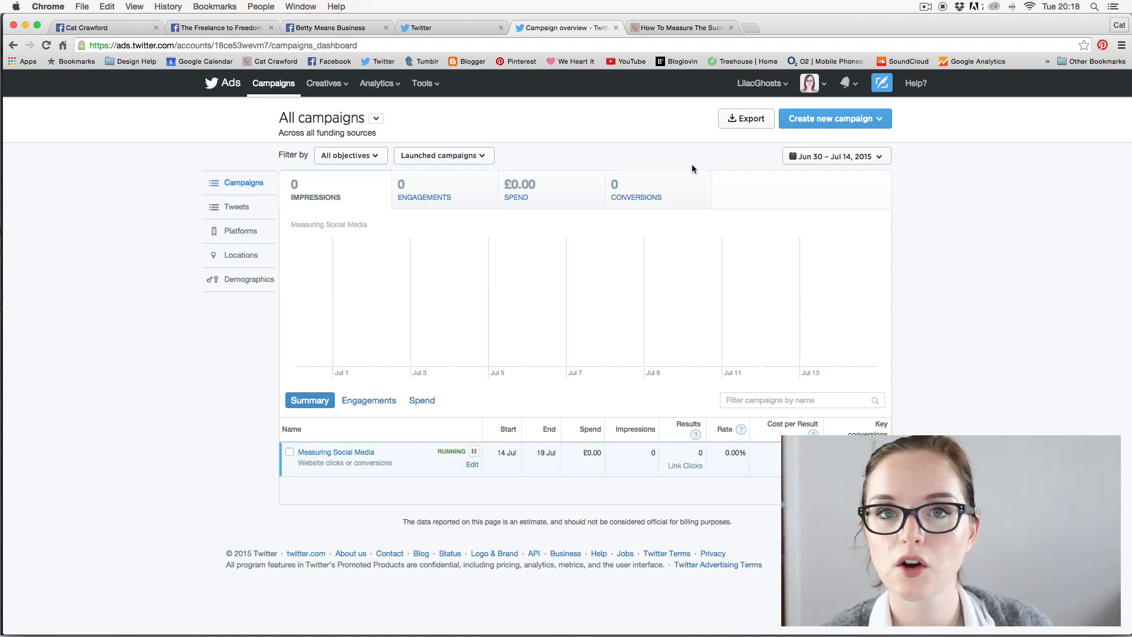
pyautogui.moveTo(671, 177)
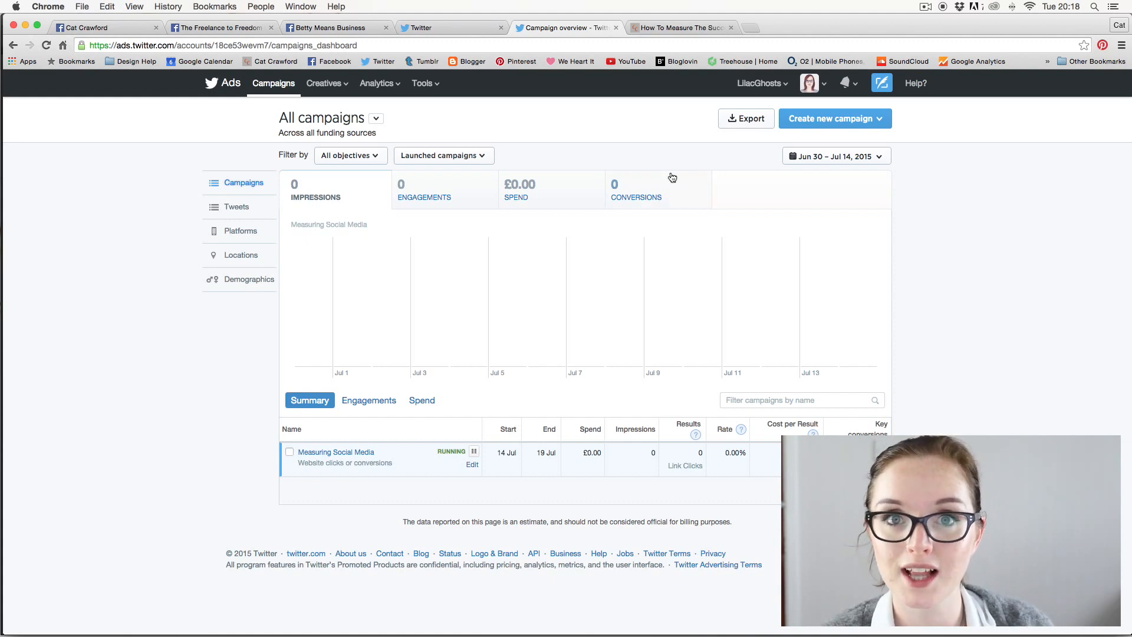
pyautogui.moveTo(662, 202)
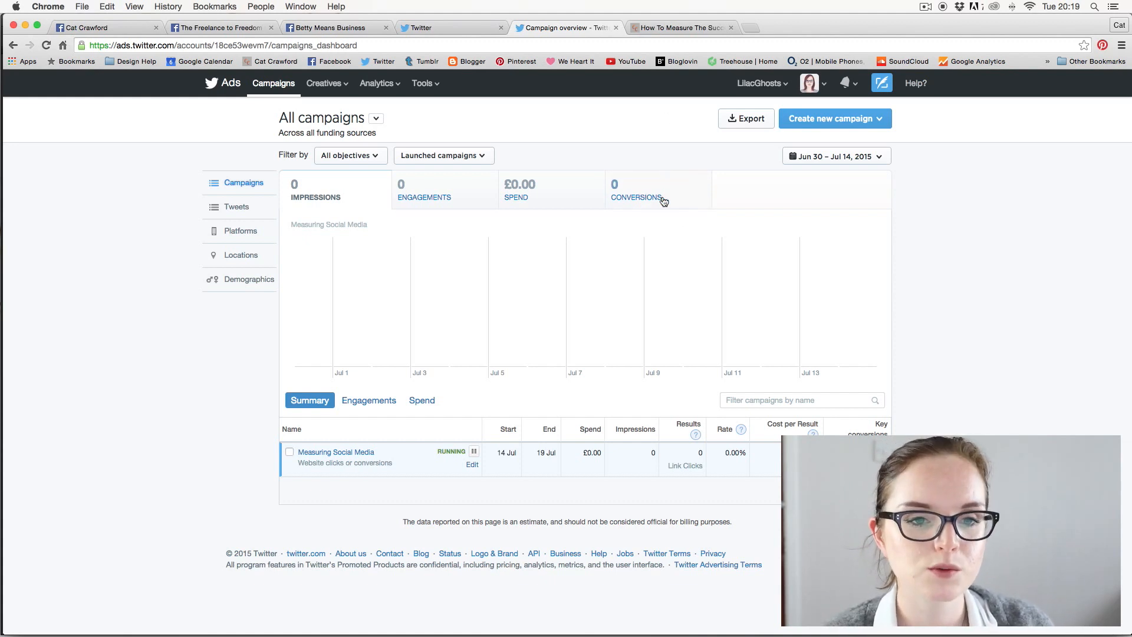
pyautogui.moveTo(672, 141)
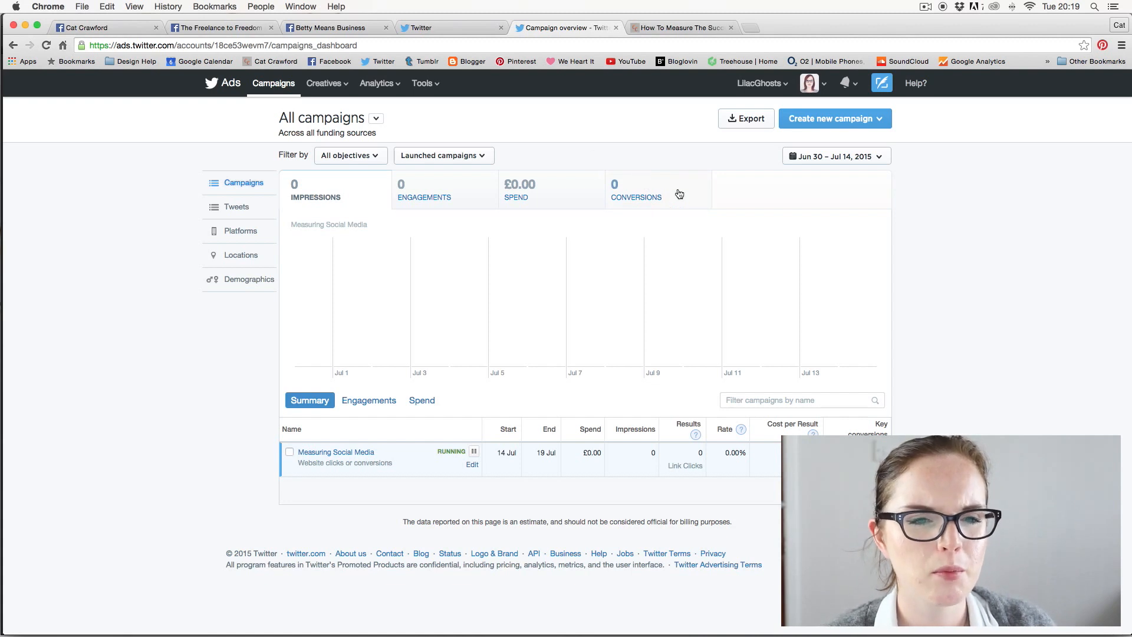
pyautogui.moveTo(568, 134)
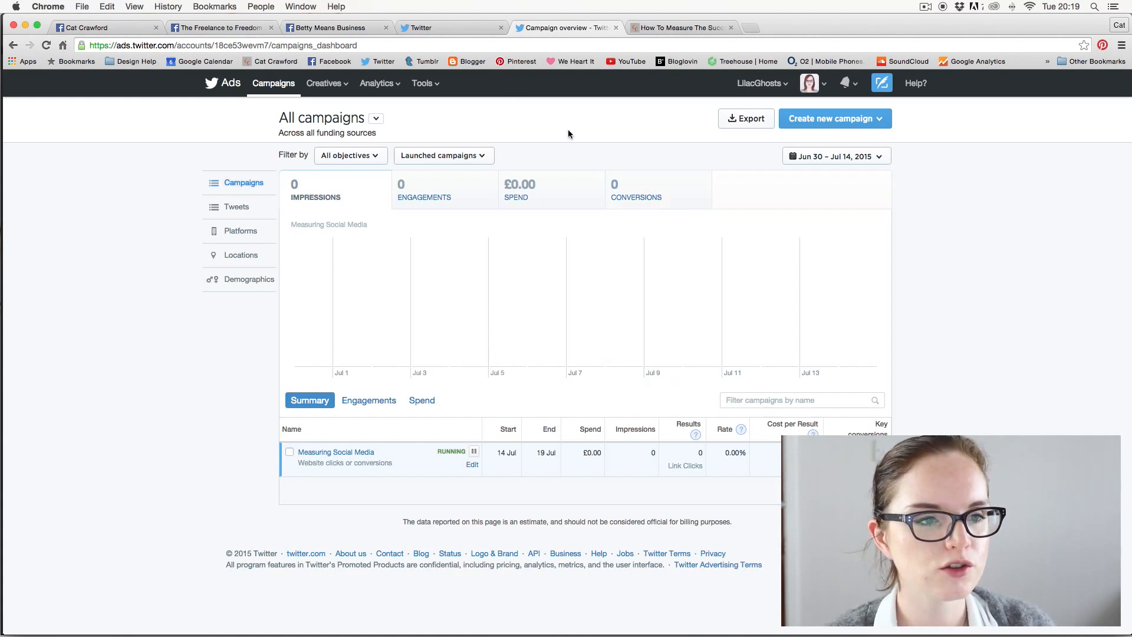
pyautogui.moveTo(580, 202)
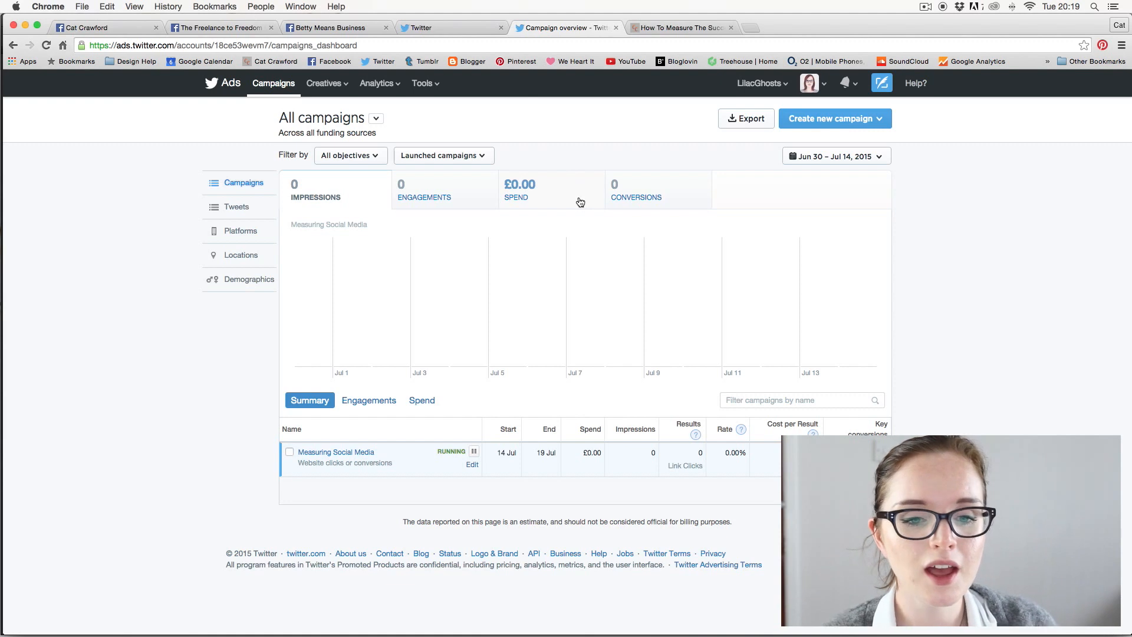
pyautogui.moveTo(562, 132)
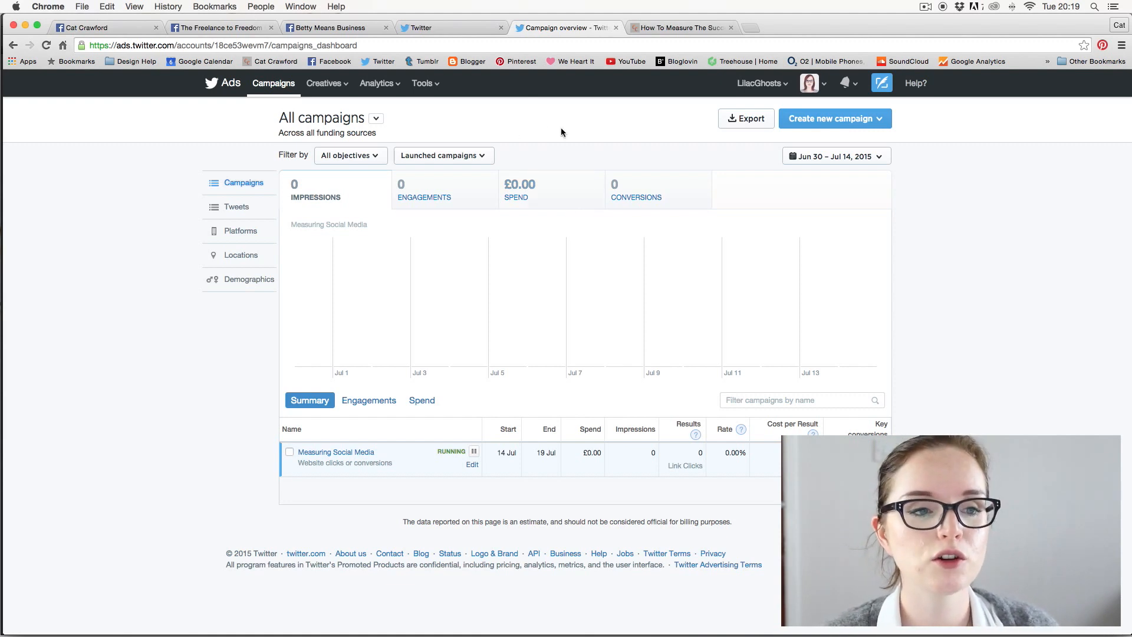
pyautogui.moveTo(519, 125)
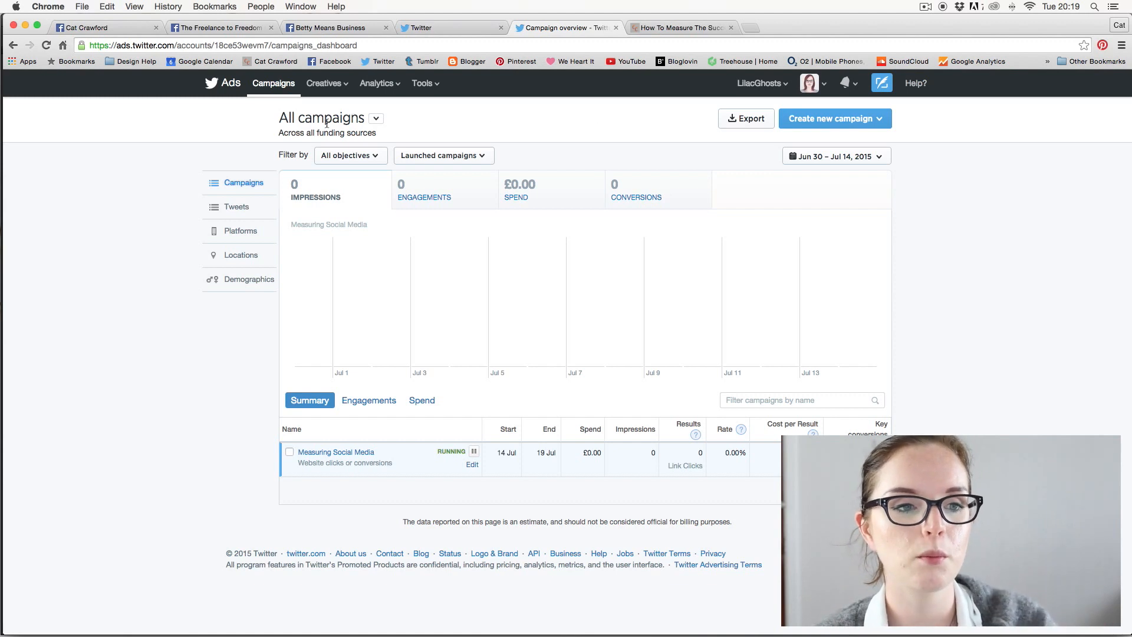
pyautogui.moveTo(925, 165)
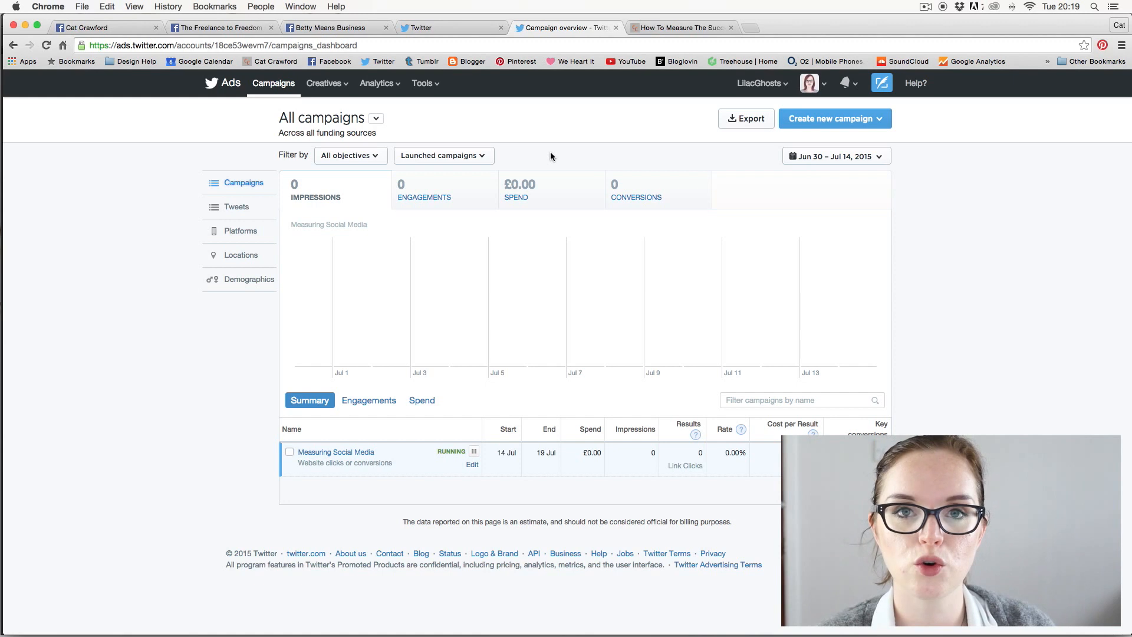
pyautogui.moveTo(550, 158)
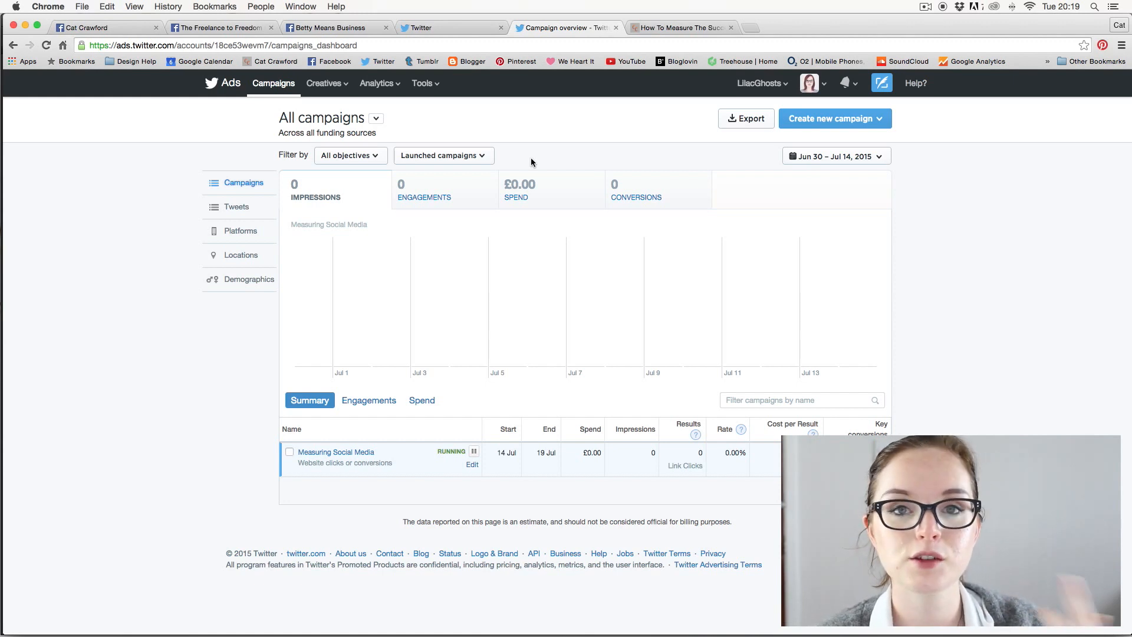
pyautogui.moveTo(599, 482)
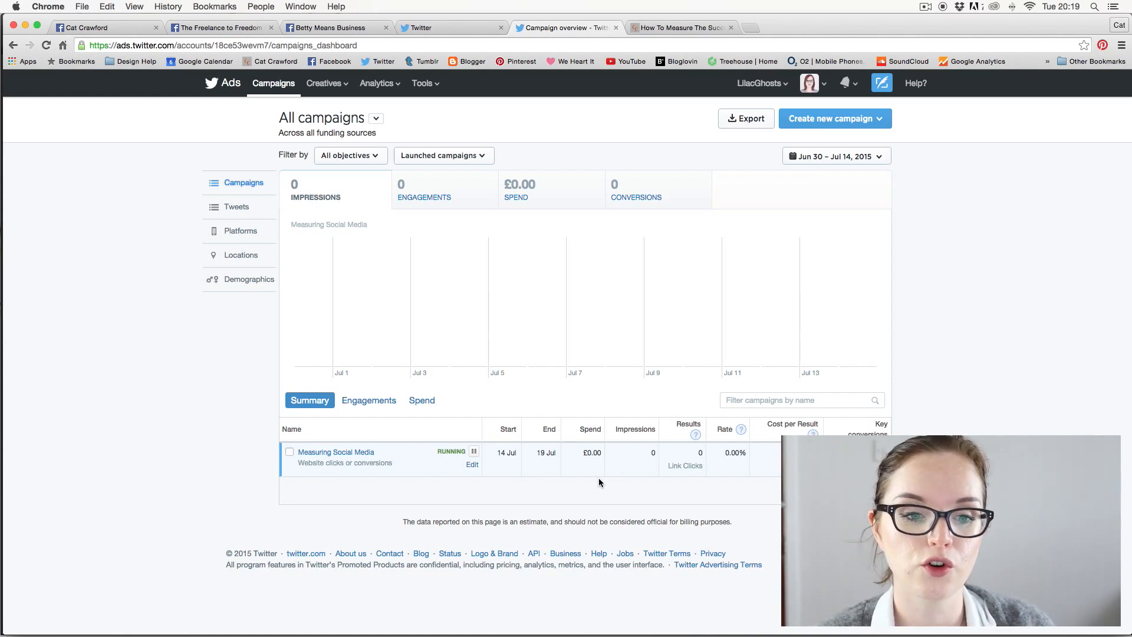
pyautogui.moveTo(624, 147)
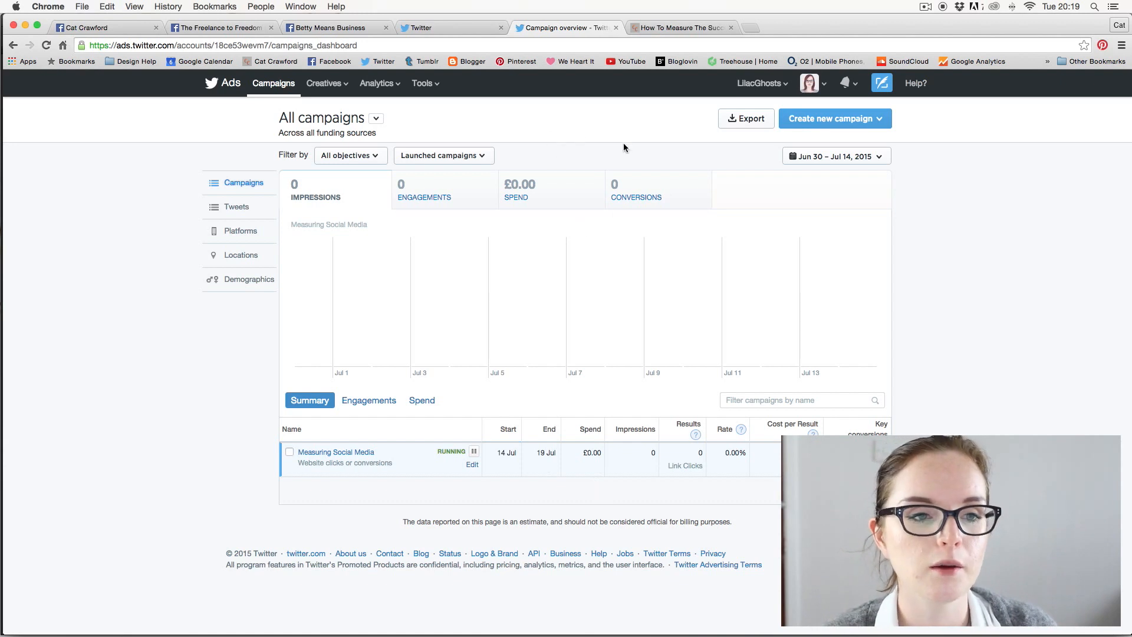
pyautogui.moveTo(574, 142)
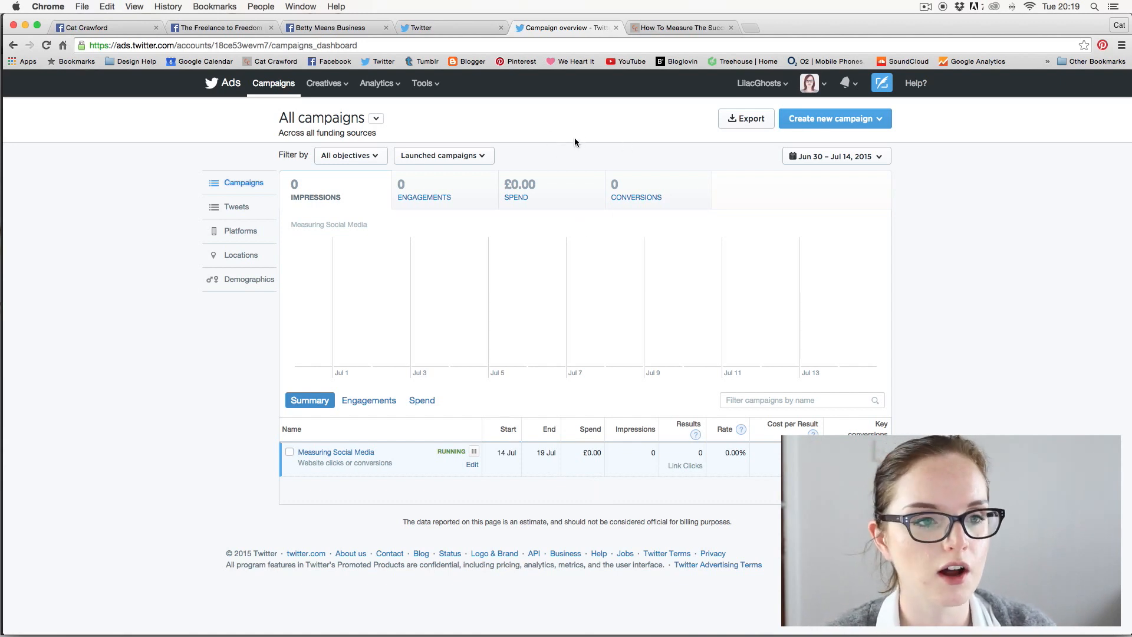
pyautogui.moveTo(326, 87)
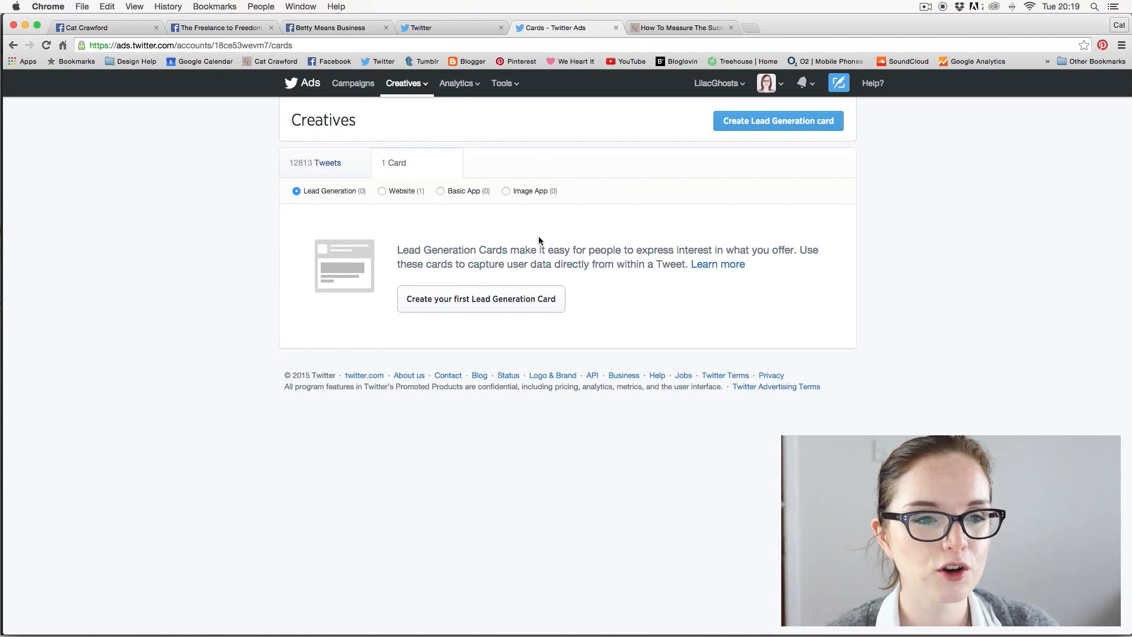
pyautogui.moveTo(393, 263)
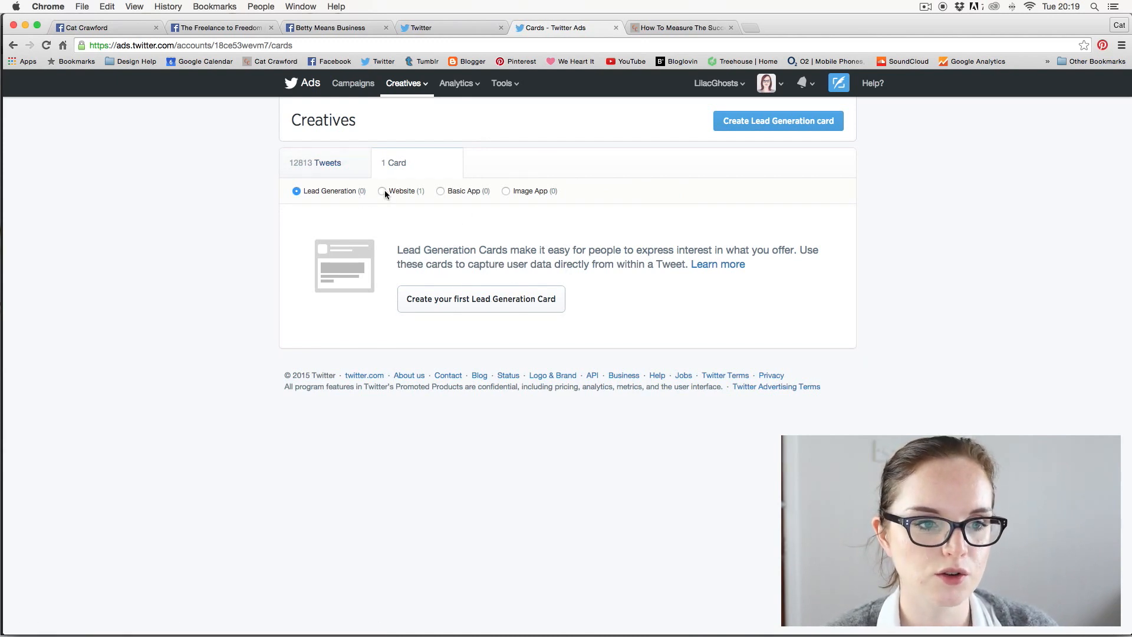
pyautogui.click(382, 190)
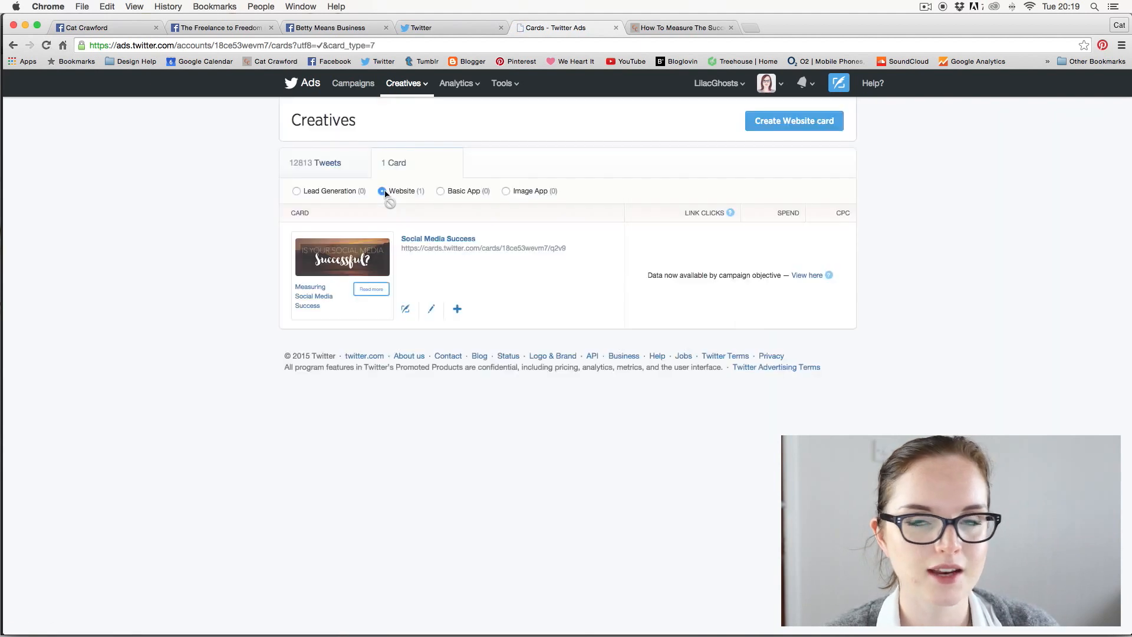
pyautogui.moveTo(501, 239)
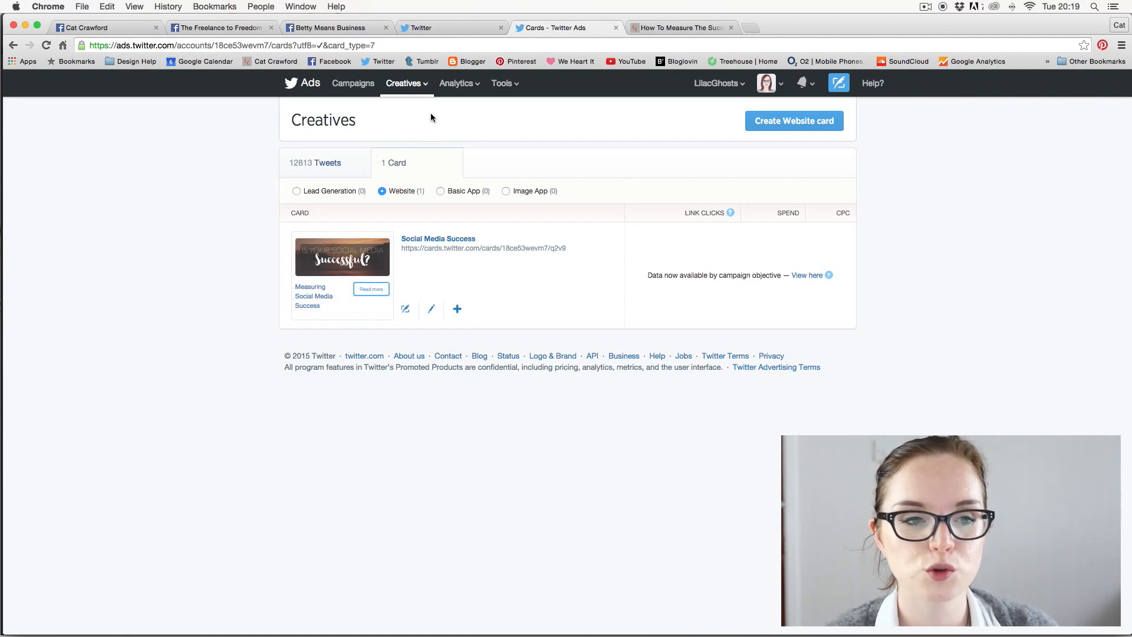
pyautogui.moveTo(415, 173)
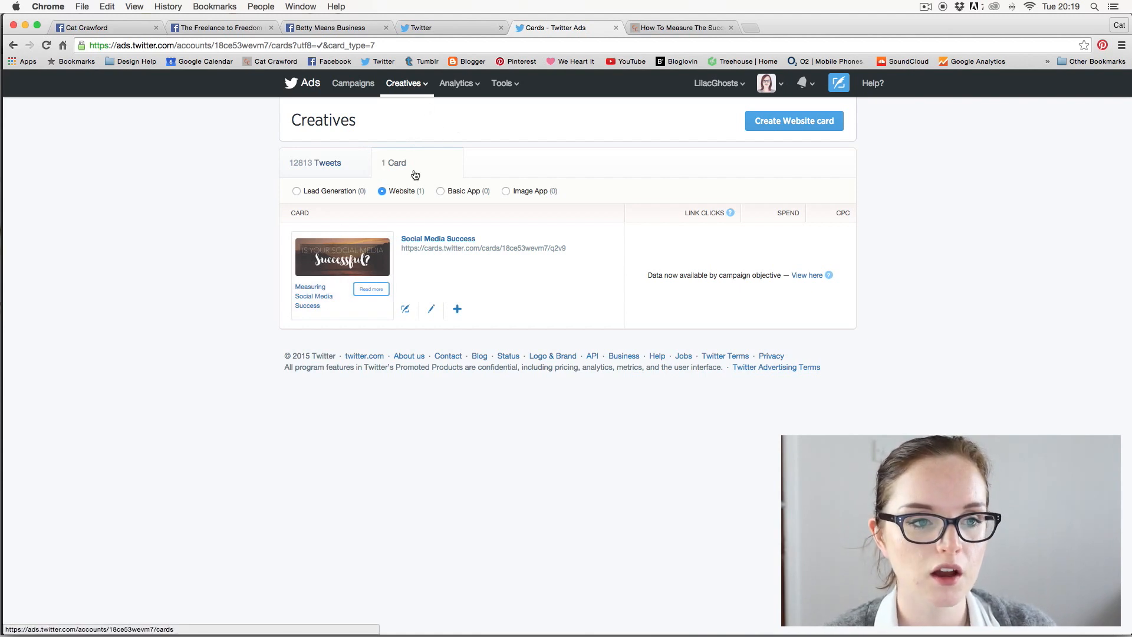
pyautogui.moveTo(417, 212)
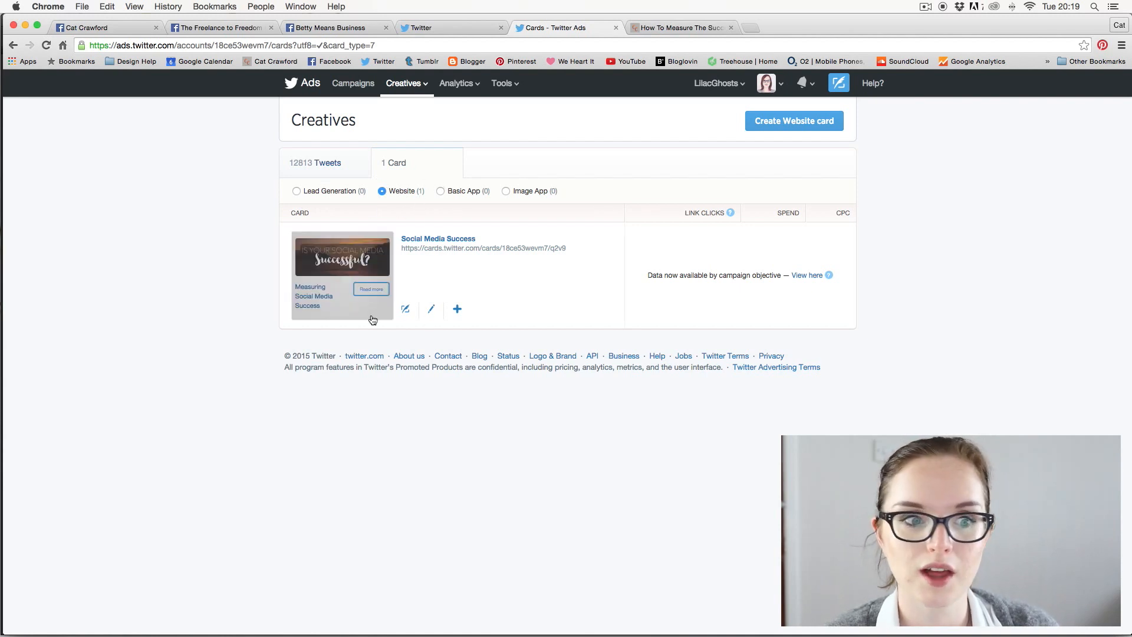
pyautogui.moveTo(494, 305)
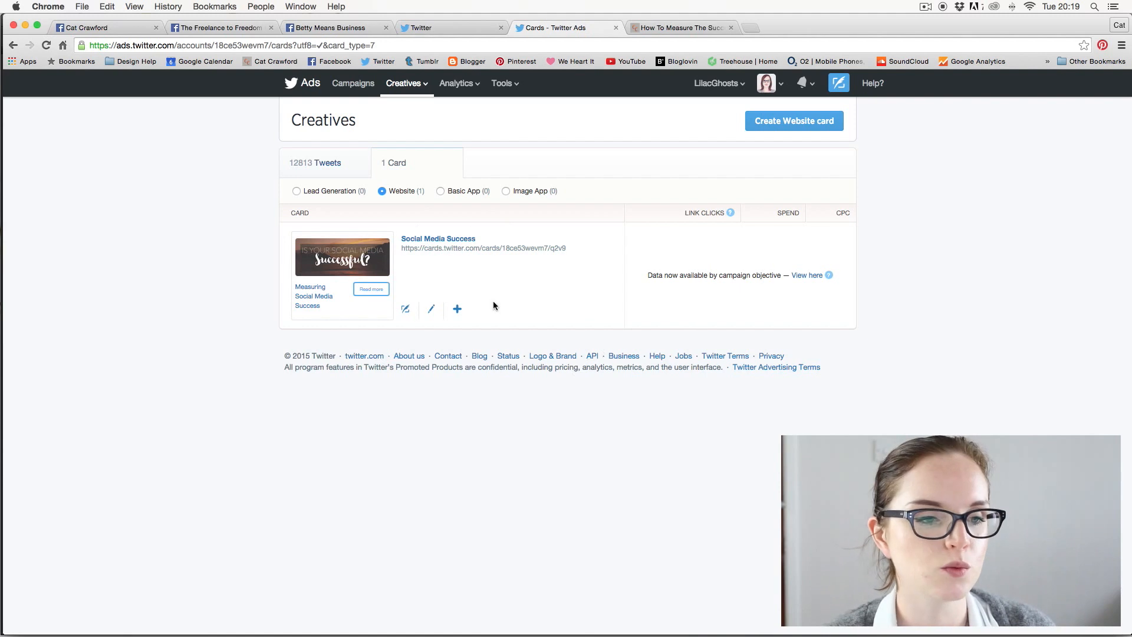
pyautogui.click(353, 83)
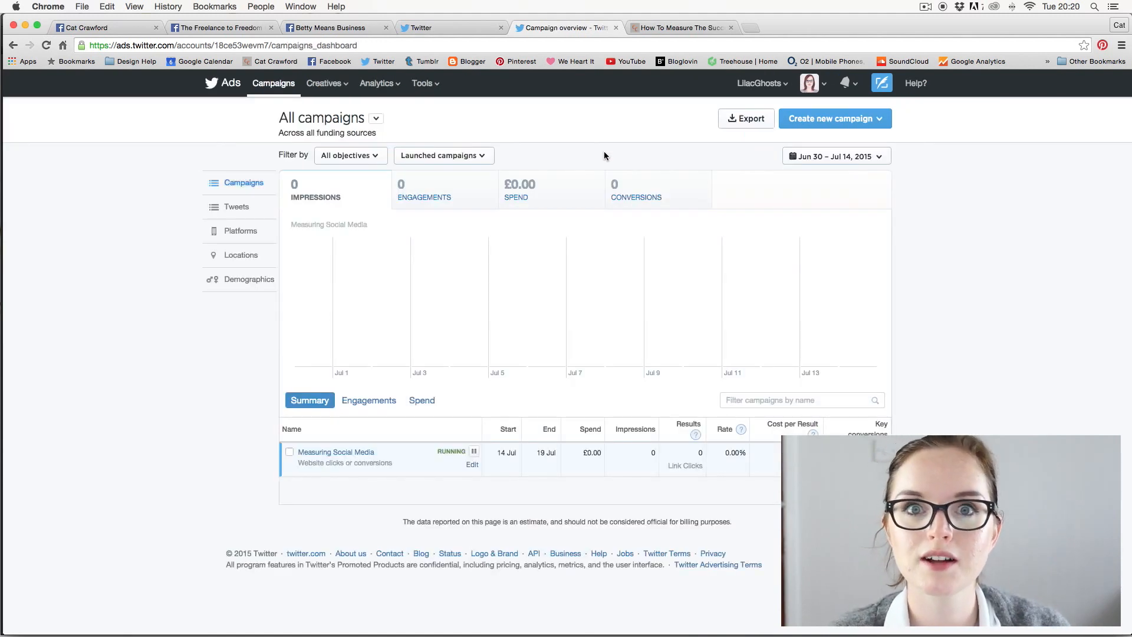
pyautogui.moveTo(578, 172)
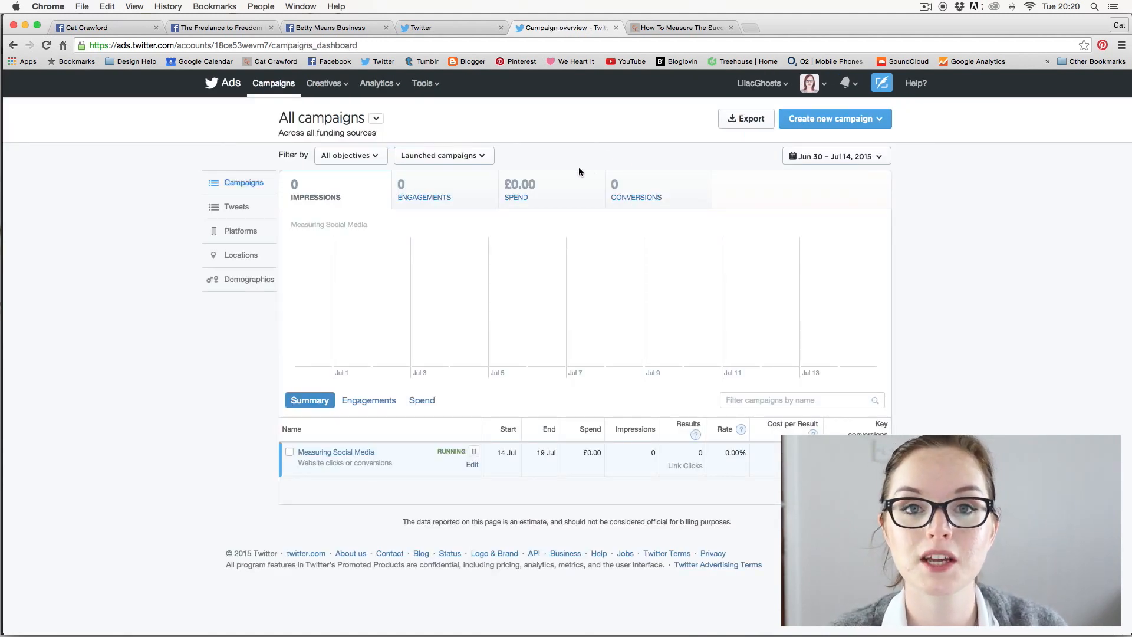